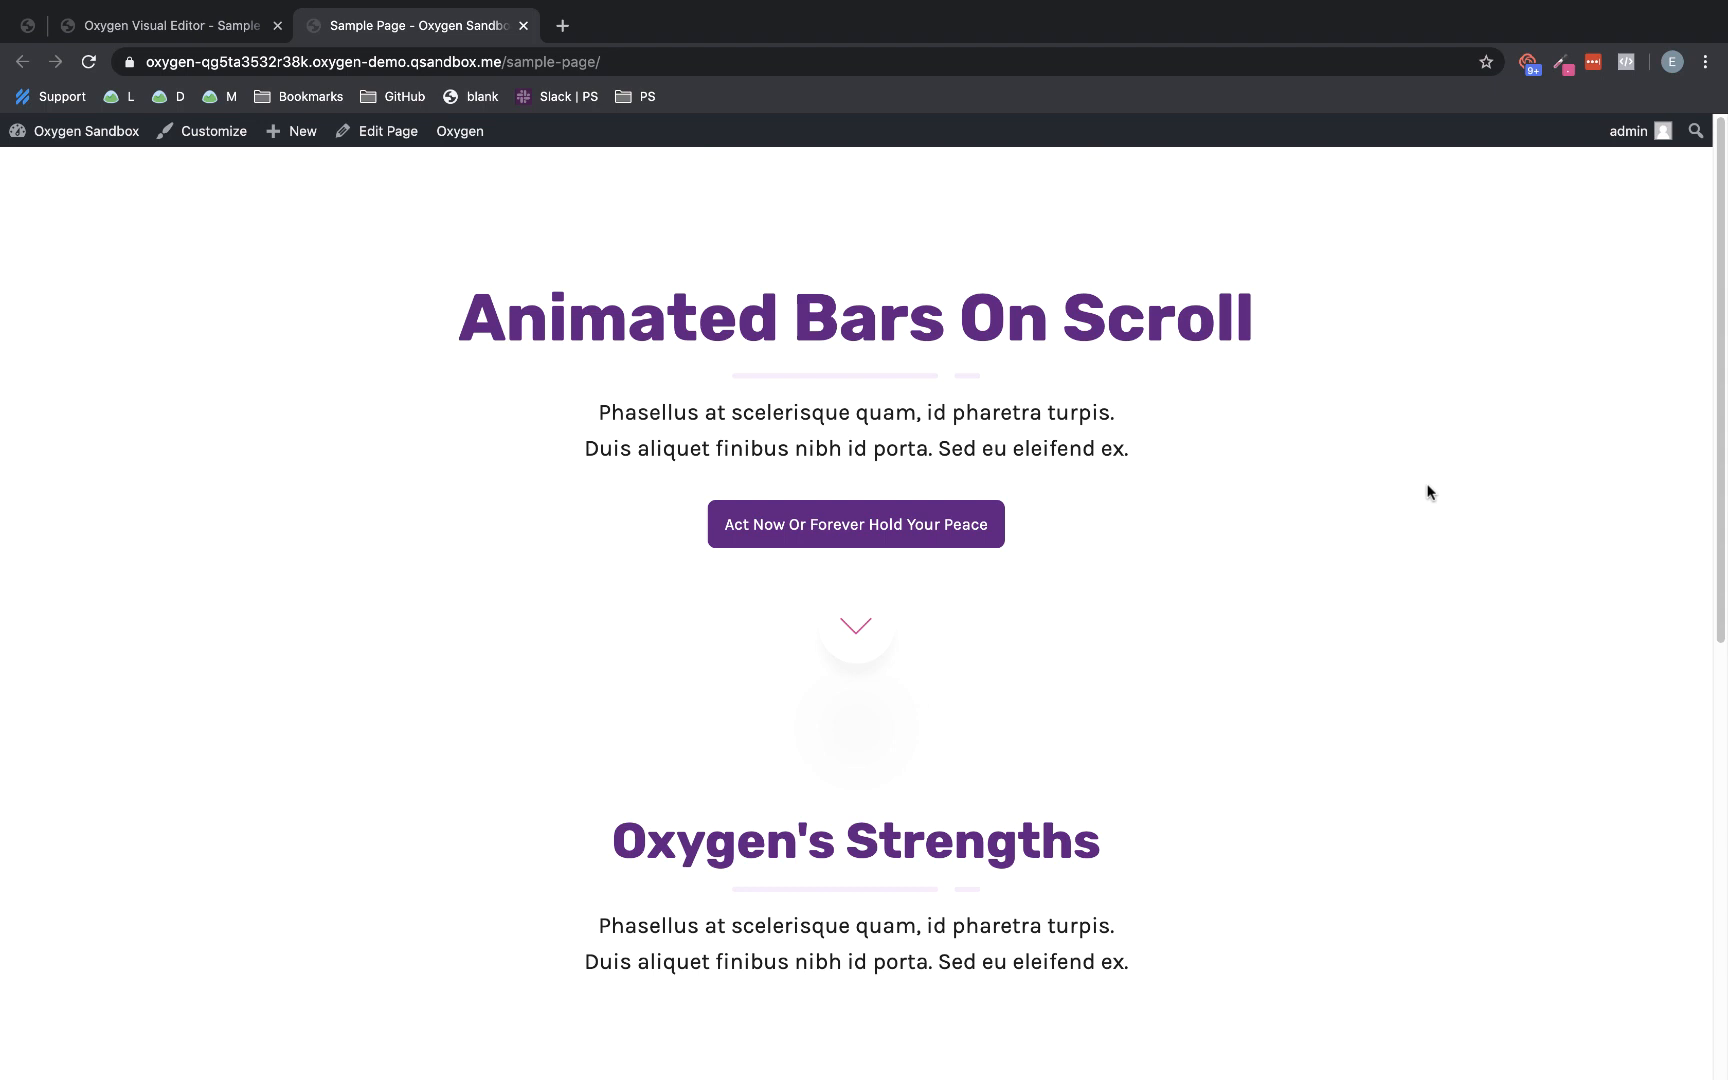
Look over the live front-end sample page before editing
{"action": "scroll", "scroll_direction": "down", "scroll_amount": 3}
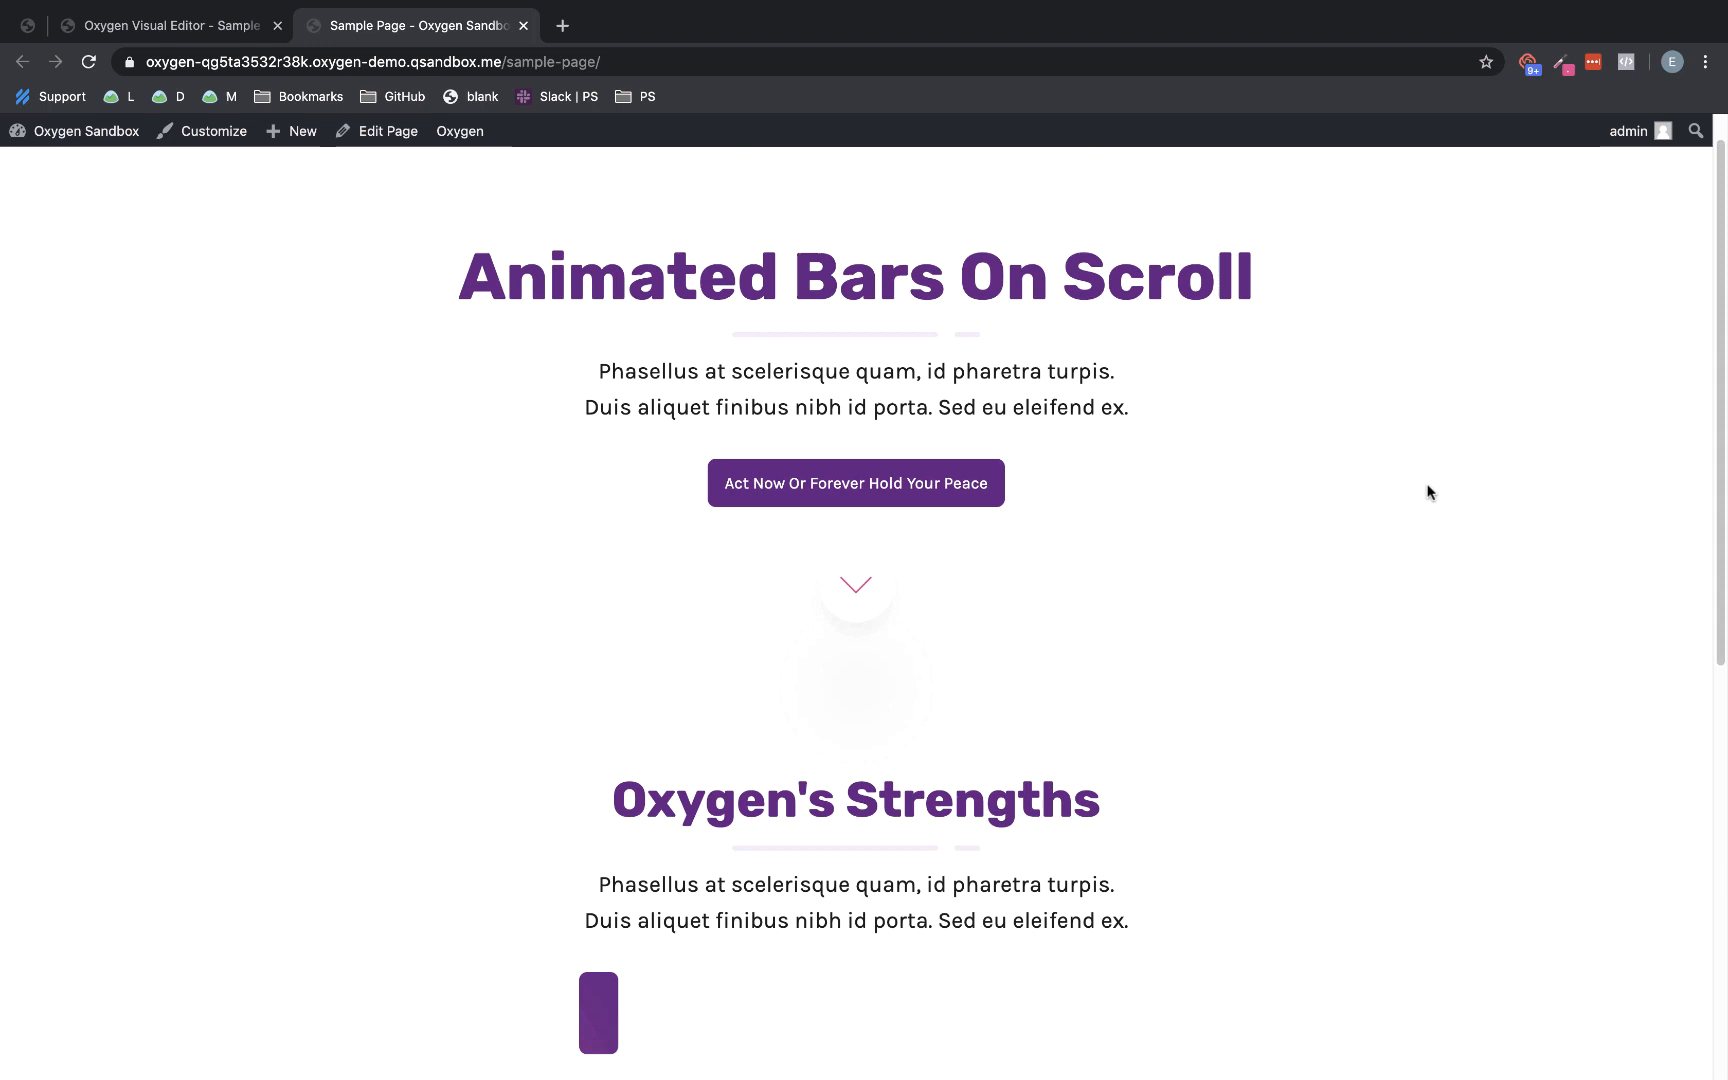
{"action": "scroll", "scroll_direction": "down", "scroll_amount": 3}
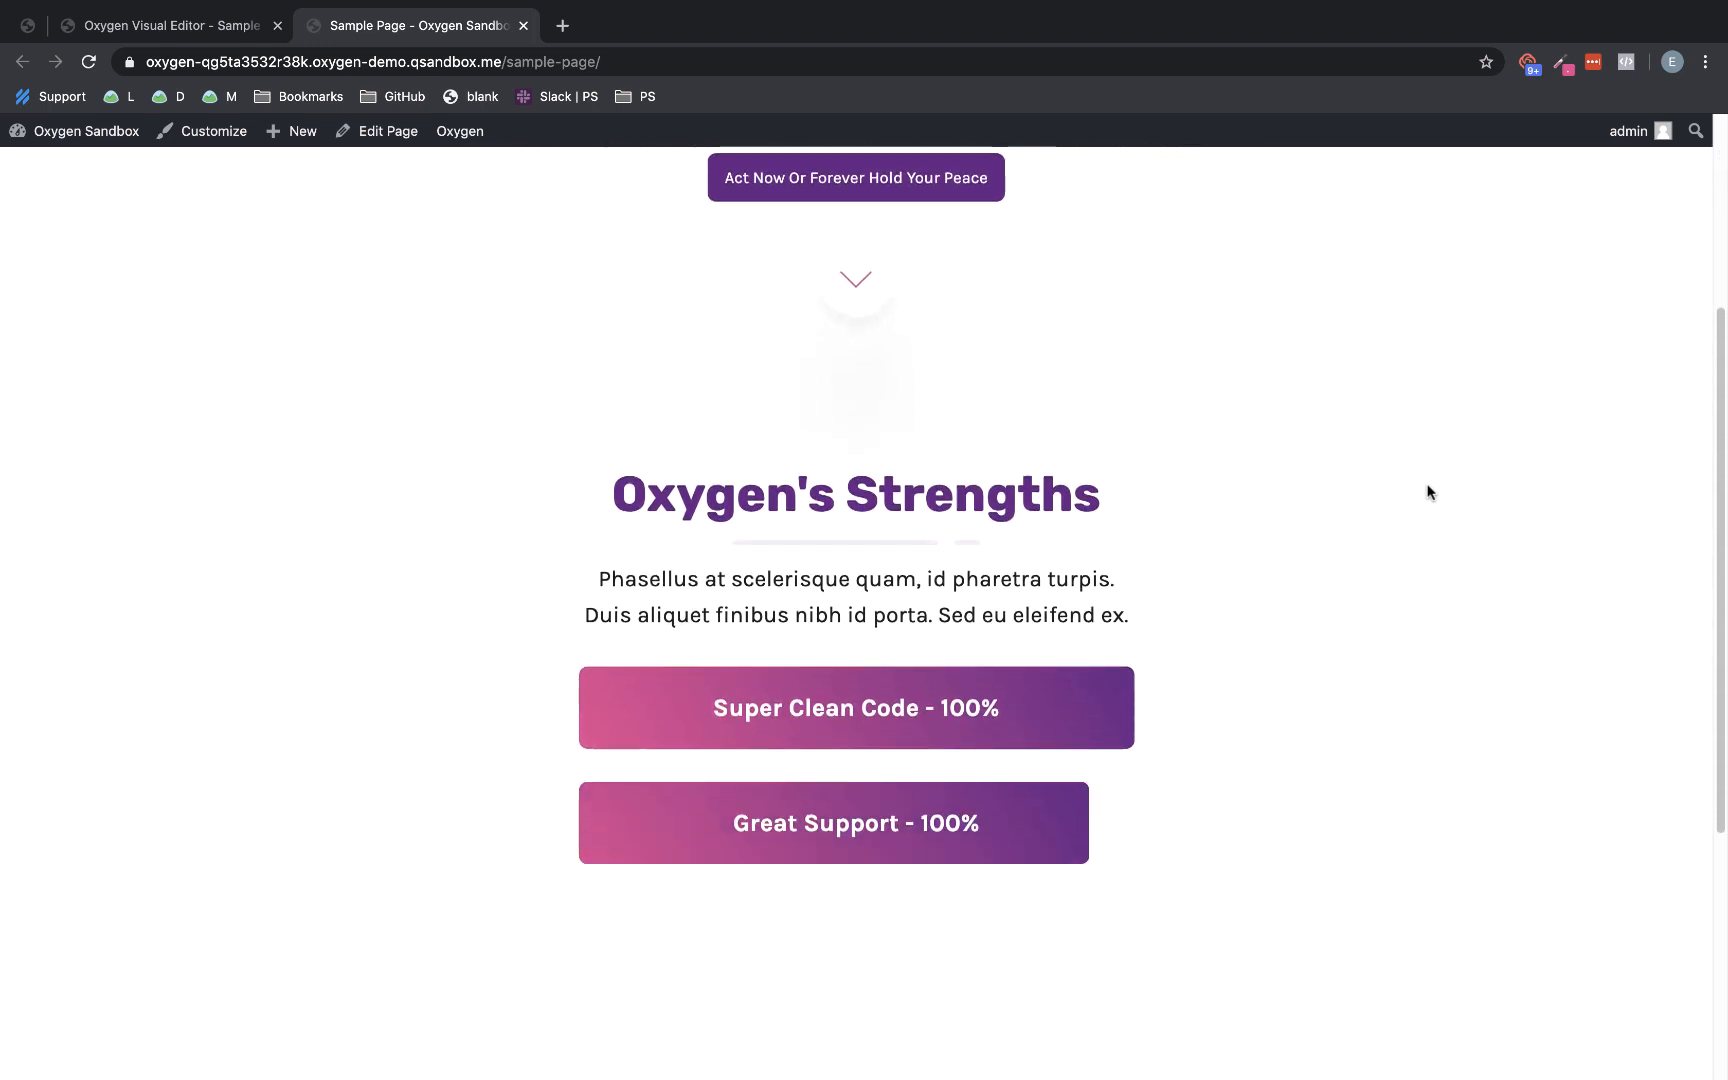
{"action": "scroll", "scroll_direction": "down", "scroll_amount": 3}
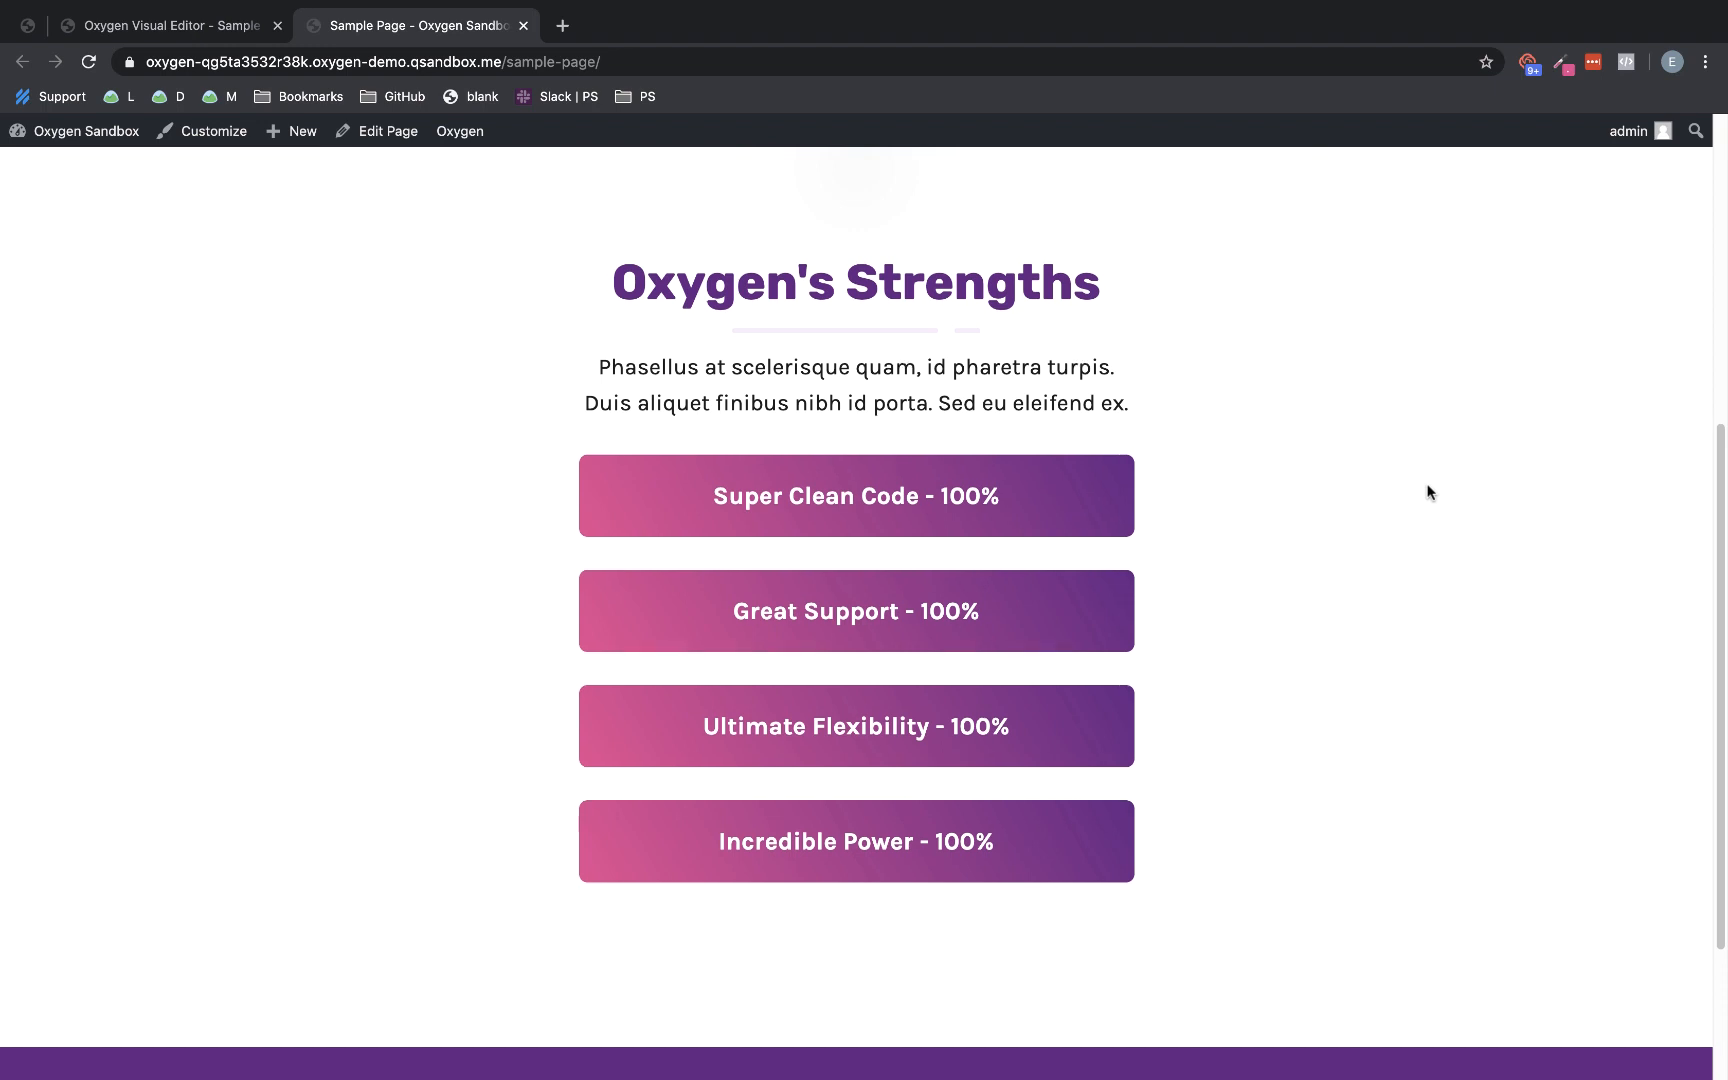
{"action": "scroll", "scroll_direction": "up", "scroll_amount": 3}
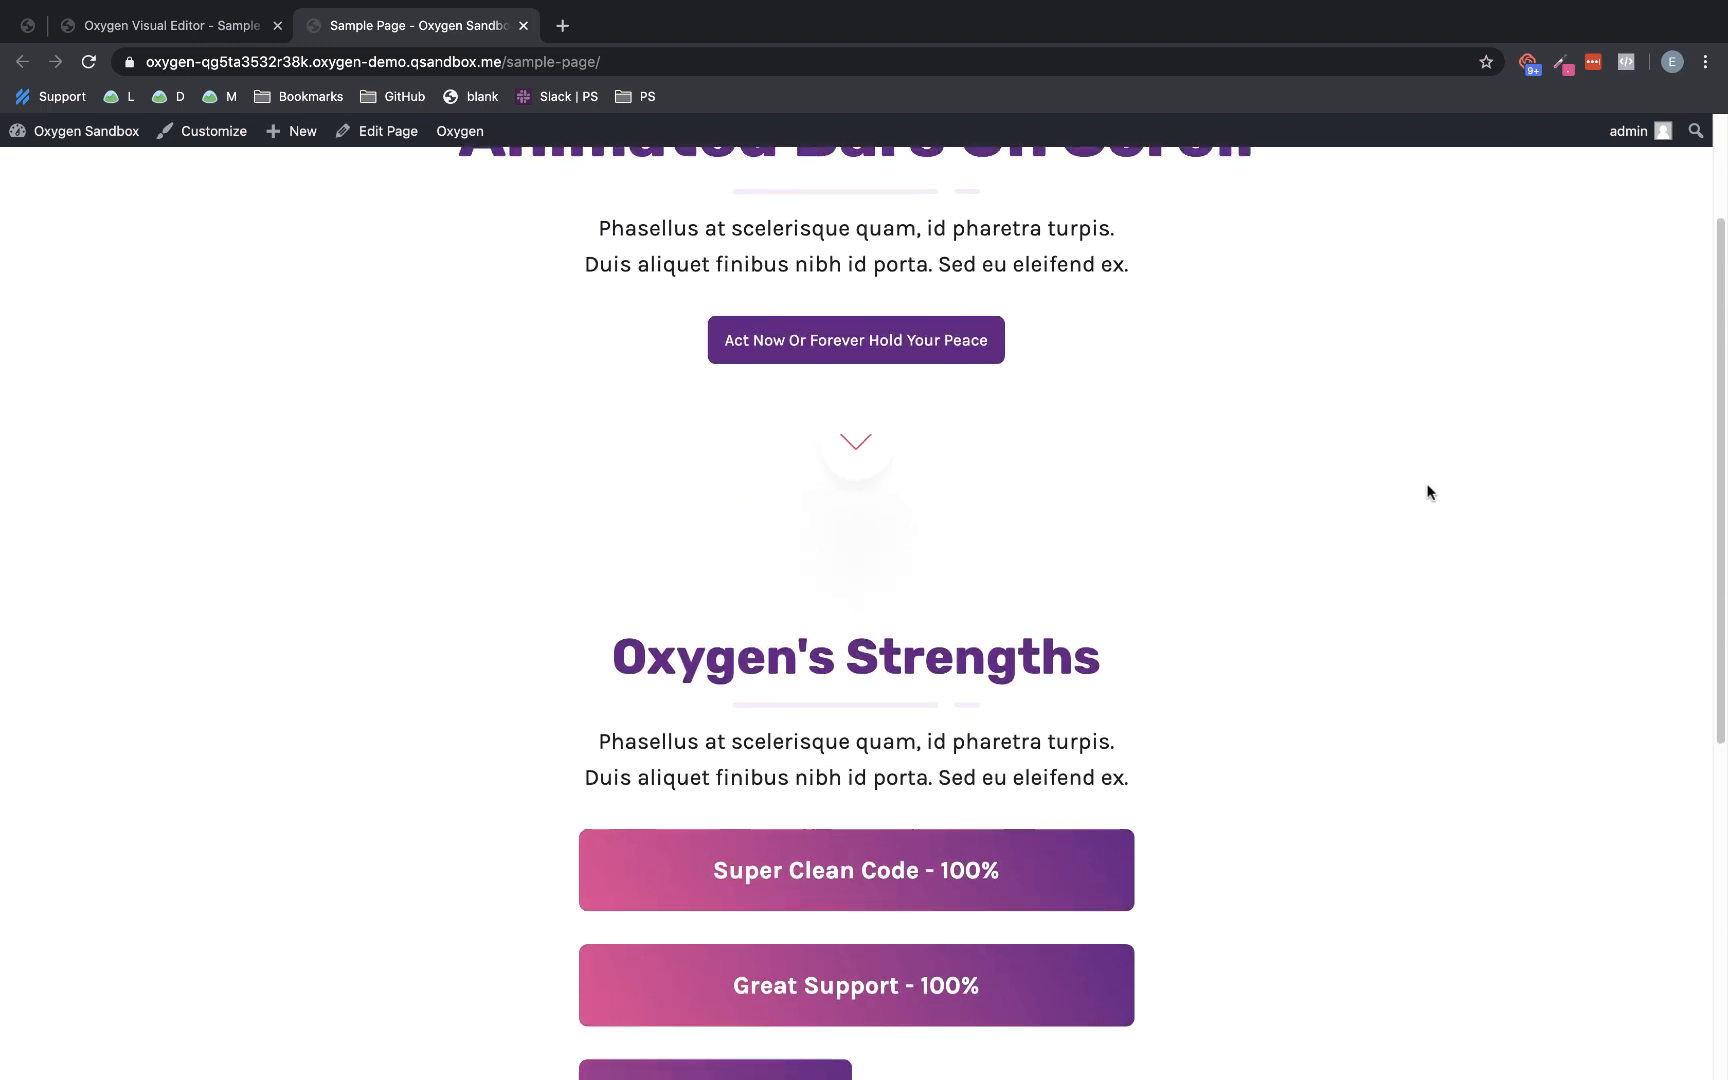
{"action": "scroll", "scroll_direction": "up", "scroll_amount": 3}
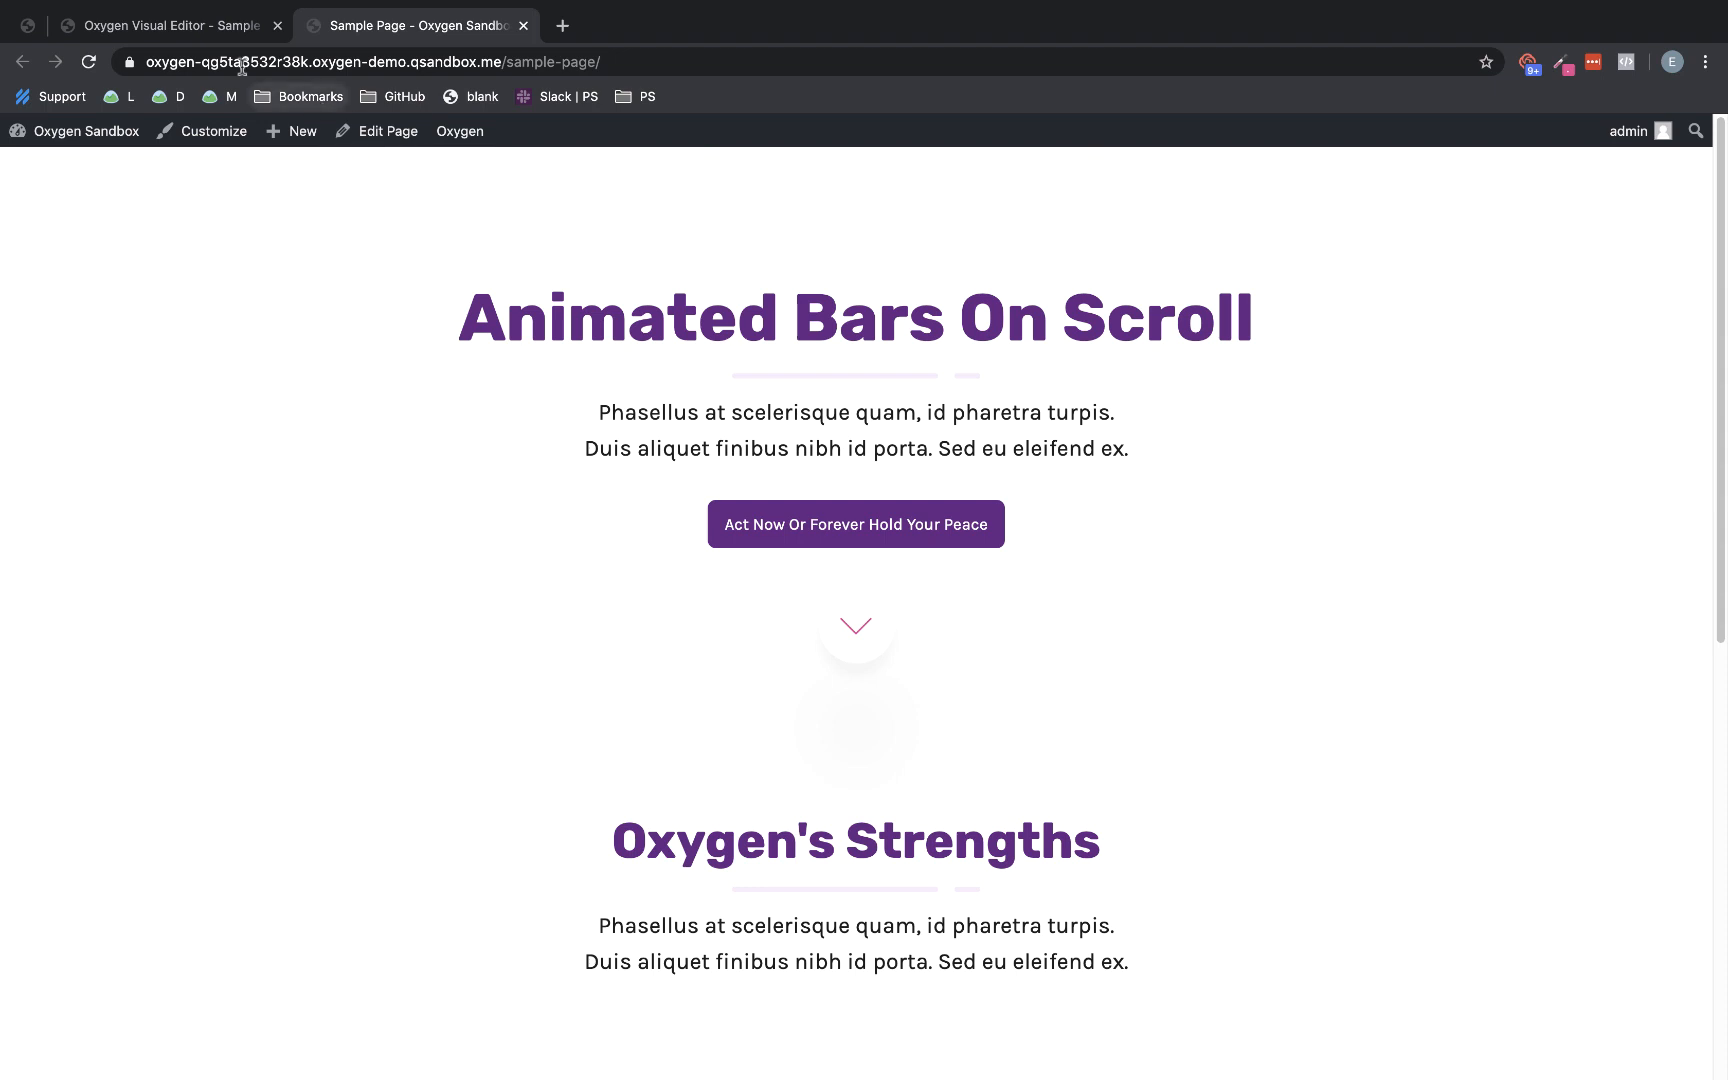
Switch to the Oxygen visual editor and select the Oxygen's Strengths section
{"action": "left_click", "coordinate": [170, 26]}
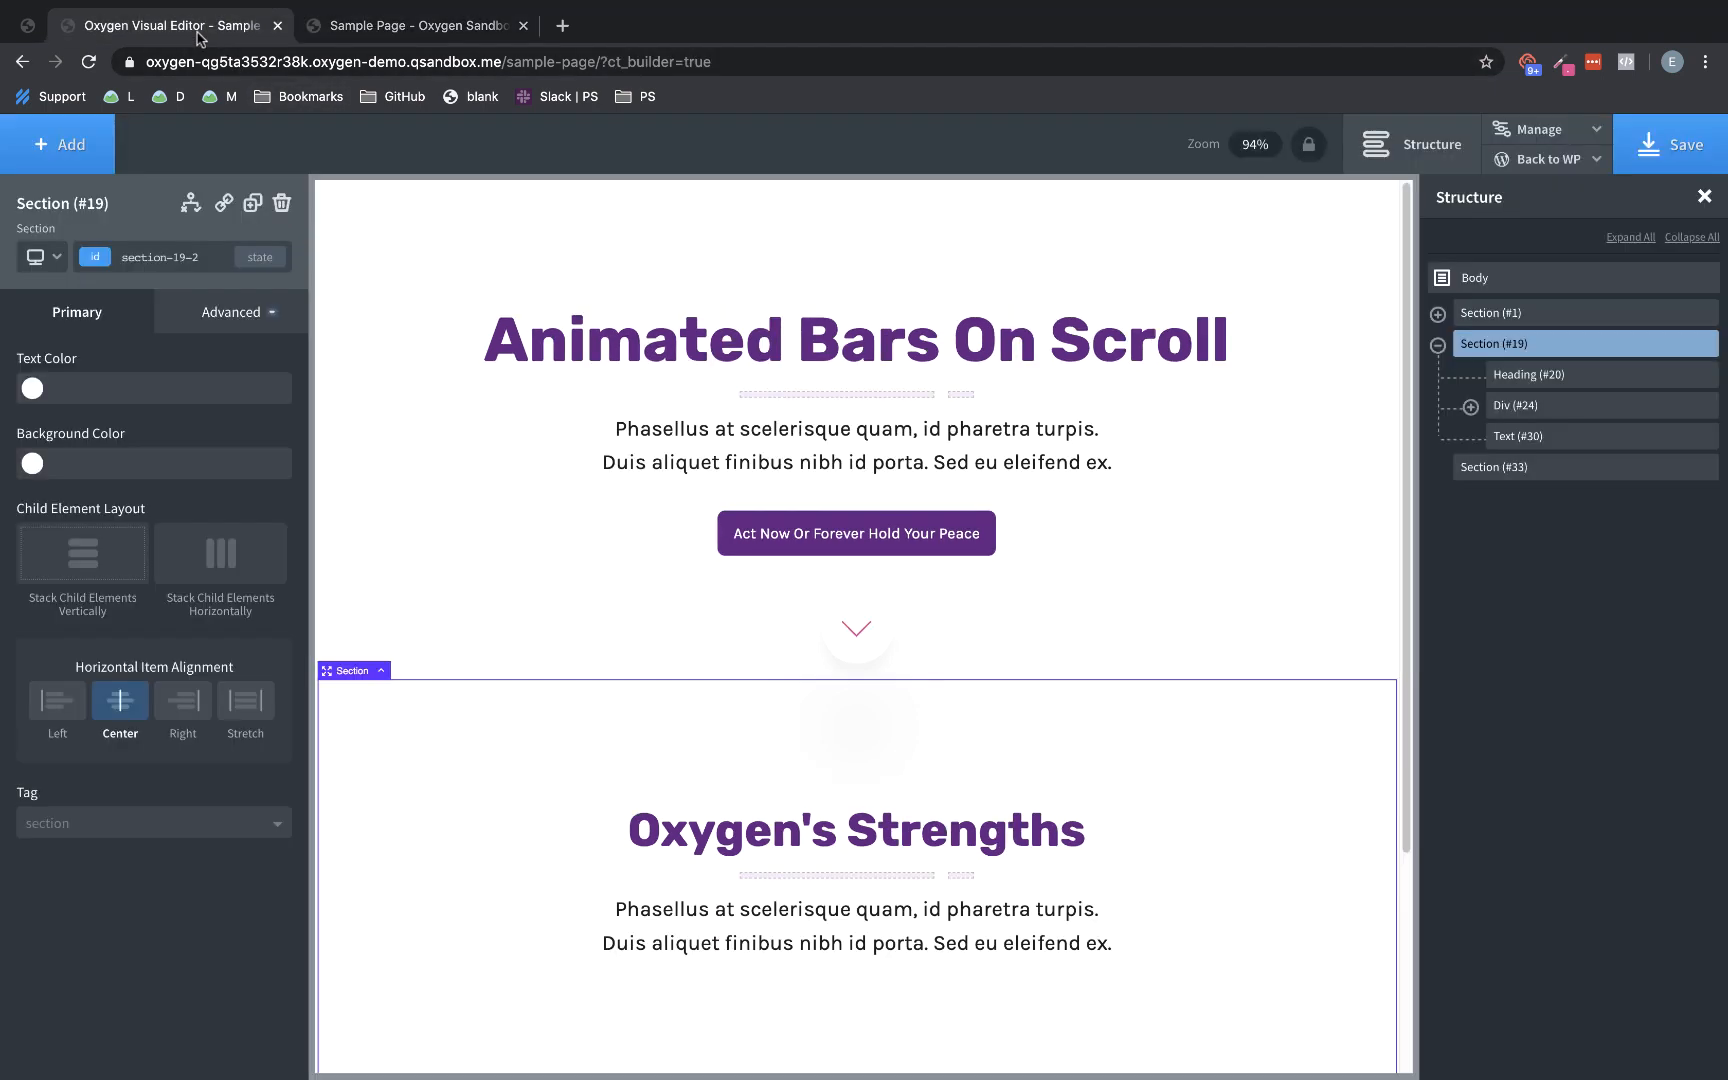
{"action": "scroll", "scroll_direction": "down", "scroll_amount": 3}
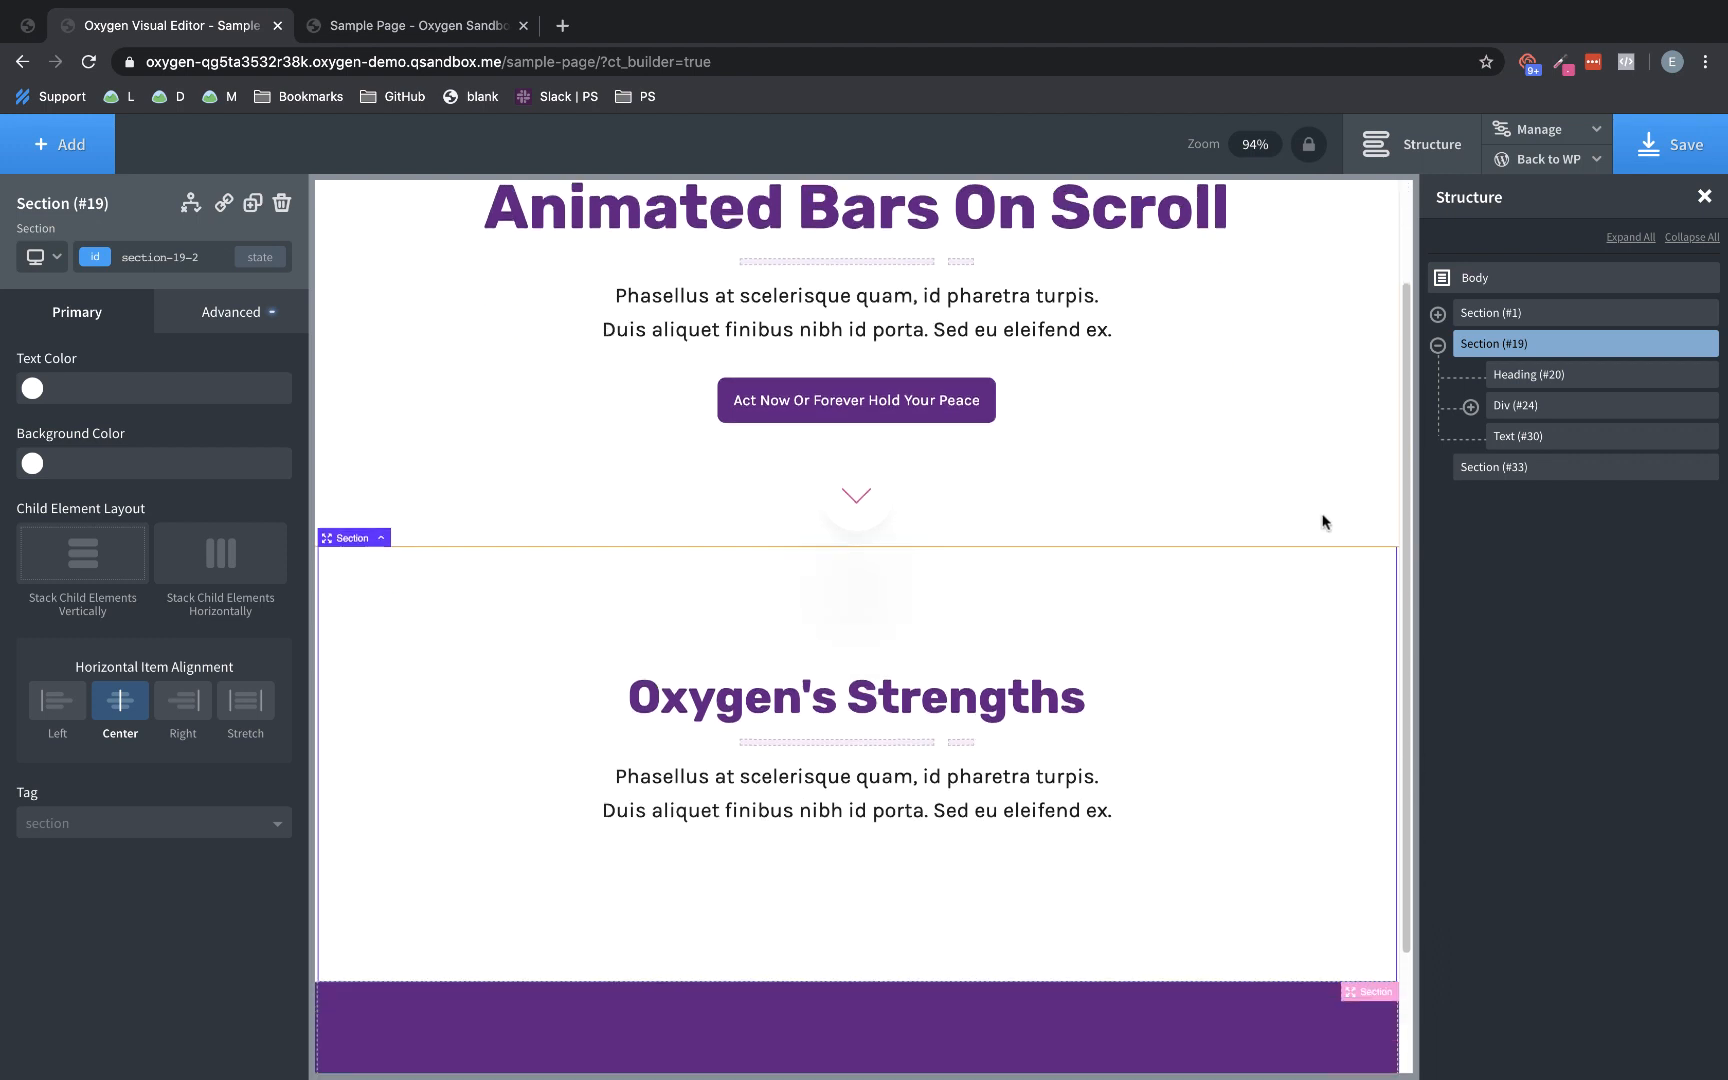
{"action": "scroll", "scroll_direction": "down", "scroll_amount": 3}
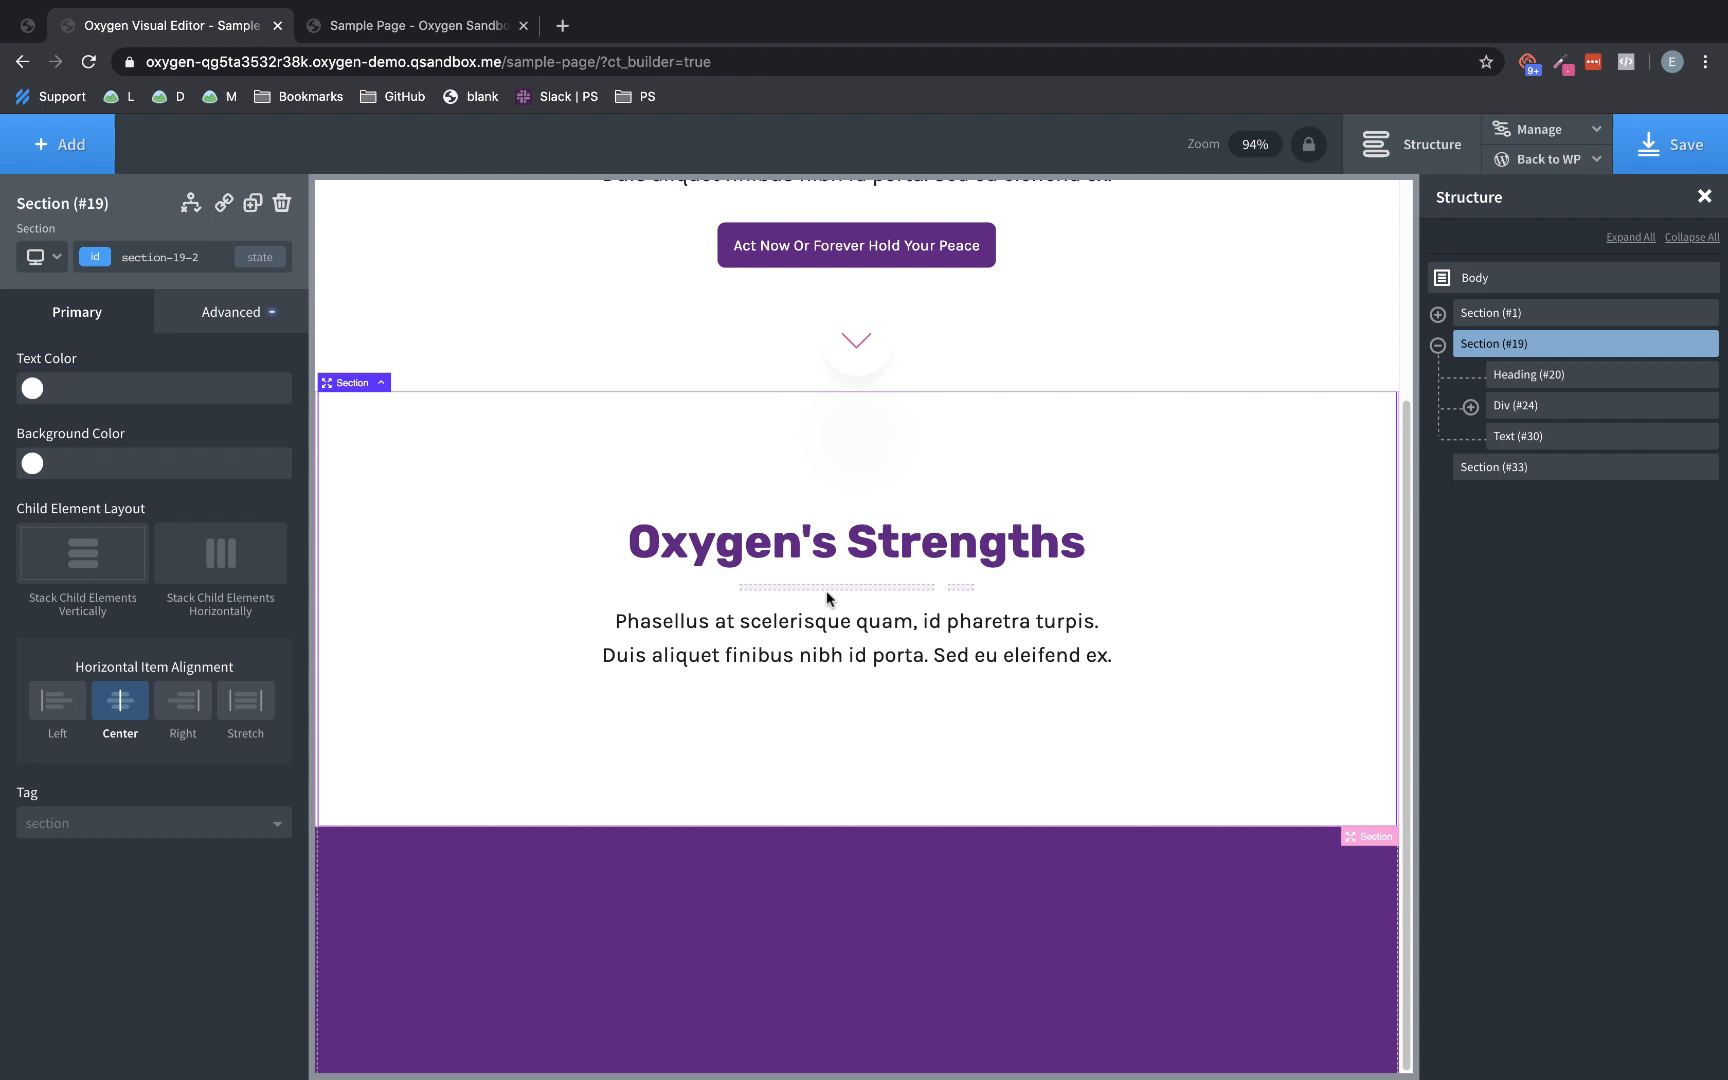
{"action": "left_click", "coordinate": [856, 636]}
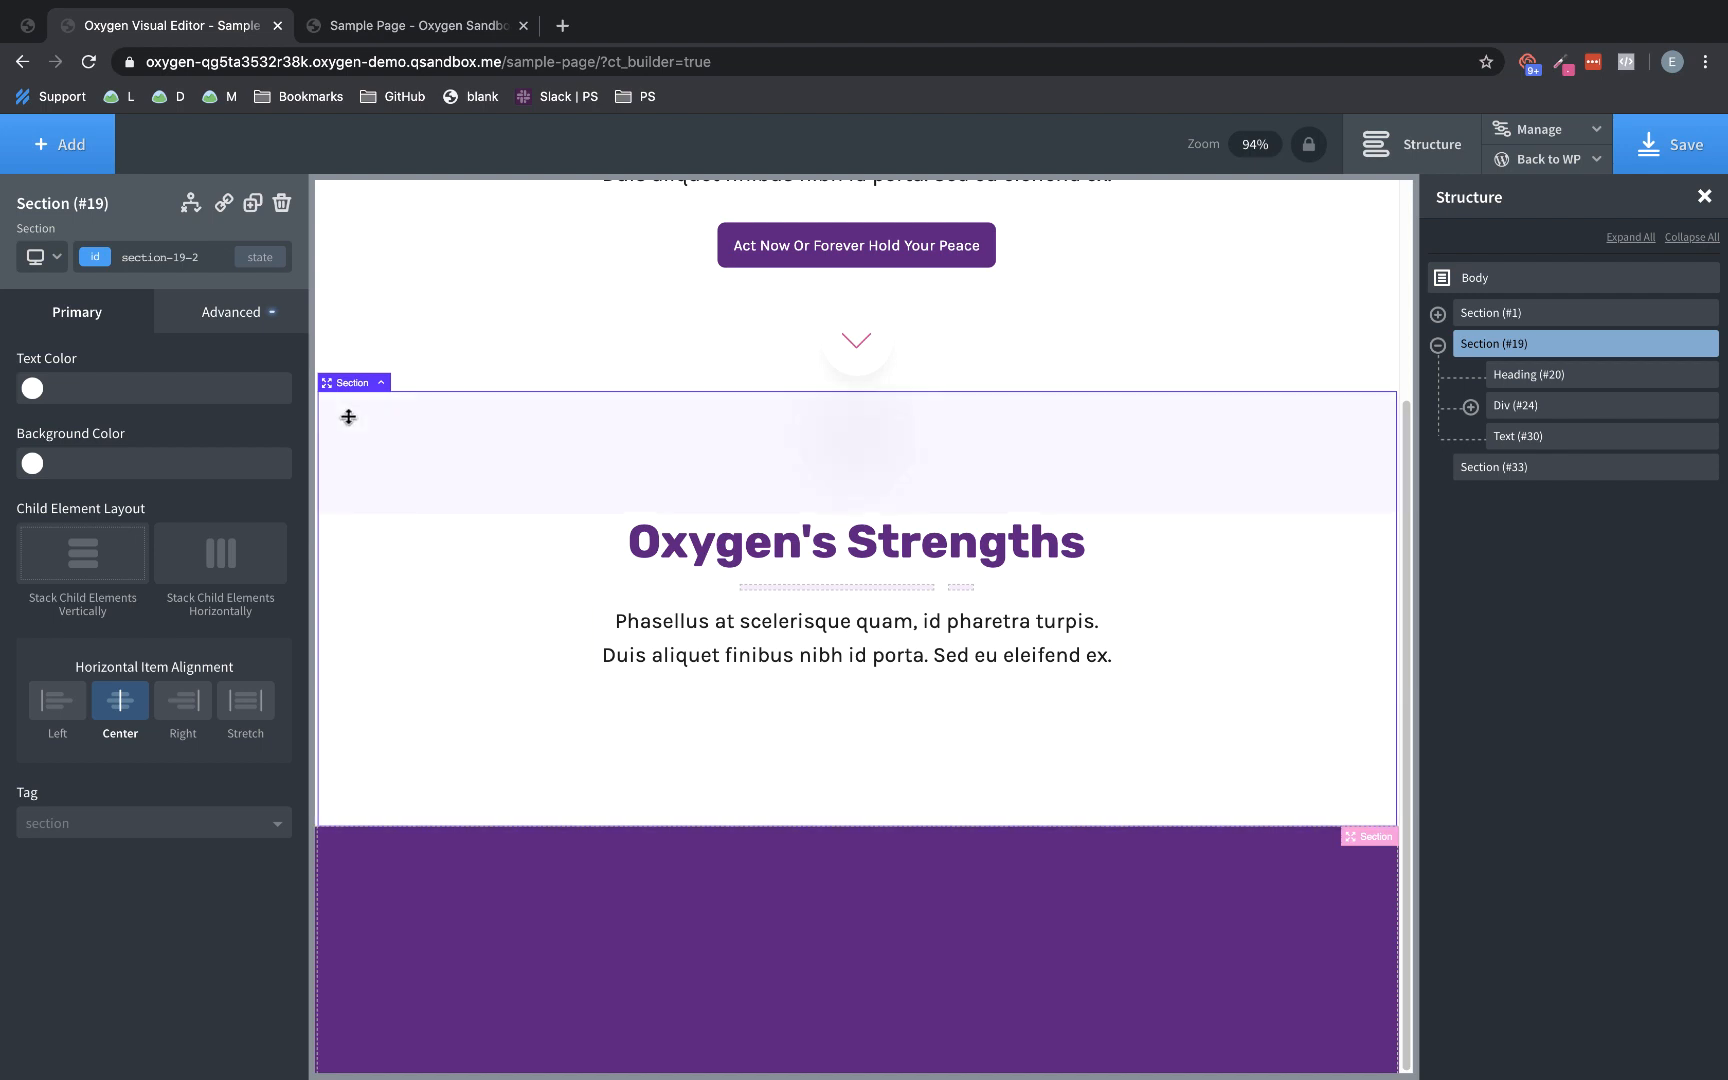
Add a progress-bar-container div in the Strengths section with a nested progress-bar-fill div
{"action": "left_click", "coordinate": [58, 144]}
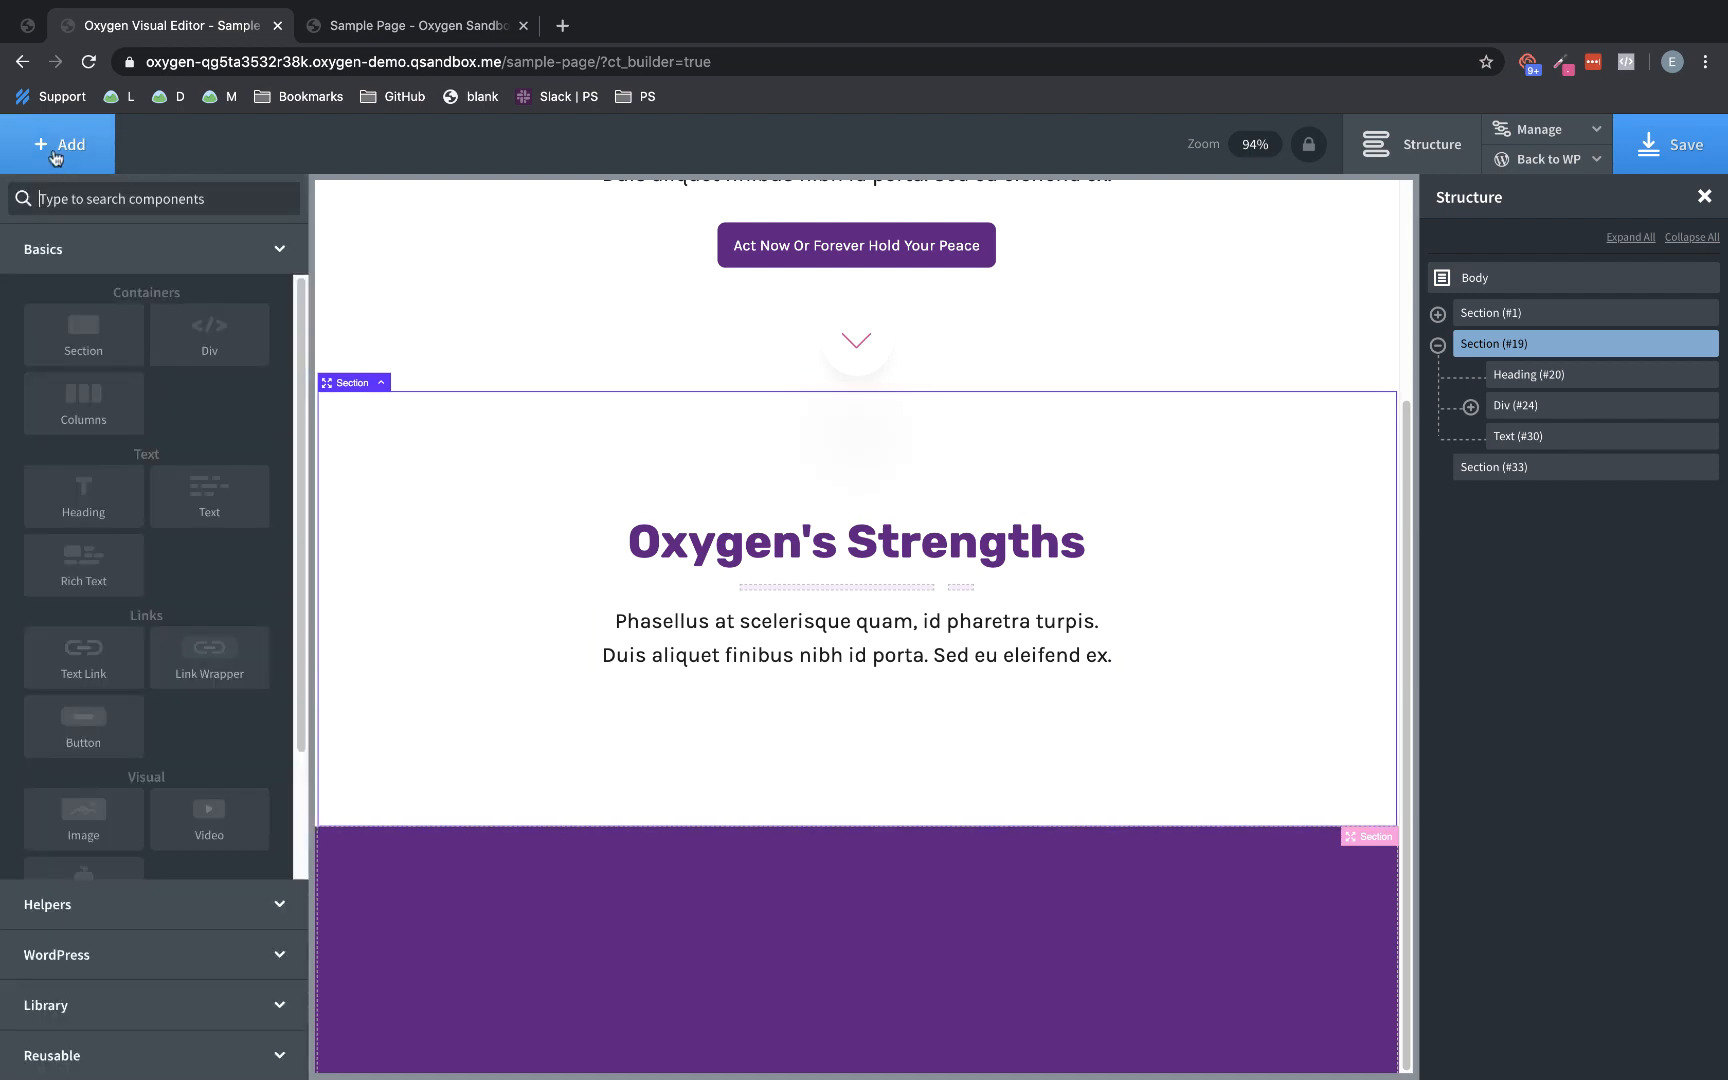
{"action": "type", "text": "div"}
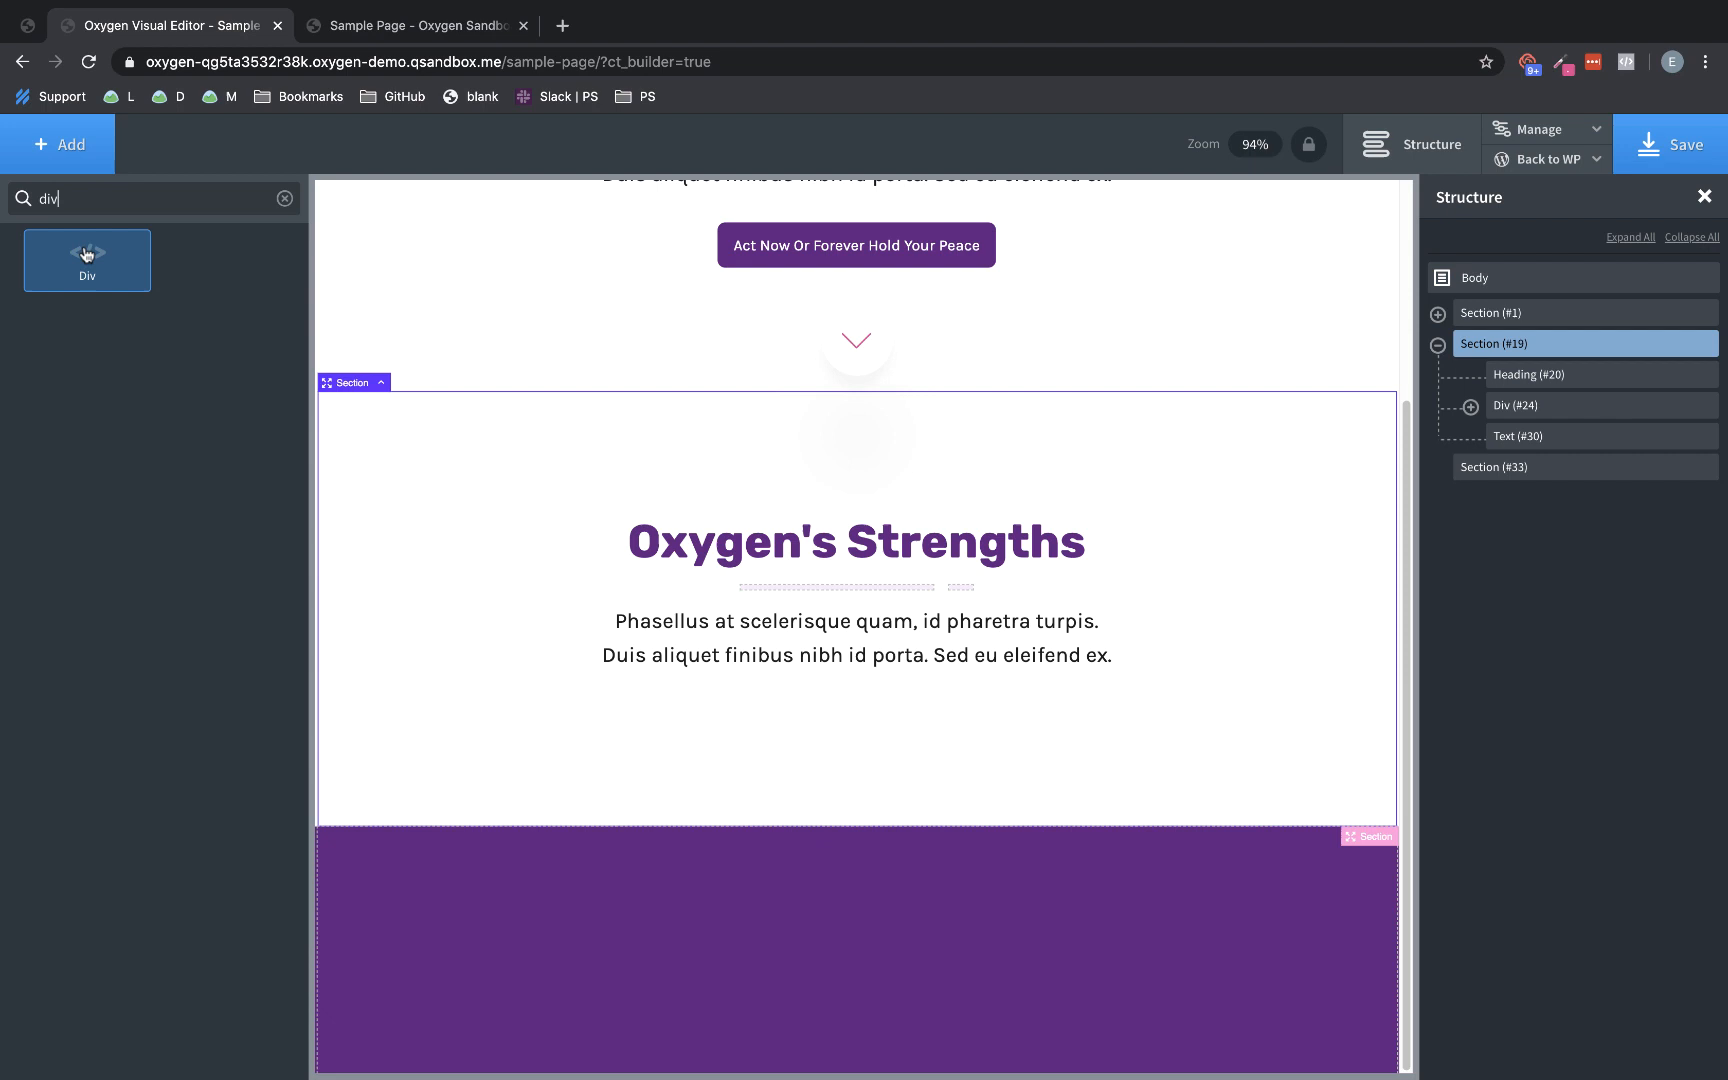
{"action": "left_click", "coordinate": [86, 260]}
{"action": "type", "text": "p"}
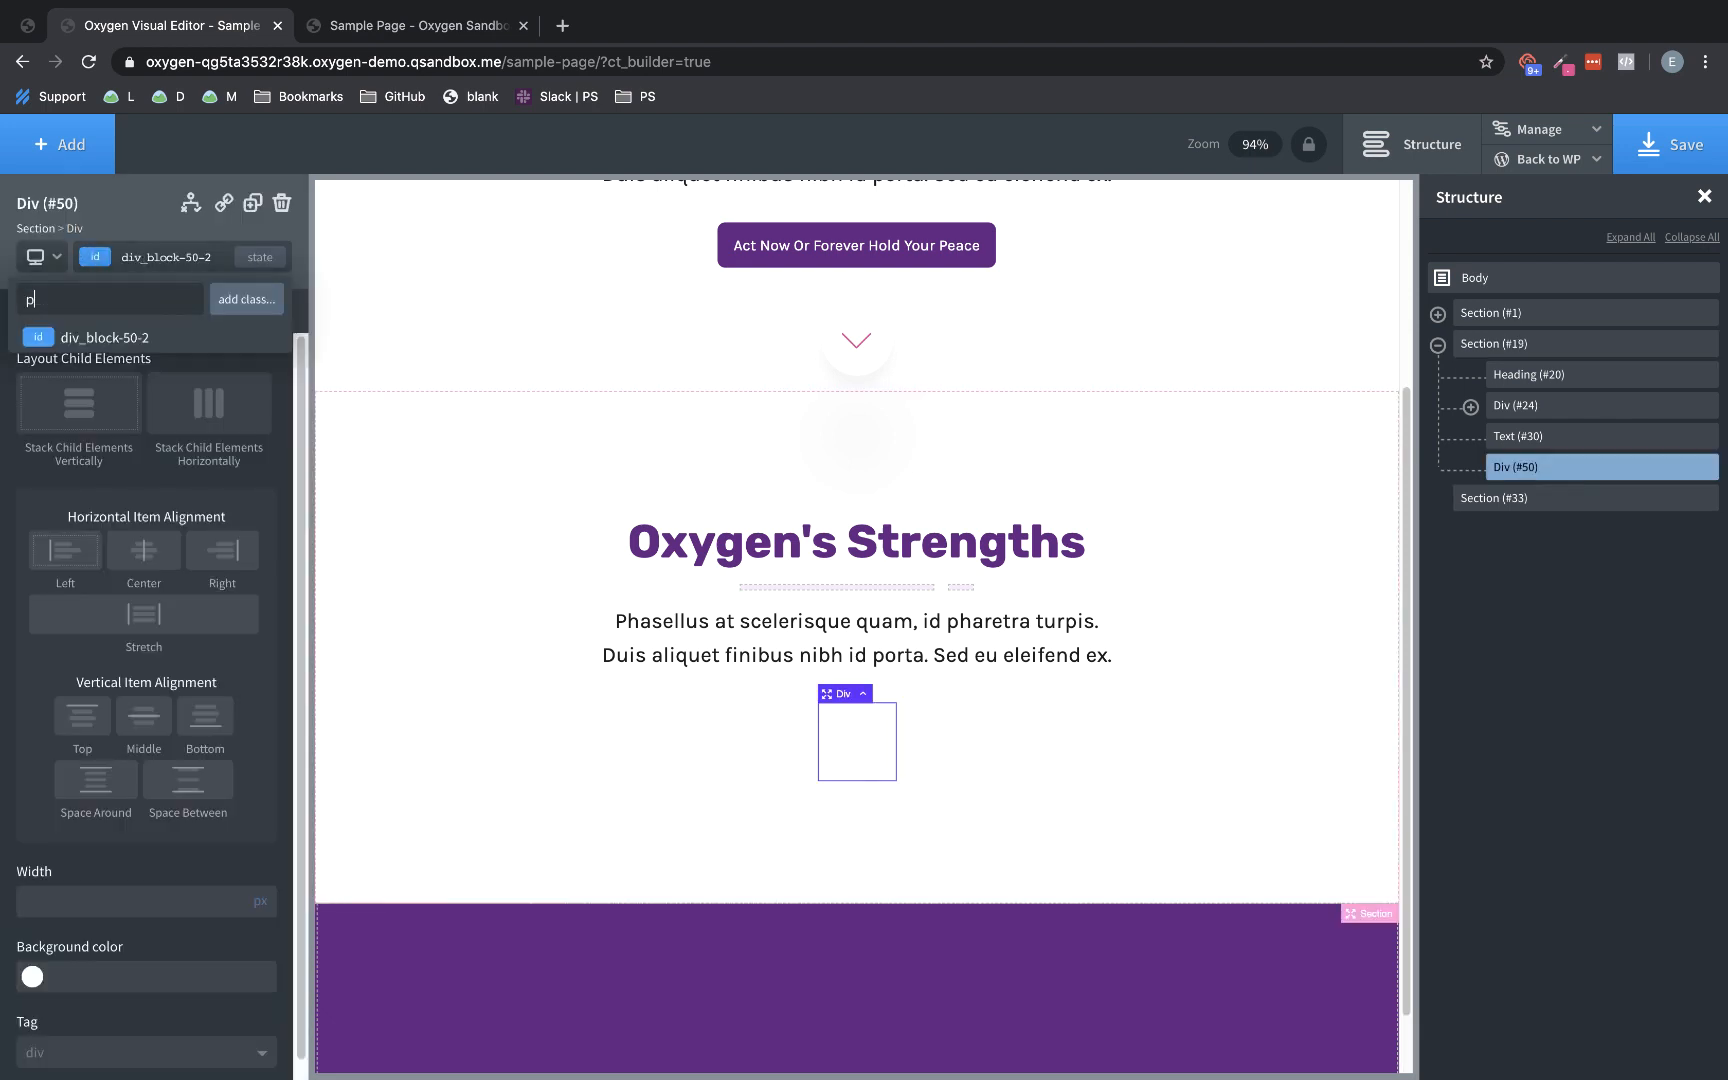
{"action": "type", "text": "rogress-bar-c"}
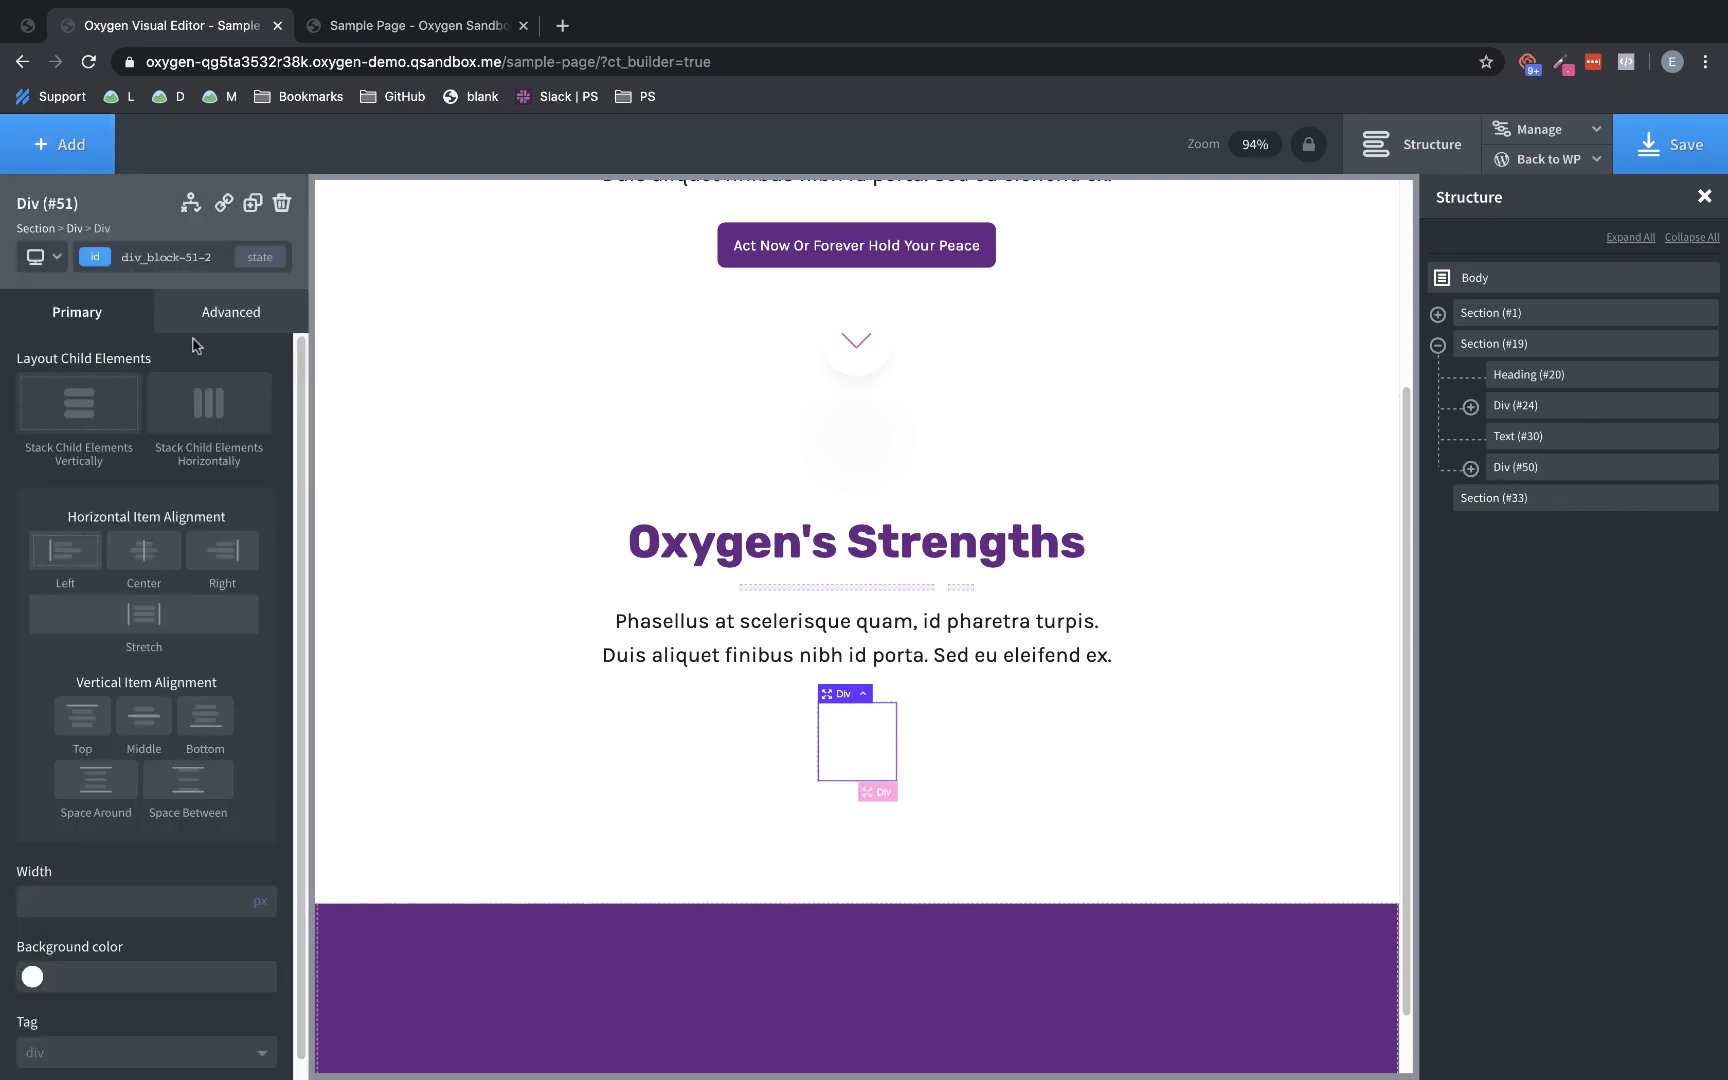
{"action": "type", "text": "progress-bar-fill"}
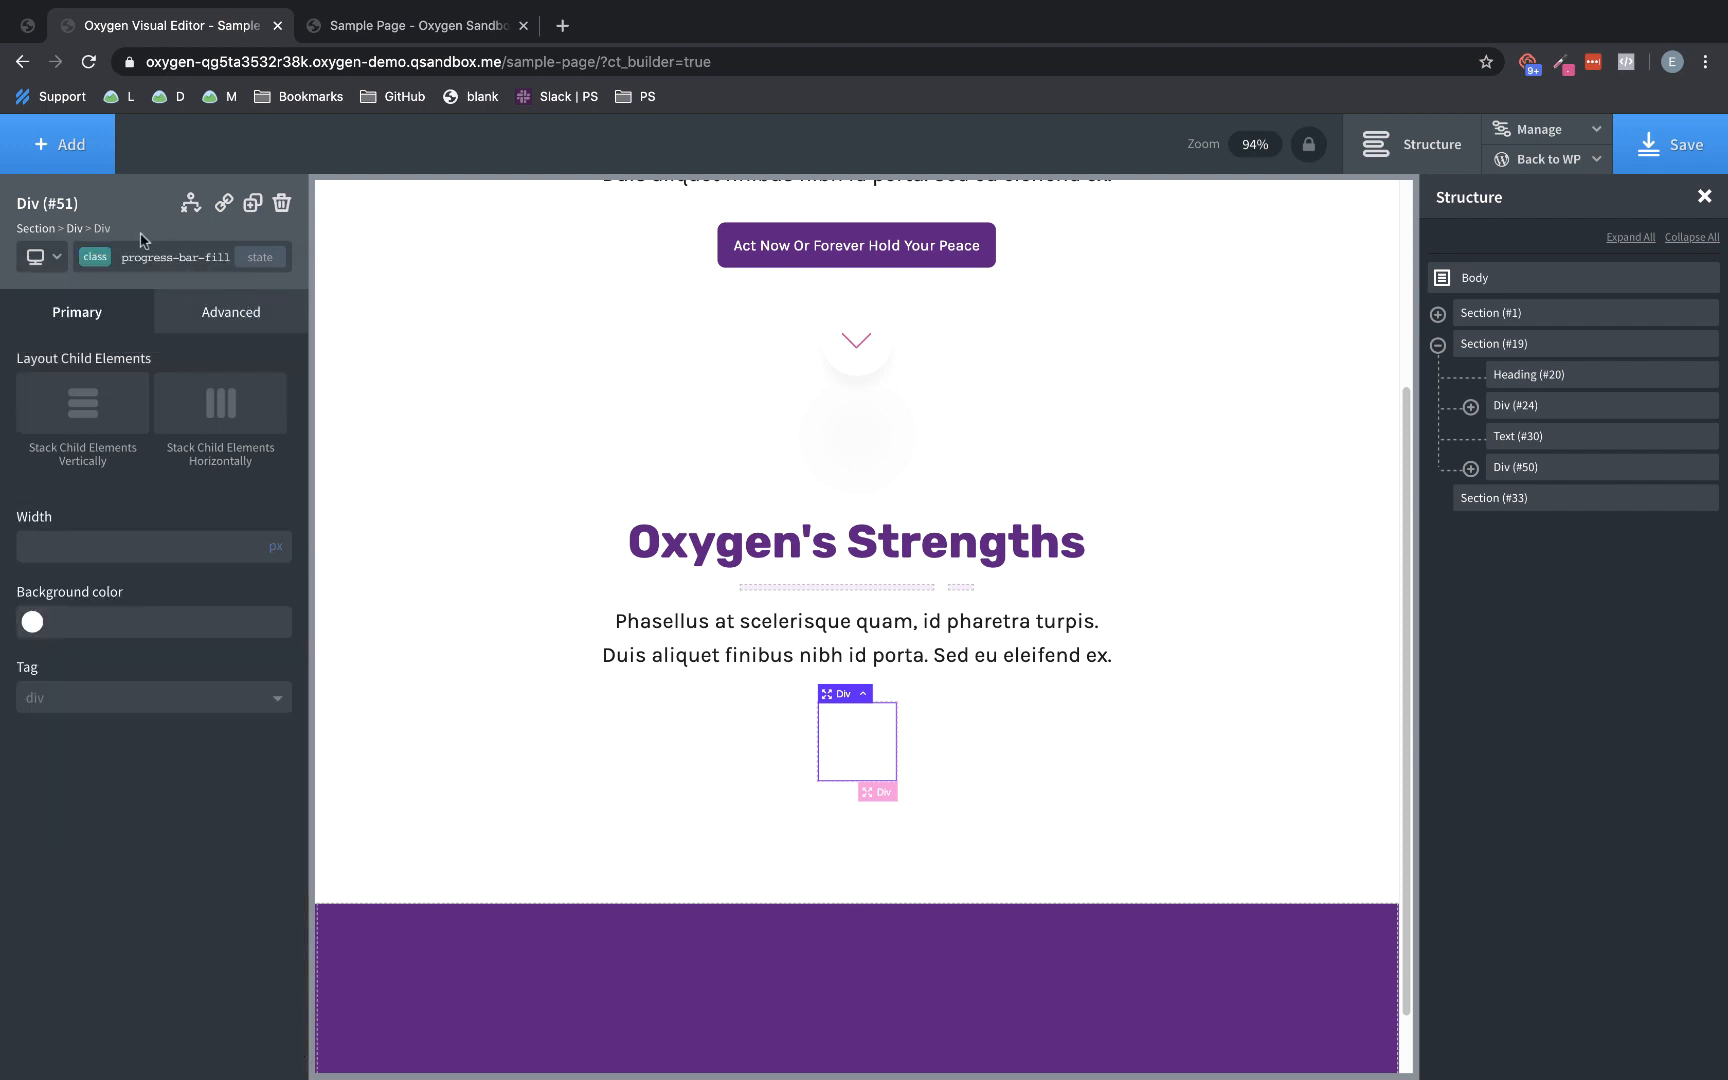
Add a text block with class progress-bar-label inside the fill div
{"action": "left_click", "coordinate": [58, 144]}
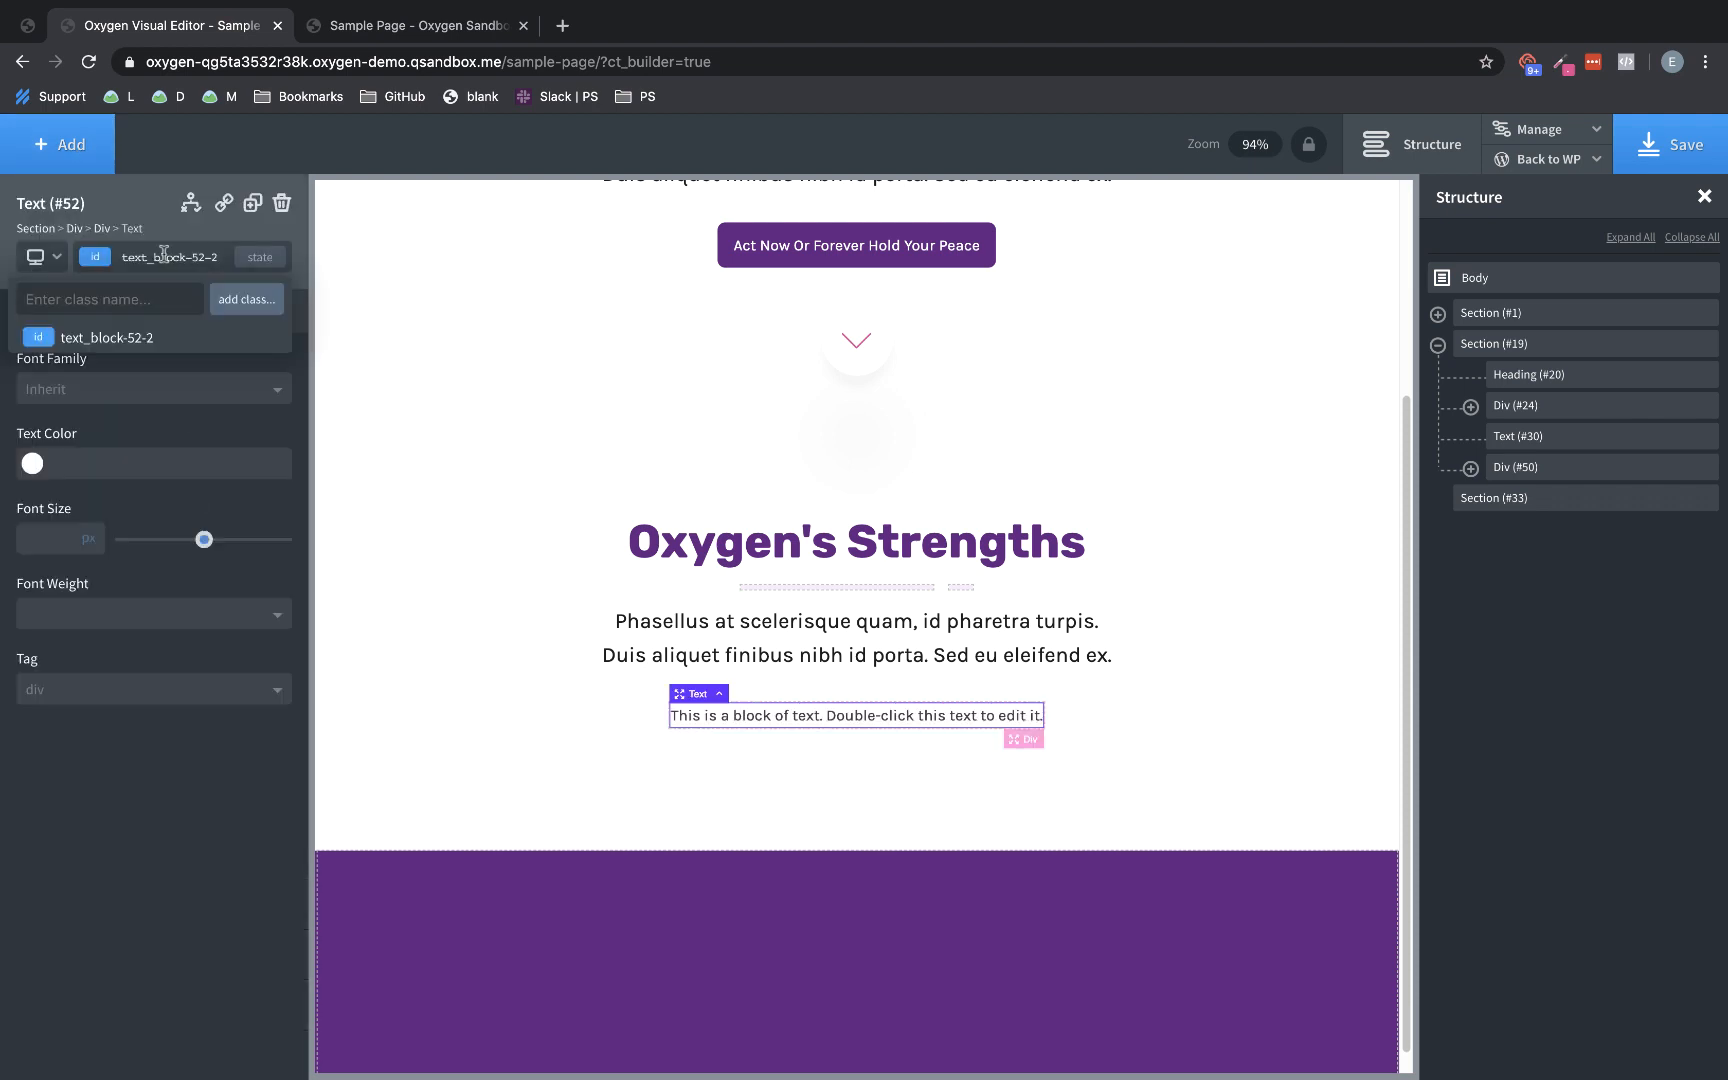
{"action": "type", "text": "progress-"}
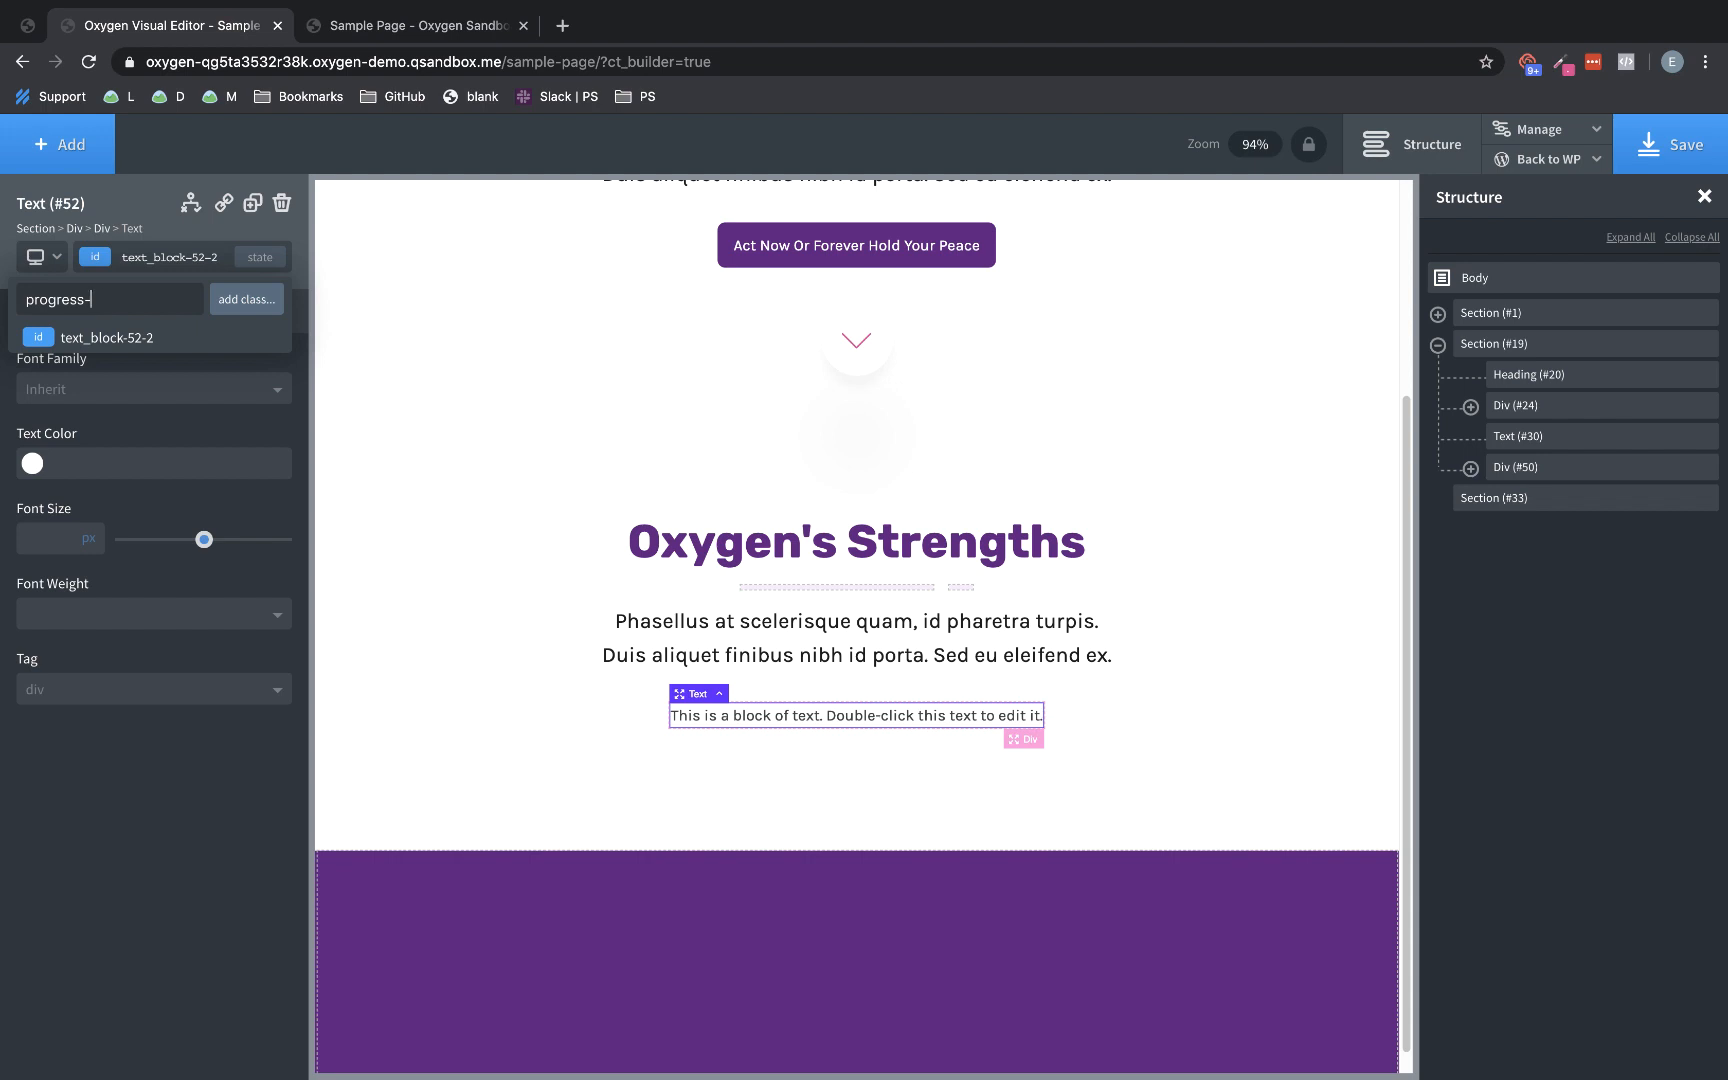
{"action": "type", "text": "bar-label"}
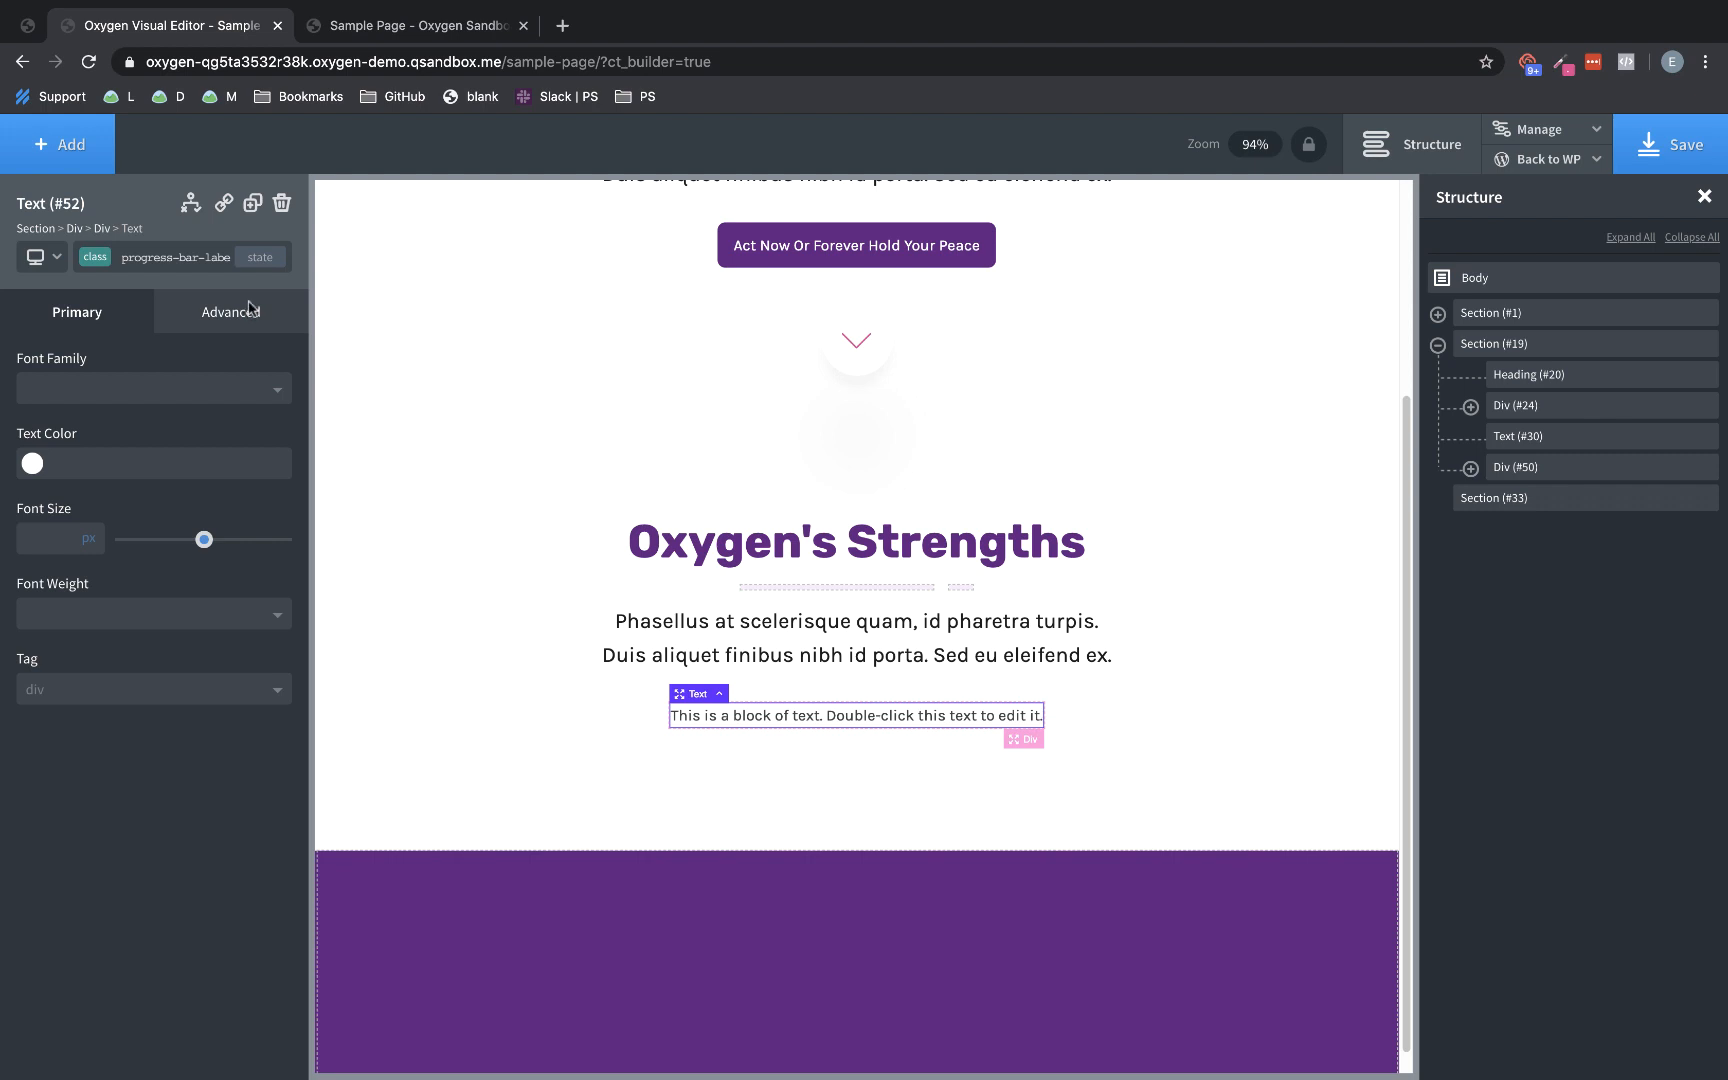
{"action": "mouse_move", "coordinate": [1520, 468]}
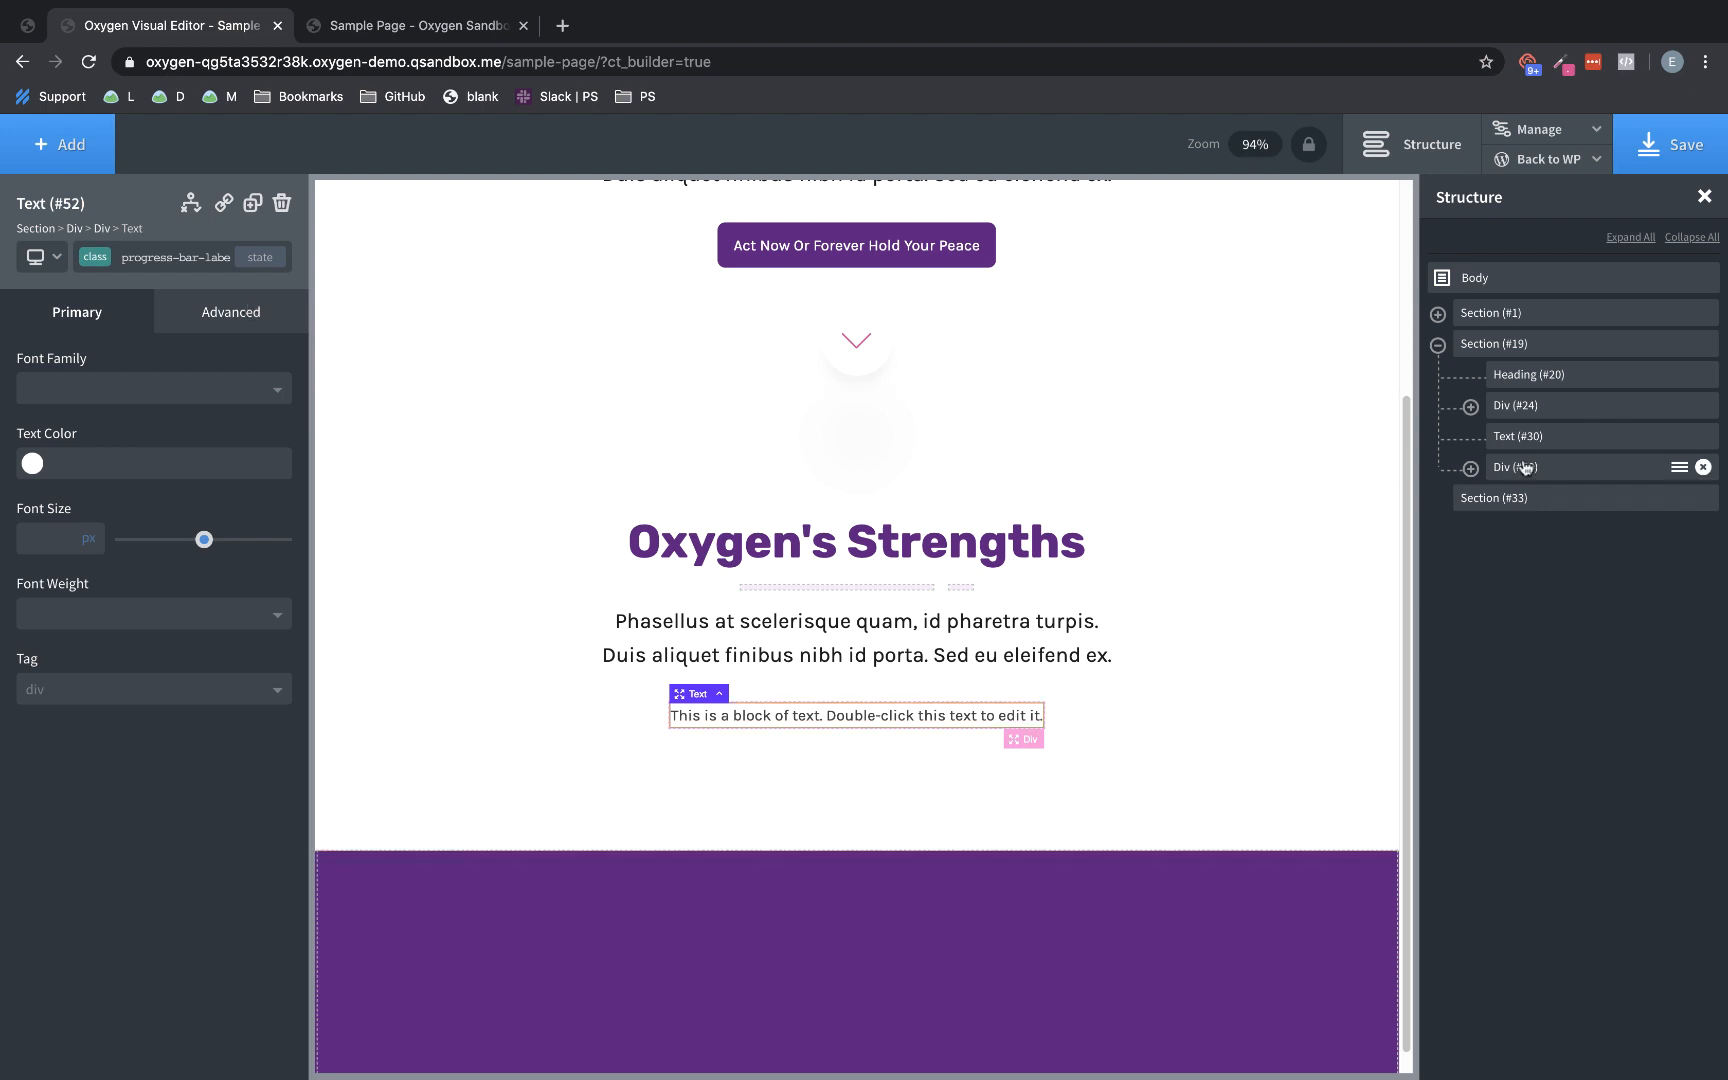
Rename the container div to Progress Bar and expand it in the Structure panel
{"action": "left_click", "coordinate": [1516, 466]}
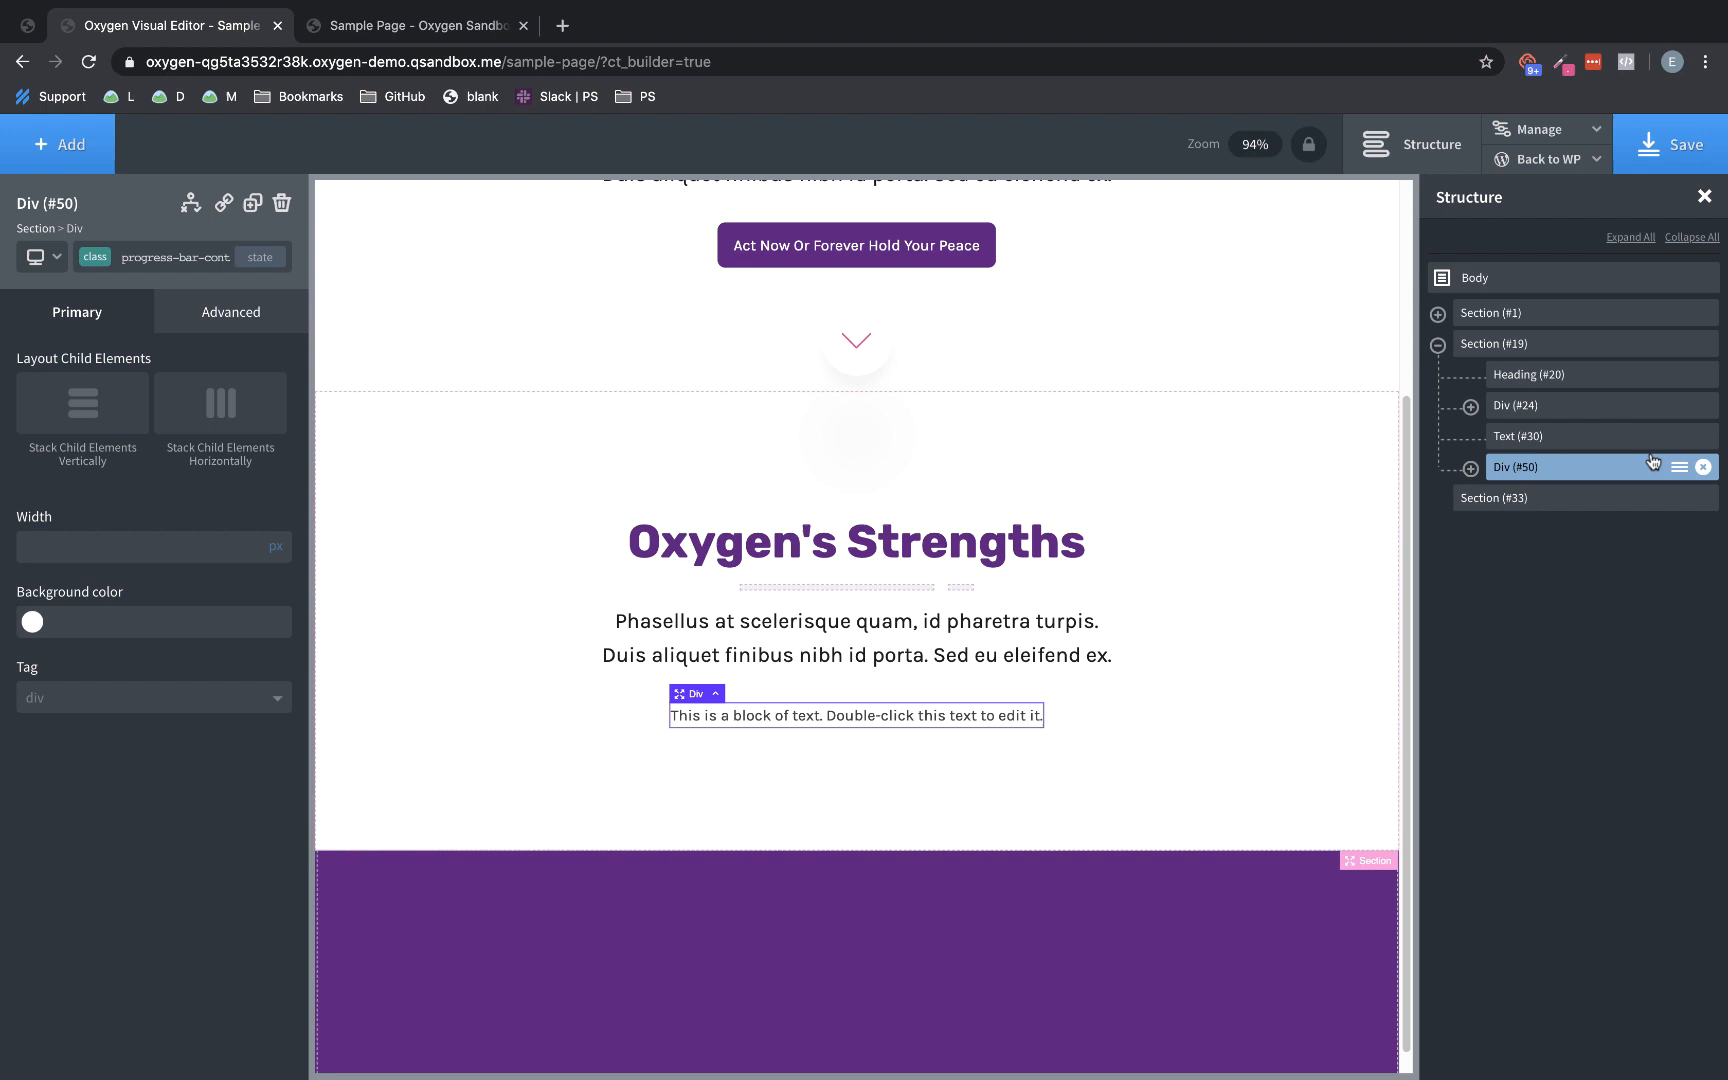
{"action": "left_click", "coordinate": [1678, 466]}
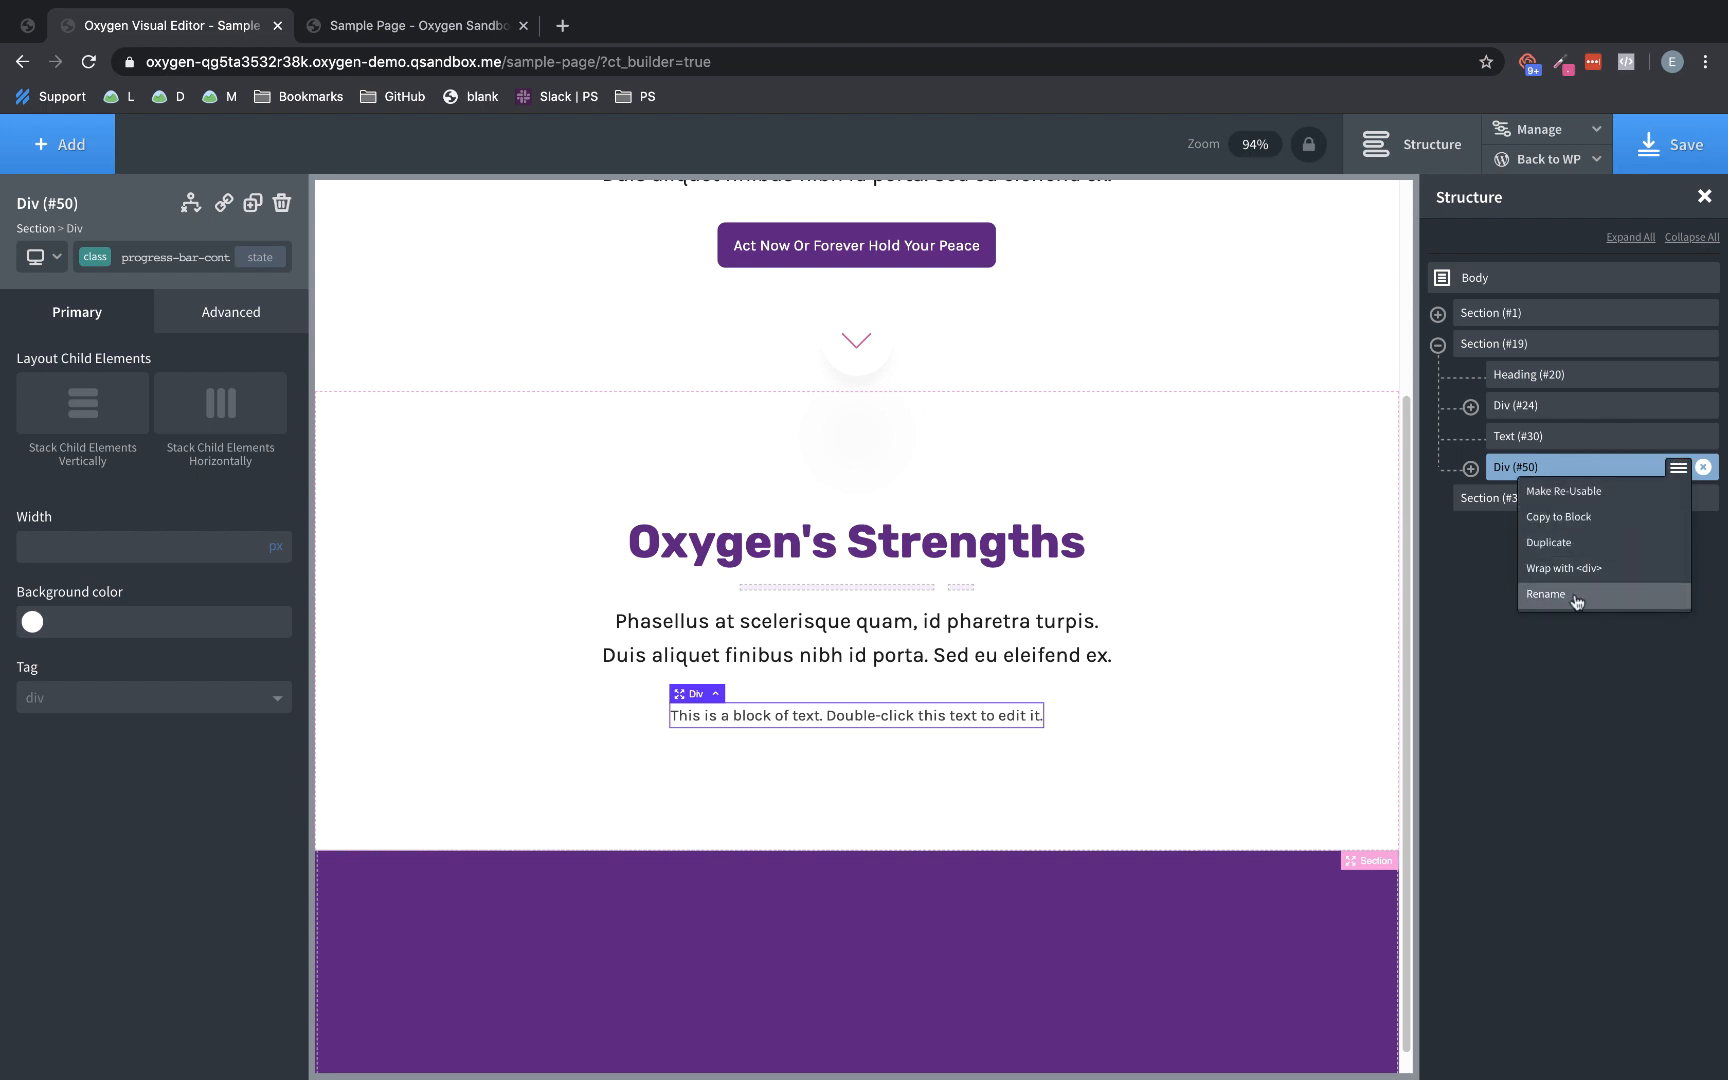
{"action": "left_click", "coordinate": [1546, 596]}
{"action": "type", "text": "Progress Bar"}
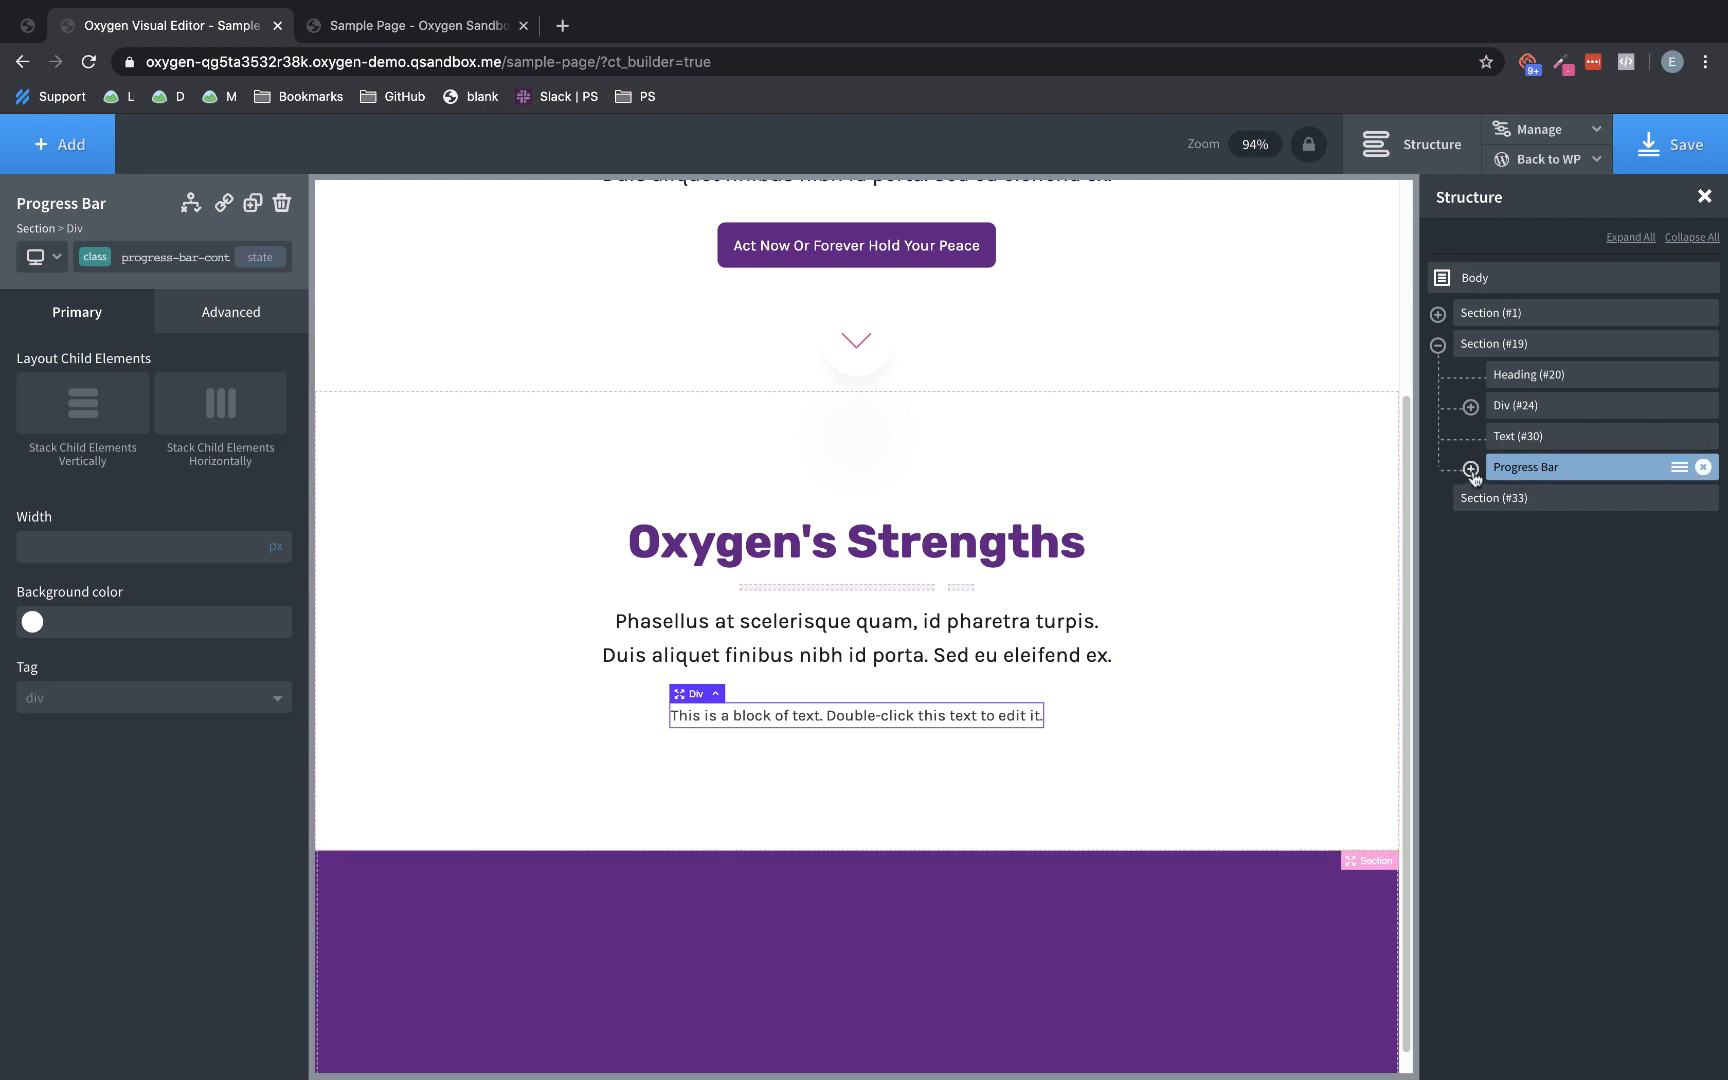
{"action": "left_click", "coordinate": [1472, 466]}
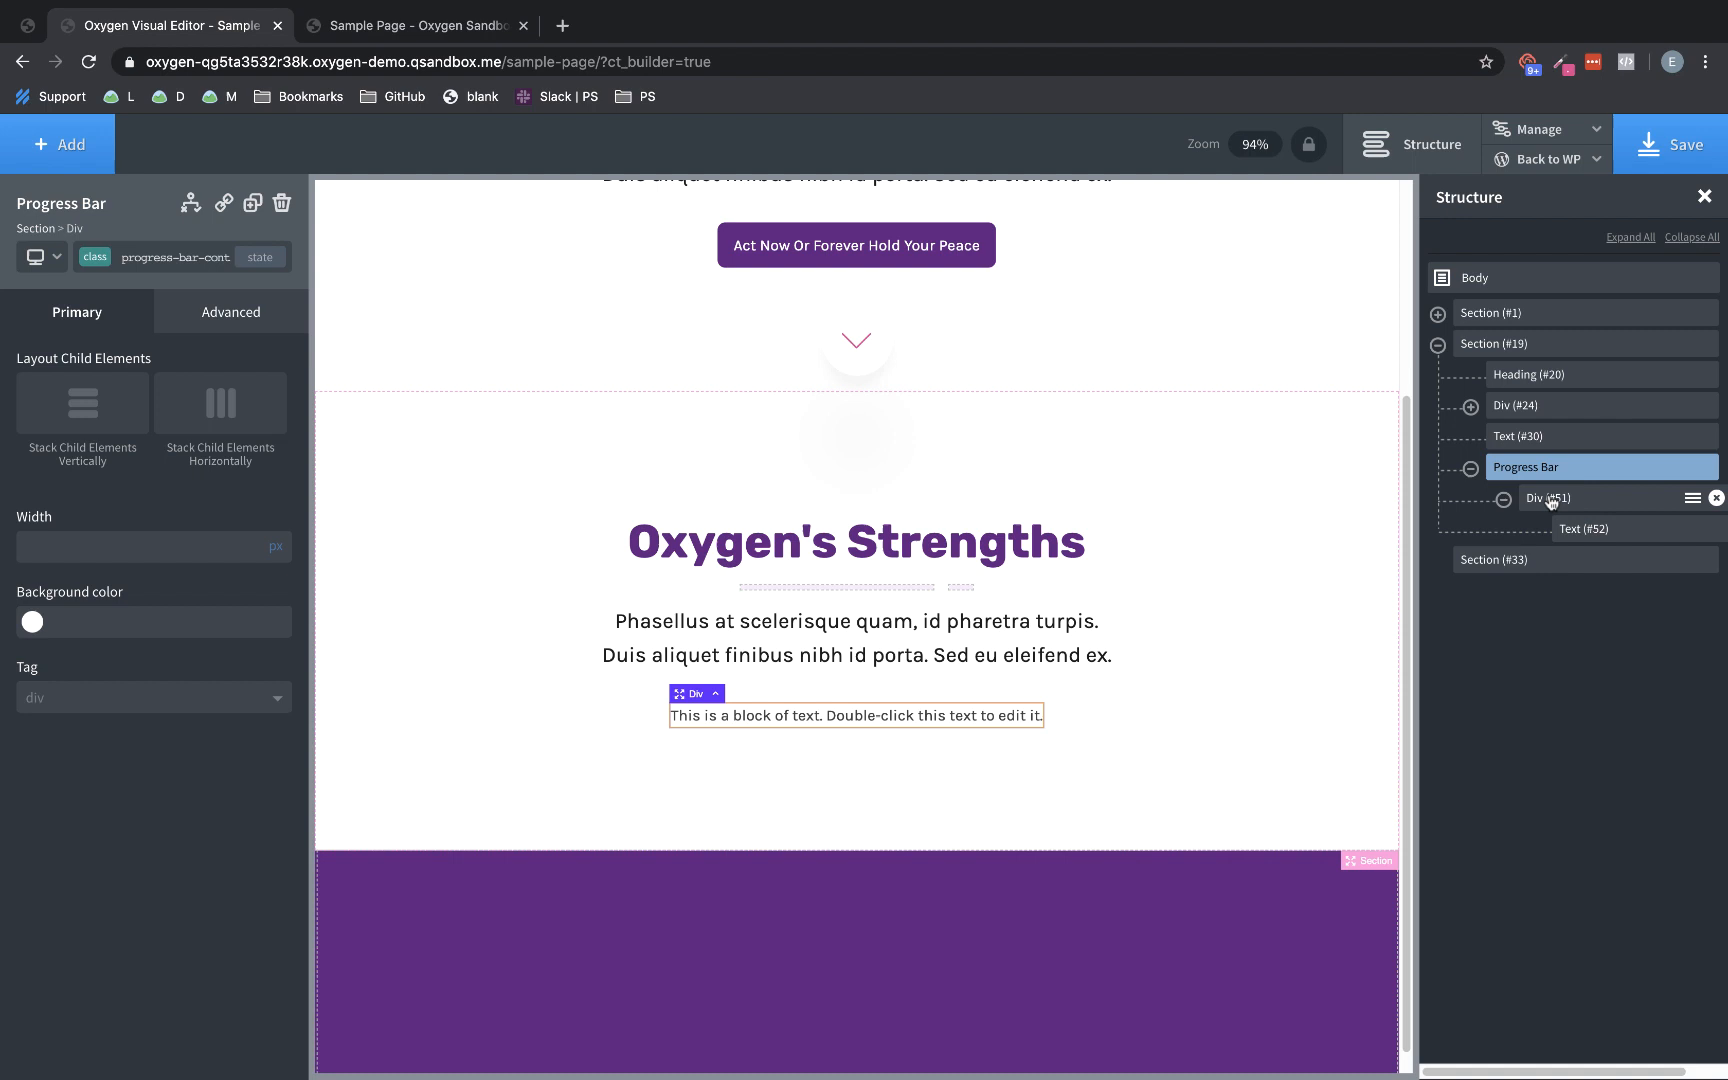
Rename the inner div to Fill, with the text block moved above it
{"action": "left_click", "coordinate": [1692, 498]}
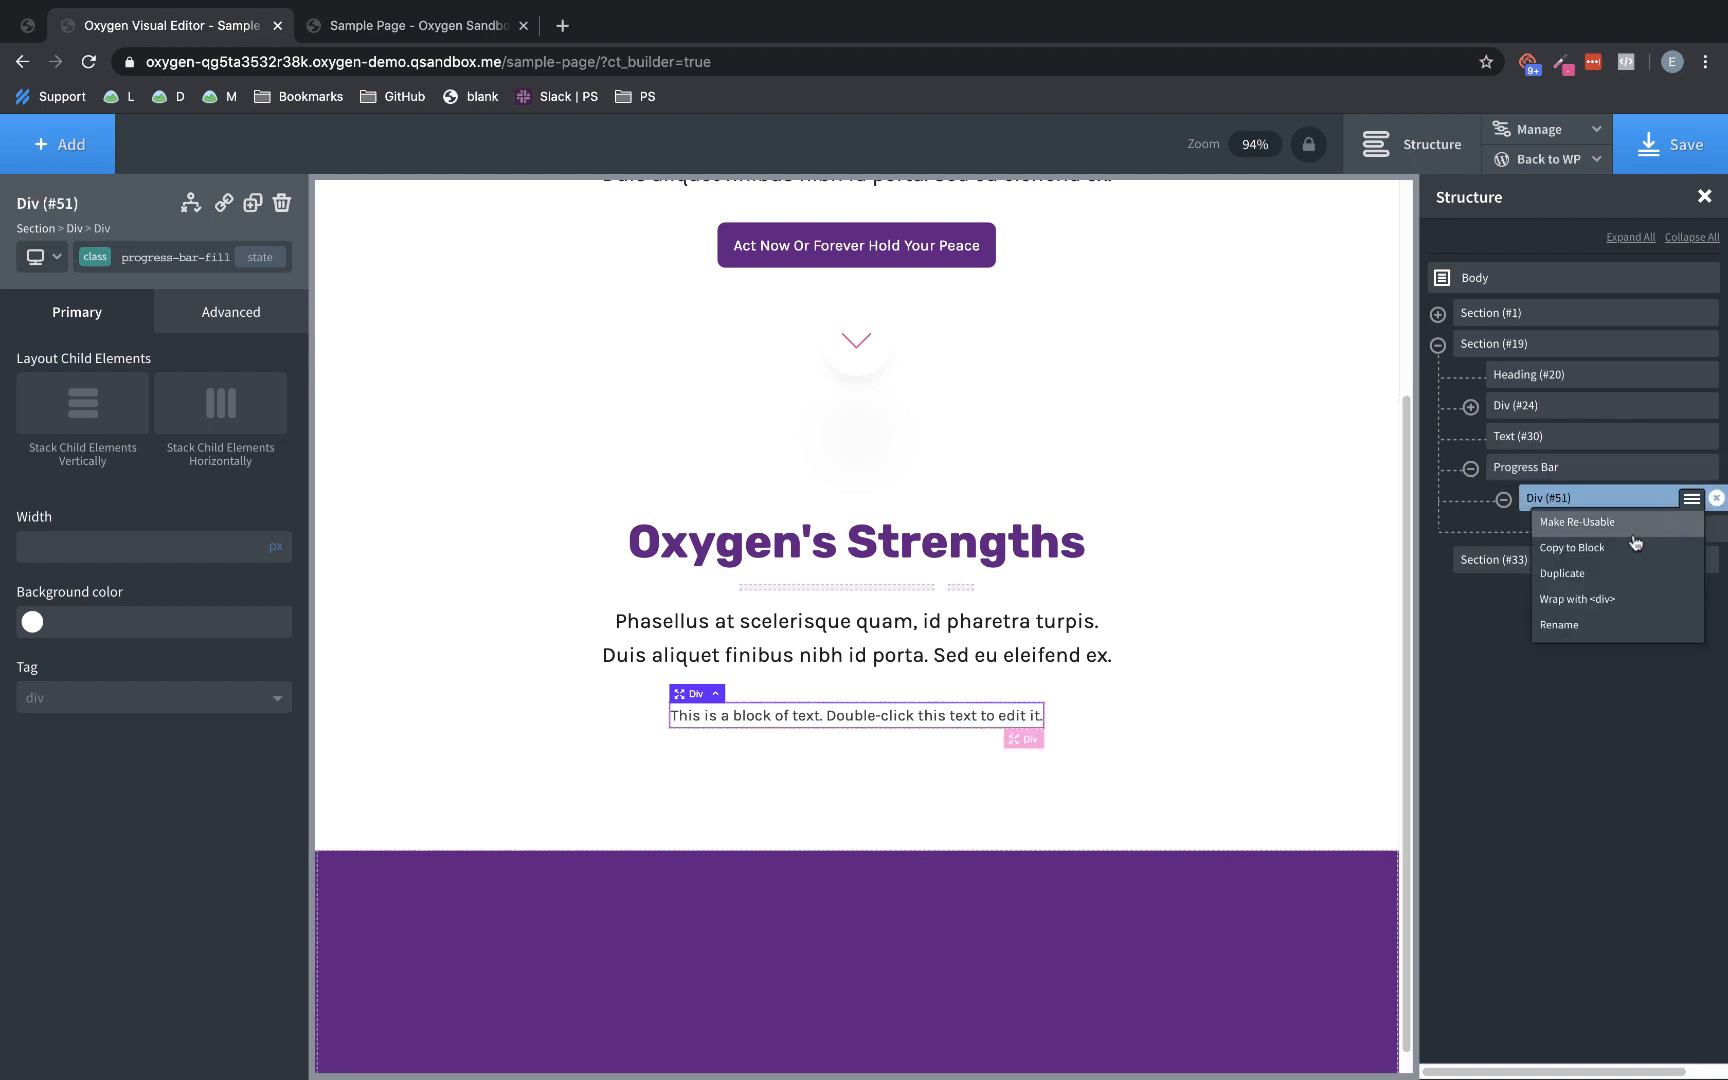
{"action": "left_click", "coordinate": [1560, 624]}
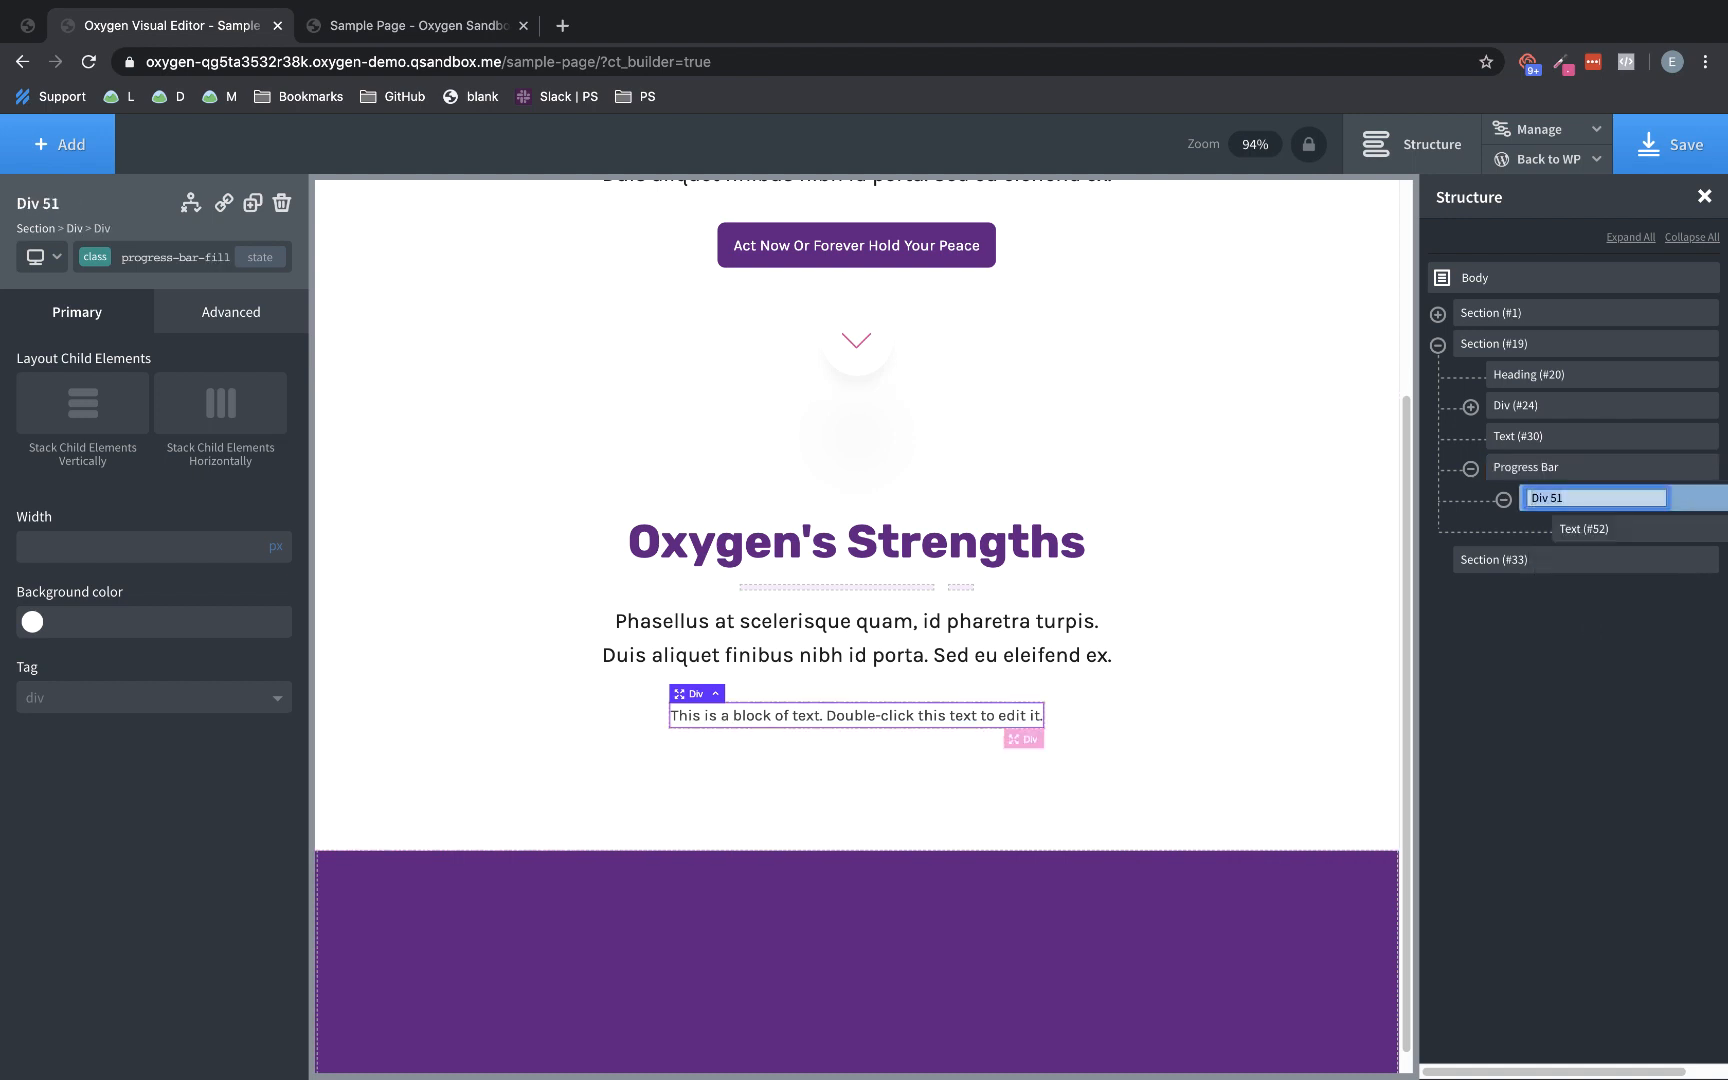
{"action": "left_click", "coordinate": [1584, 528]}
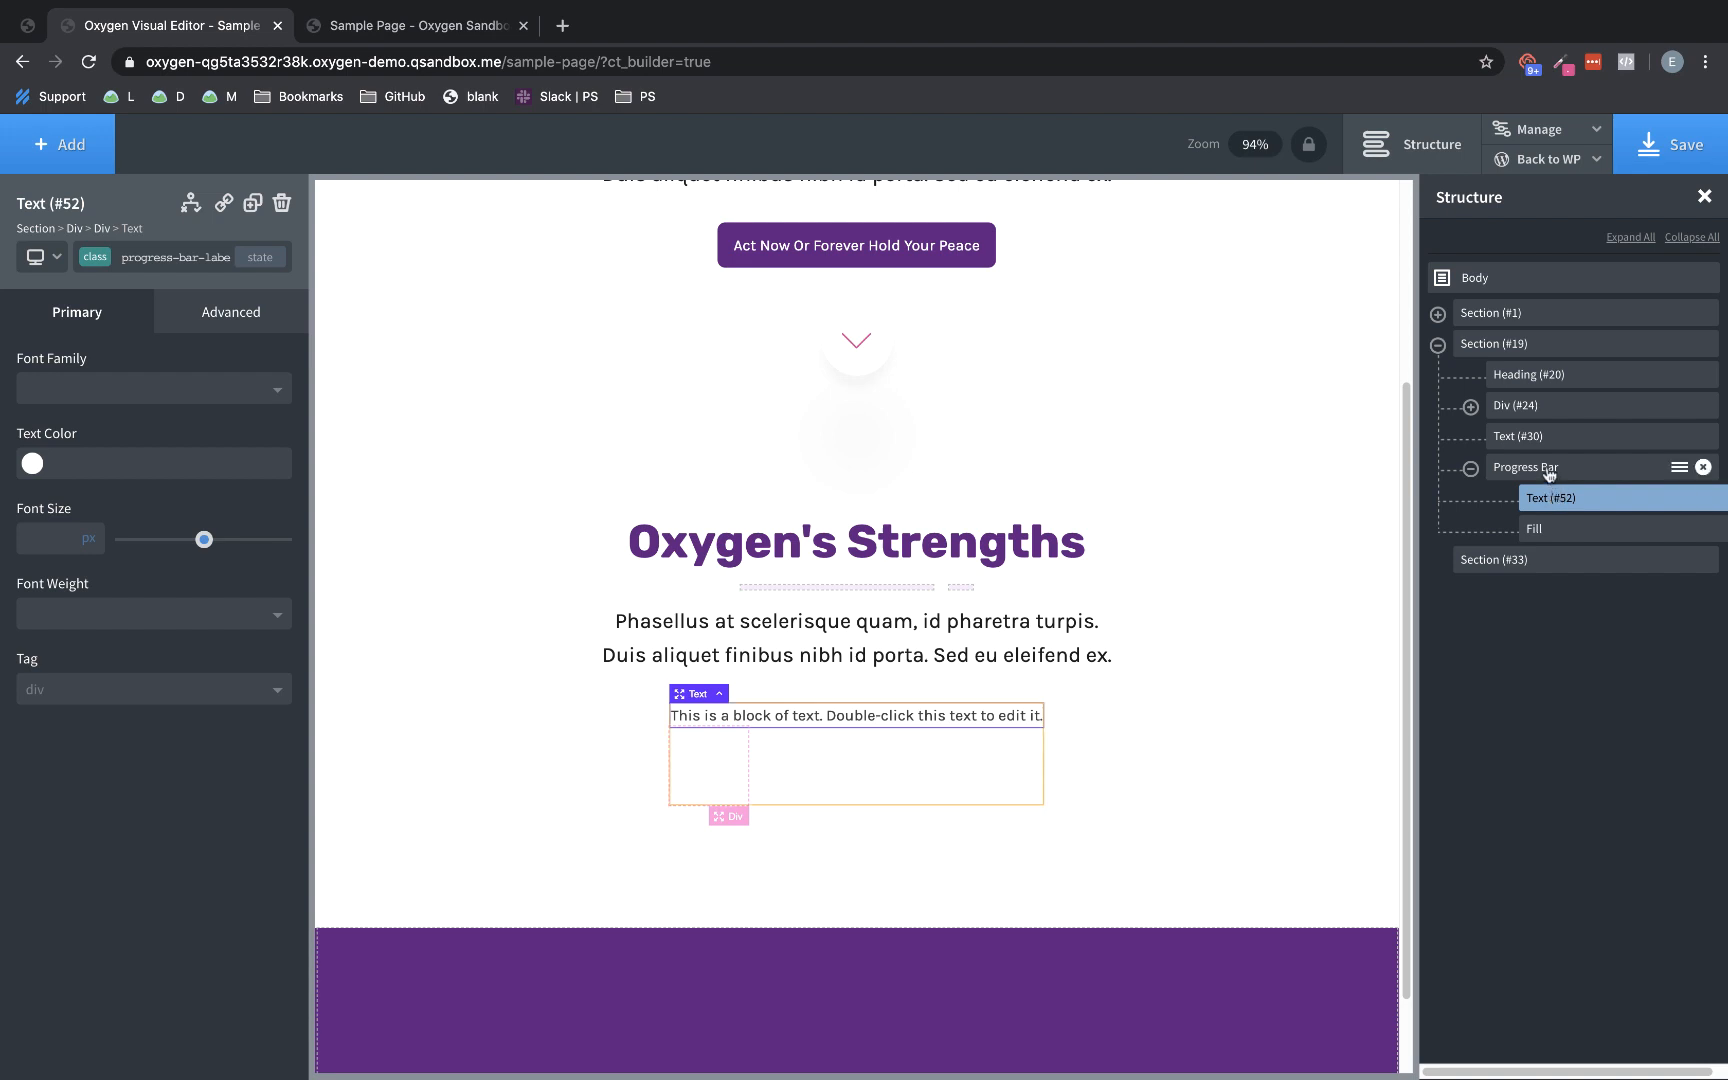
Set the Progress Bar container's width to 100%
{"action": "left_click", "coordinate": [1524, 466]}
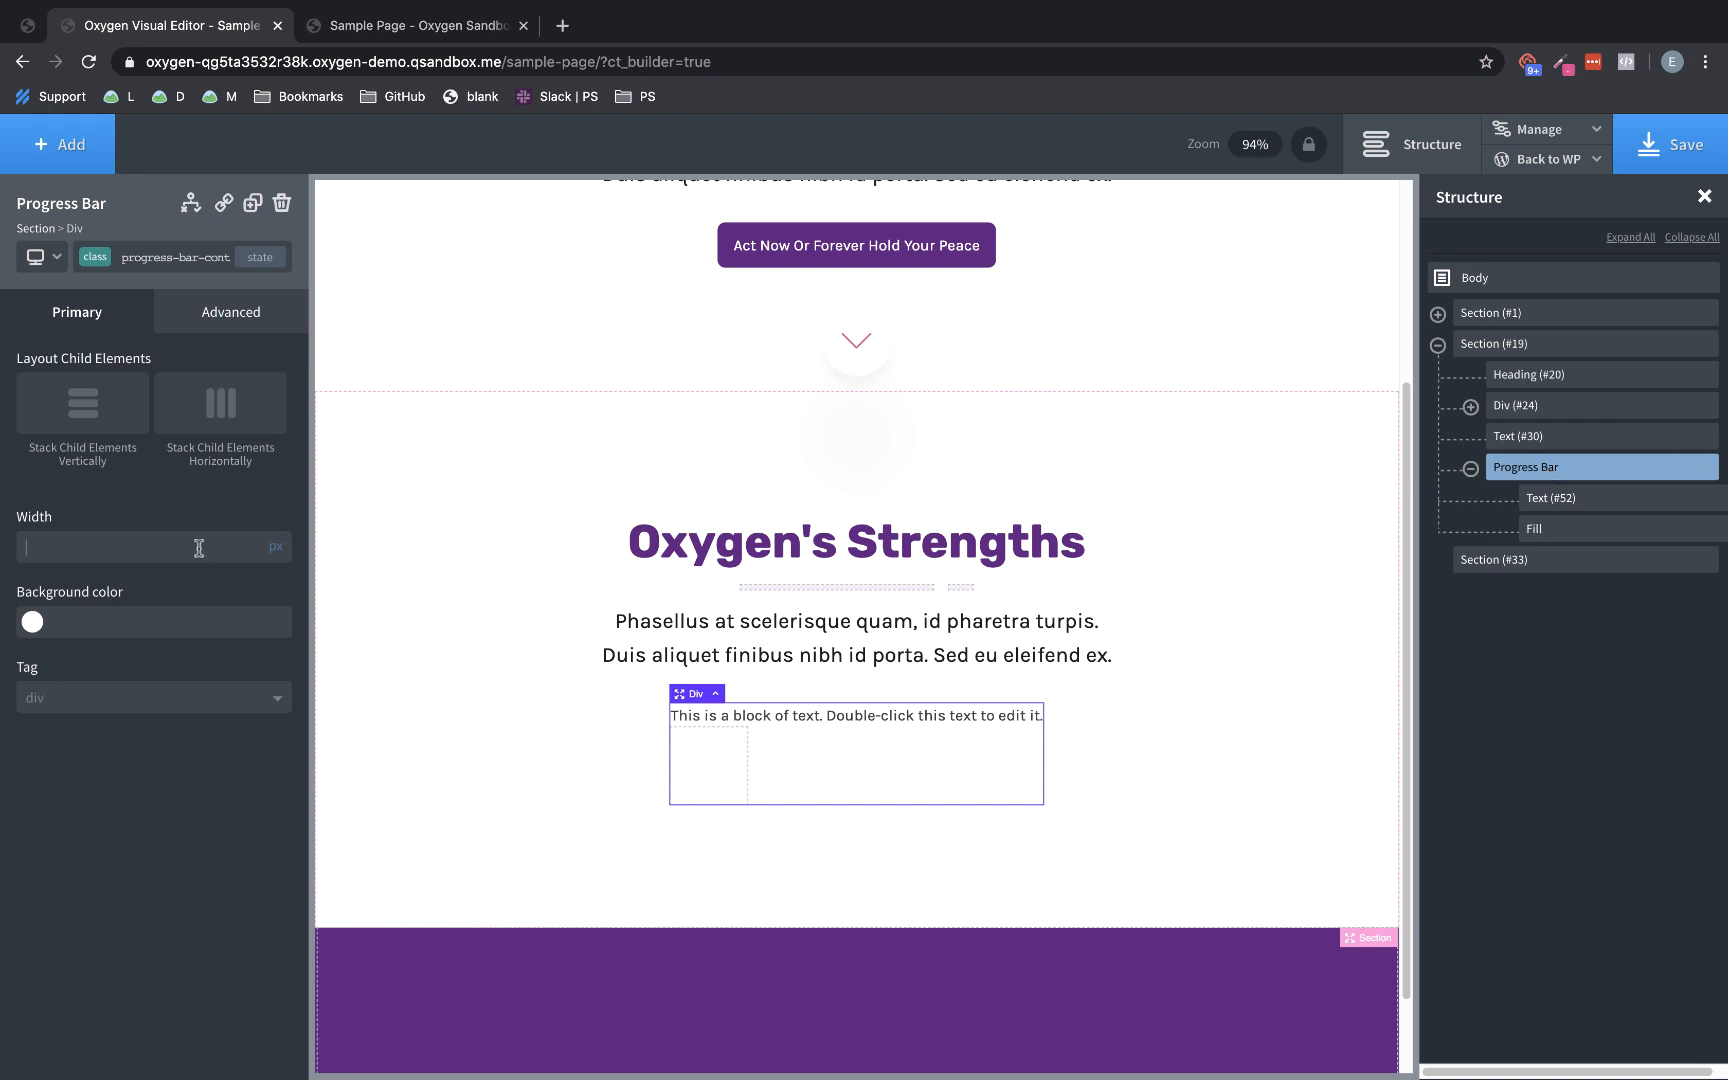
{"action": "type", "text": "100"}
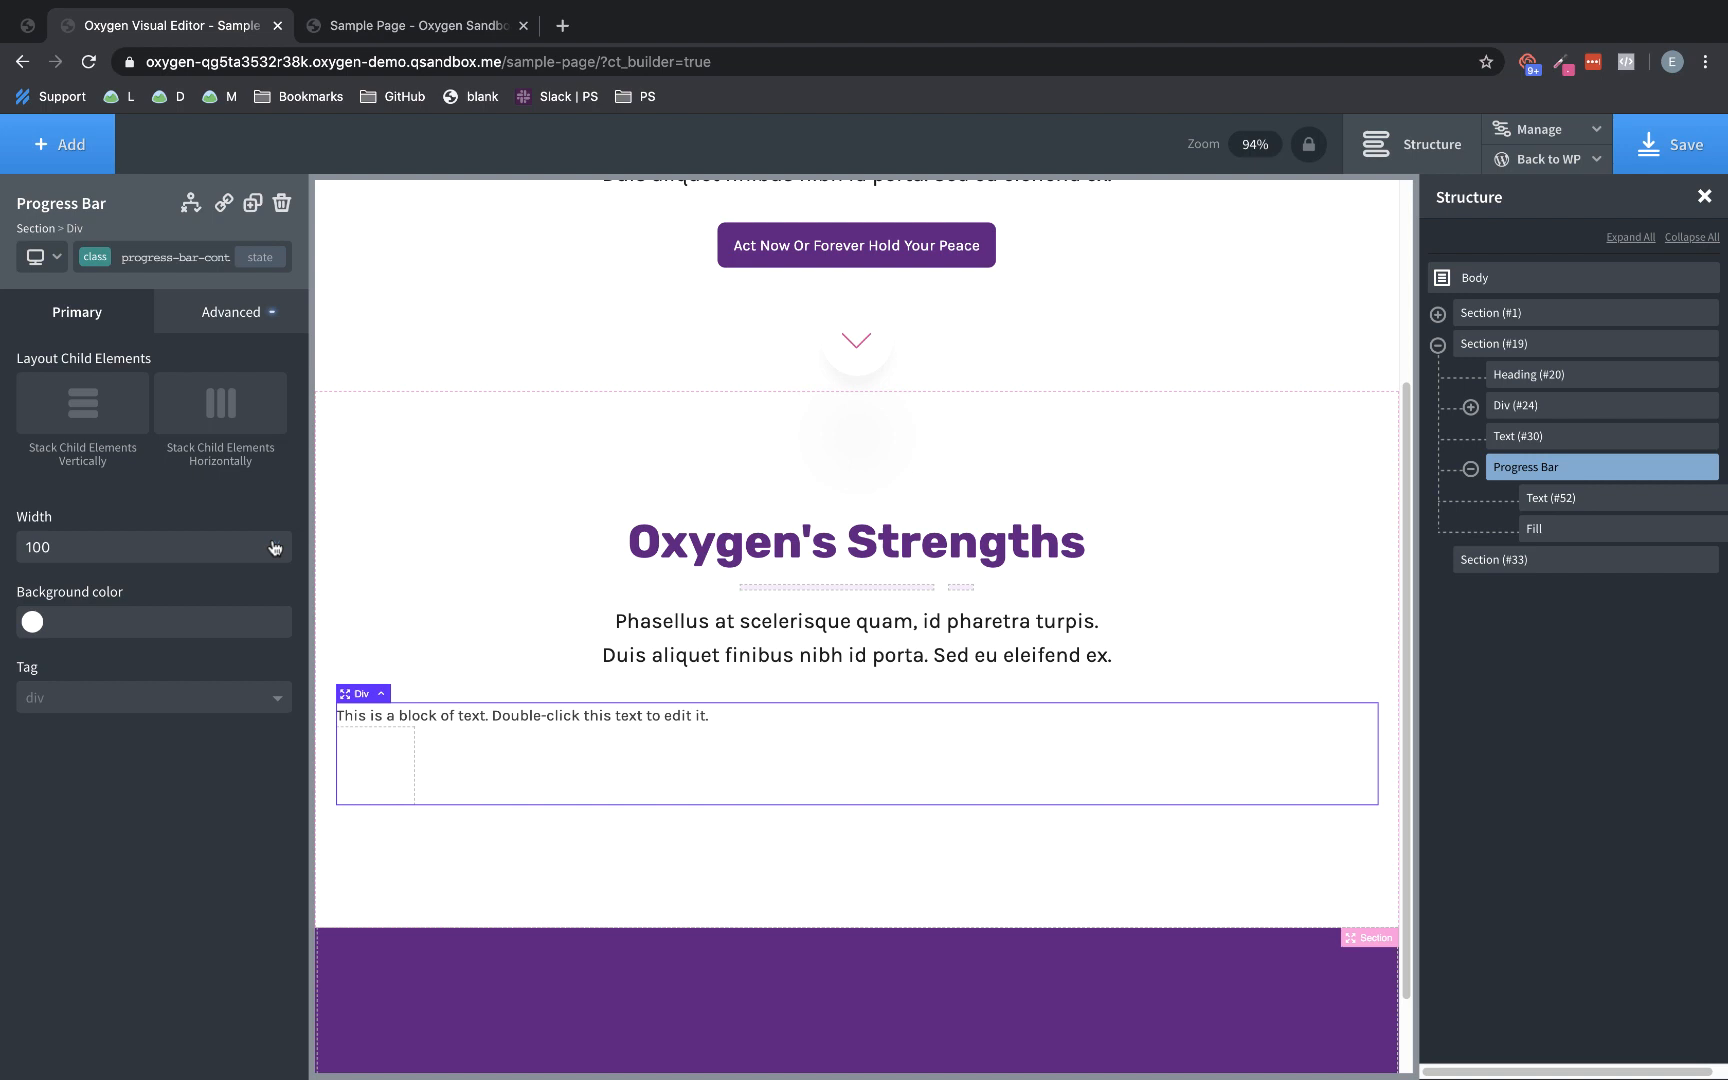
{"action": "mouse_move", "coordinate": [246, 356]}
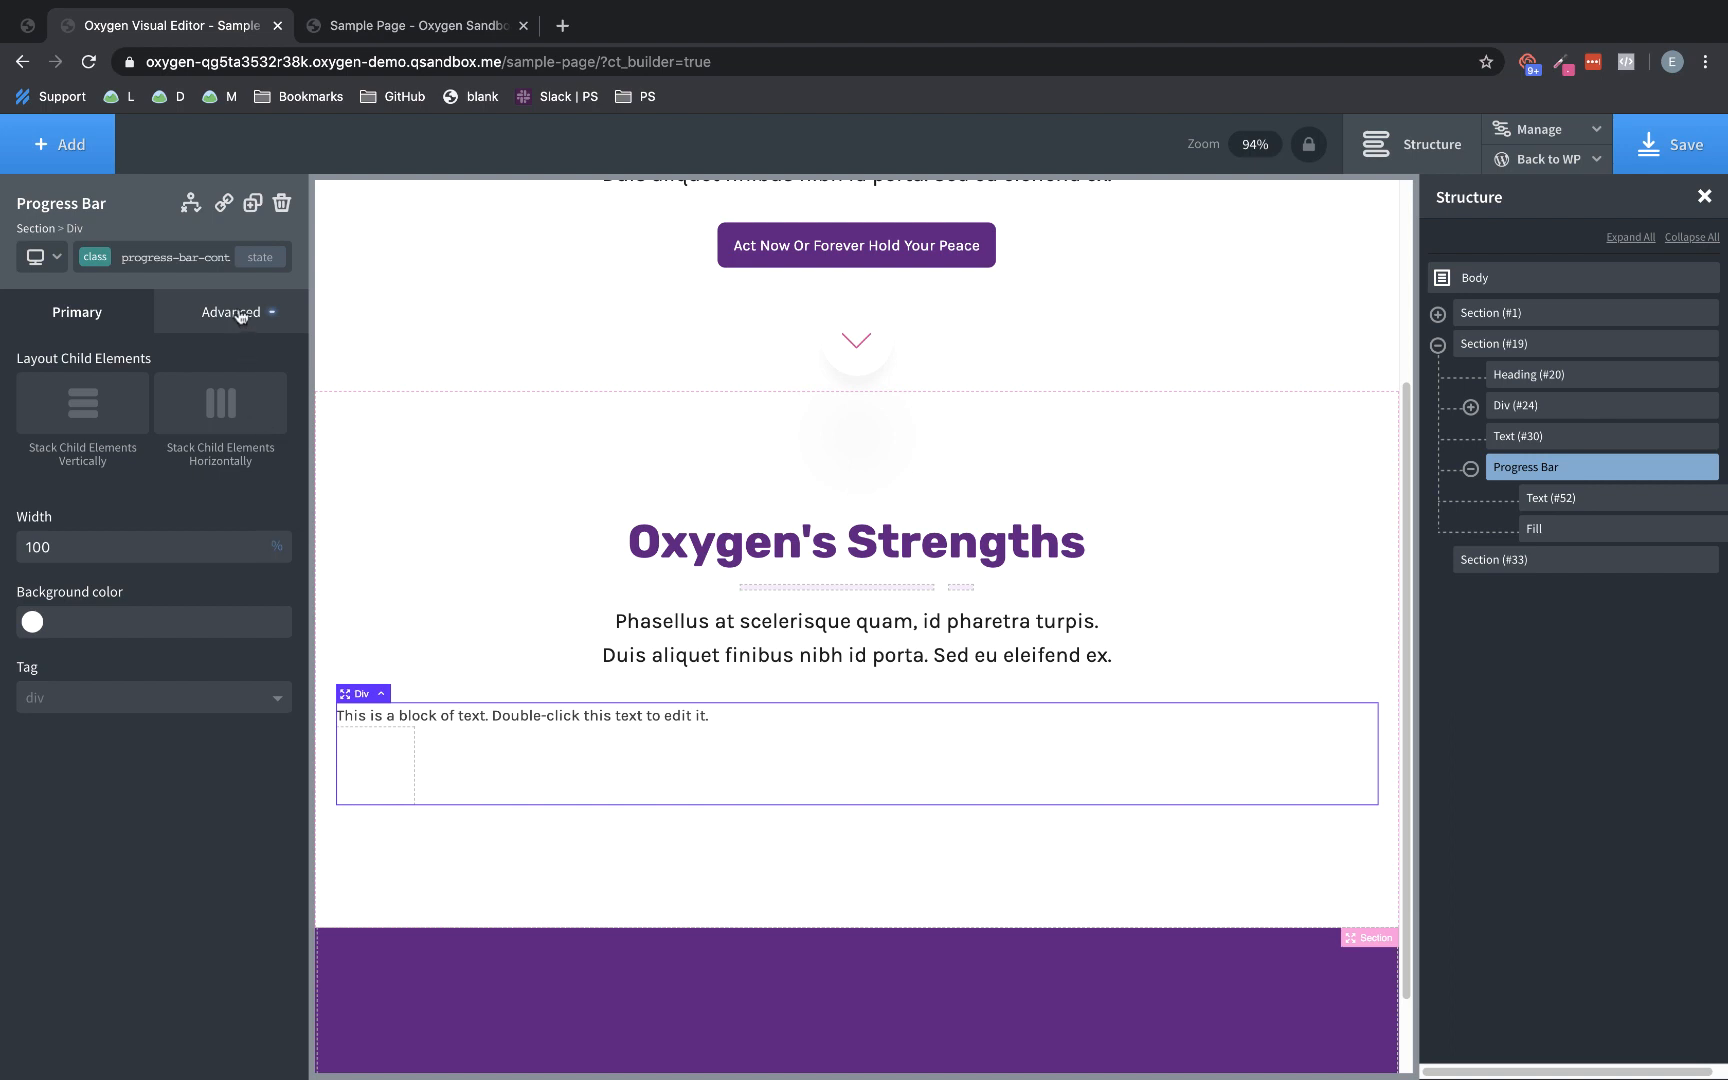
Set the Progress Bar's layout to position relative with overflow hidden
{"action": "left_click", "coordinate": [230, 312]}
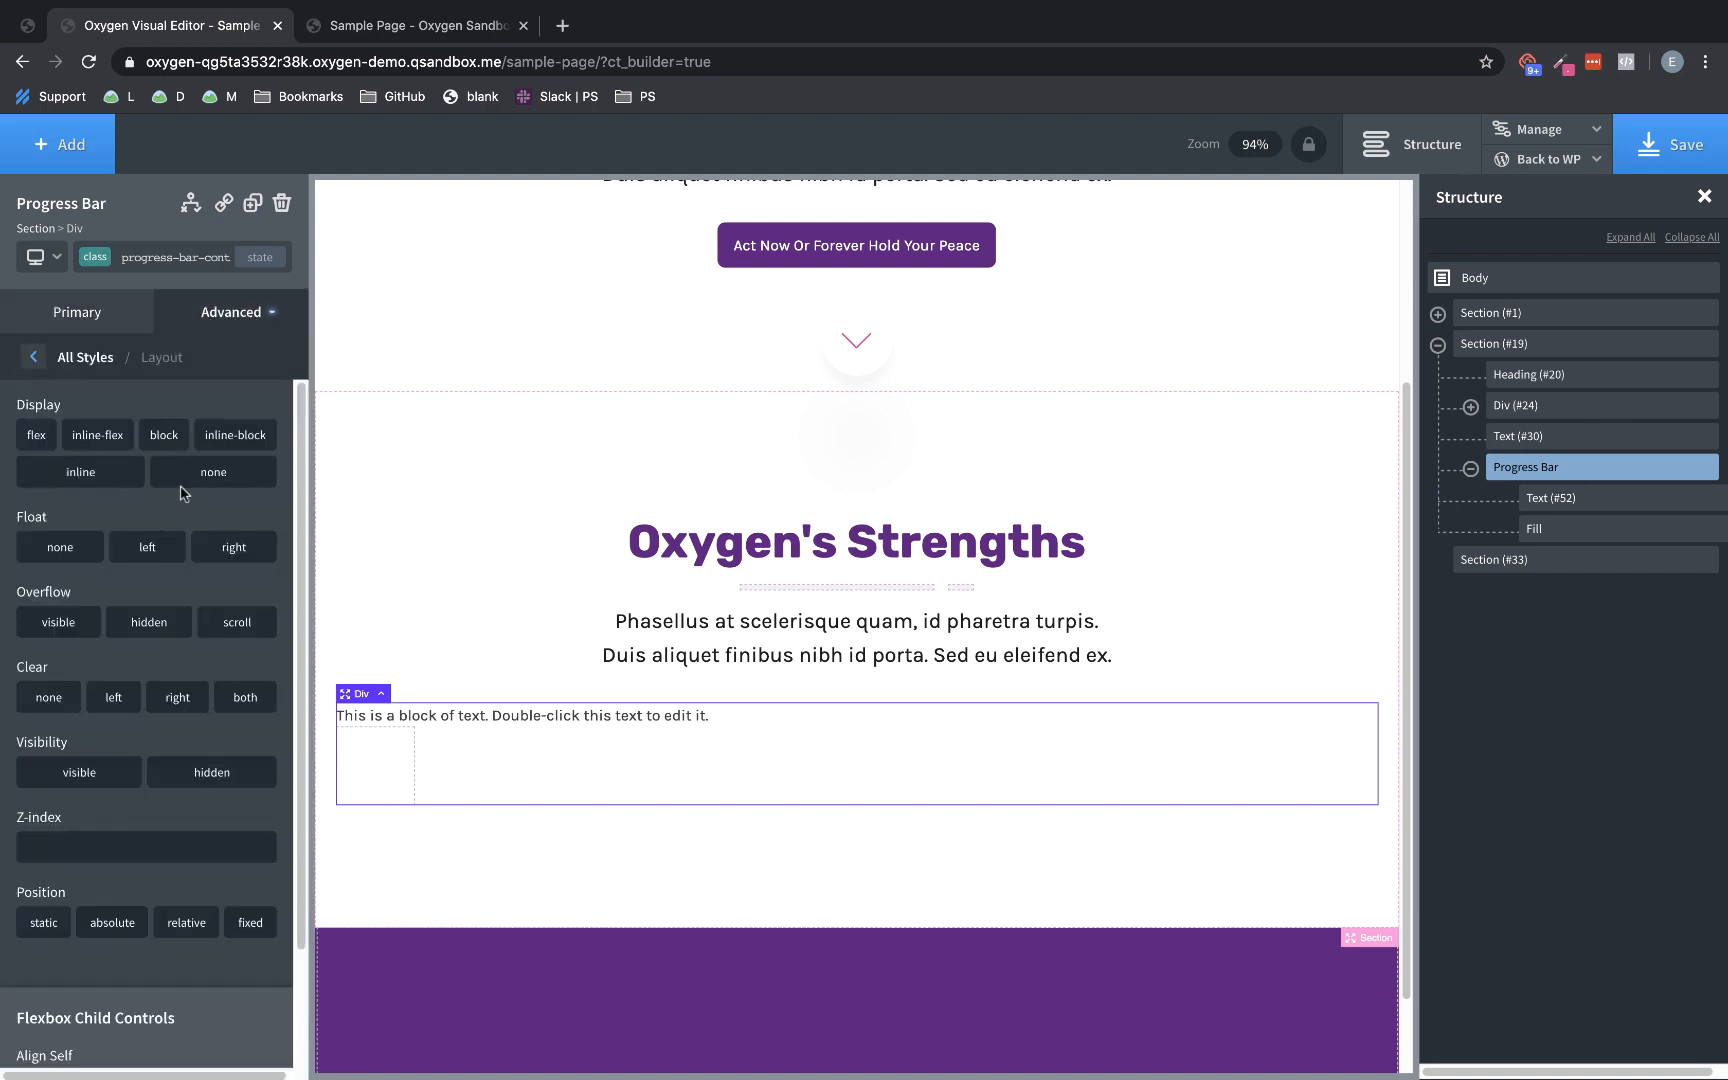
{"action": "scroll", "scroll_direction": "down", "scroll_amount": 3}
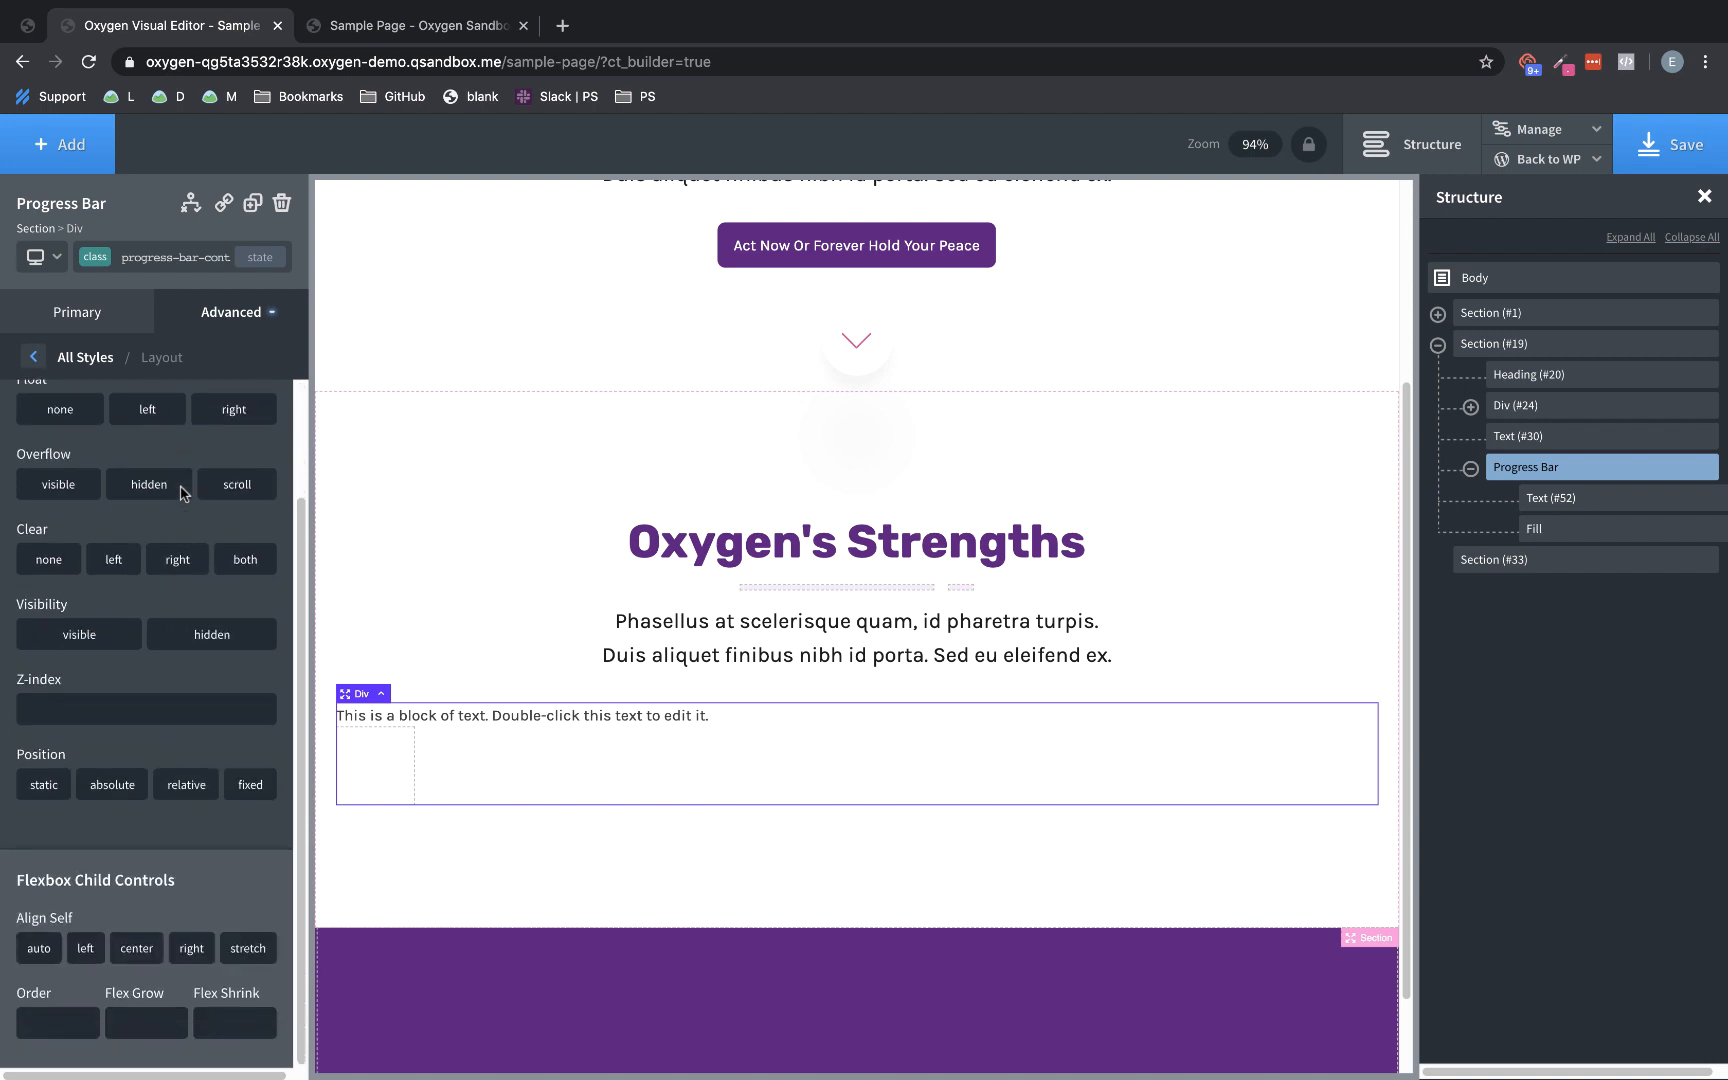
{"action": "left_click", "coordinate": [186, 784]}
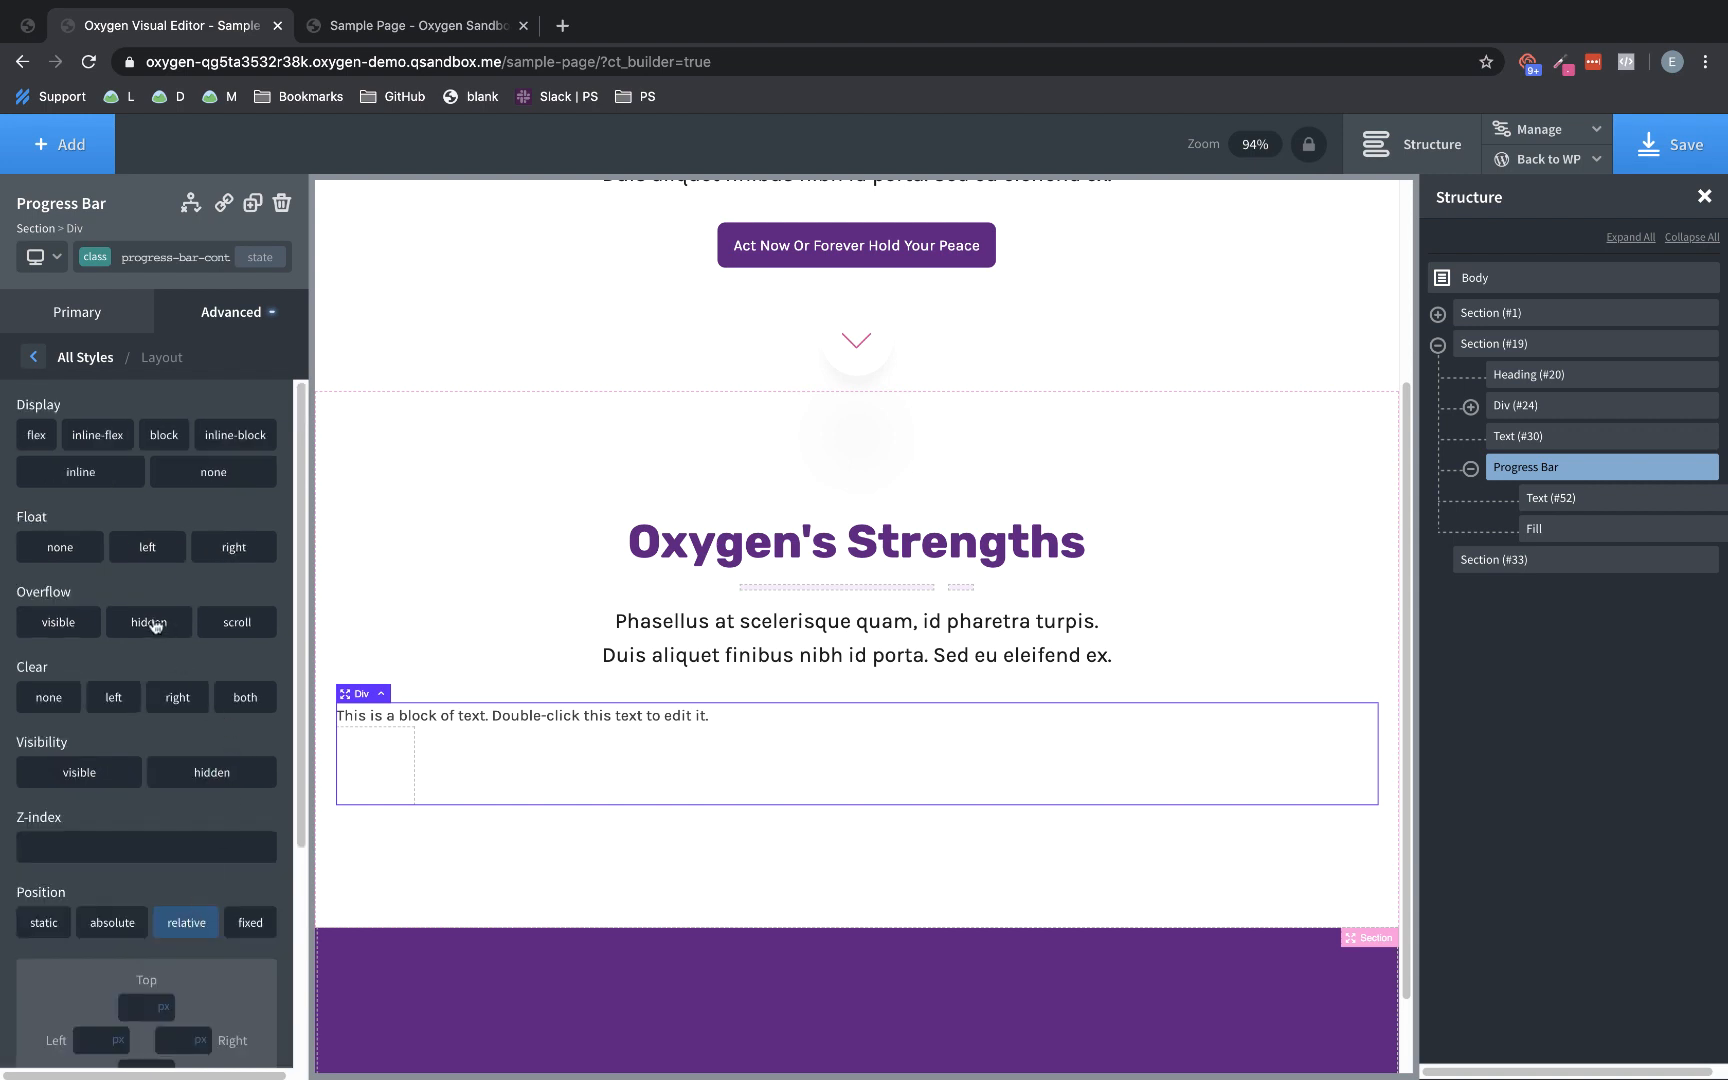
{"action": "left_click", "coordinate": [148, 622]}
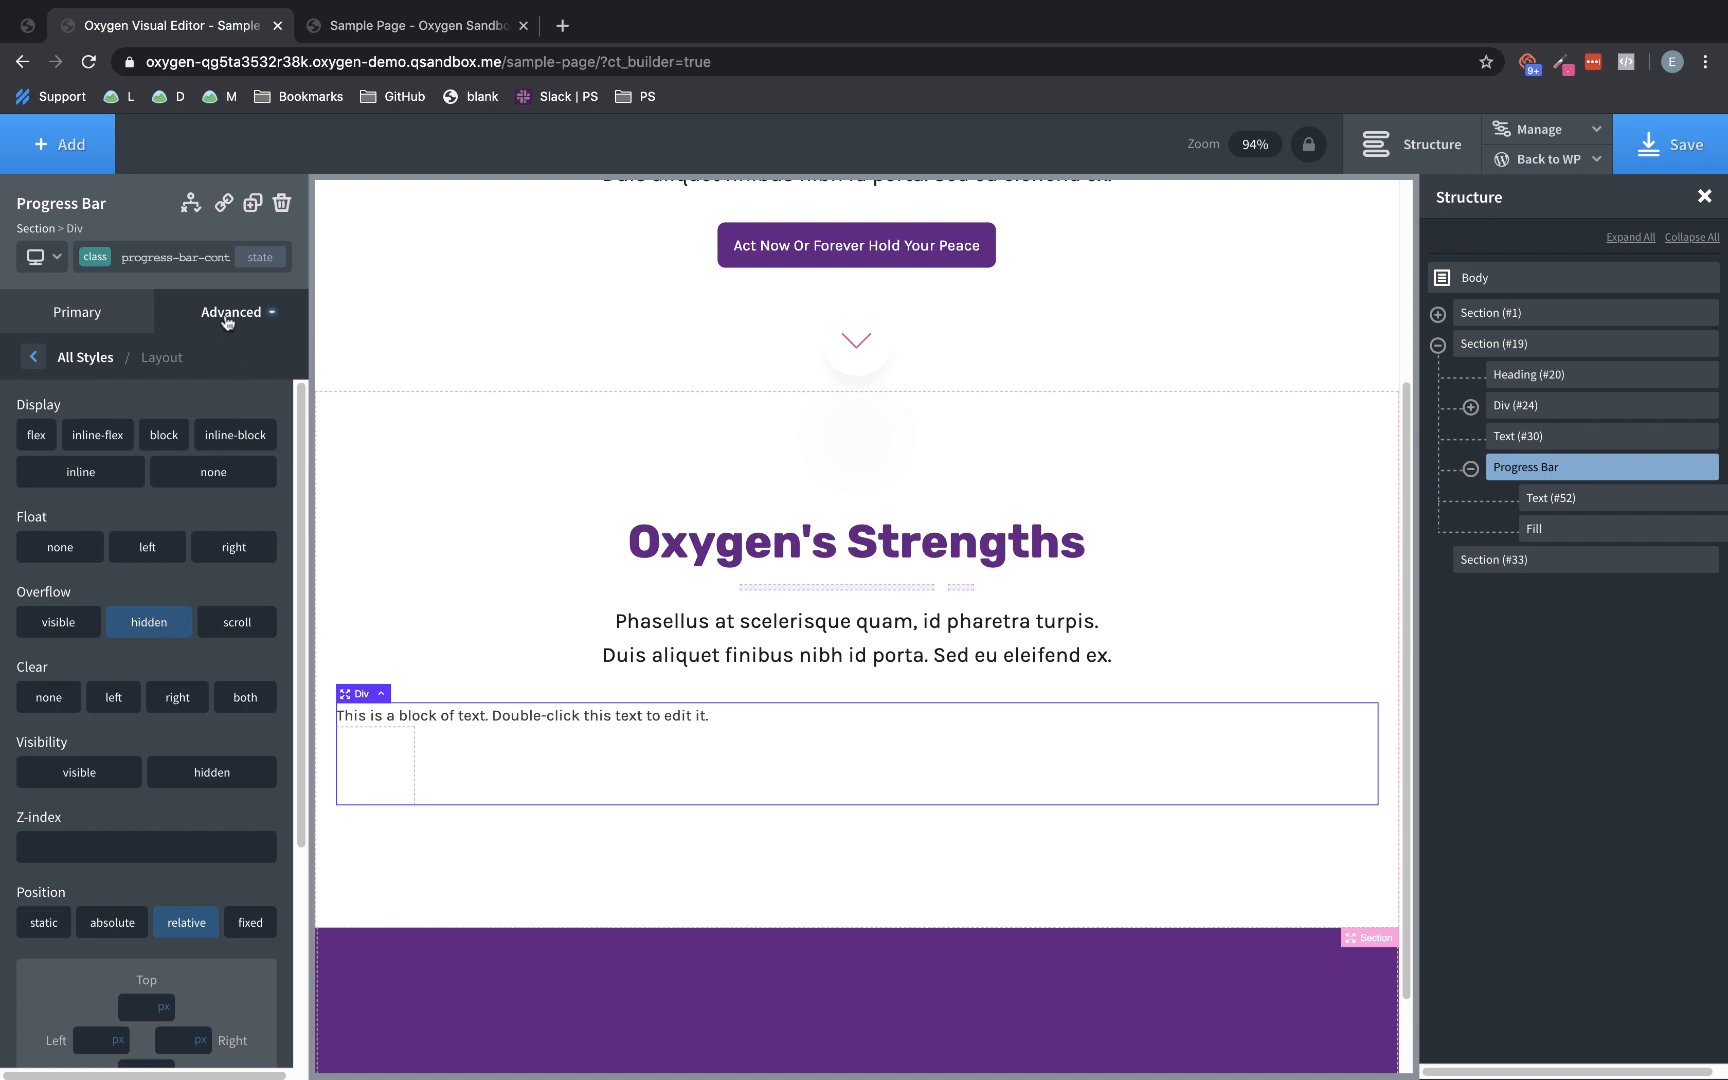
{"action": "left_click", "coordinate": [34, 356]}
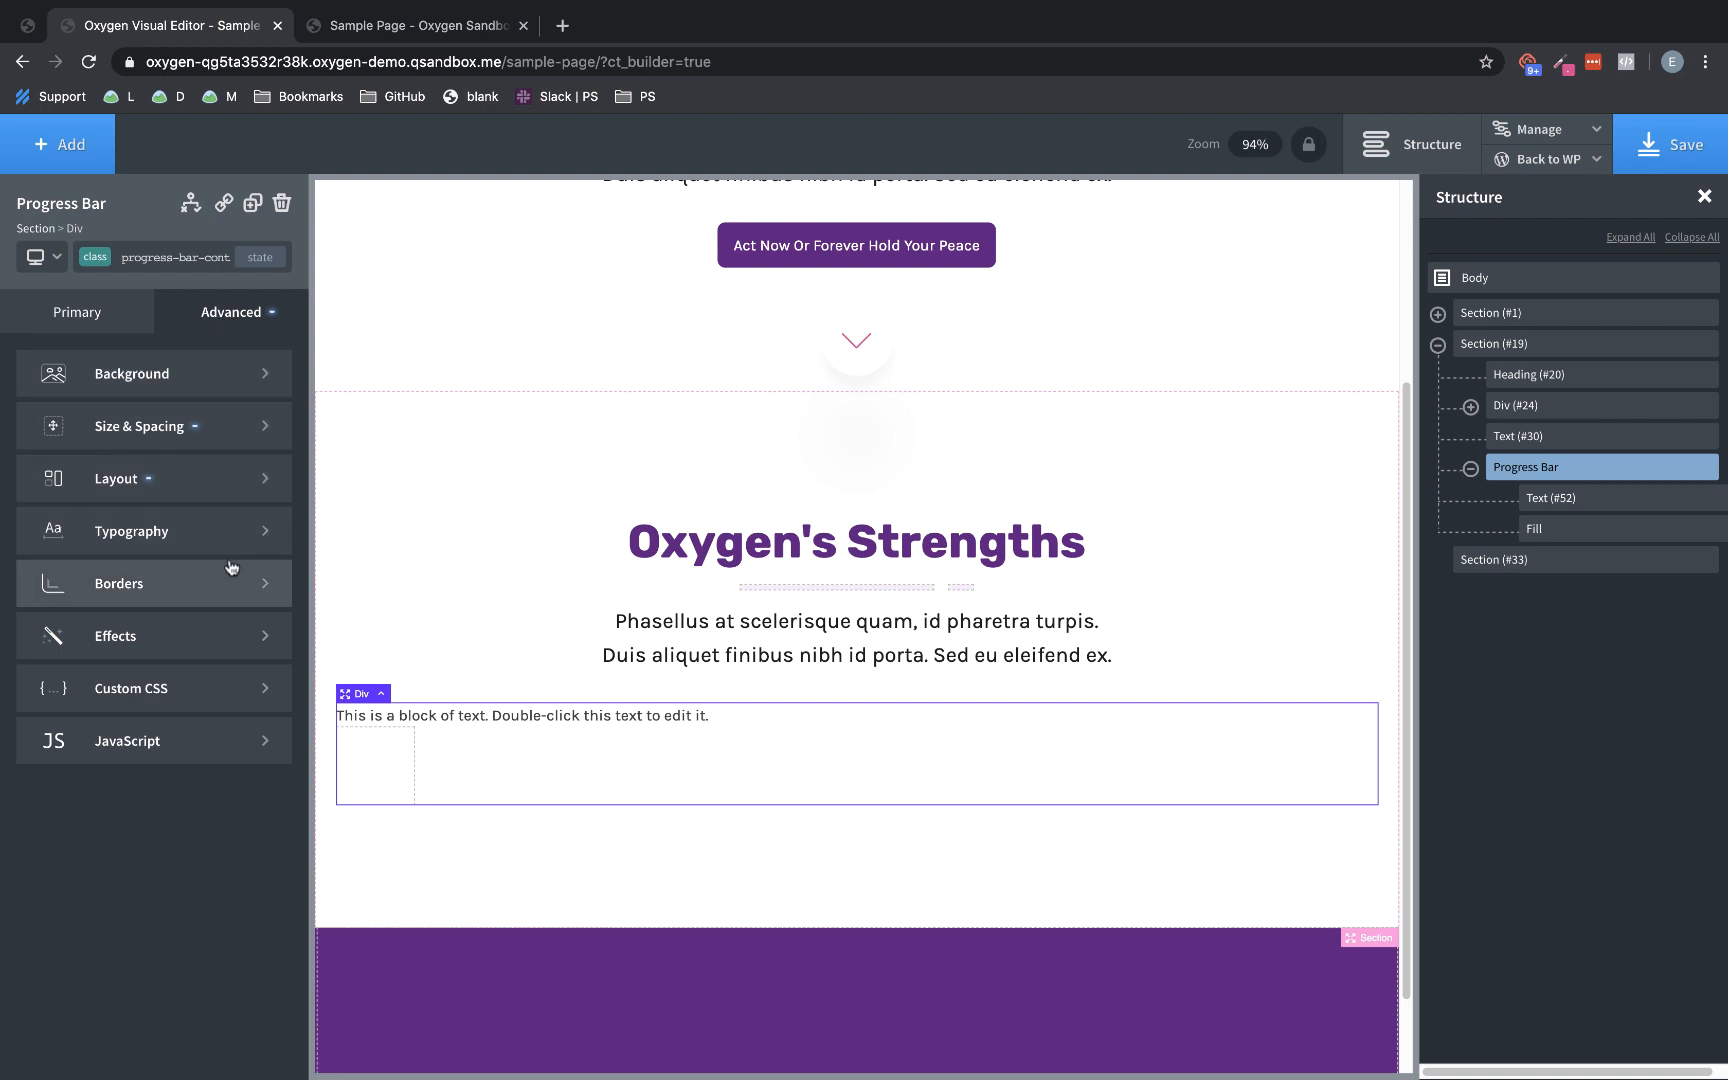
Give the Progress Bar a border radius of 8, then select the Fill div
{"action": "left_click", "coordinate": [118, 582]}
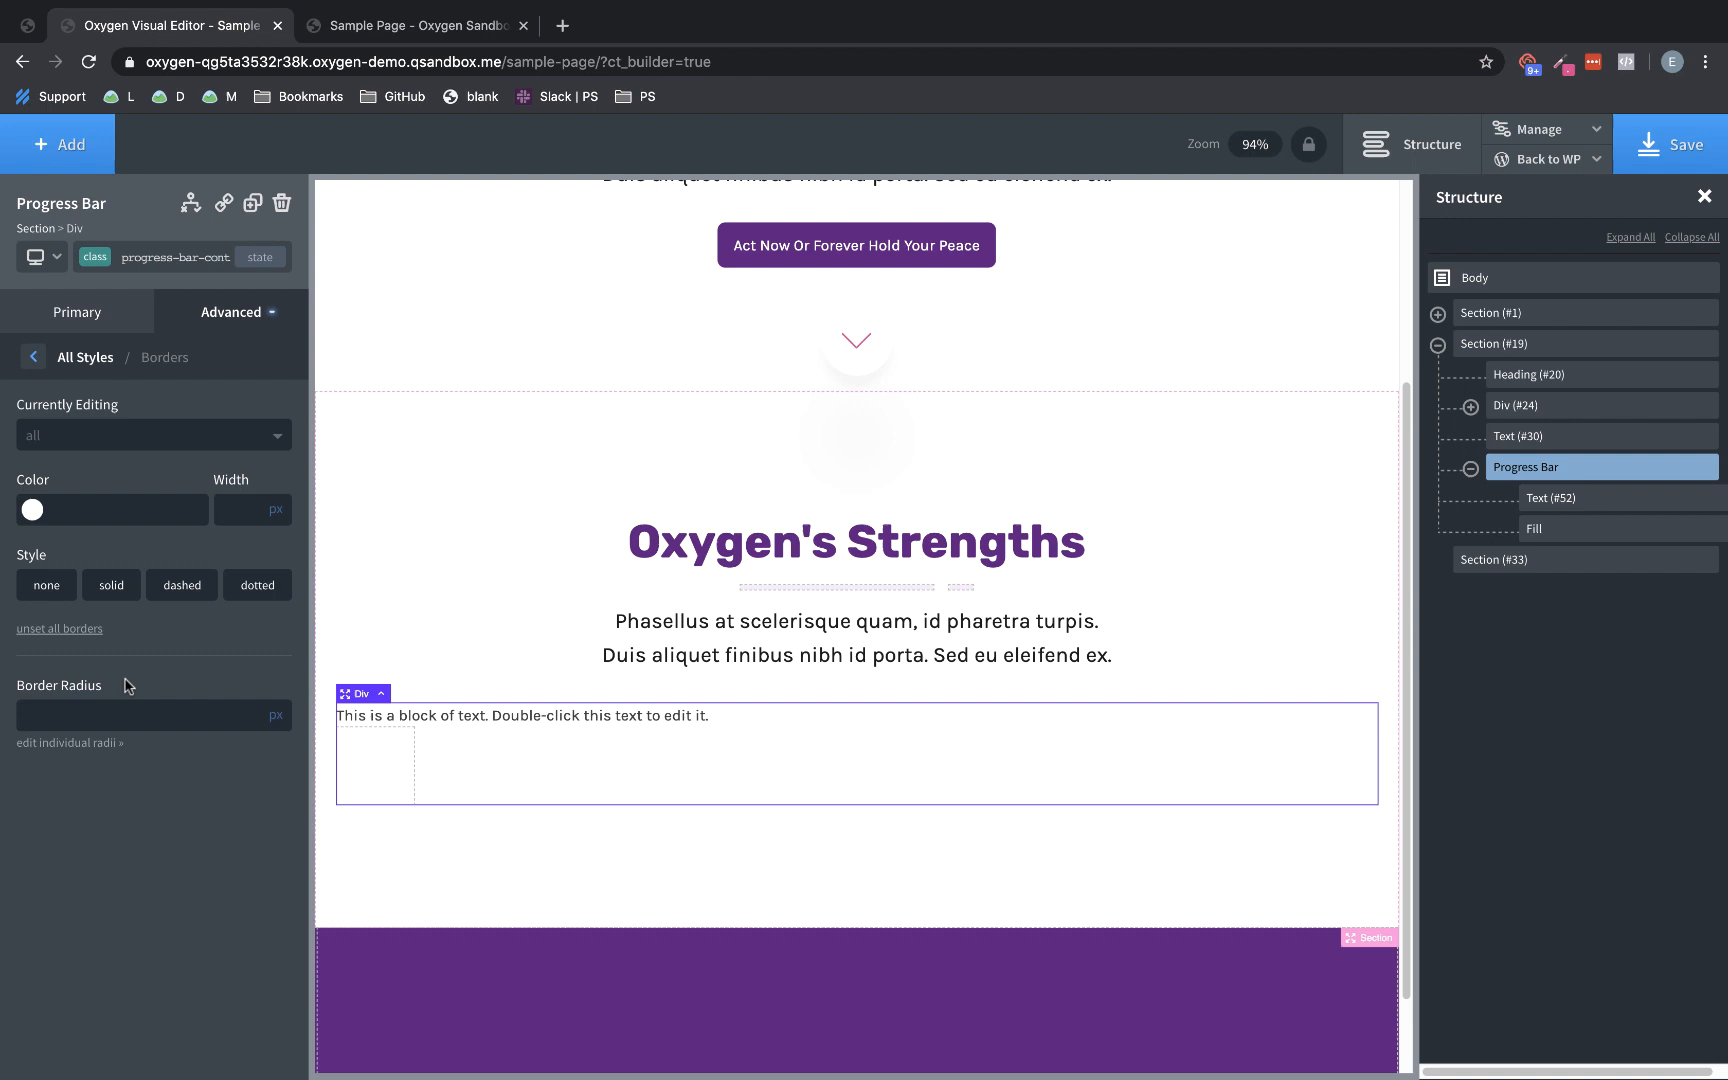
{"action": "type", "text": "8"}
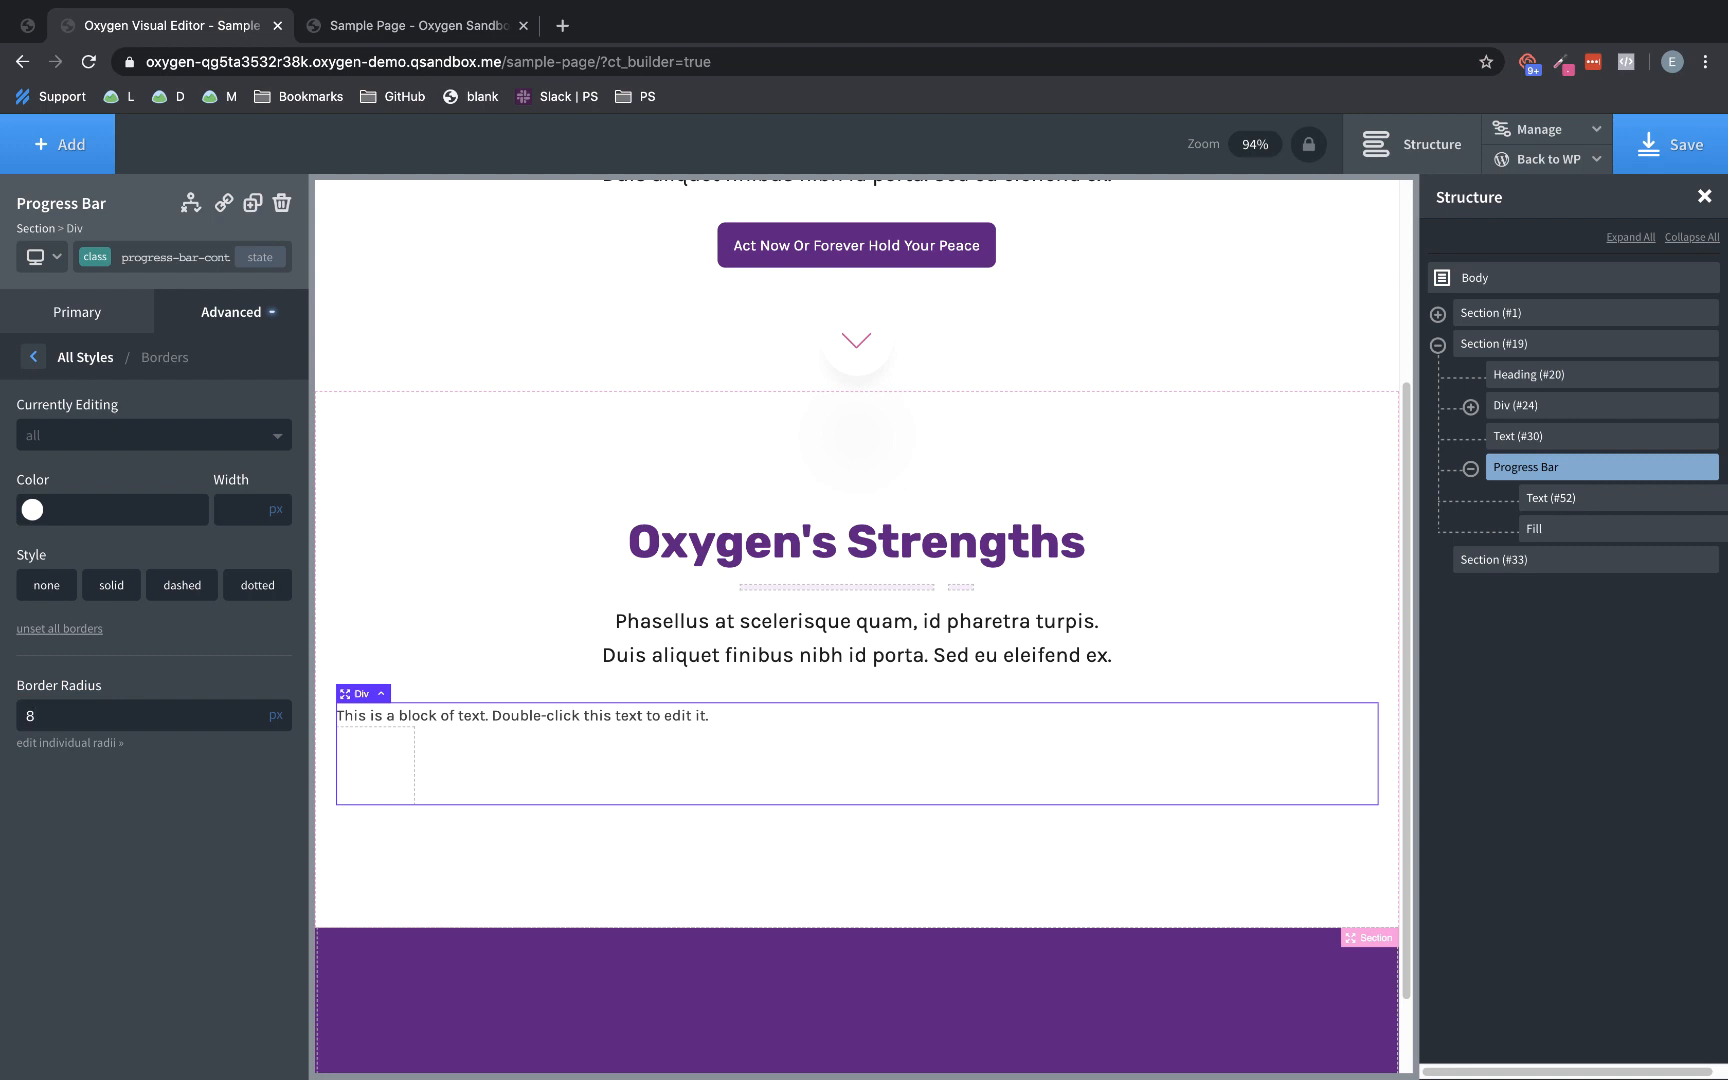
{"action": "left_click", "coordinate": [144, 714]}
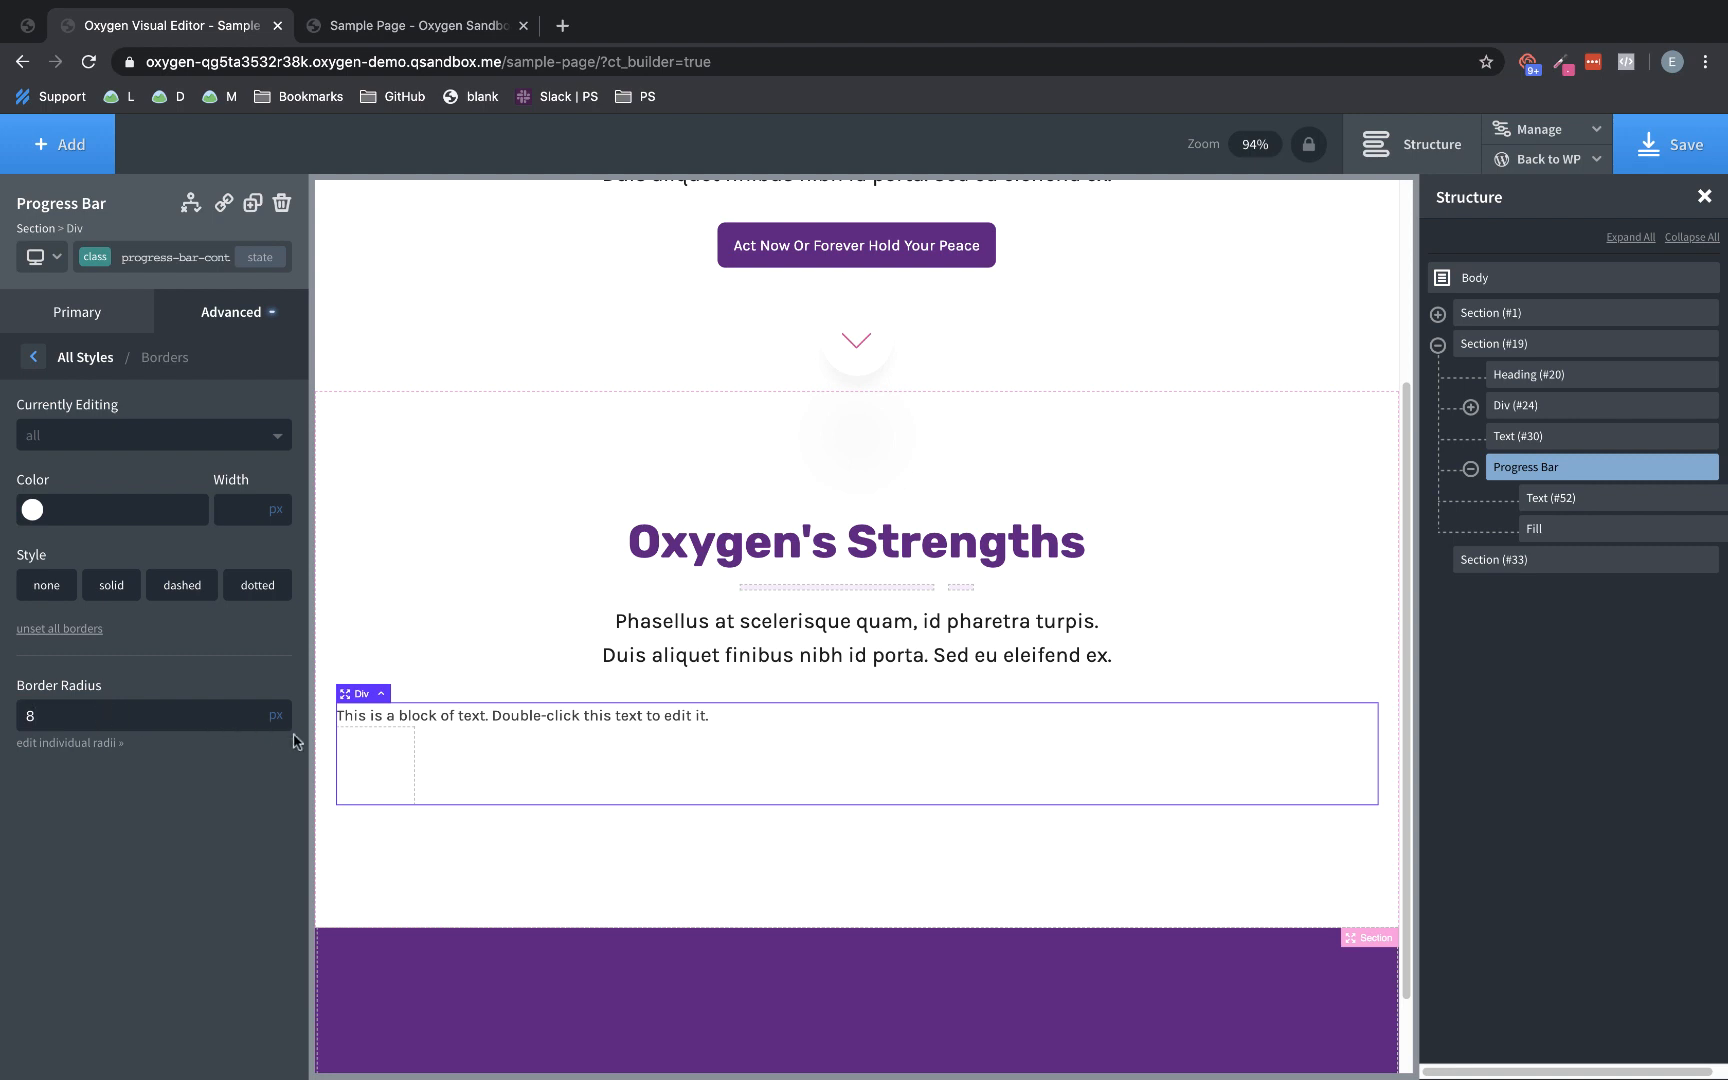
{"action": "left_click", "coordinate": [1532, 528]}
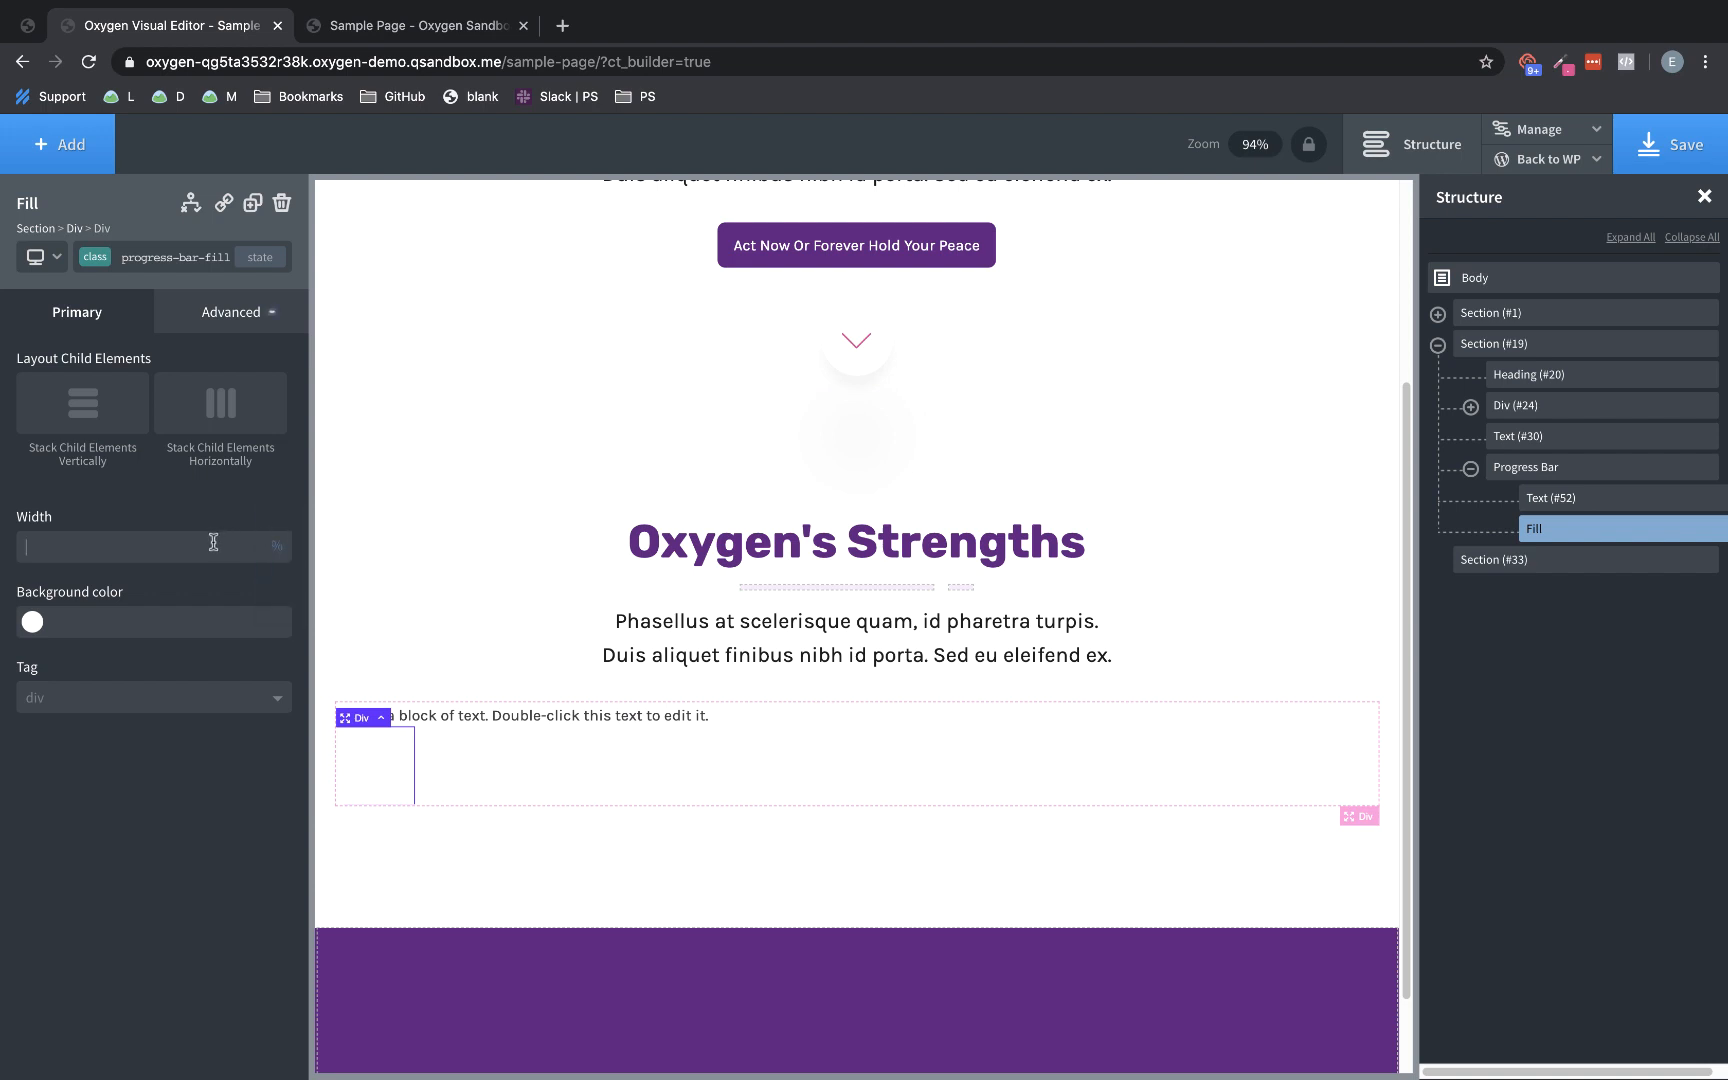
Set the Fill's width to 100 and its border radius to 8
{"action": "type", "text": "100"}
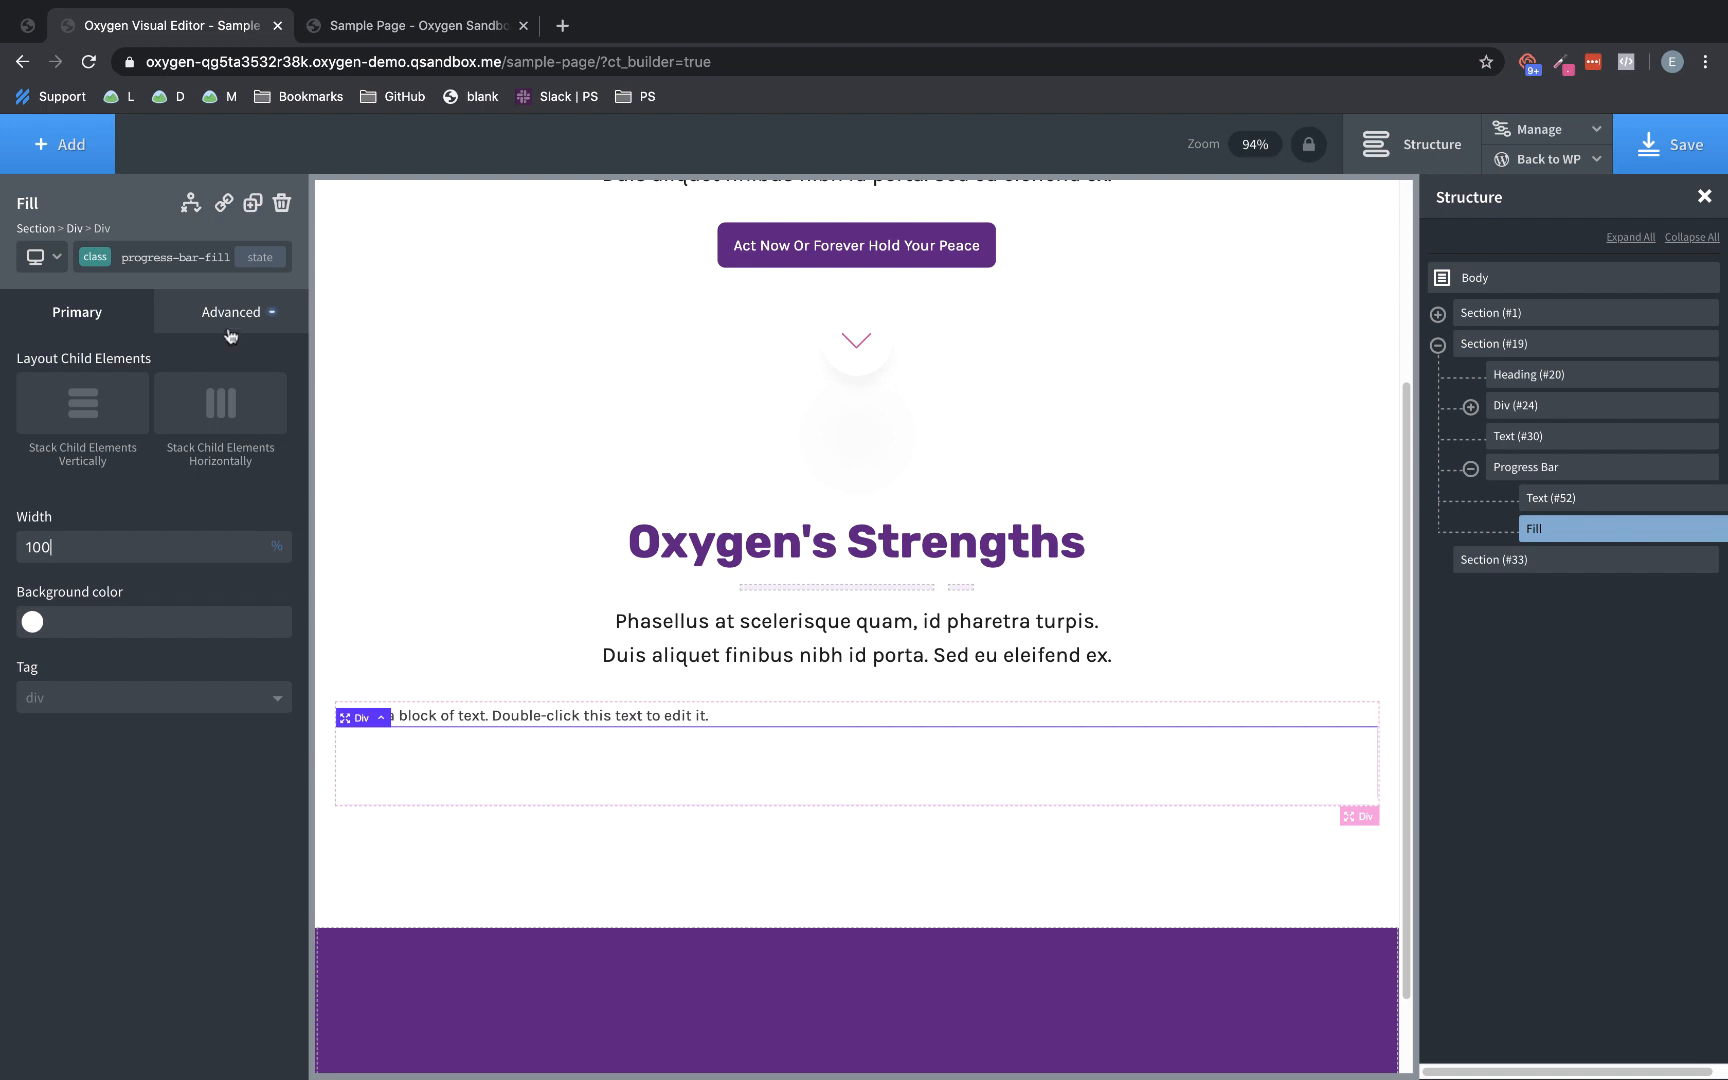
{"action": "left_click", "coordinate": [230, 312]}
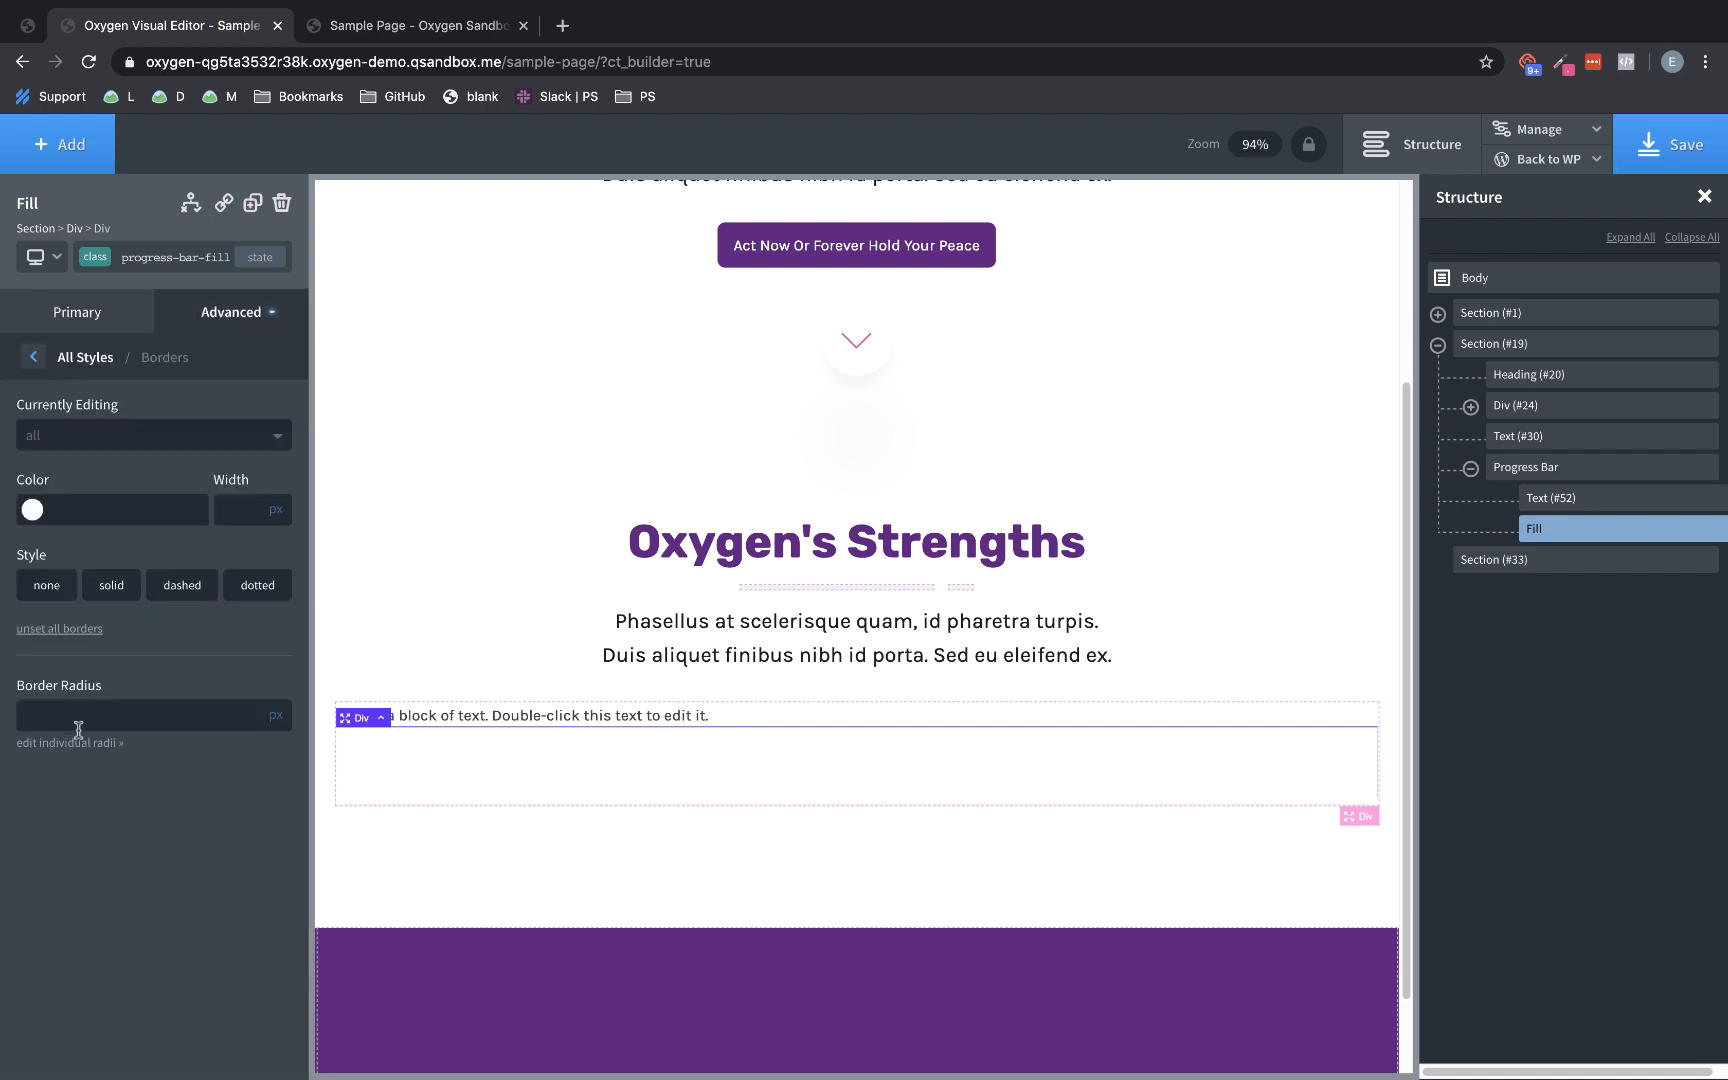
{"action": "type", "text": "8"}
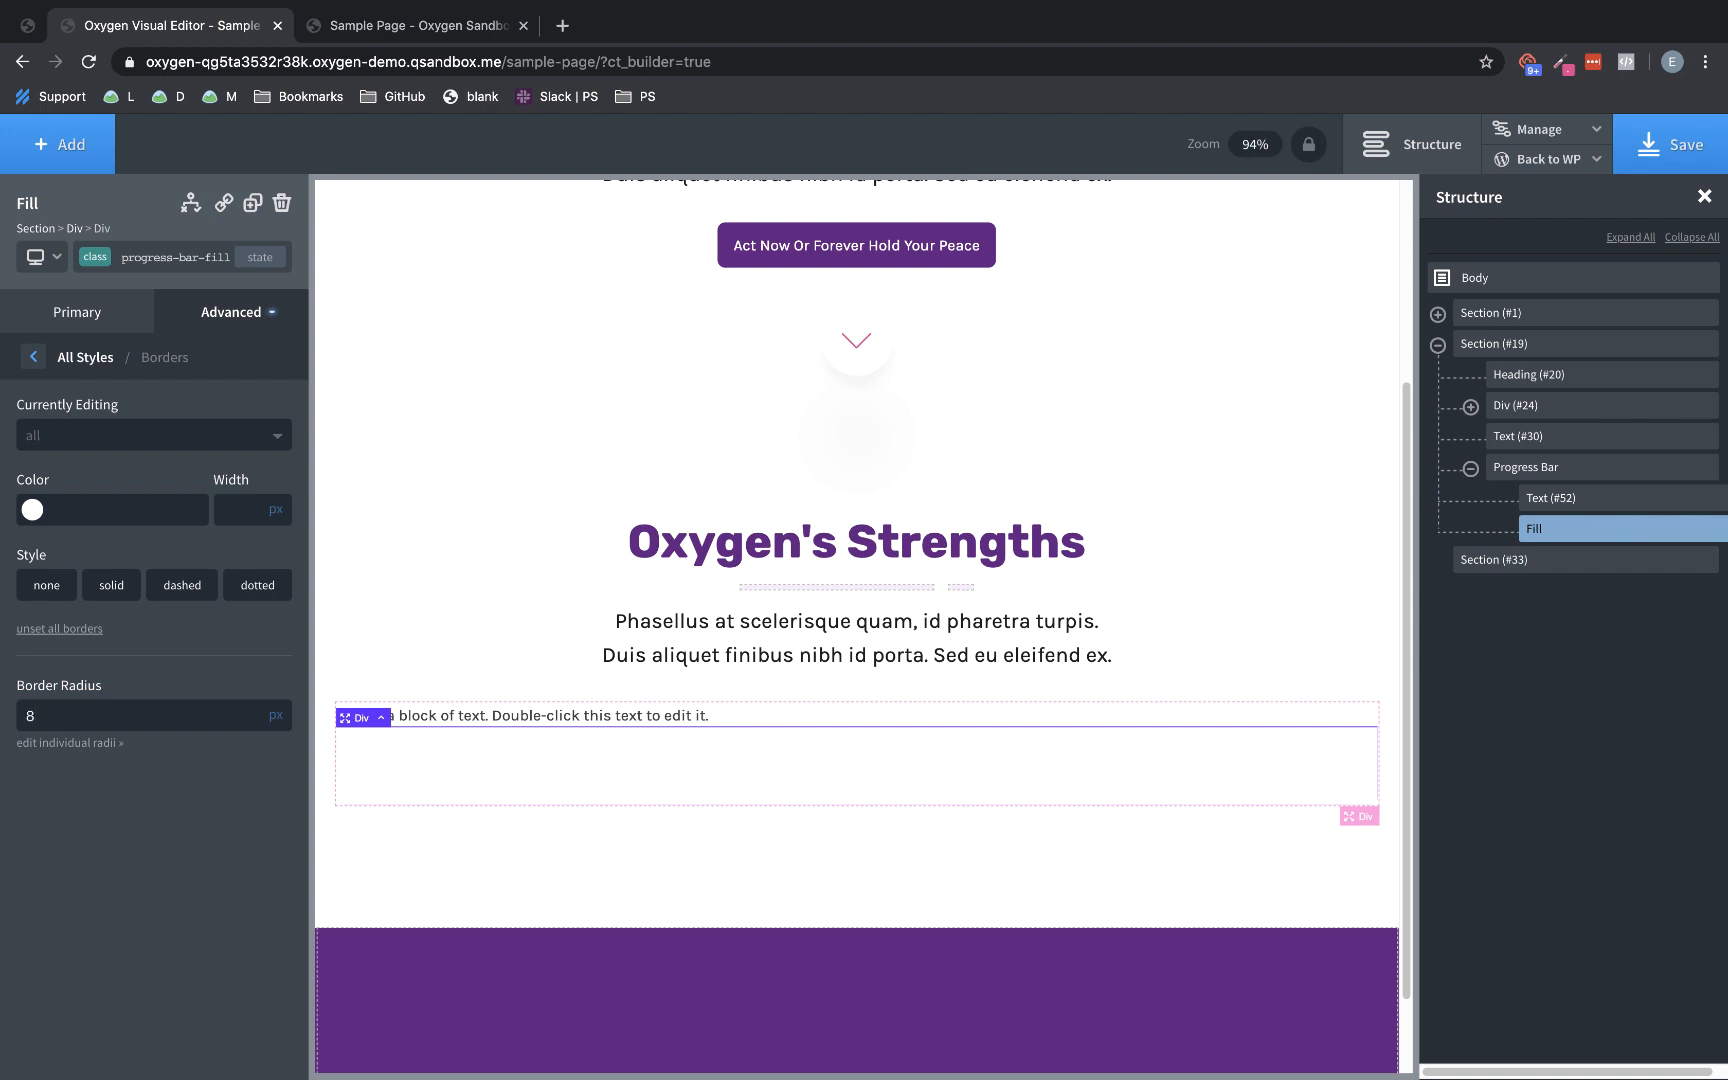
{"action": "left_click", "coordinate": [230, 312]}
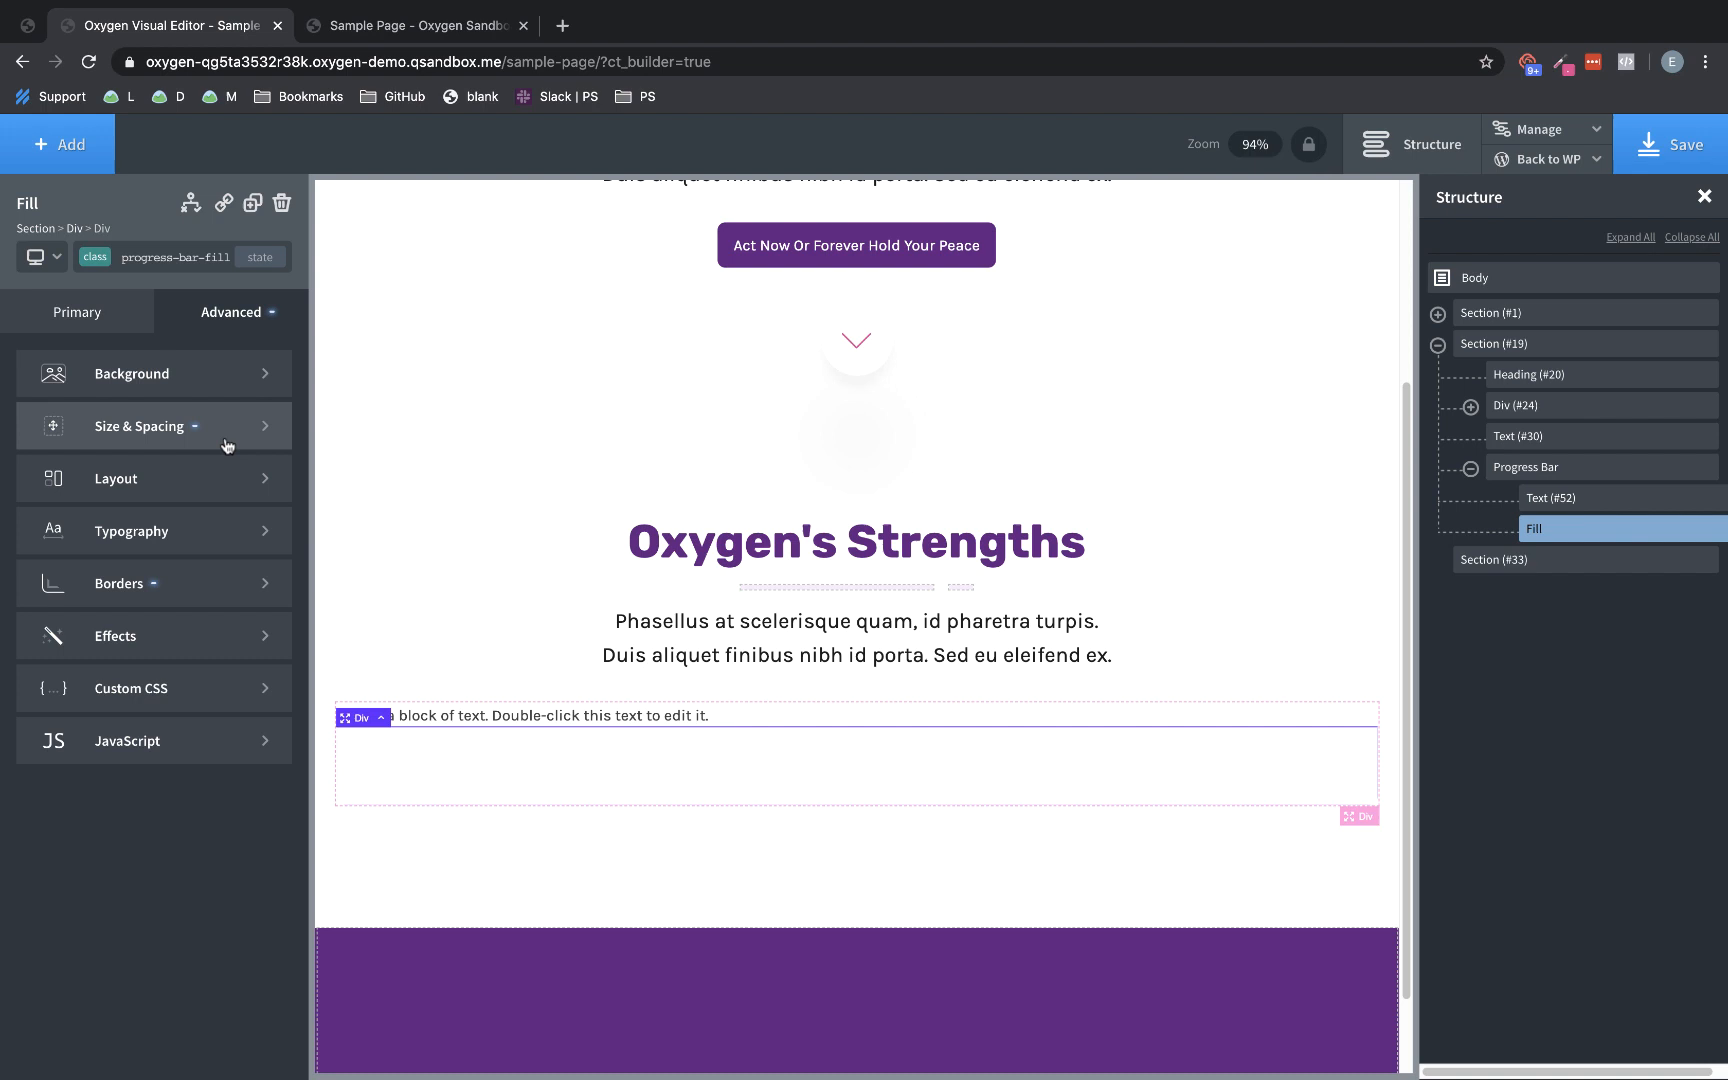
Give the Fill a purple-to-pink linear gradient background angled at -120
{"action": "left_click", "coordinate": [132, 374]}
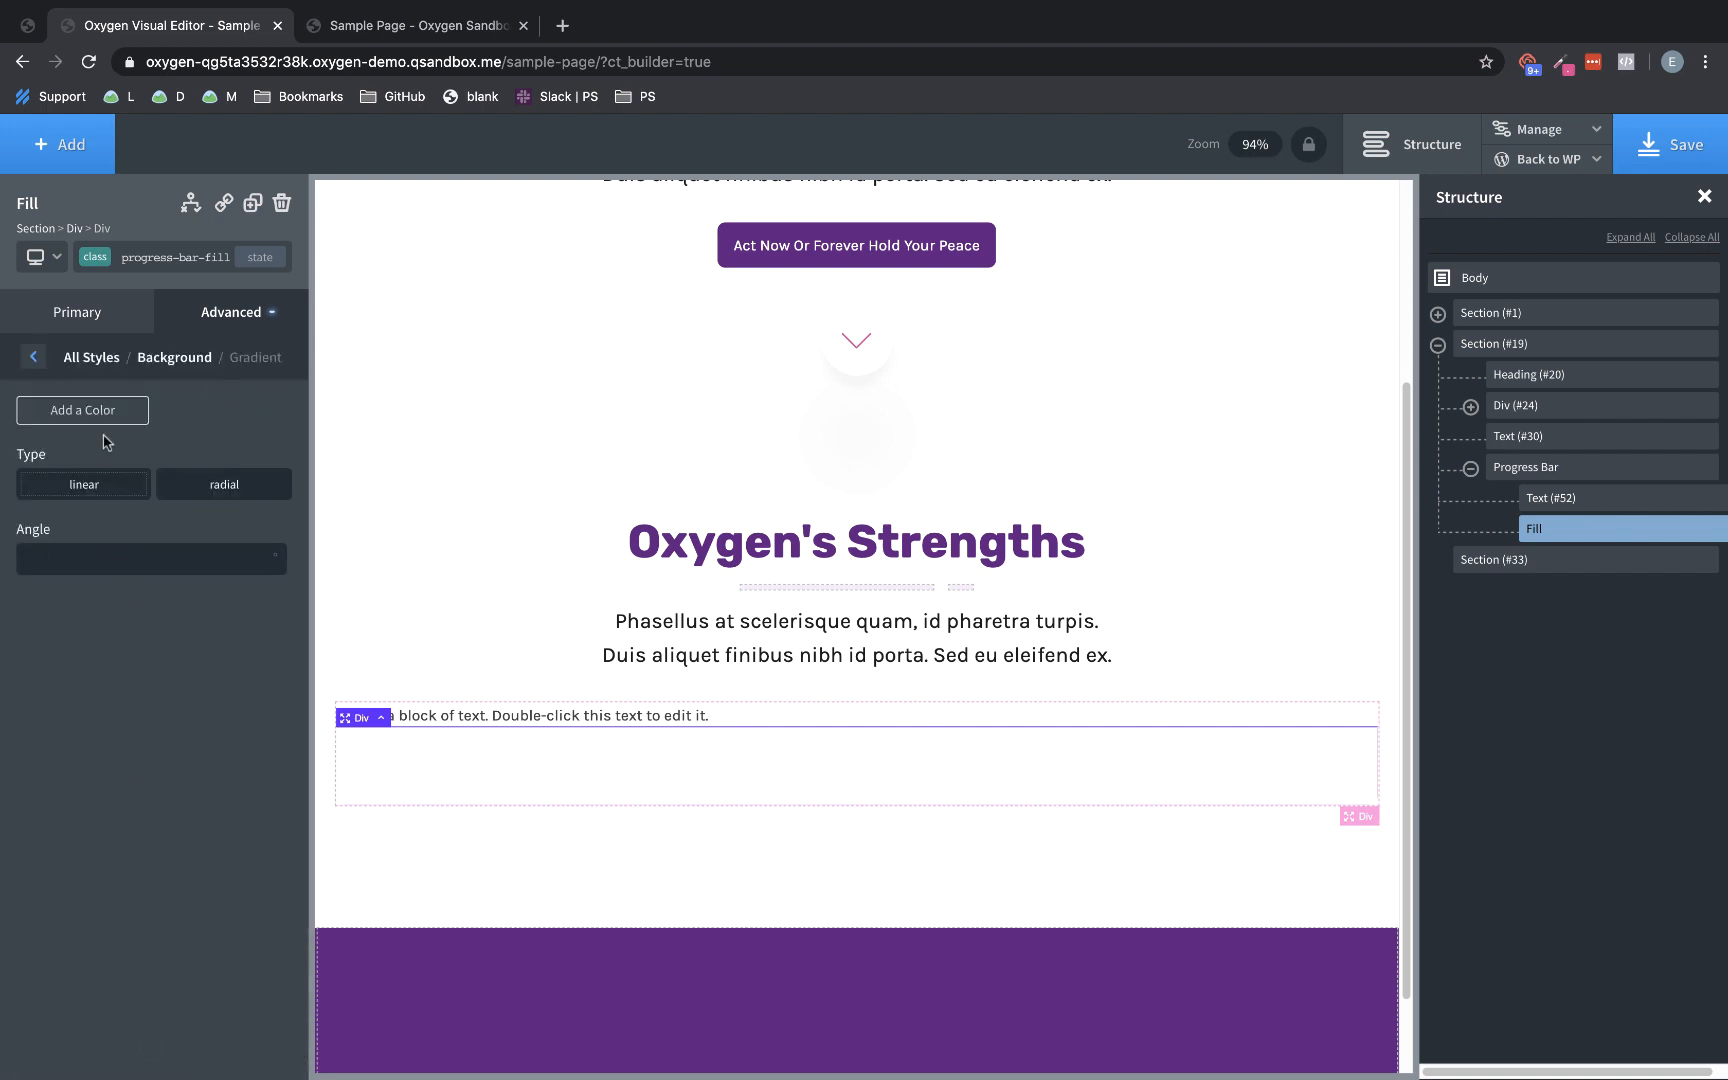
{"action": "left_click", "coordinate": [82, 410]}
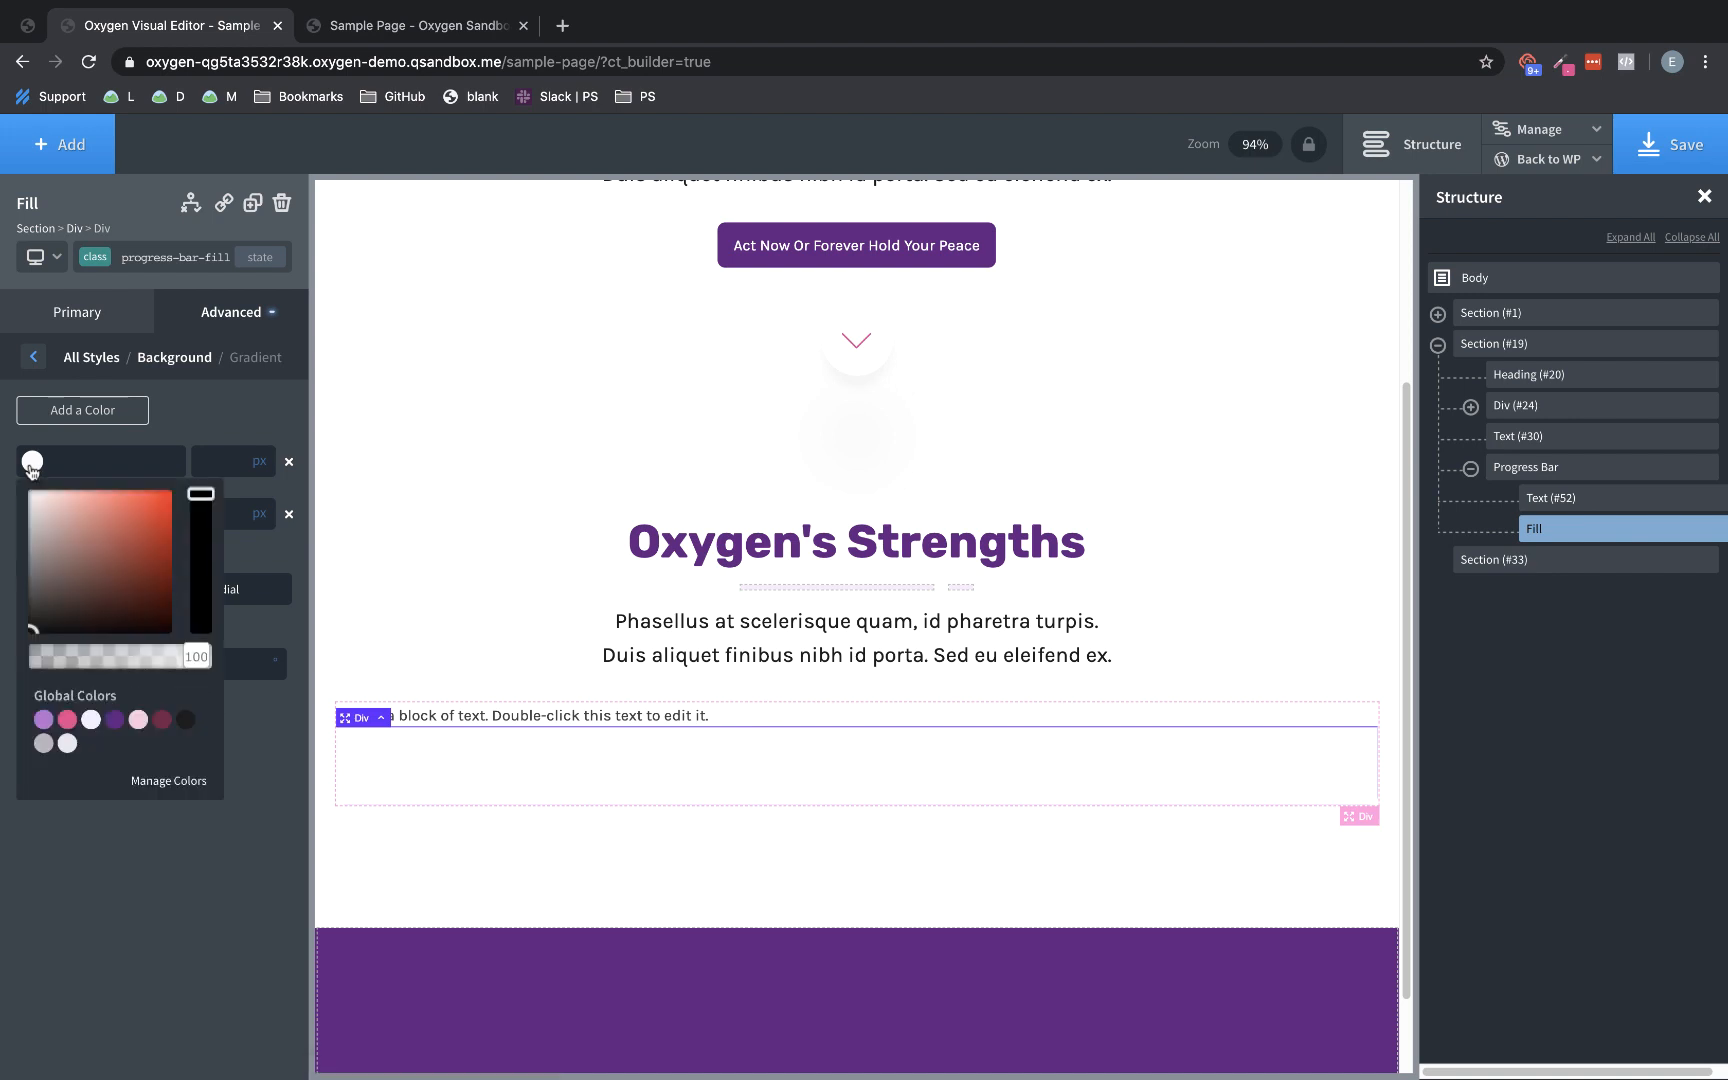
{"action": "left_click", "coordinate": [44, 720]}
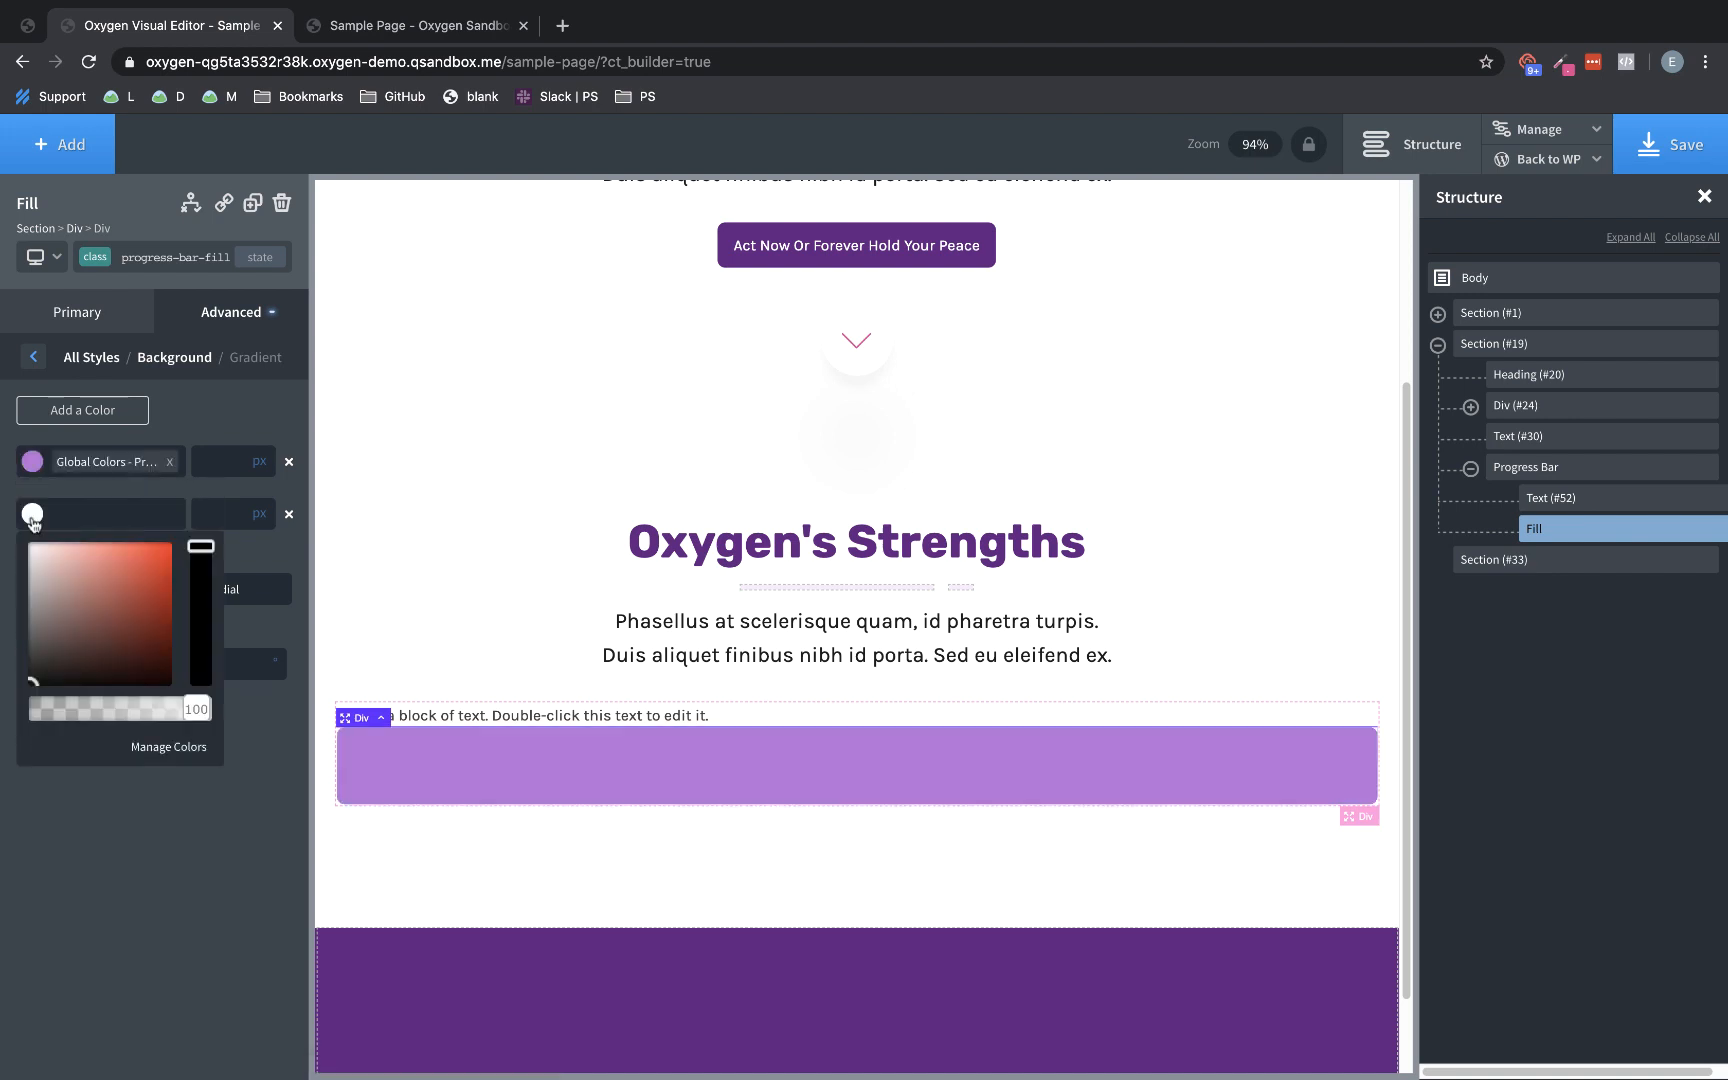
{"action": "left_click", "coordinate": [68, 772]}
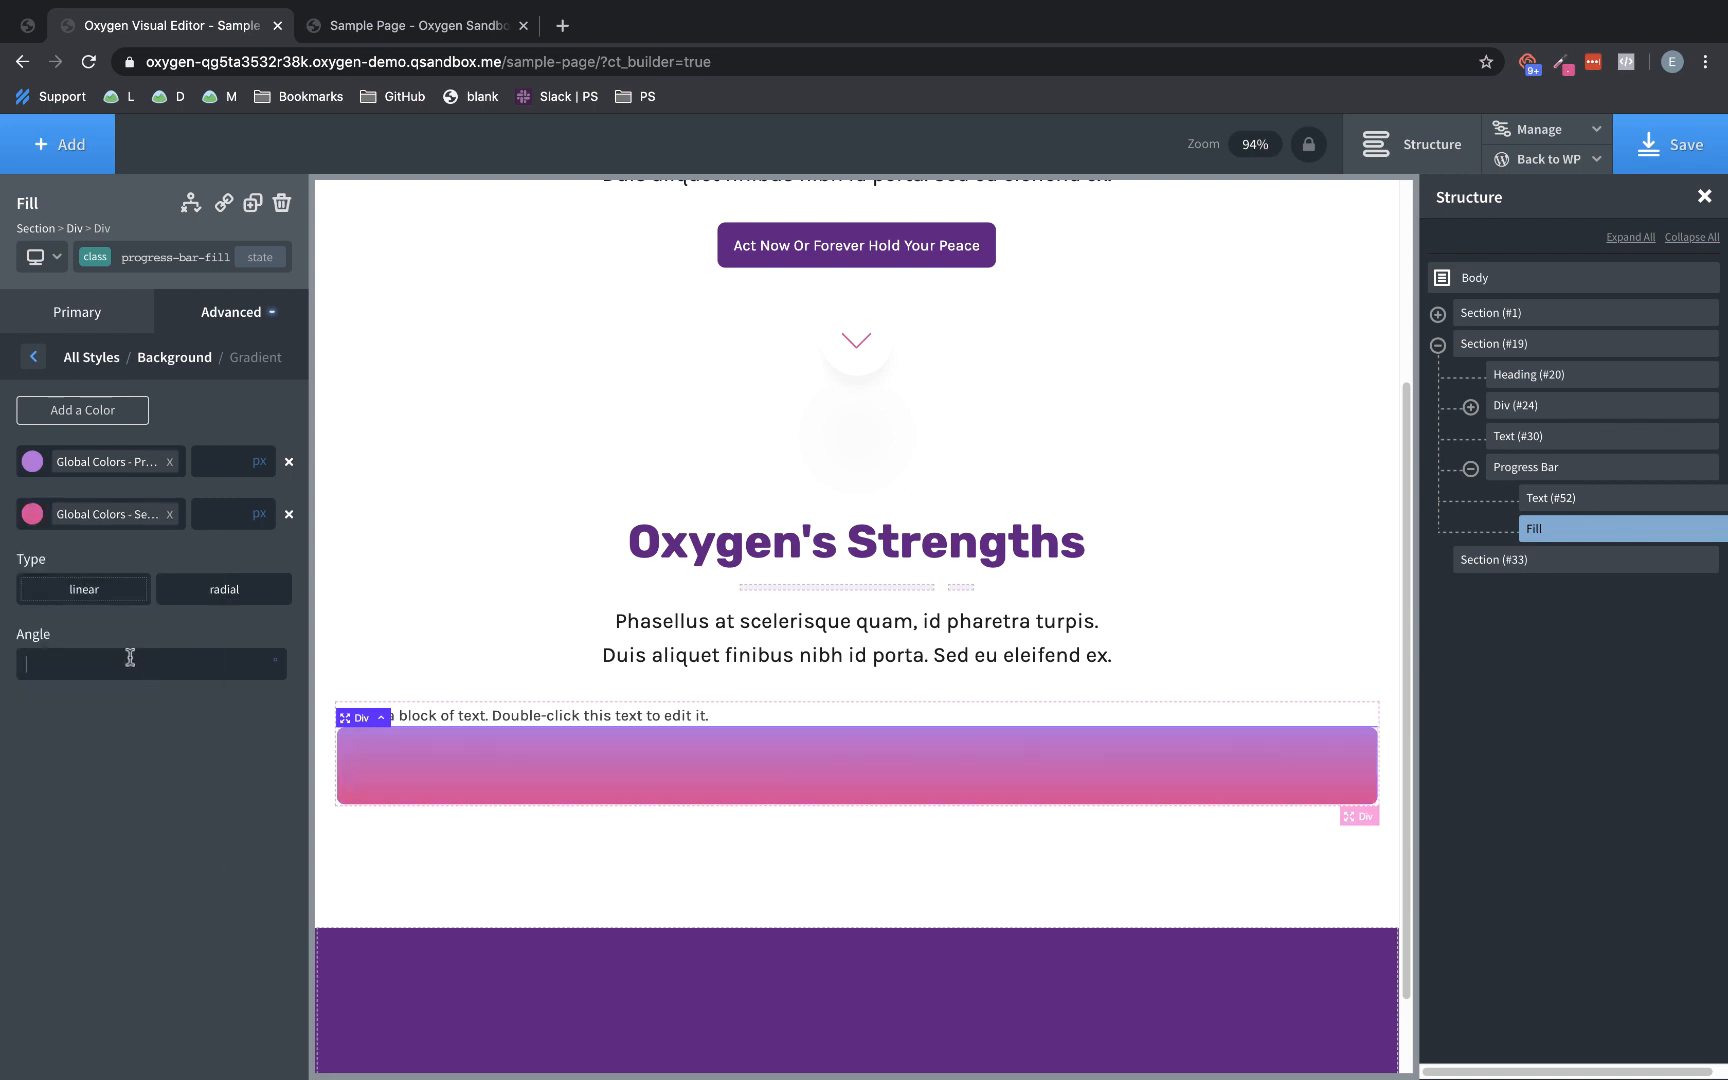
{"action": "type", "text": "-120"}
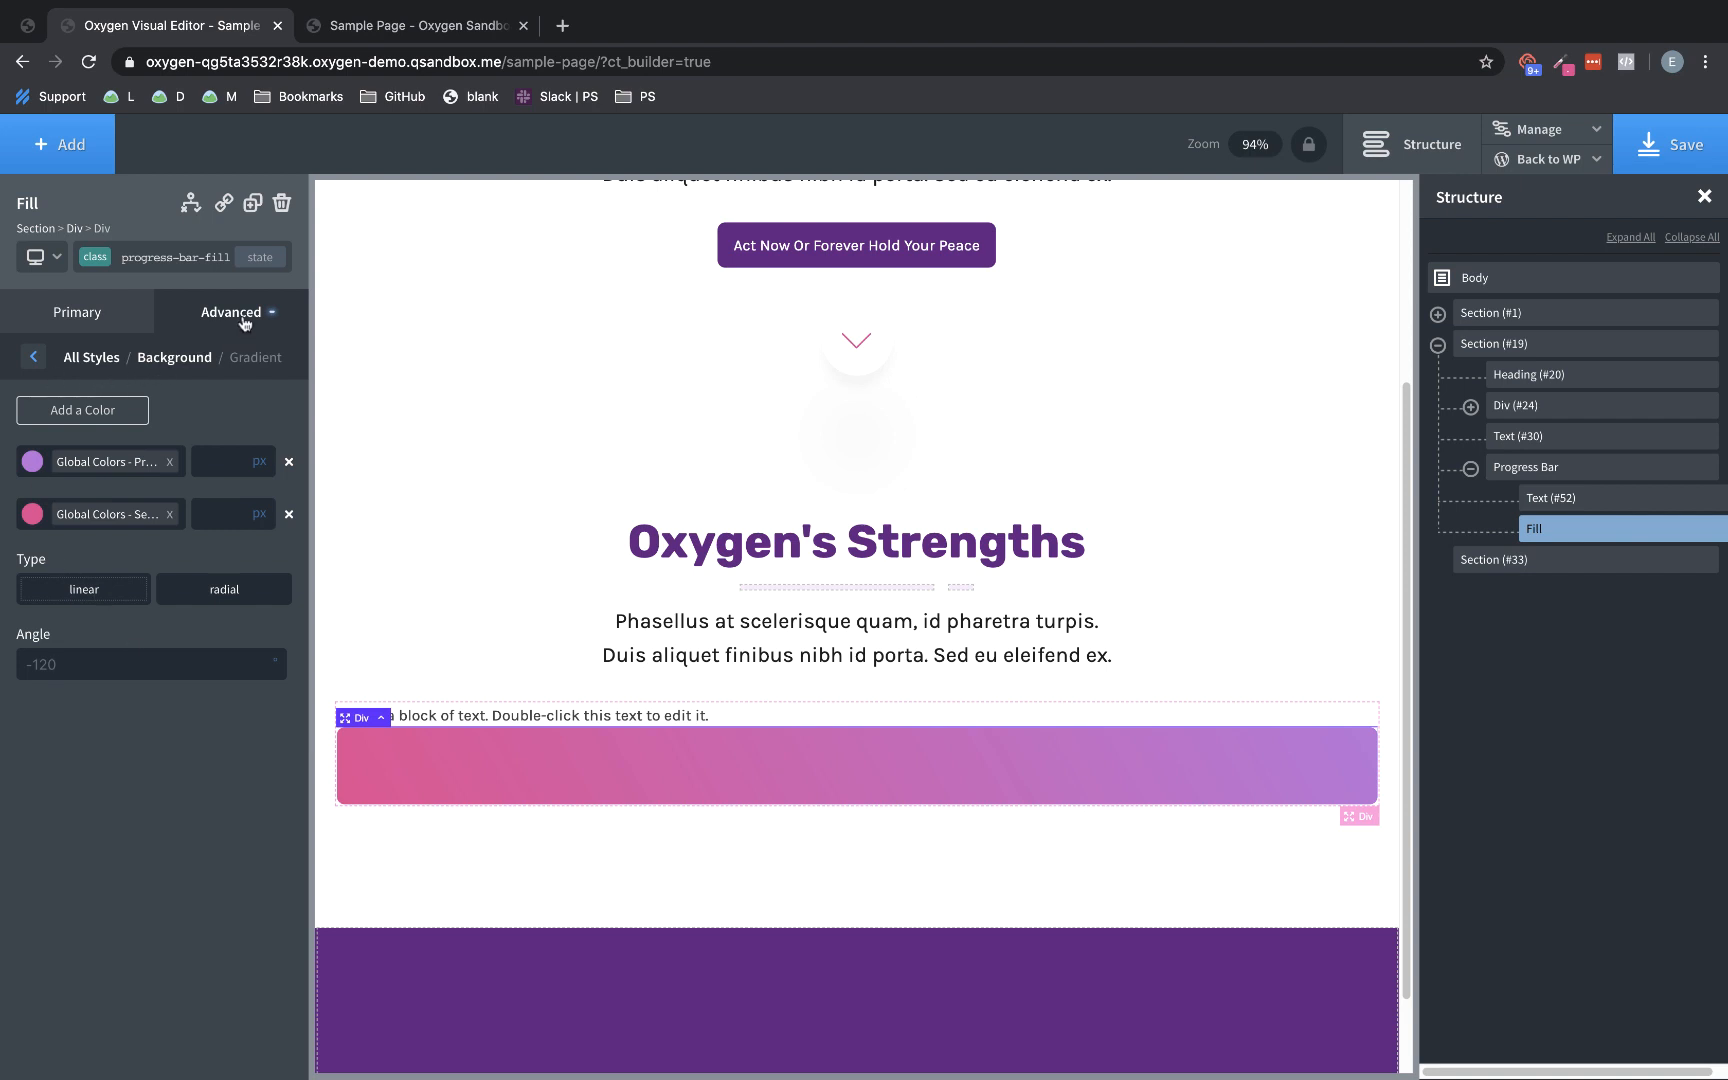
Enable Animate On Scroll for the Fill with the slide-right animation type
{"action": "left_click", "coordinate": [32, 356]}
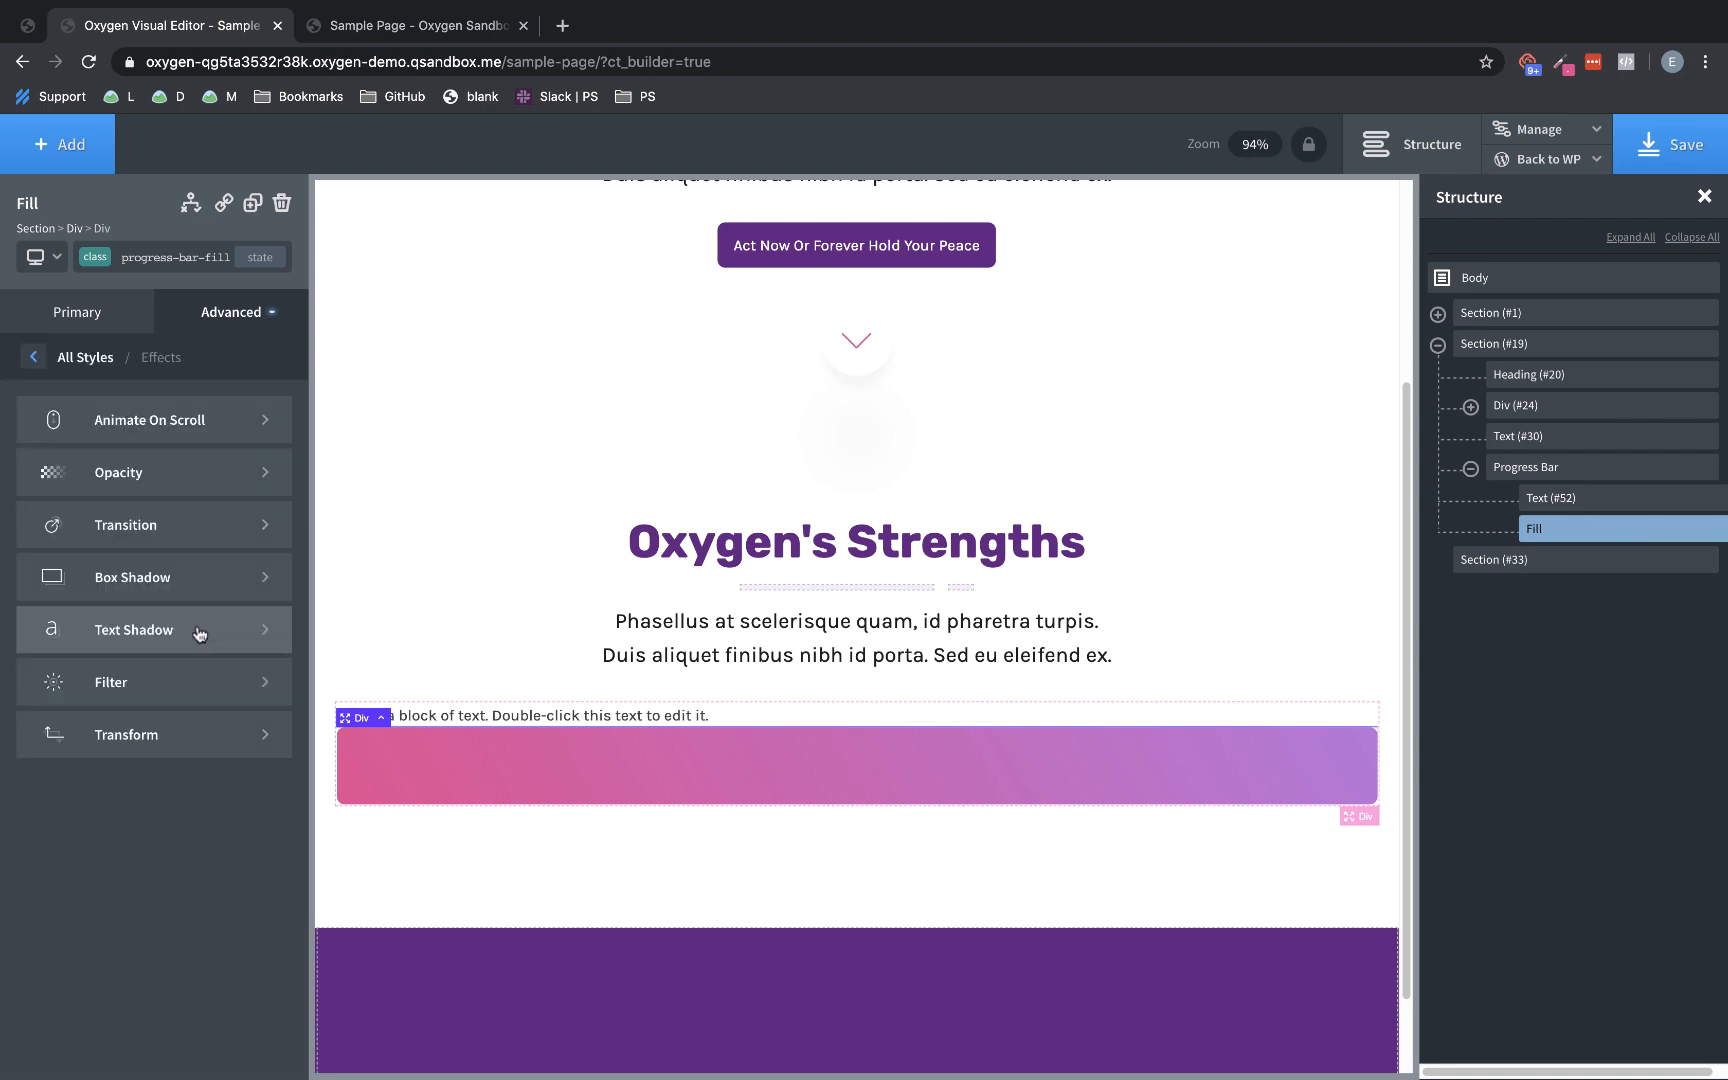
{"action": "left_click", "coordinate": [154, 418]}
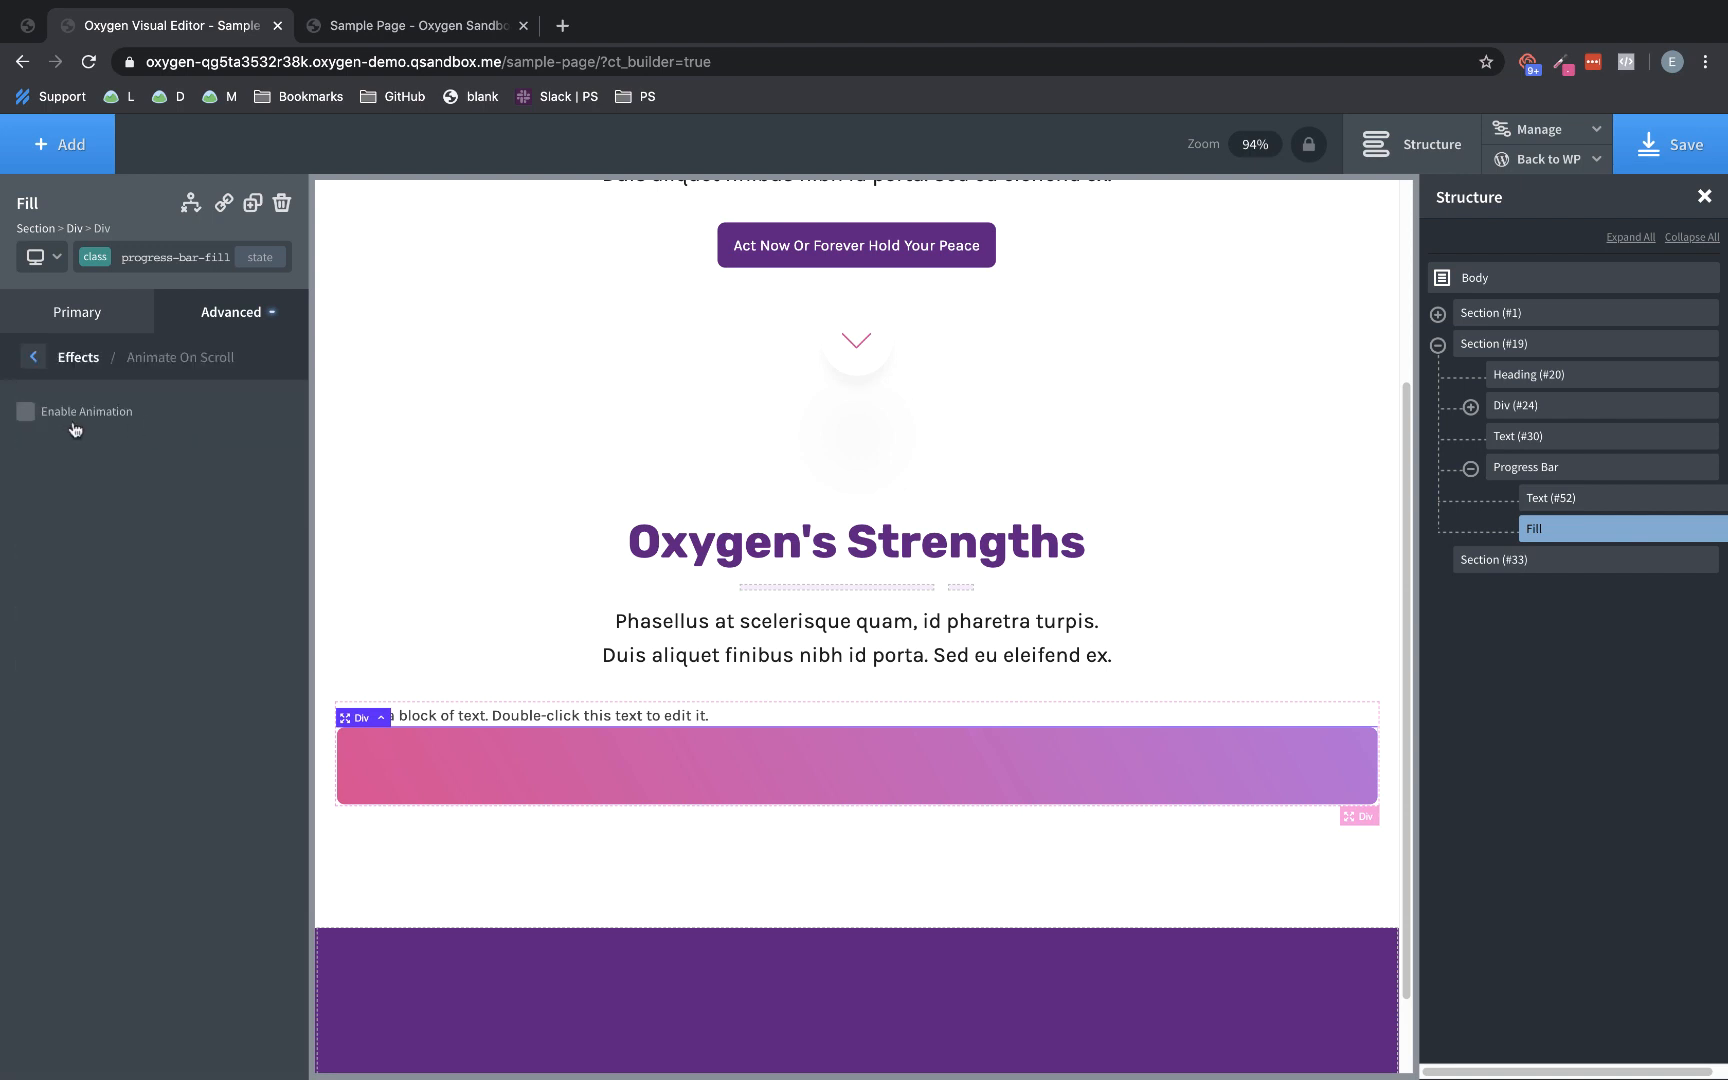
{"action": "left_click", "coordinate": [24, 412]}
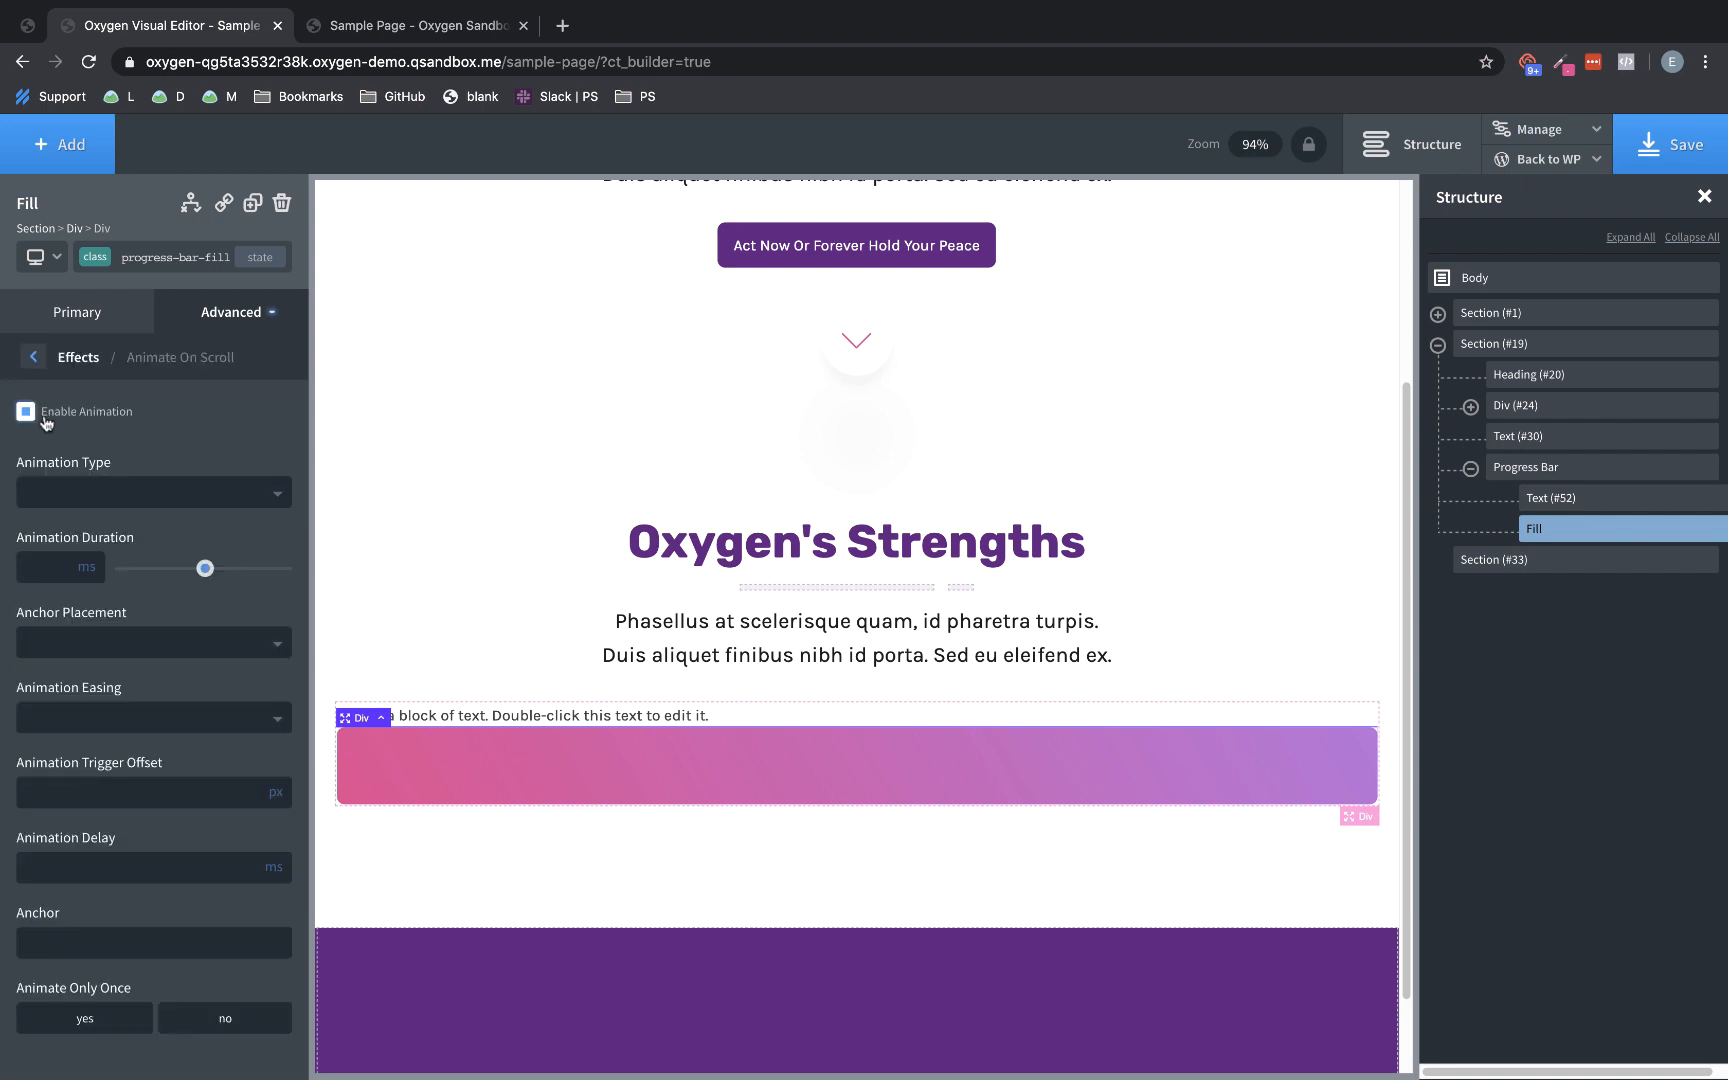
{"action": "left_click", "coordinate": [154, 492]}
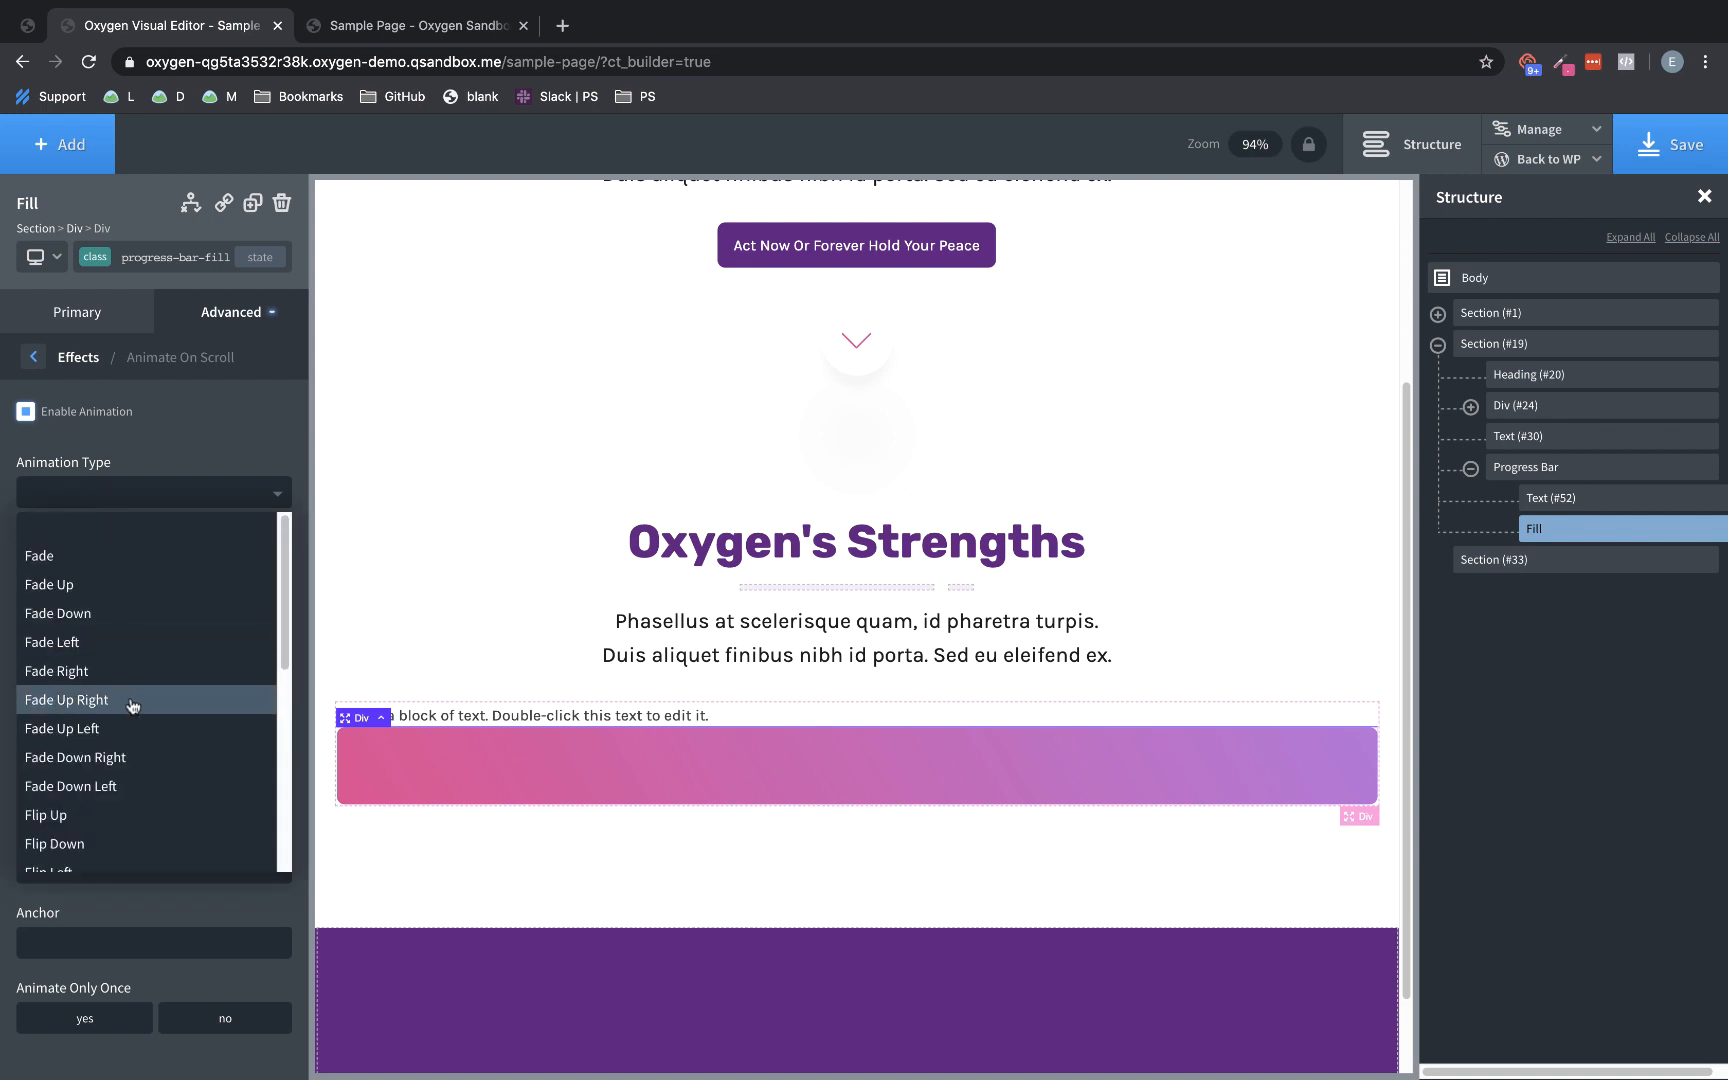
{"action": "scroll", "scroll_direction": "down", "scroll_amount": 3}
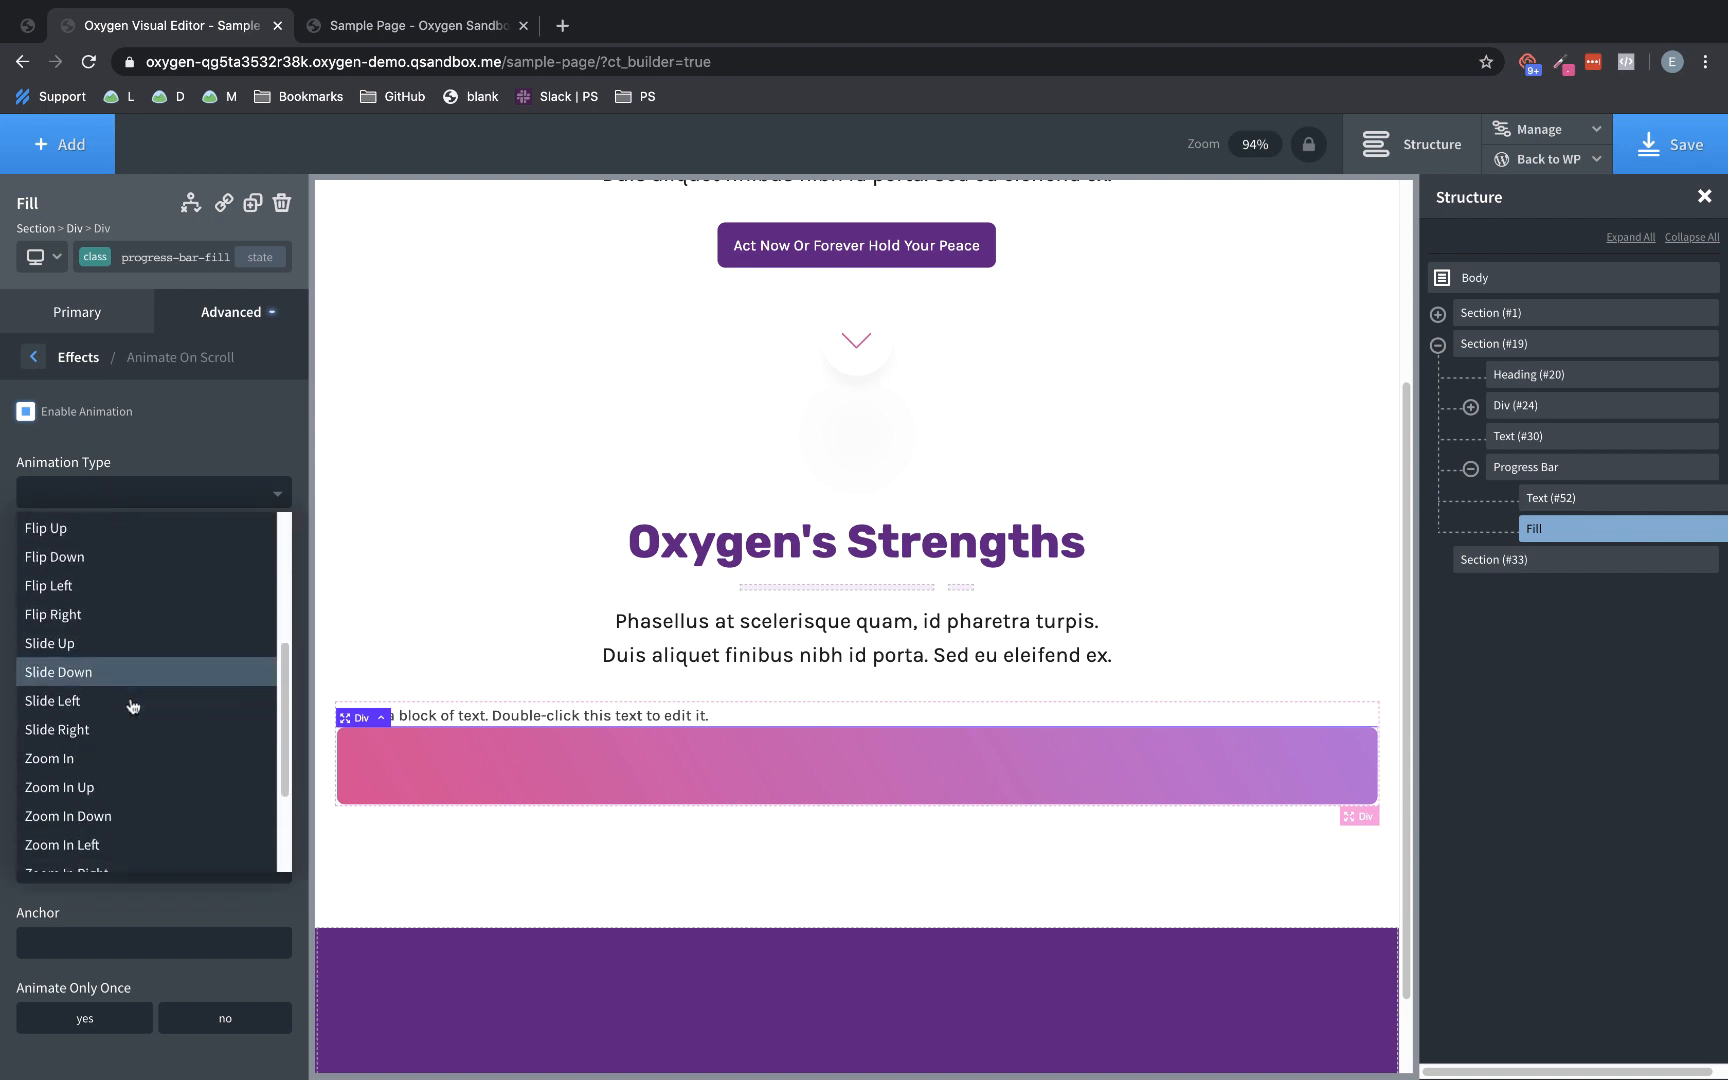
{"action": "mouse_move", "coordinate": [132, 650]}
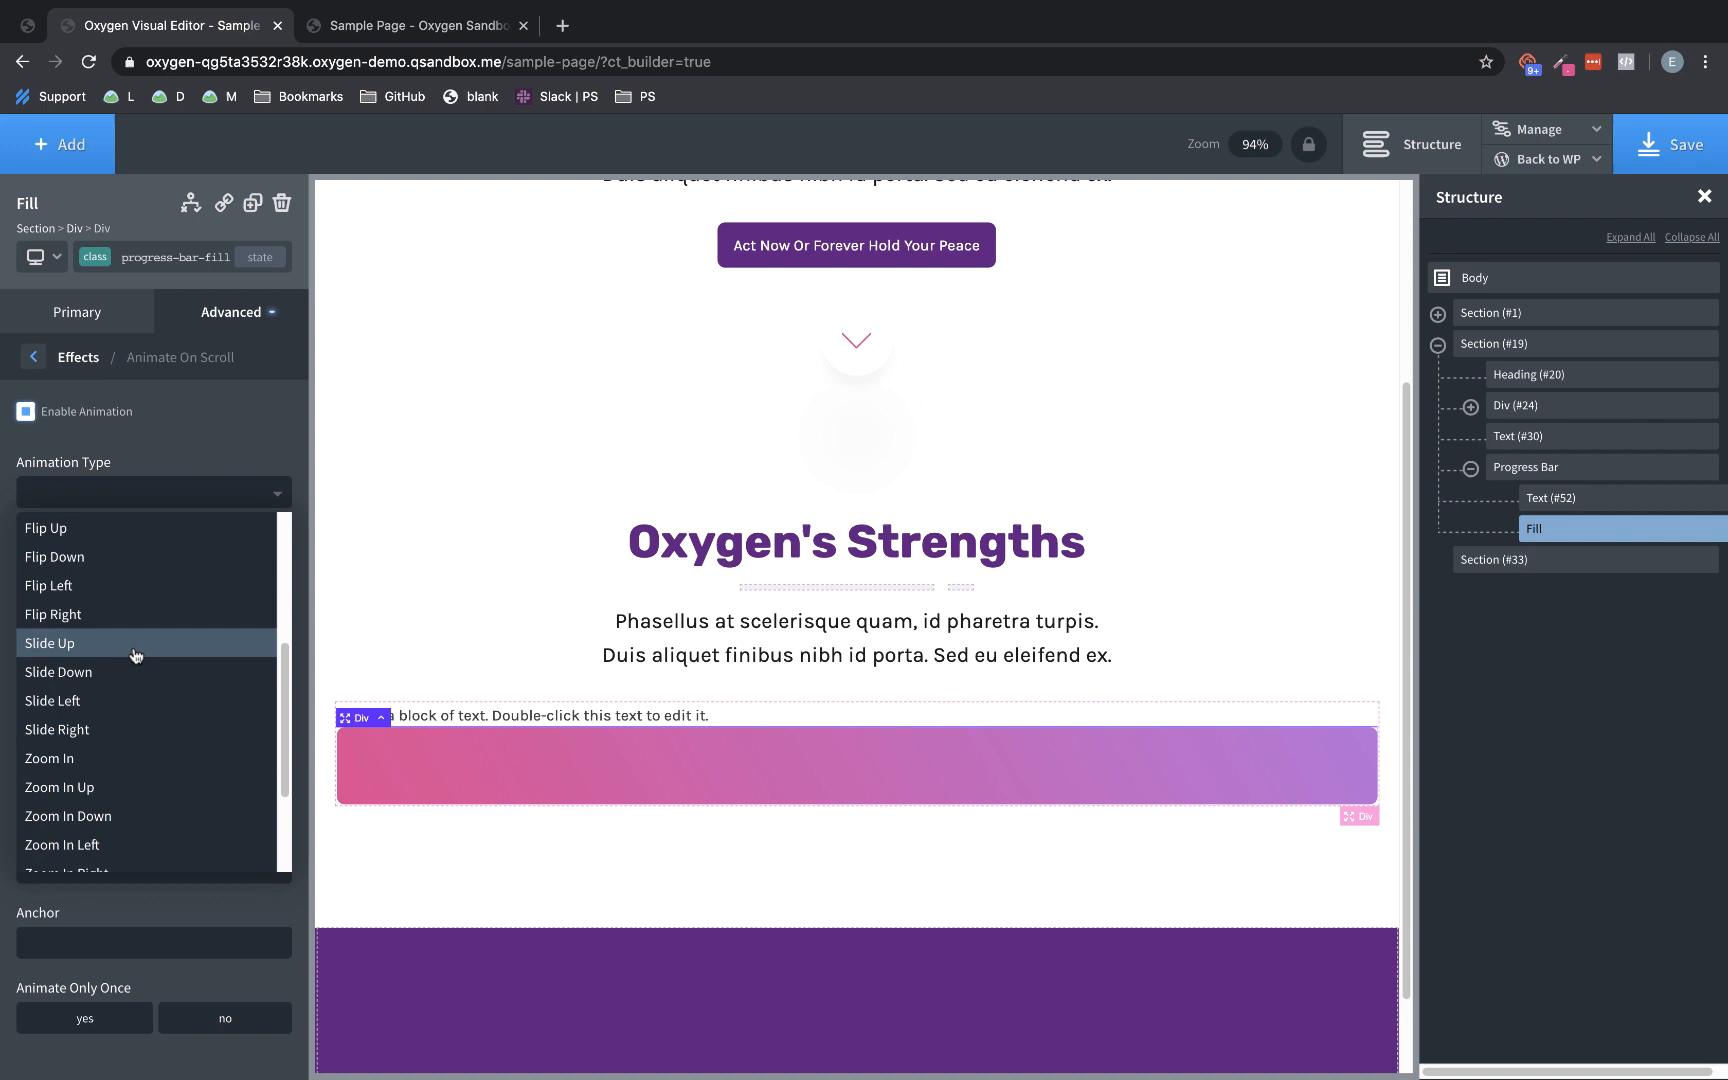
{"action": "scroll", "scroll_direction": "down", "scroll_amount": 3}
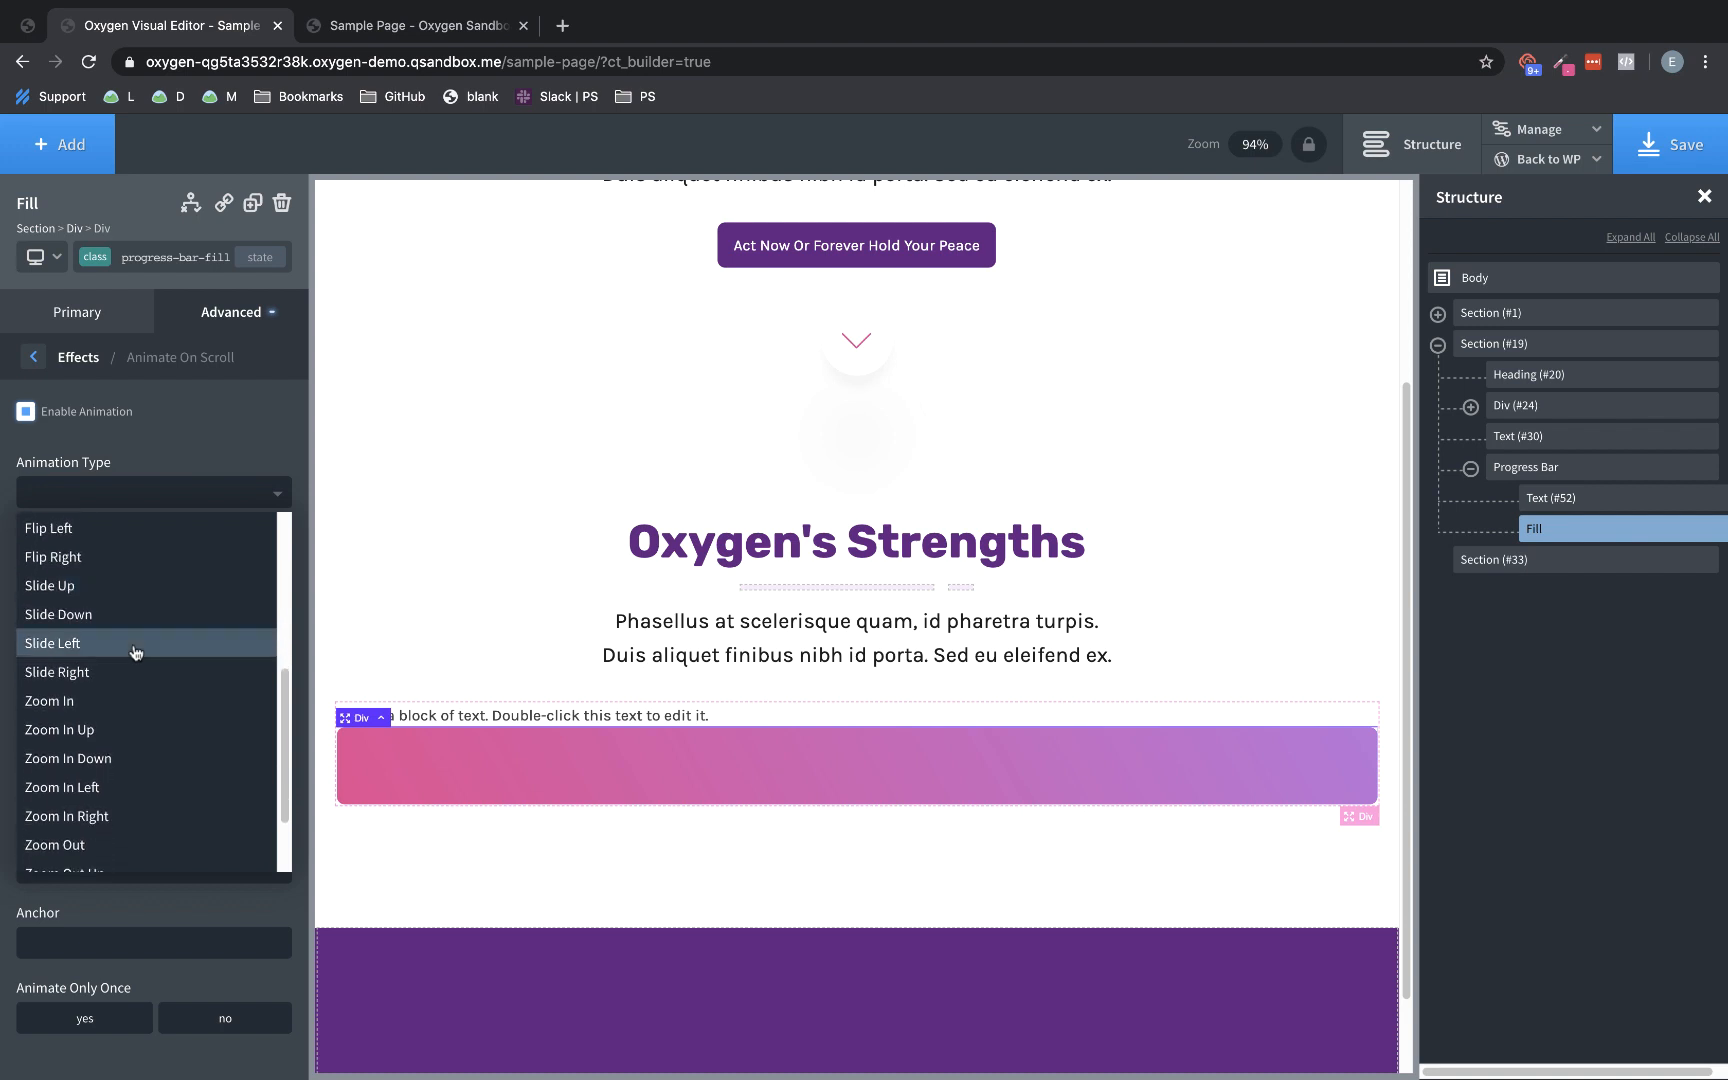
{"action": "scroll", "scroll_direction": "down", "scroll_amount": 3}
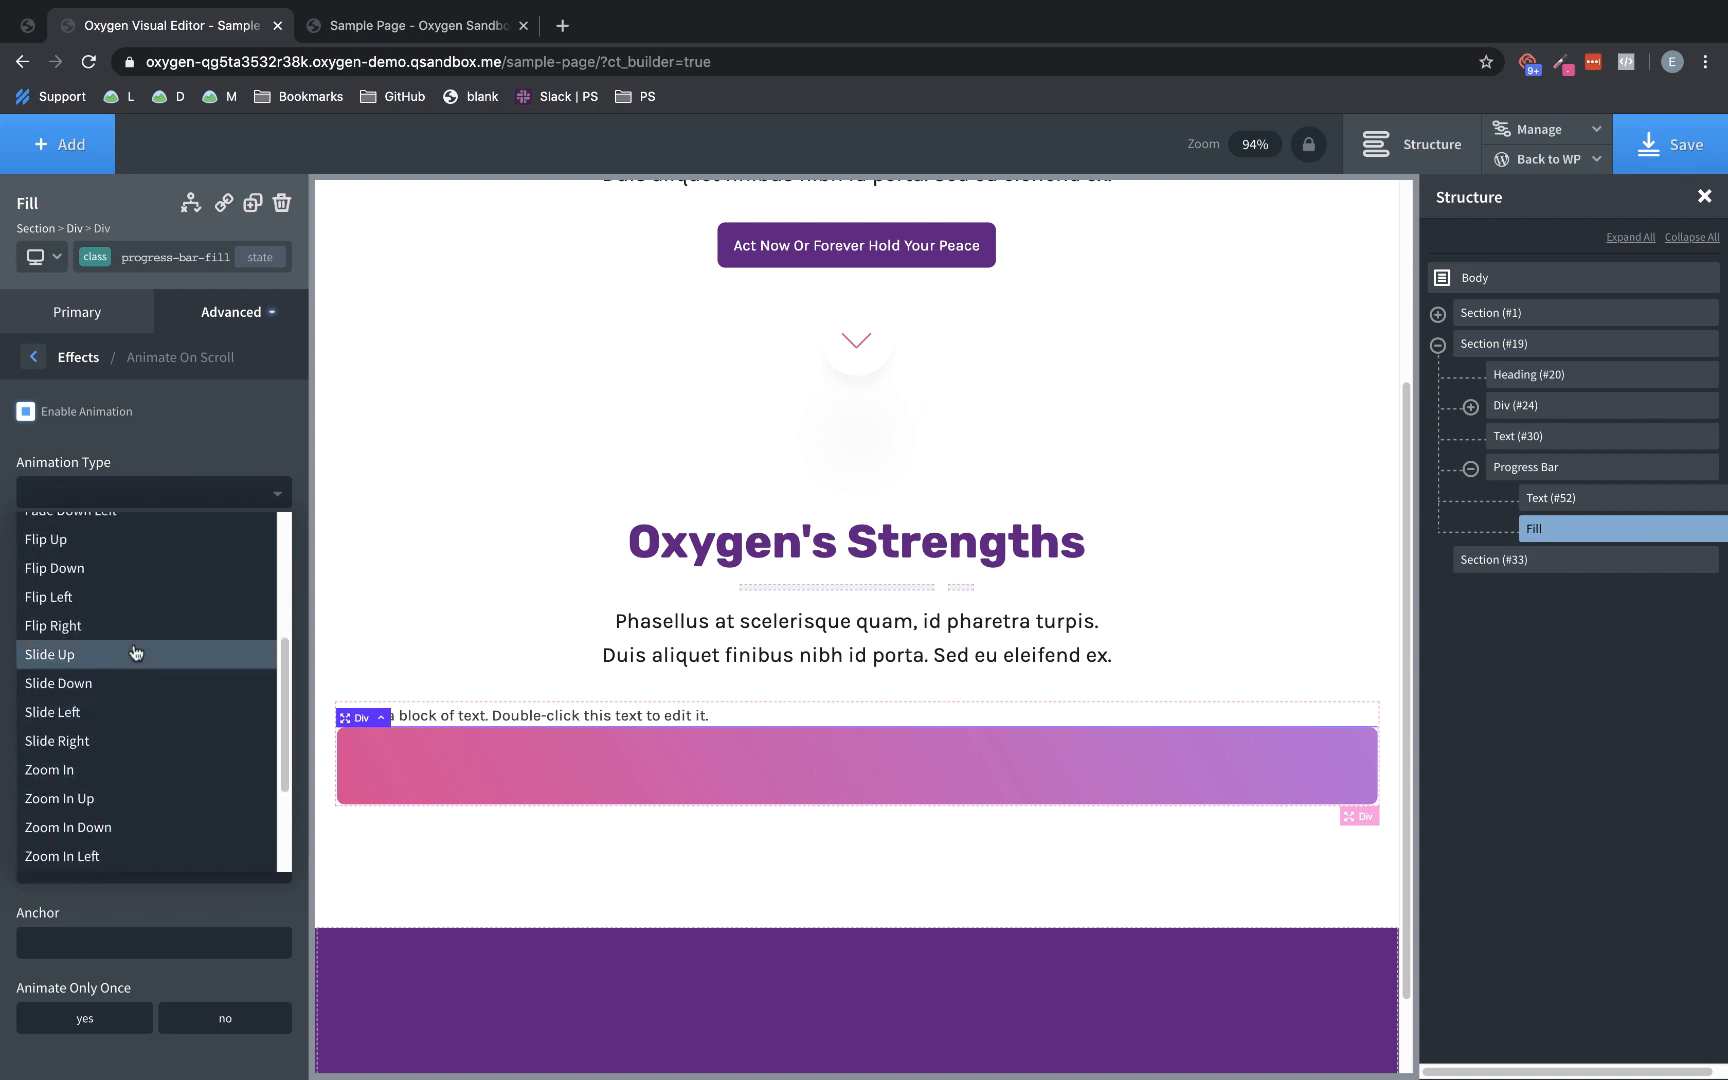
{"action": "left_click", "coordinate": [58, 740]}
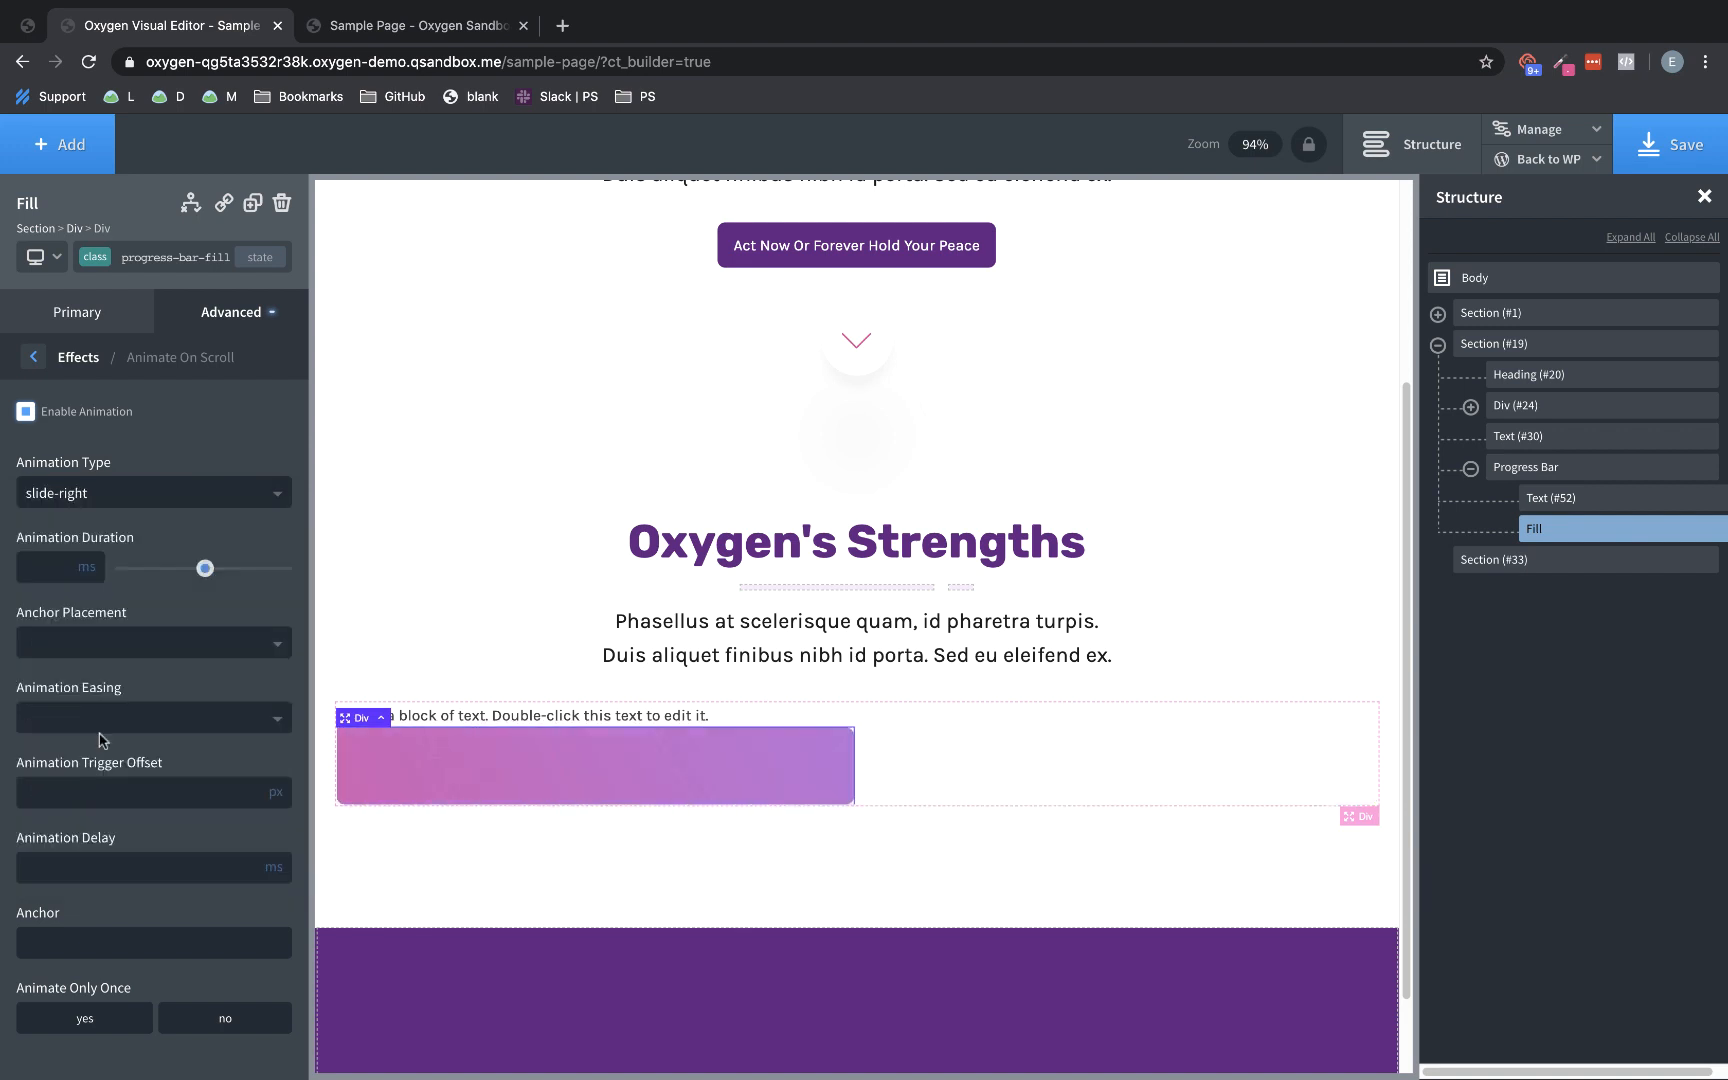
Set the animation duration to 2000 ms, keeping slide-right as the type
{"action": "left_click_drag", "start_coordinate": [204, 568], "coordinate": [206, 568]}
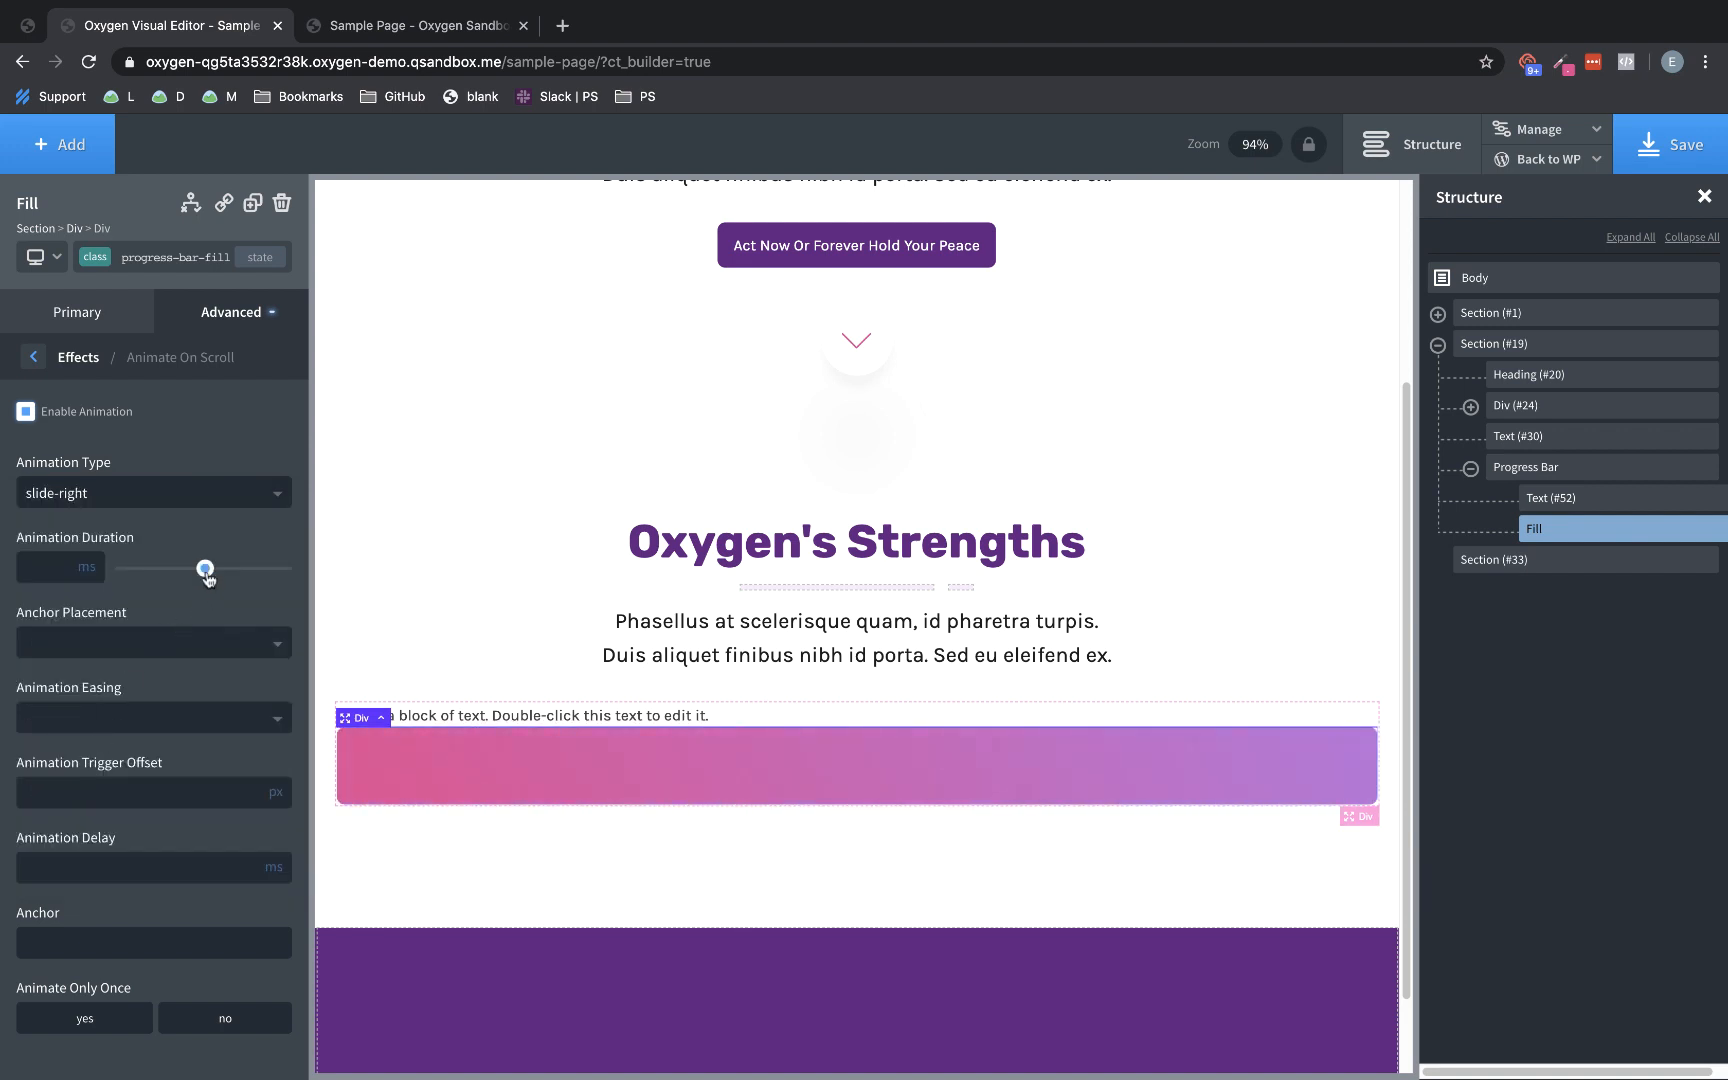
{"action": "left_click_drag", "start_coordinate": [208, 568], "coordinate": [230, 568]}
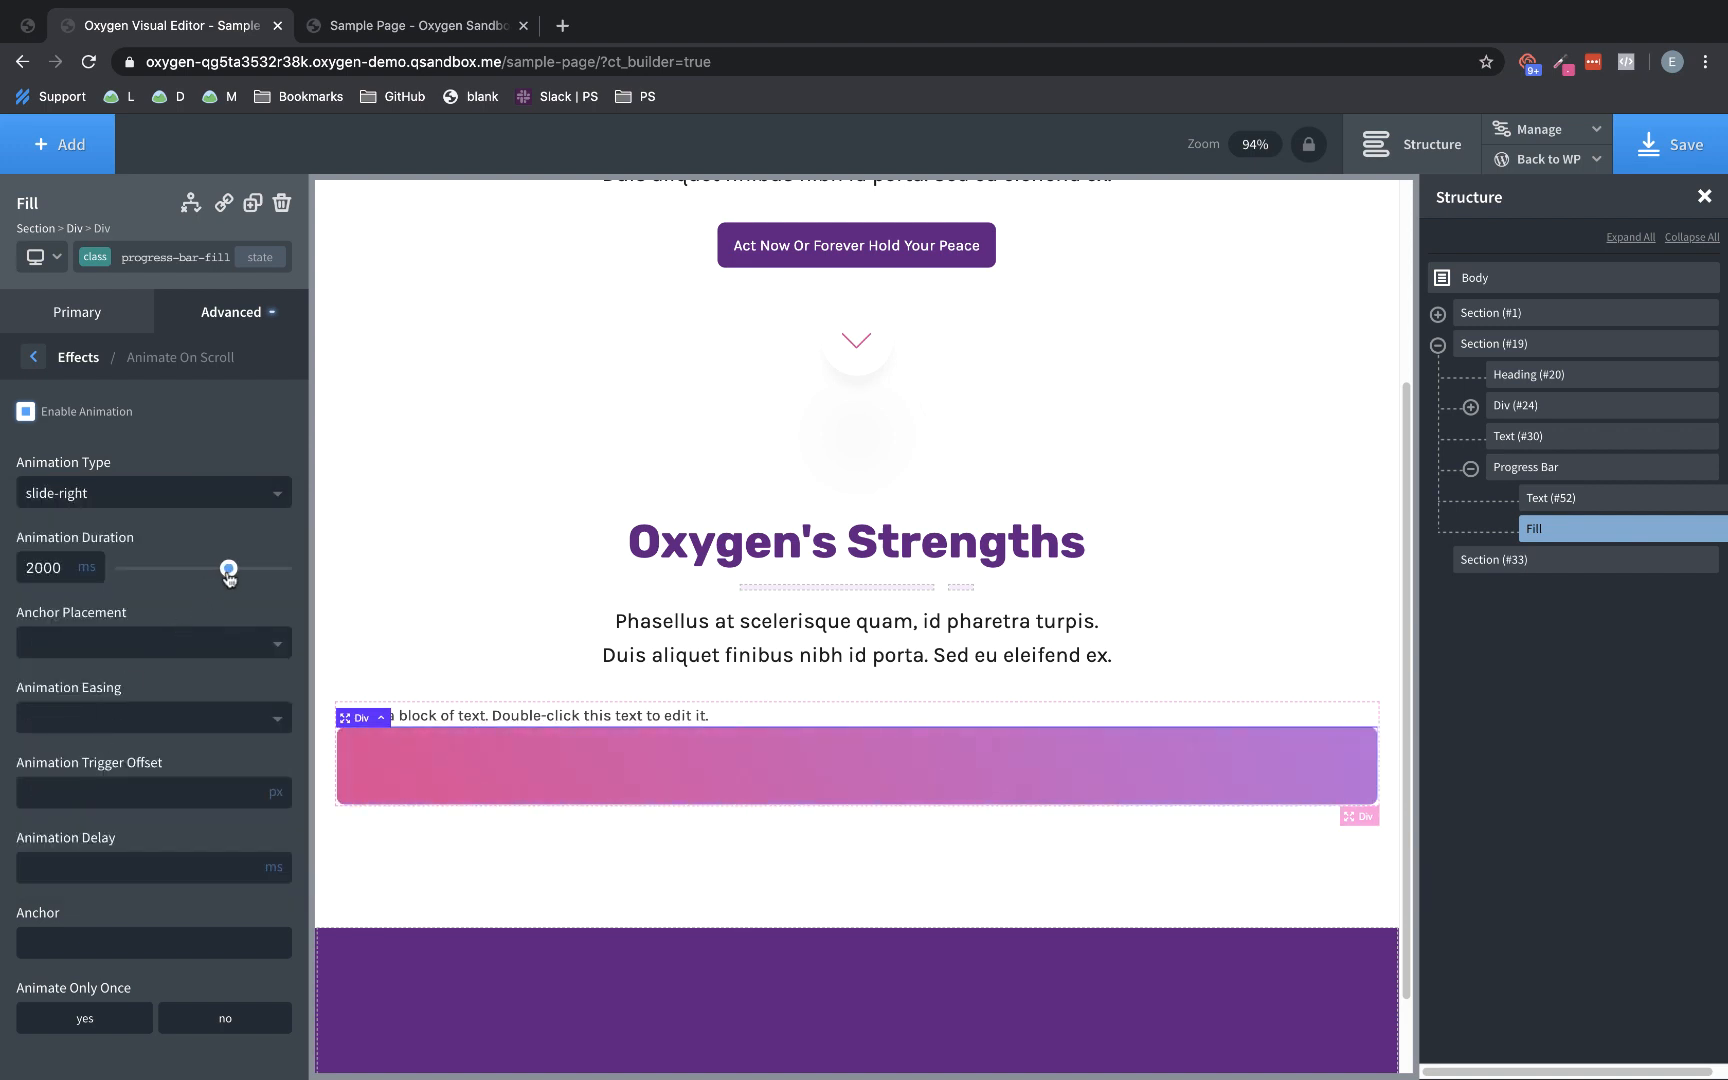
{"action": "left_click", "coordinate": [154, 492]}
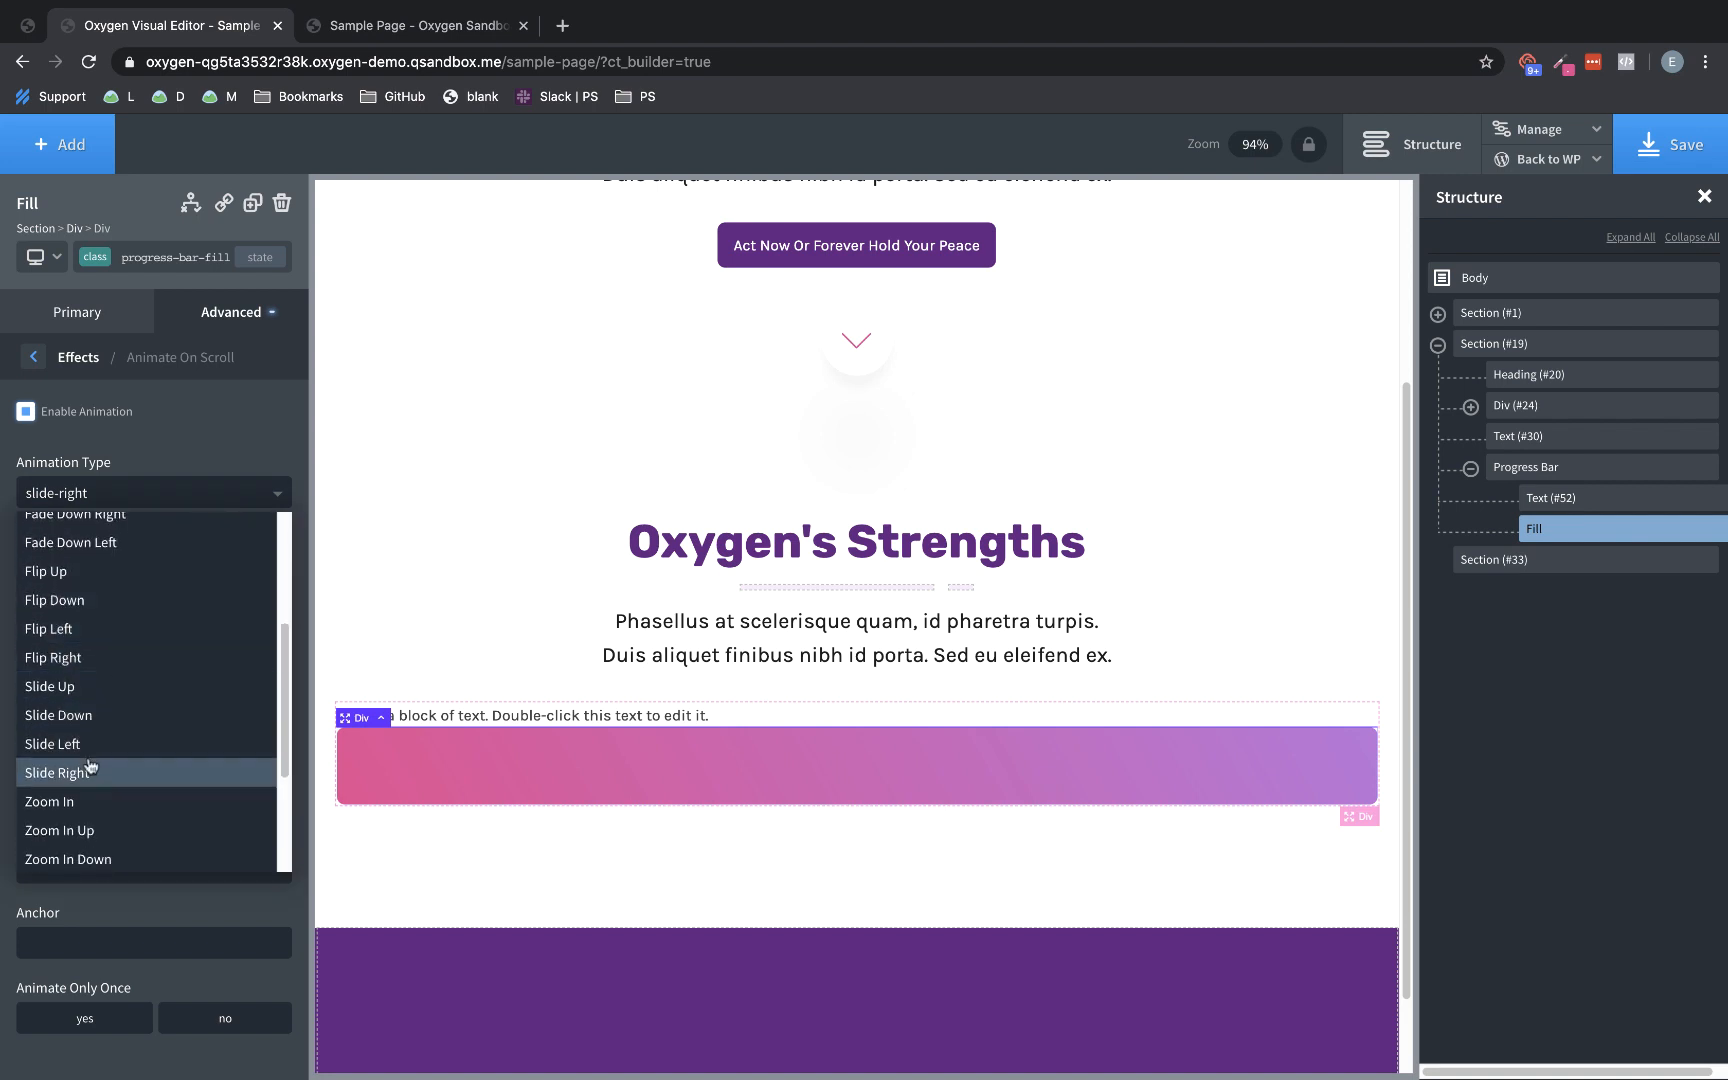
{"action": "left_click", "coordinate": [58, 772]}
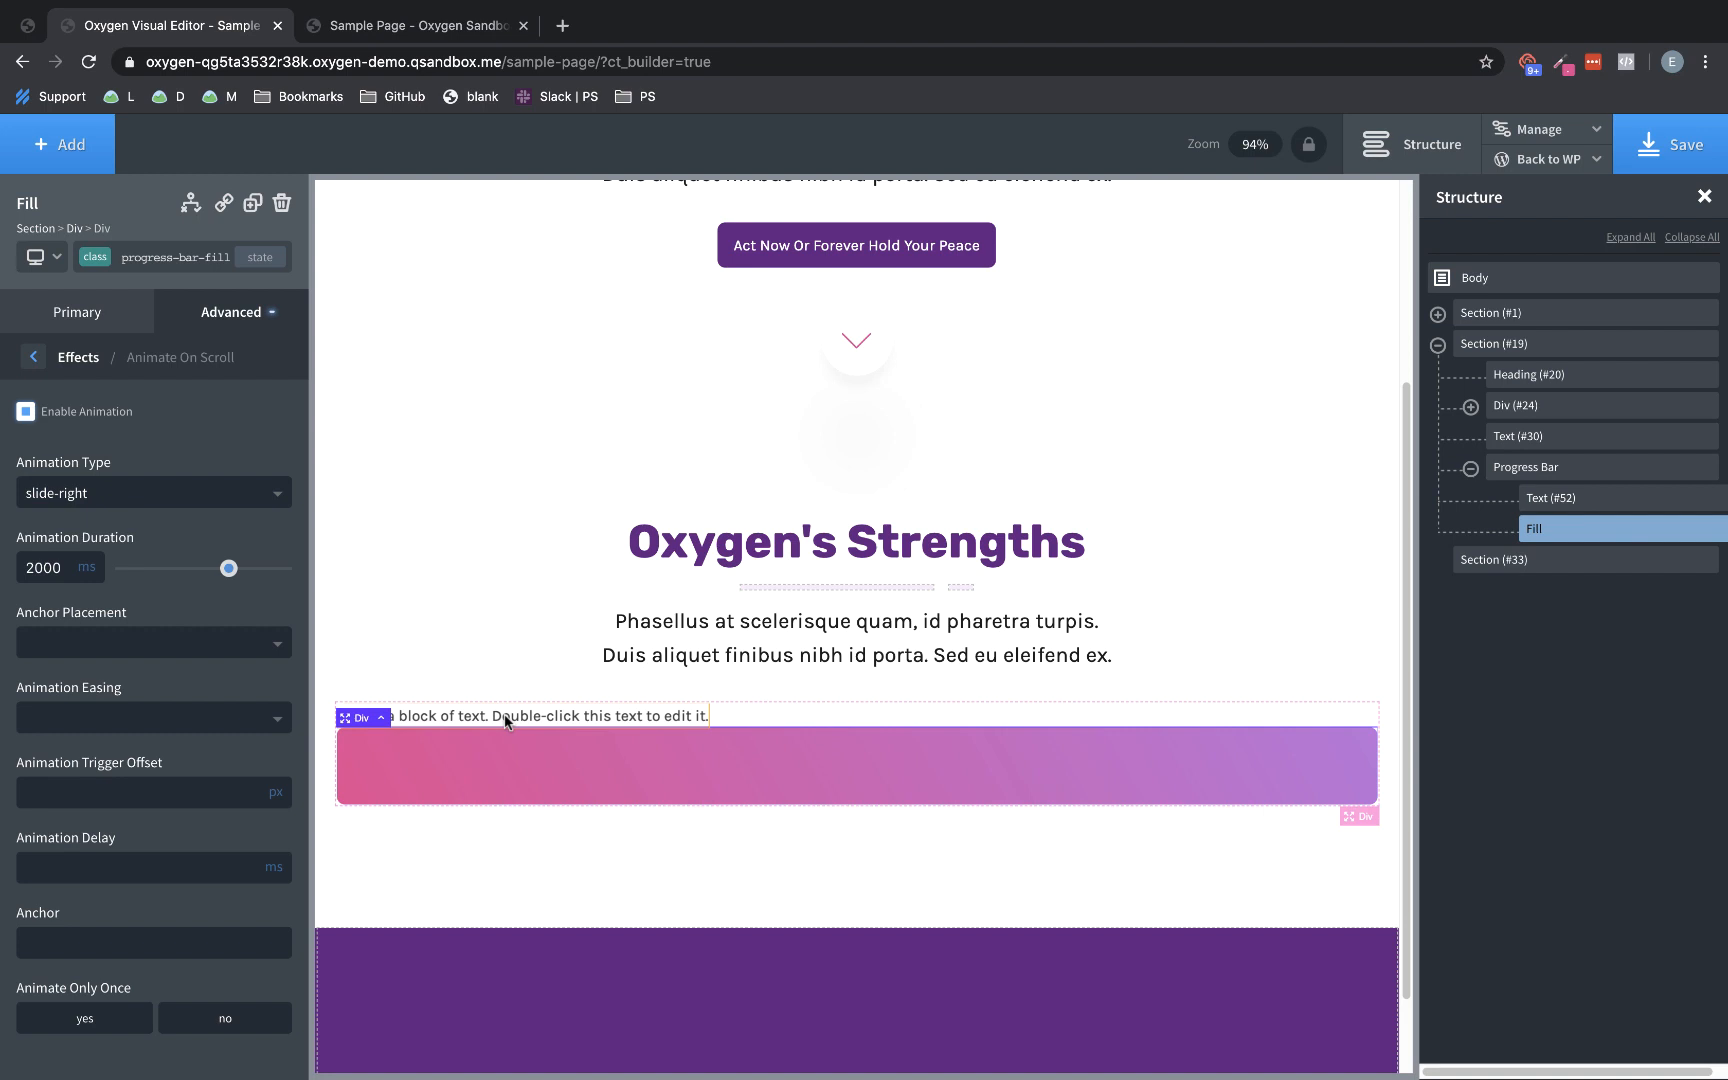
Change the label text to 'Power And Flexibility - 100%'
{"action": "double_click", "coordinate": [524, 716]}
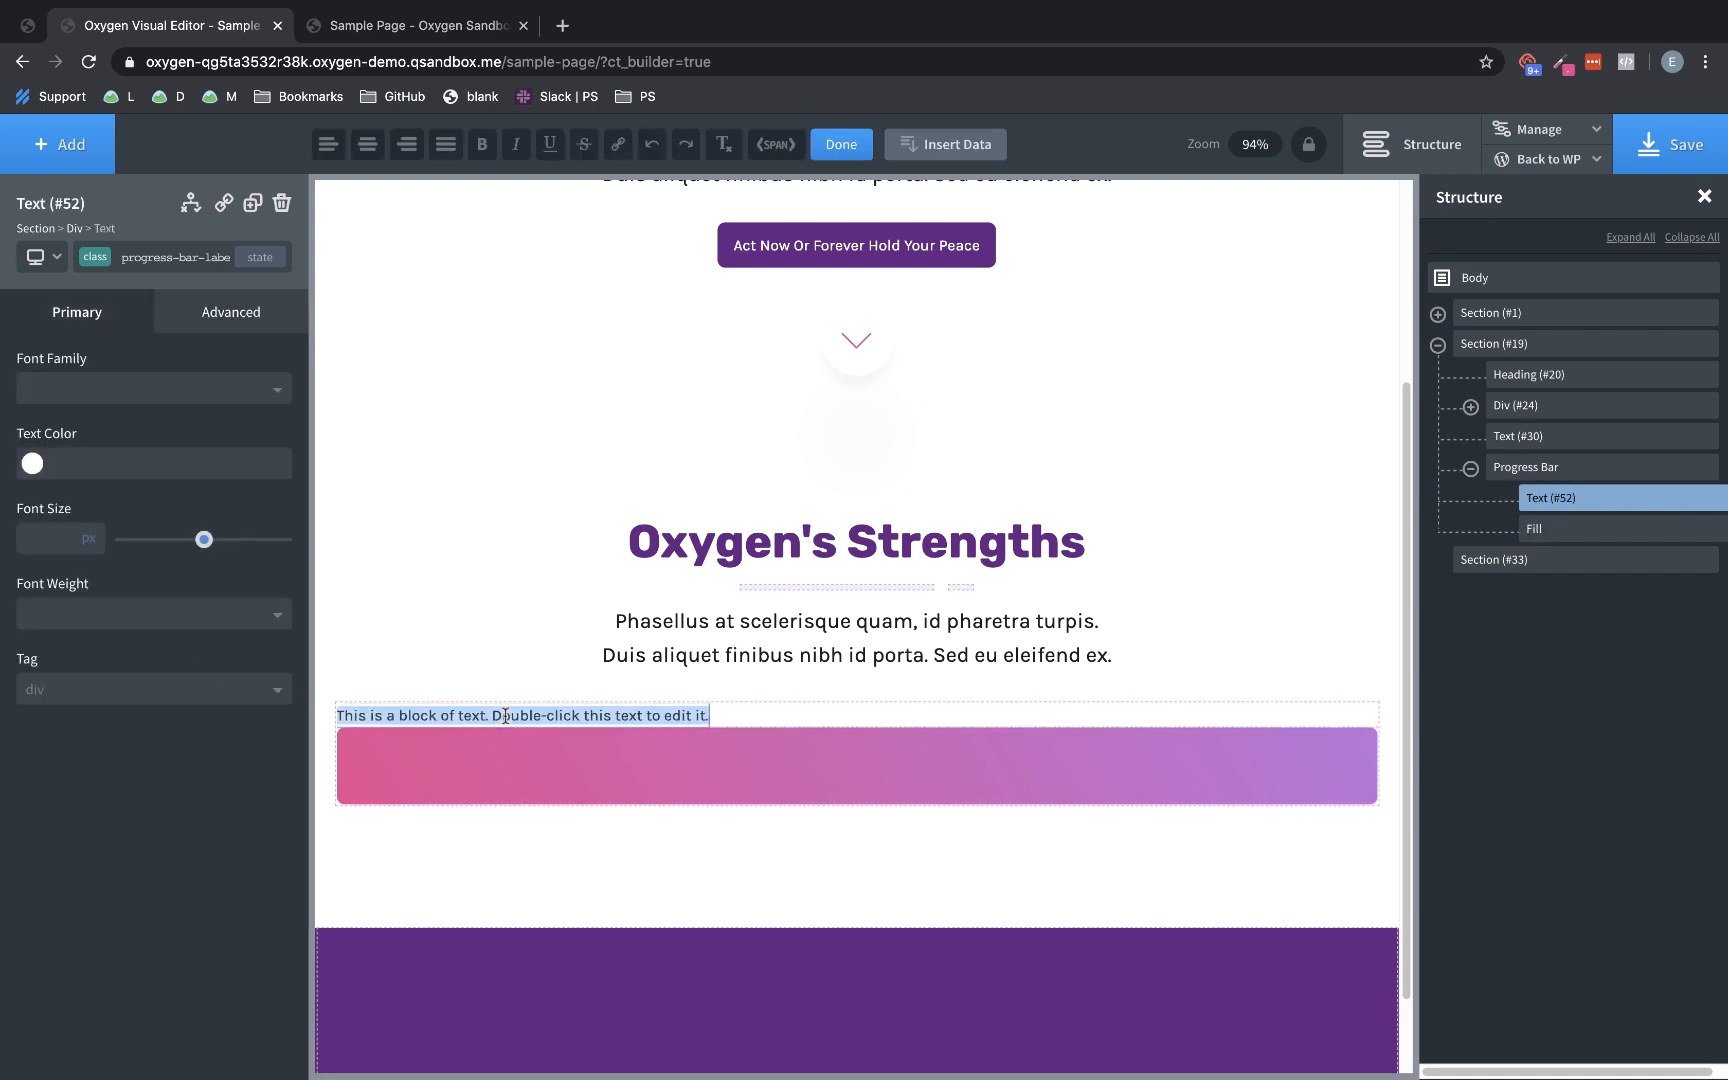
{"action": "type", "text": "Power And Fle"}
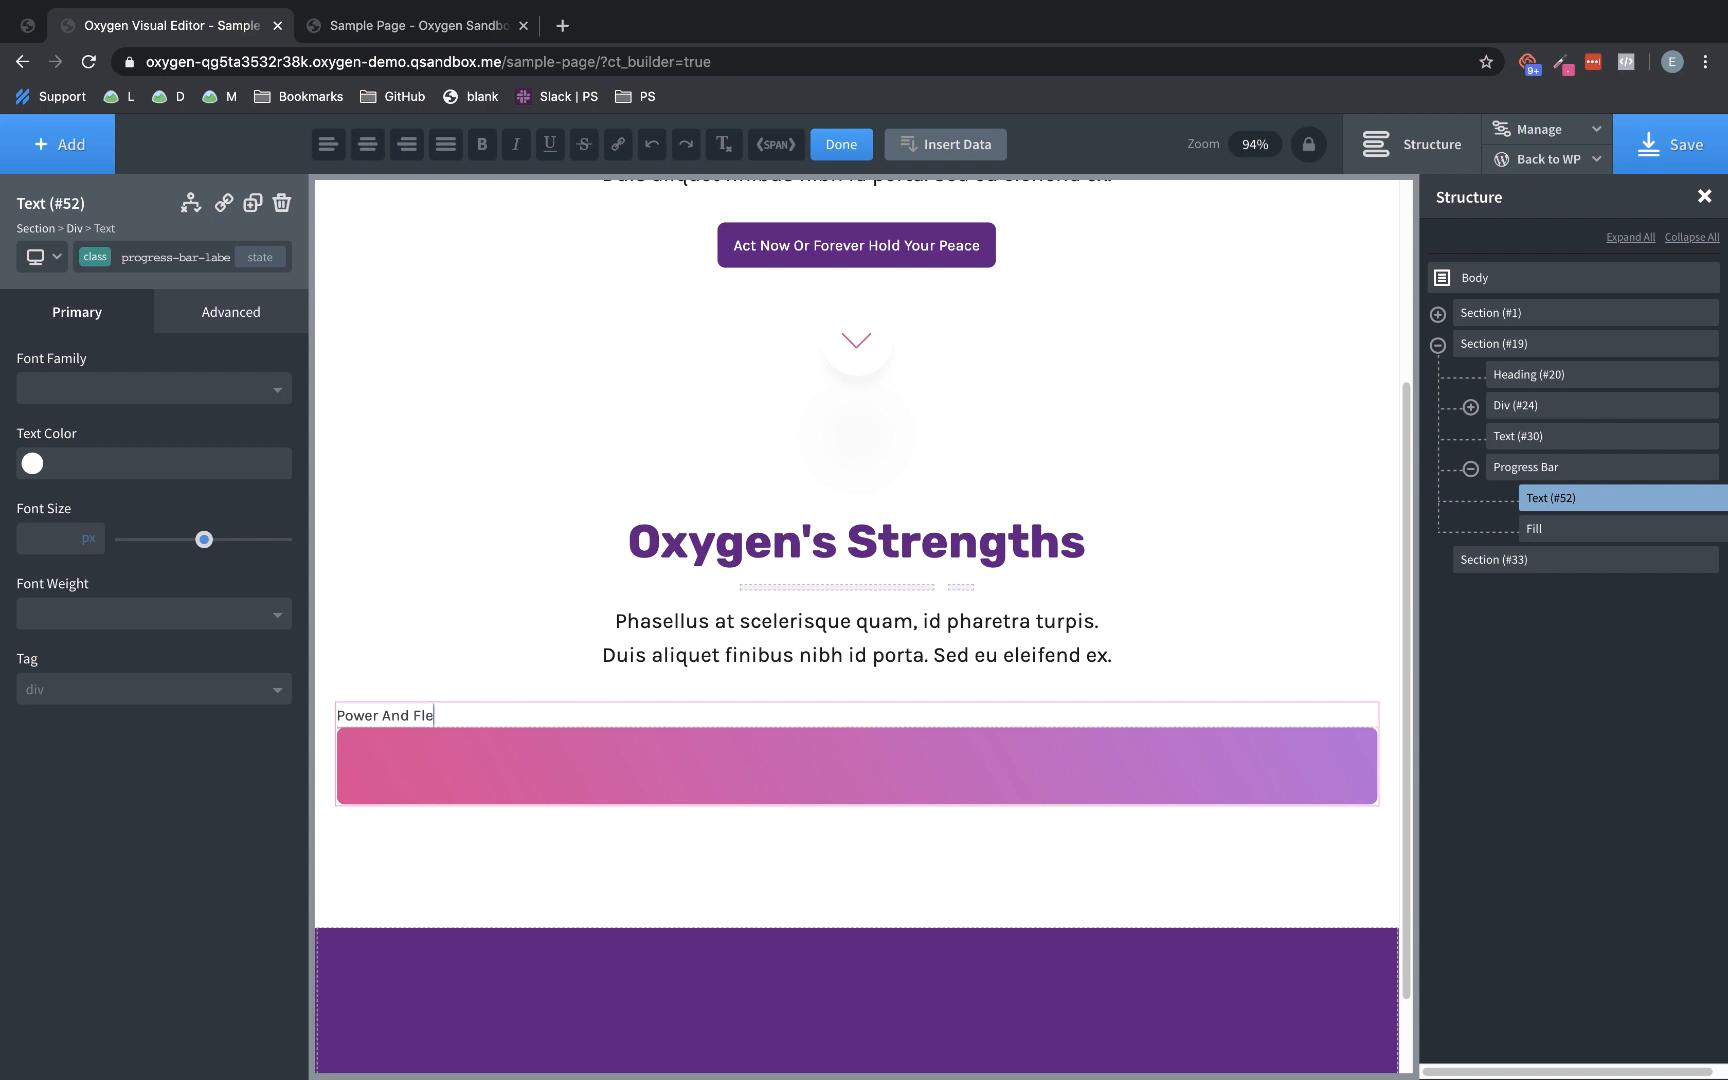
{"action": "type", "text": "xibility - 100%"}
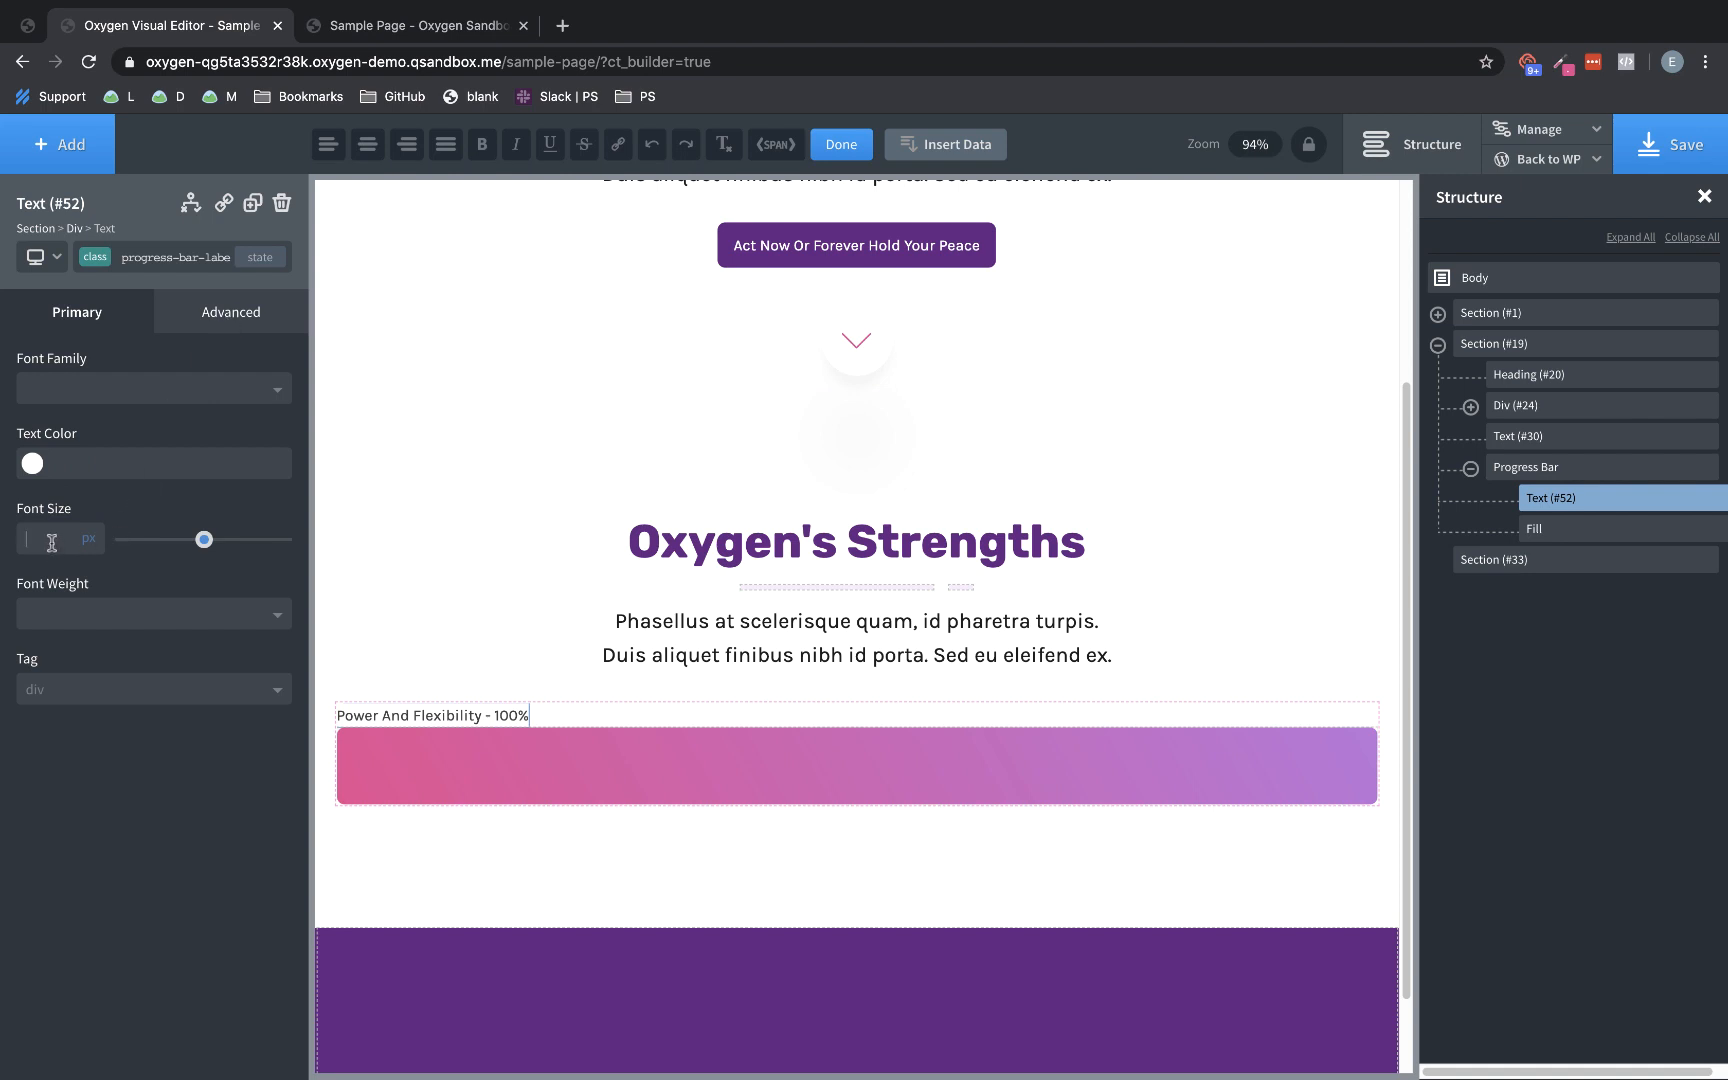
Style the label at font size 24 with a heavy bold weight
{"action": "type", "text": "24"}
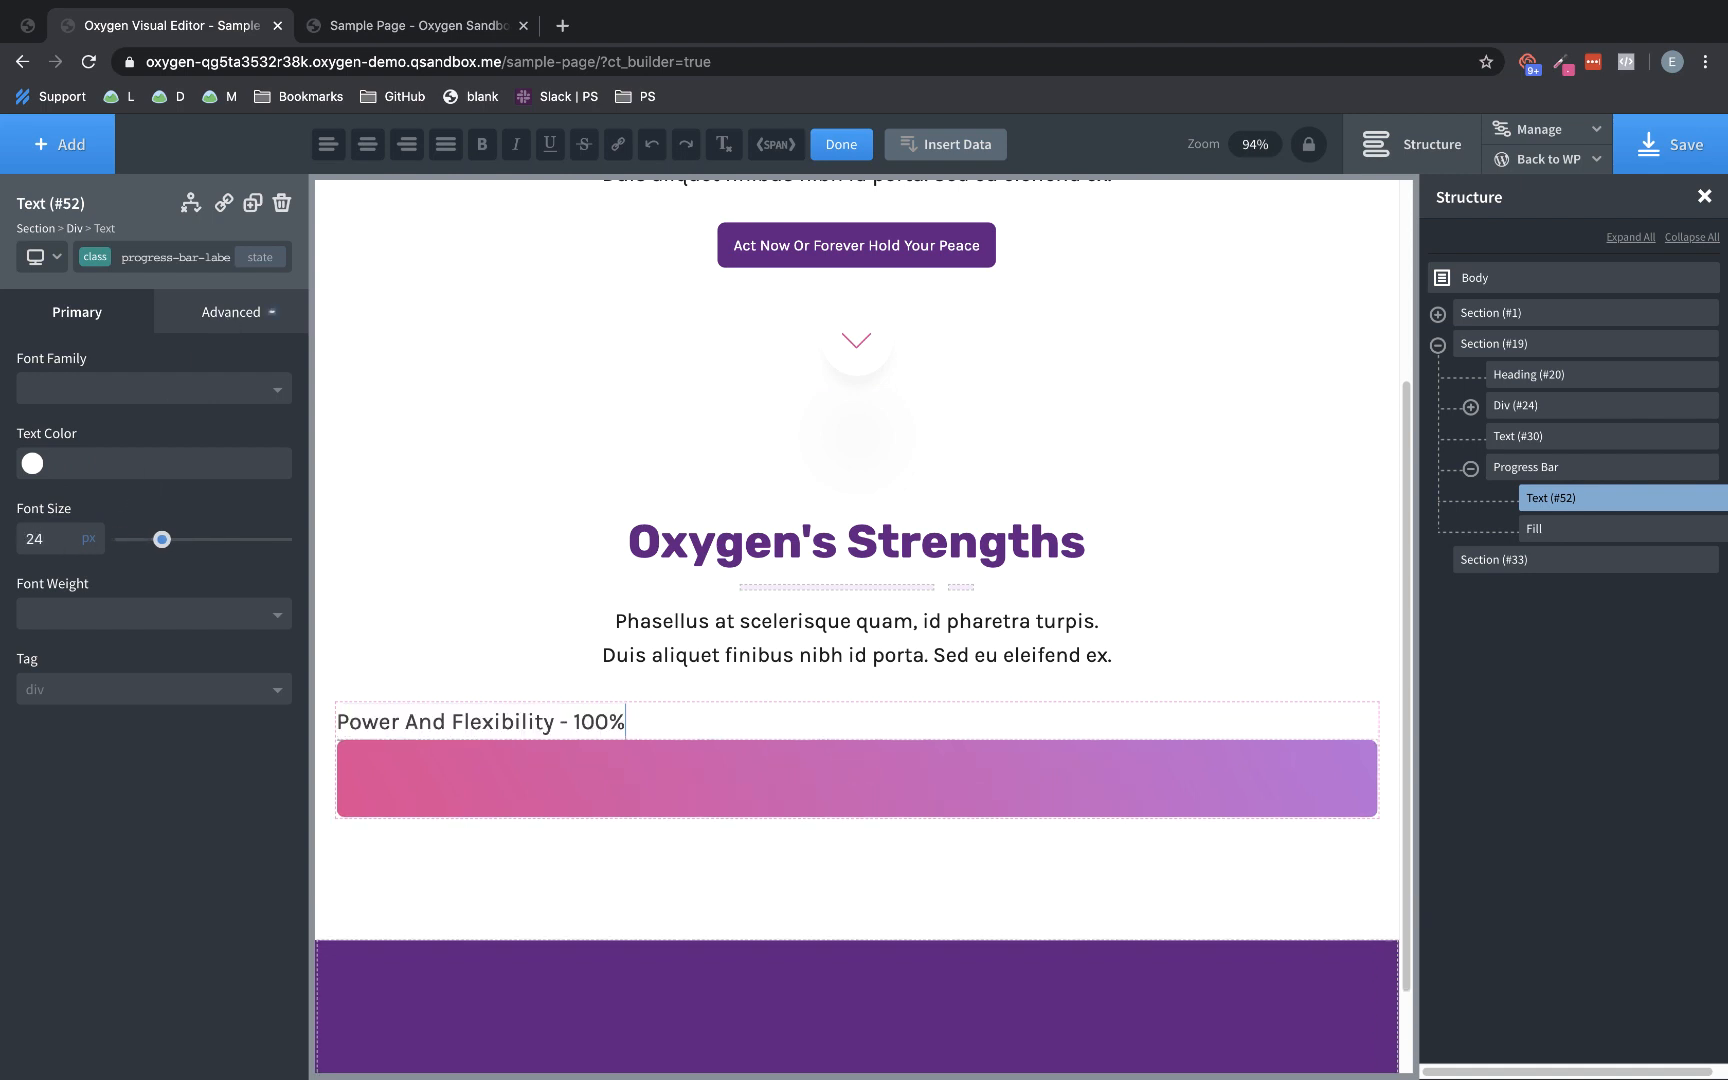
{"action": "left_click", "coordinate": [154, 614]}
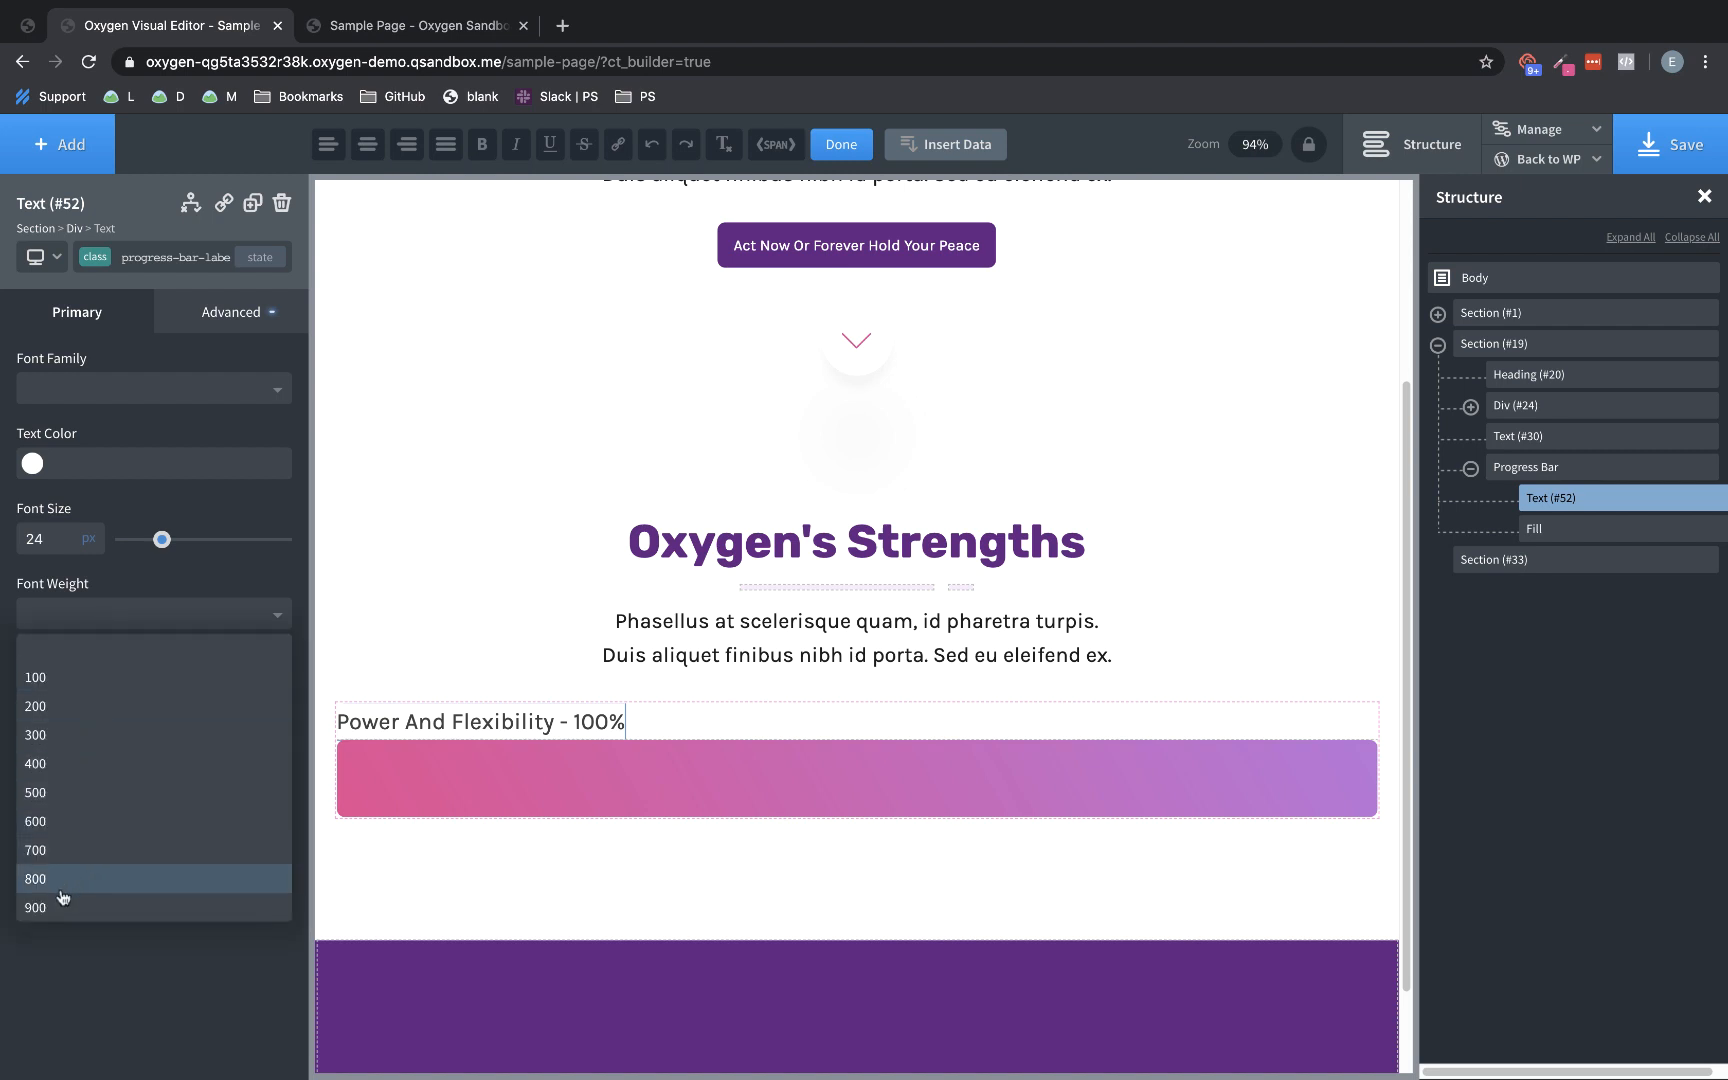
{"action": "left_click", "coordinate": [36, 906]}
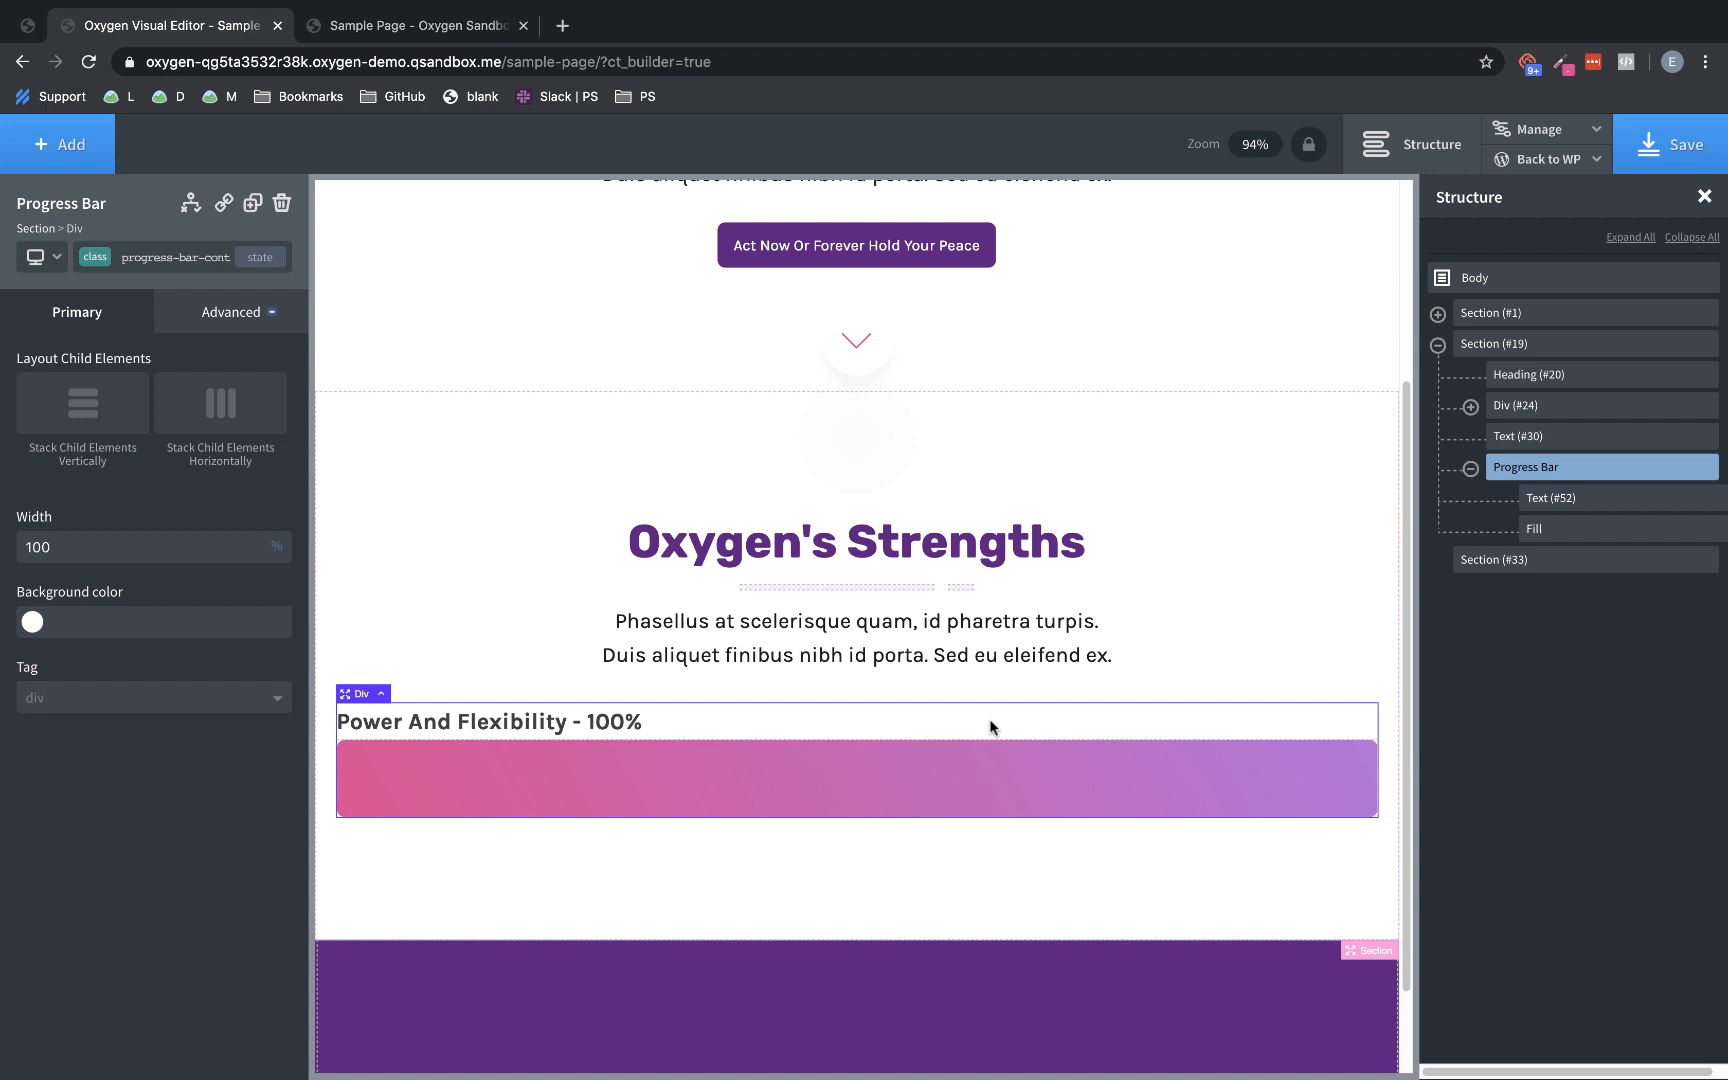
{"action": "mouse_move", "coordinate": [246, 232]}
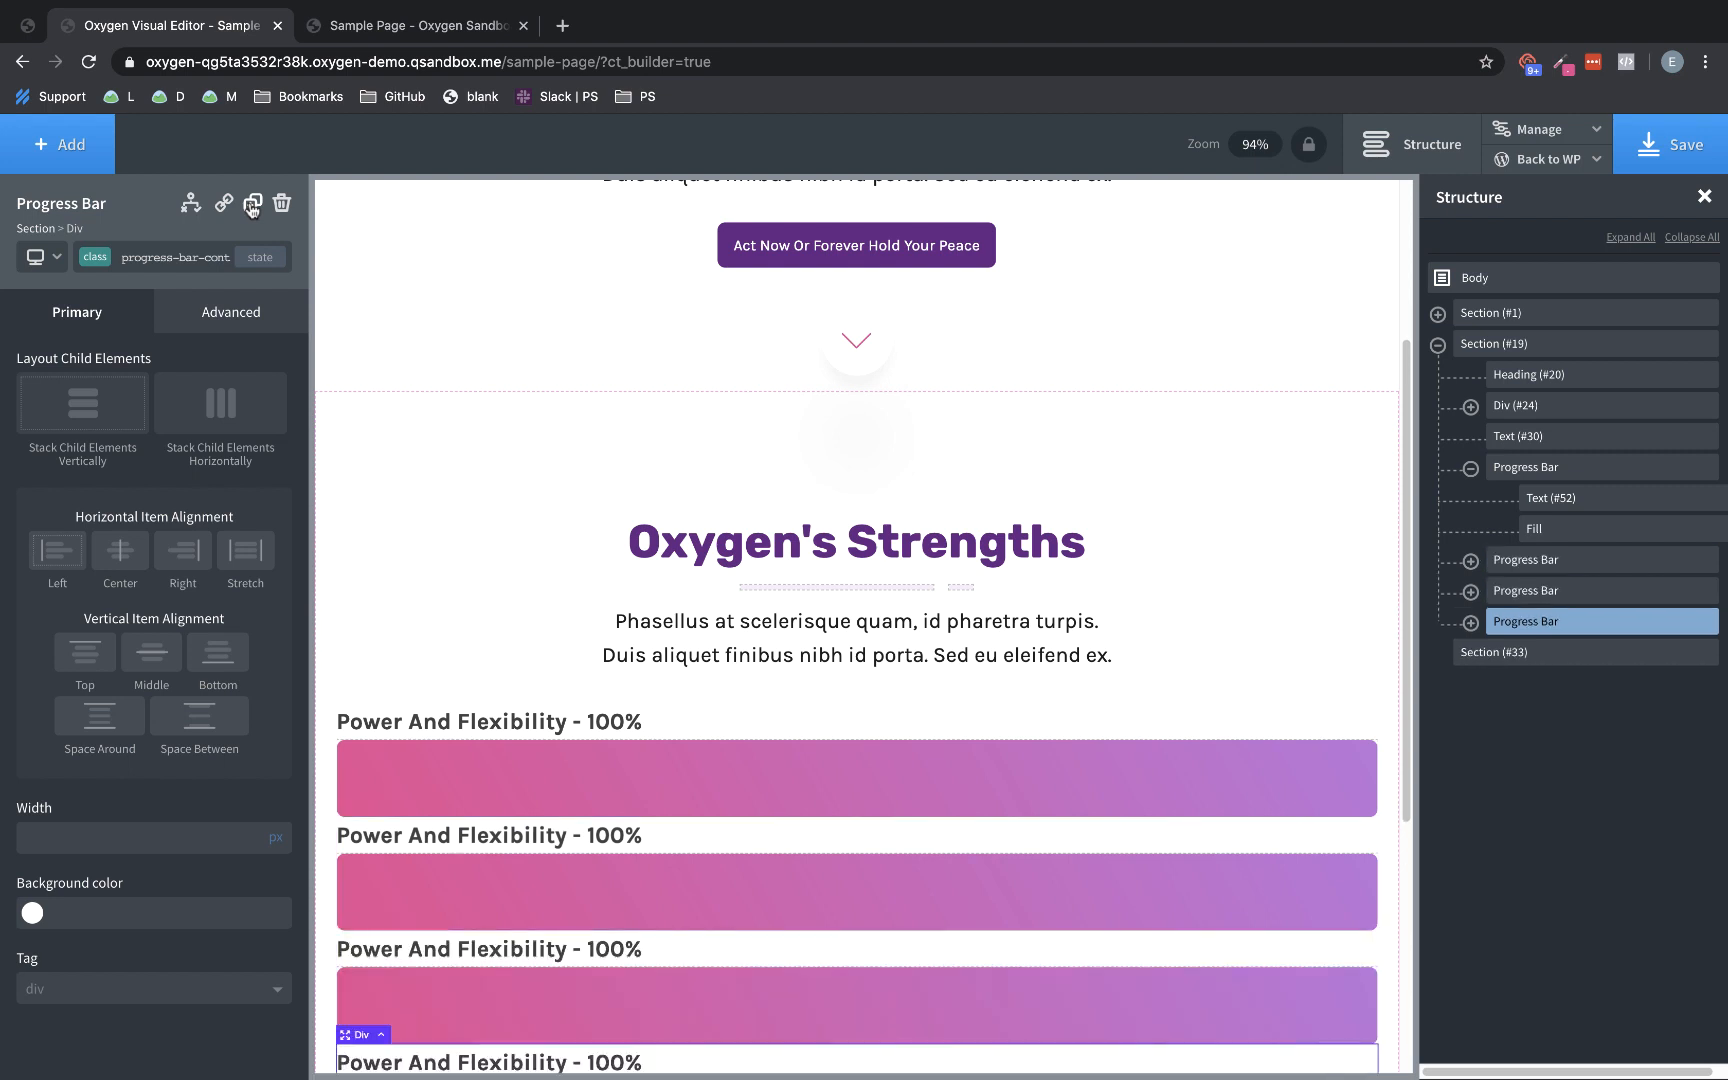
Give the duplicated progress bars a bottom margin of 32 in Size & Spacing
{"action": "scroll", "scroll_direction": "down", "scroll_amount": 3}
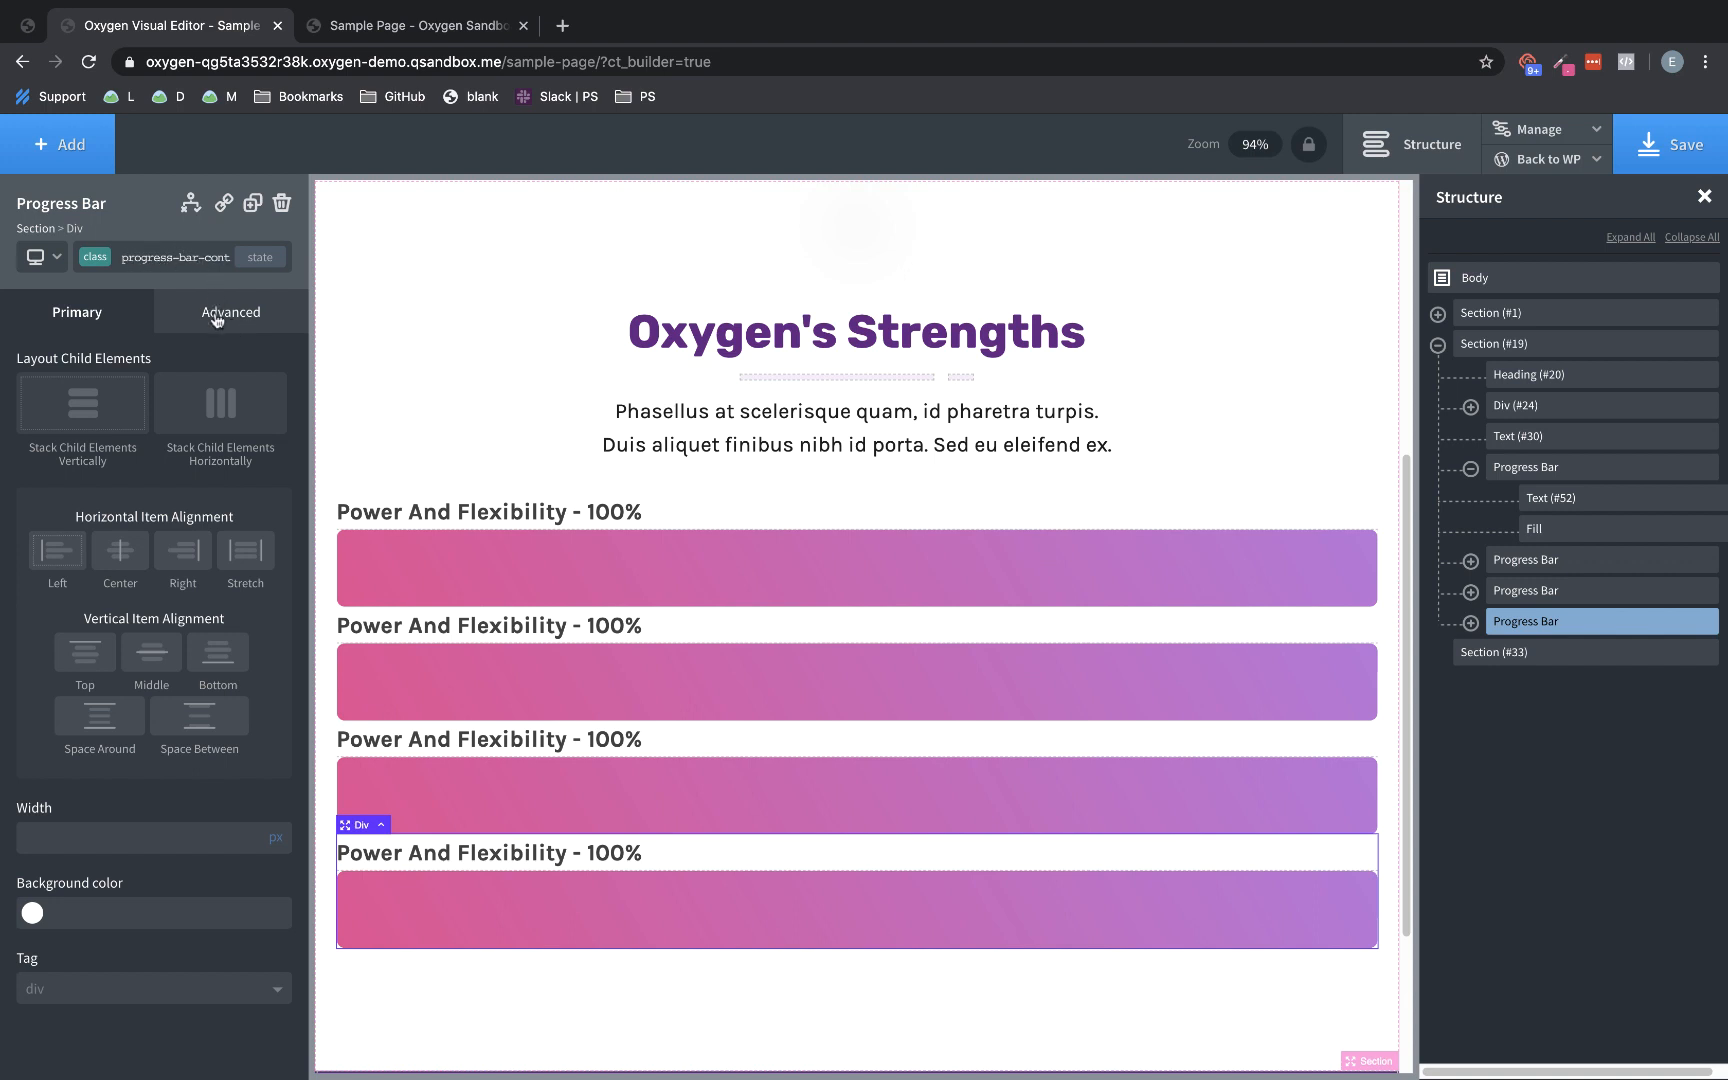
{"action": "left_click", "coordinate": [230, 312]}
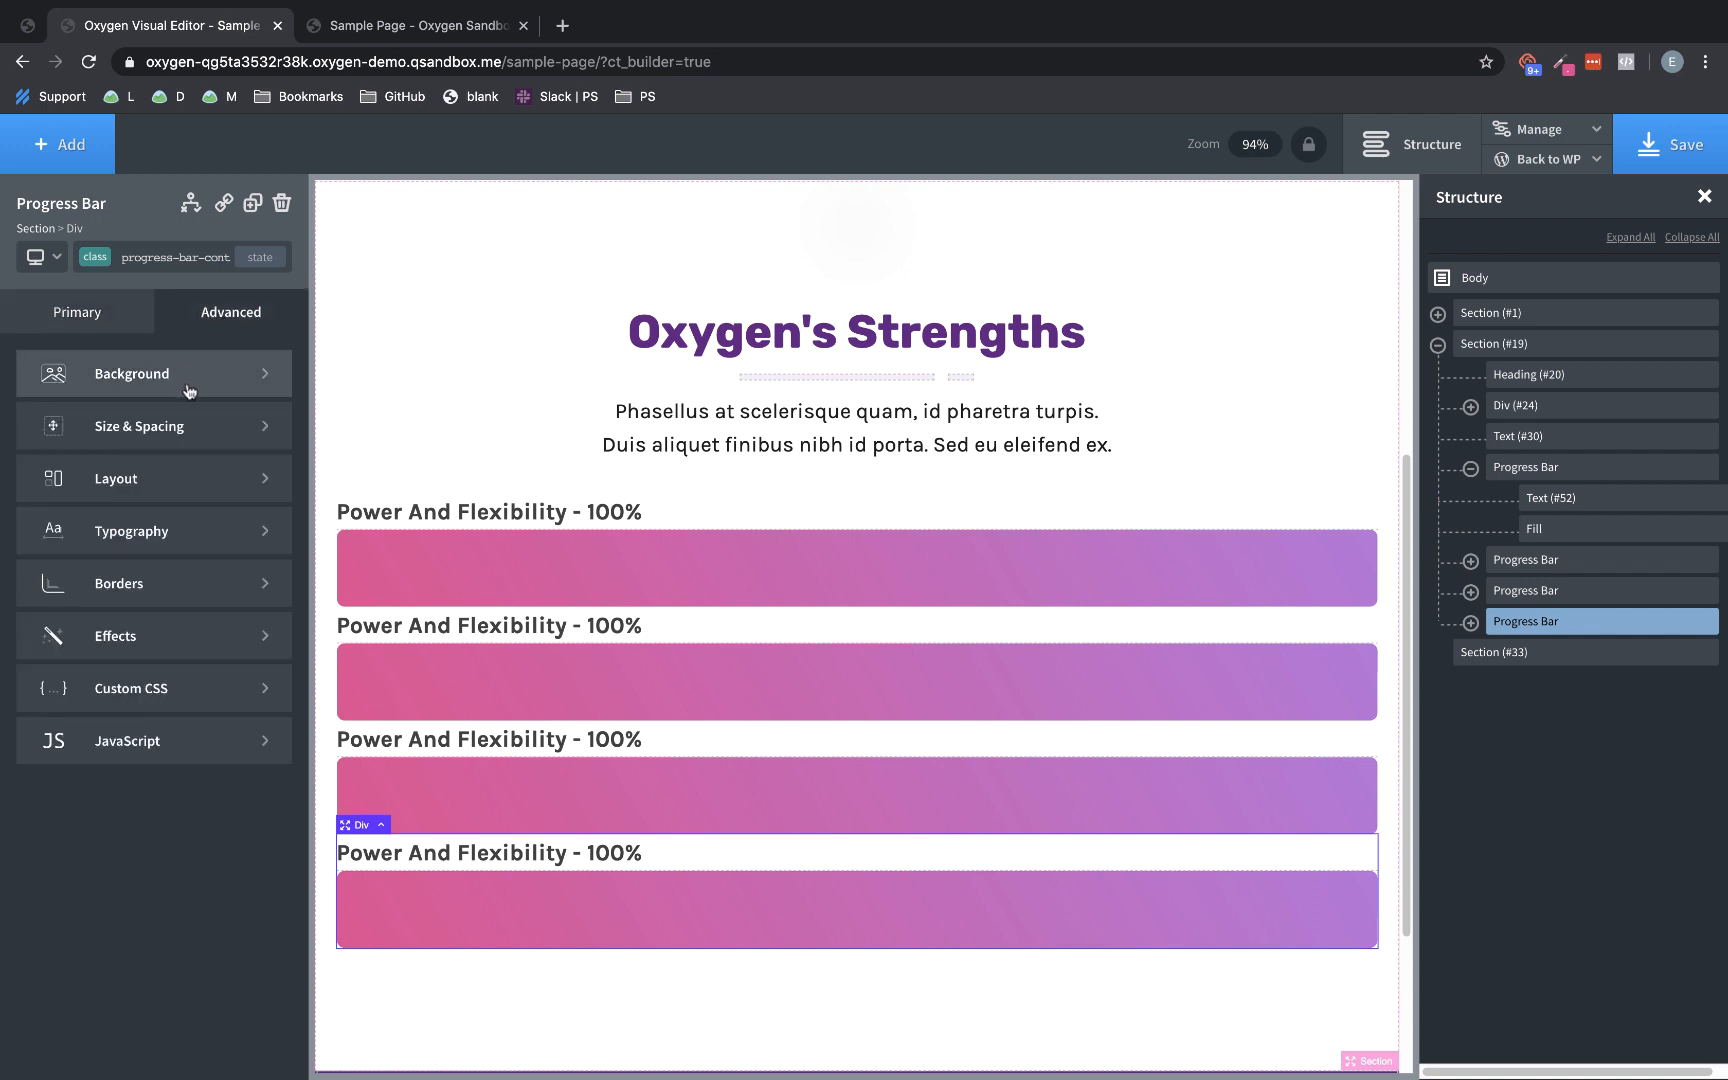
{"action": "left_click", "coordinate": [138, 426]}
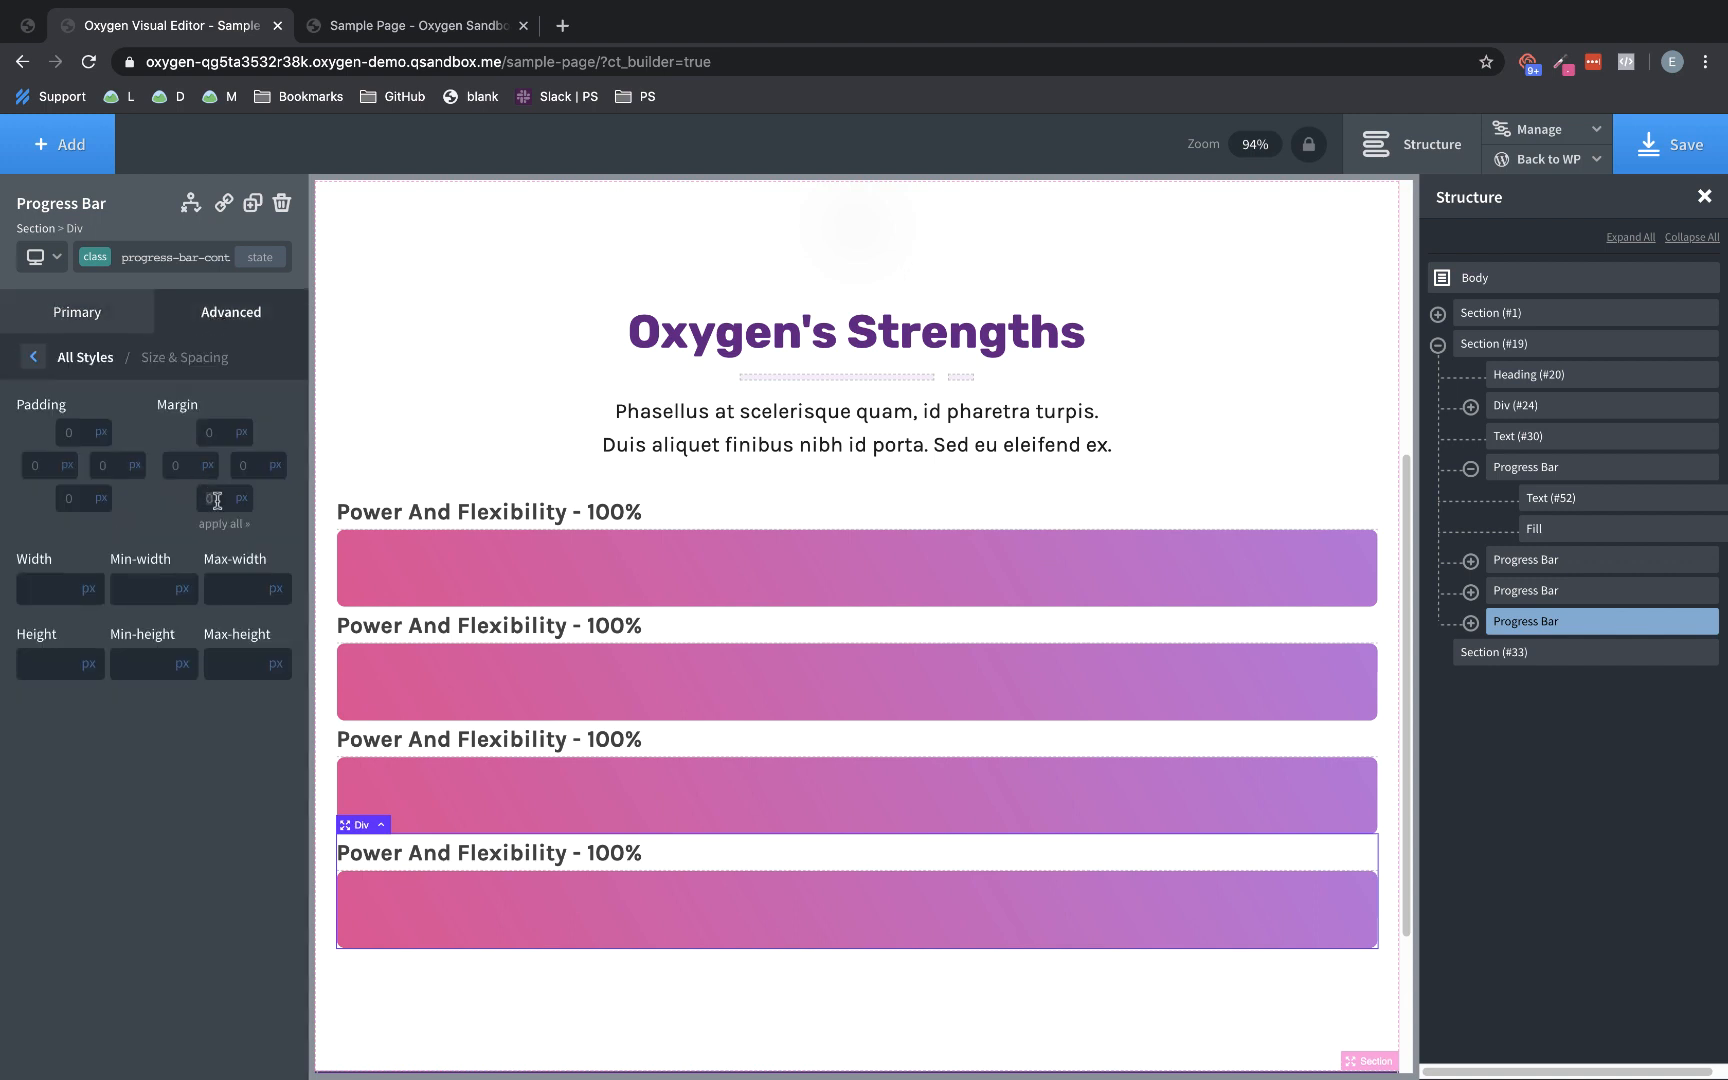
{"action": "type", "text": "32"}
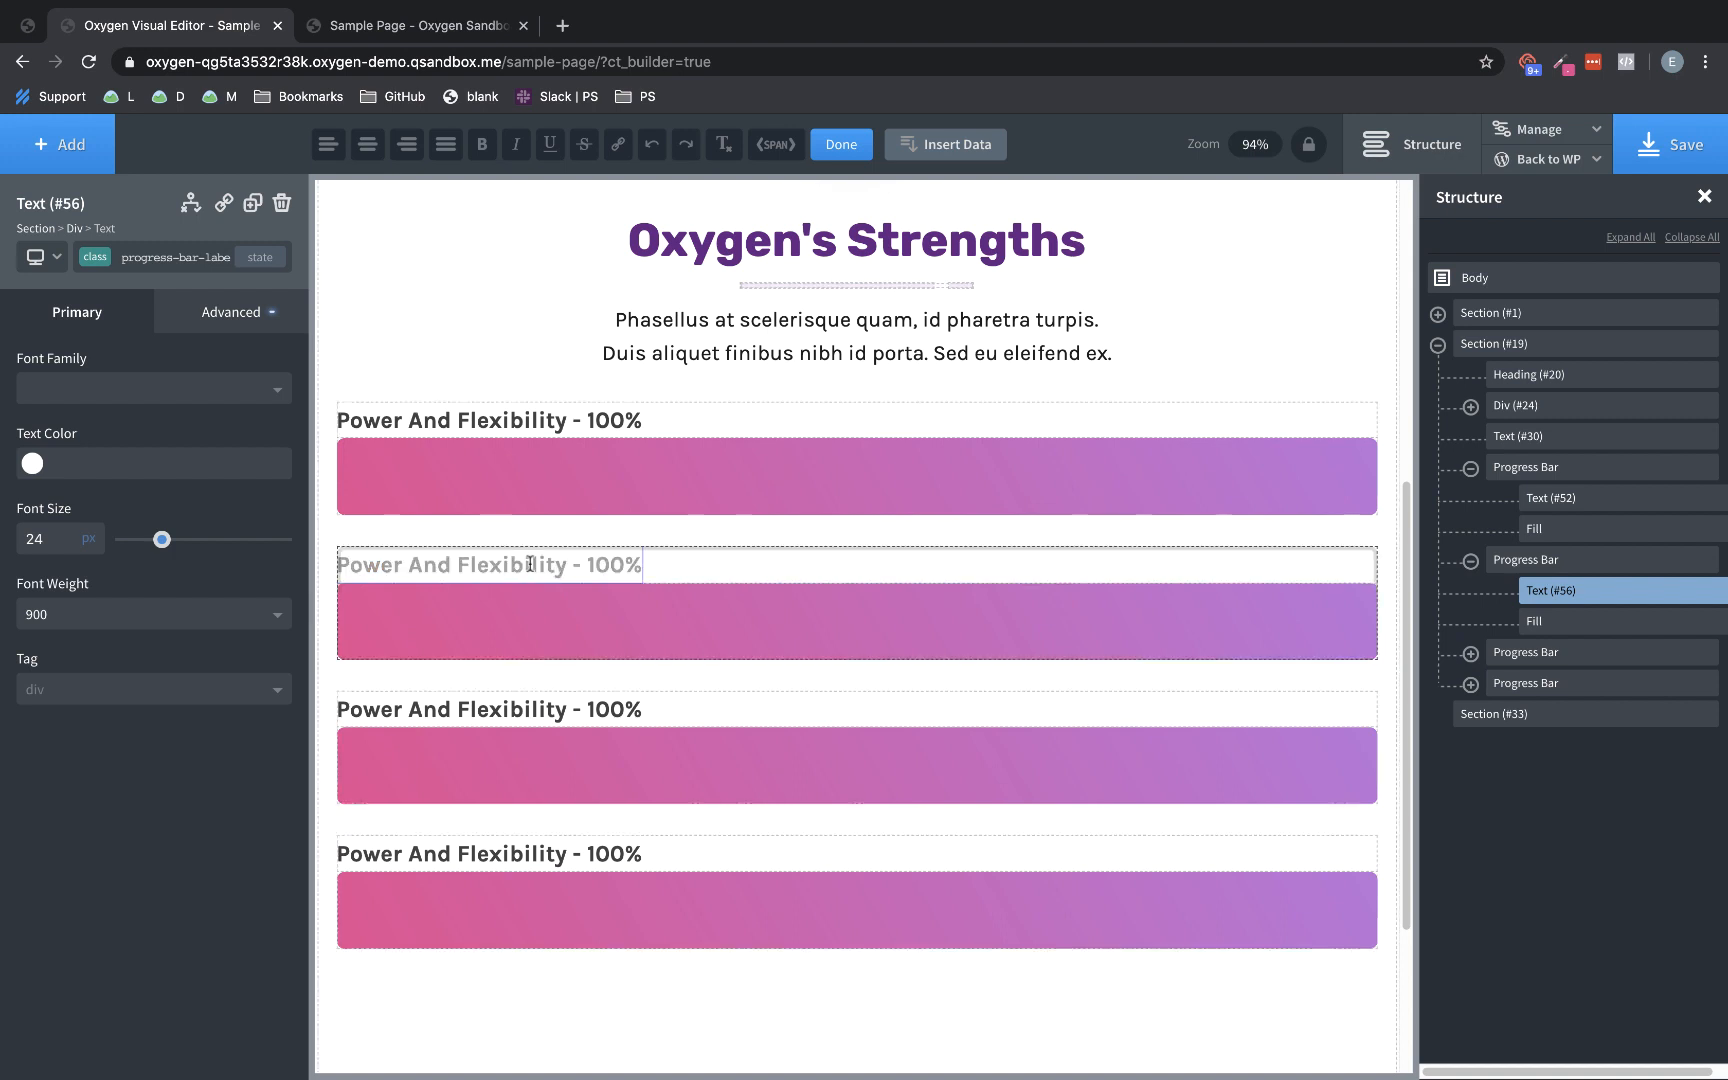
Retype the second bar's label as Clean Code And No Bloat
{"action": "triple_click", "coordinate": [488, 564]}
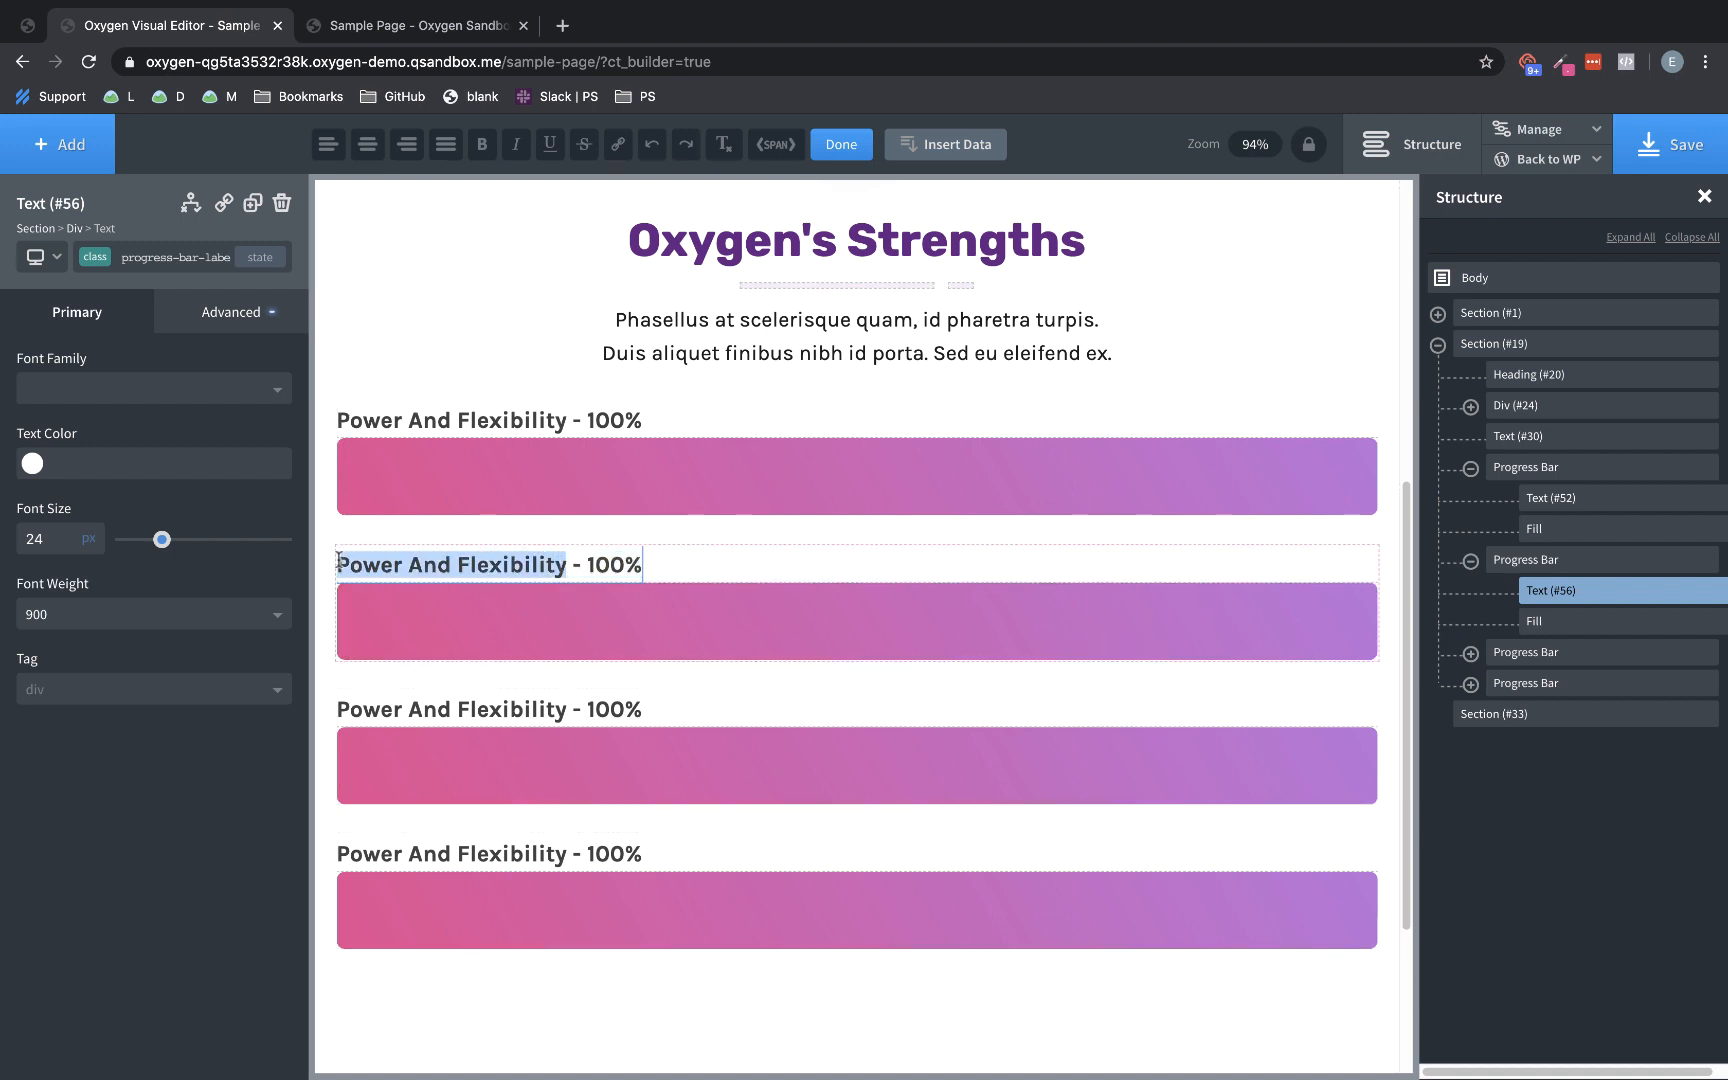
{"action": "type", "text": "Clean Cod"}
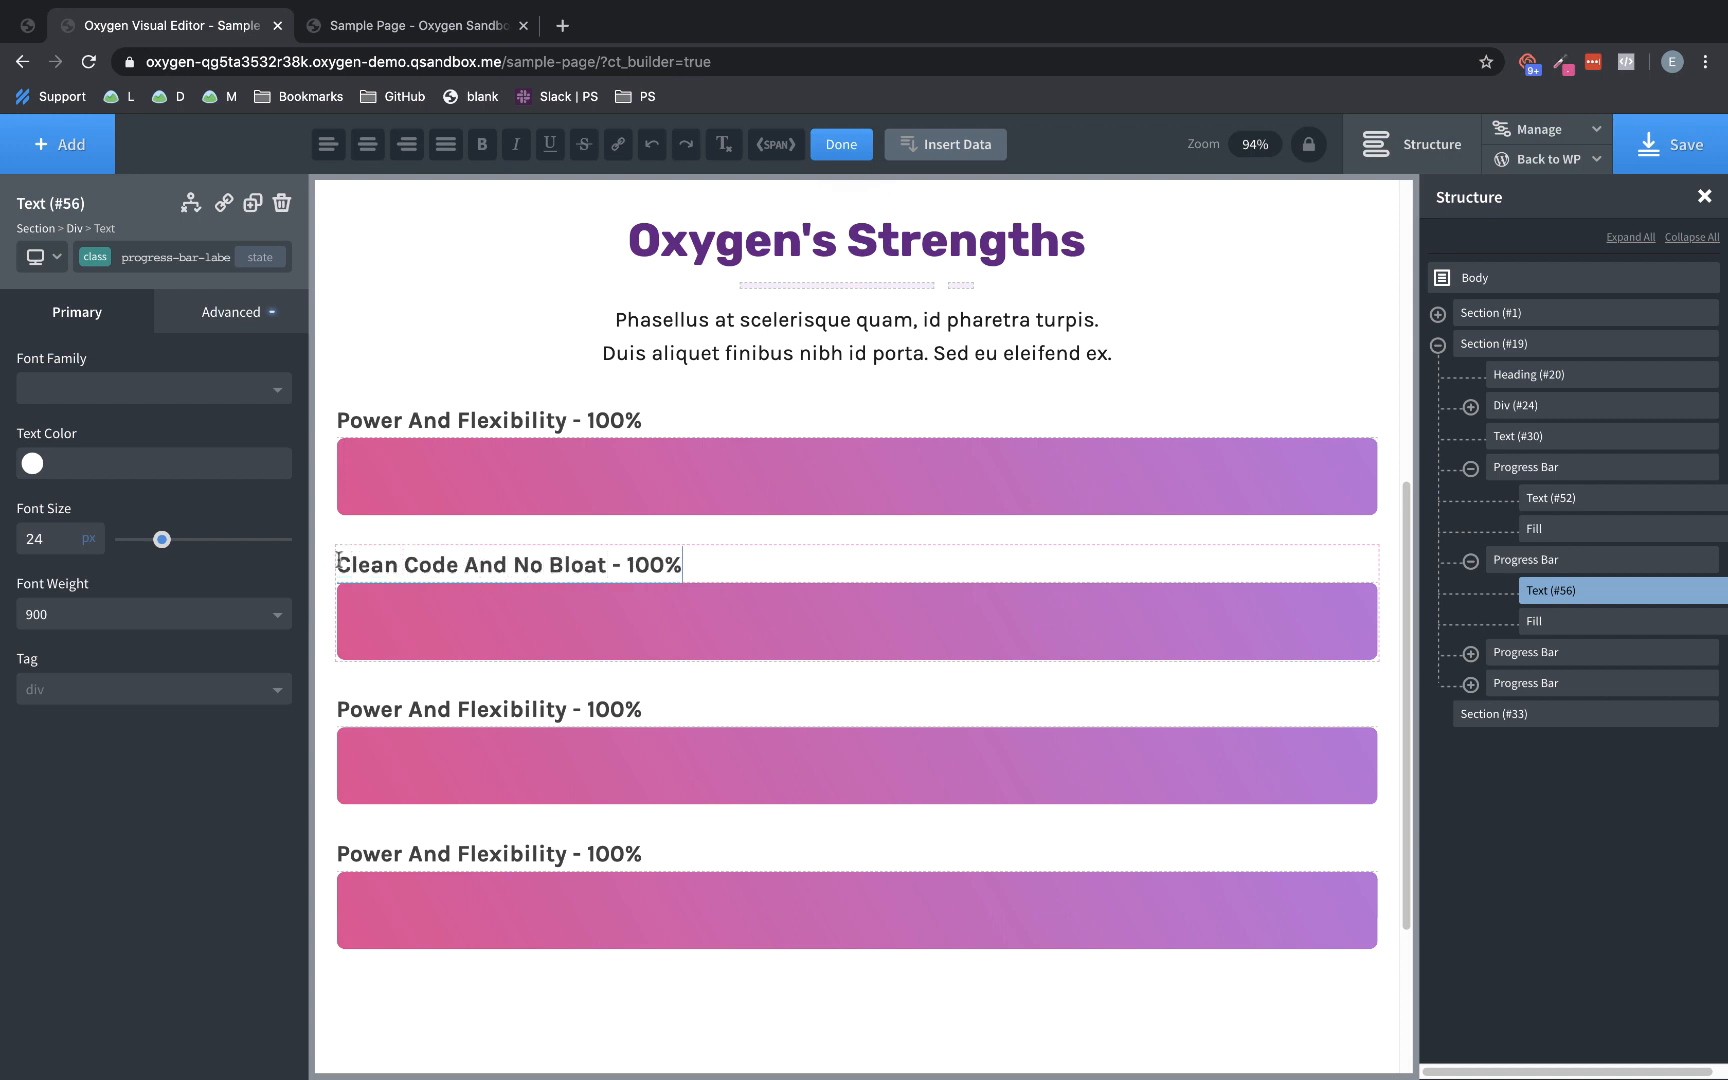
Retype the third bar's label as Freedom From Themes
{"action": "left_click", "coordinate": [488, 708]}
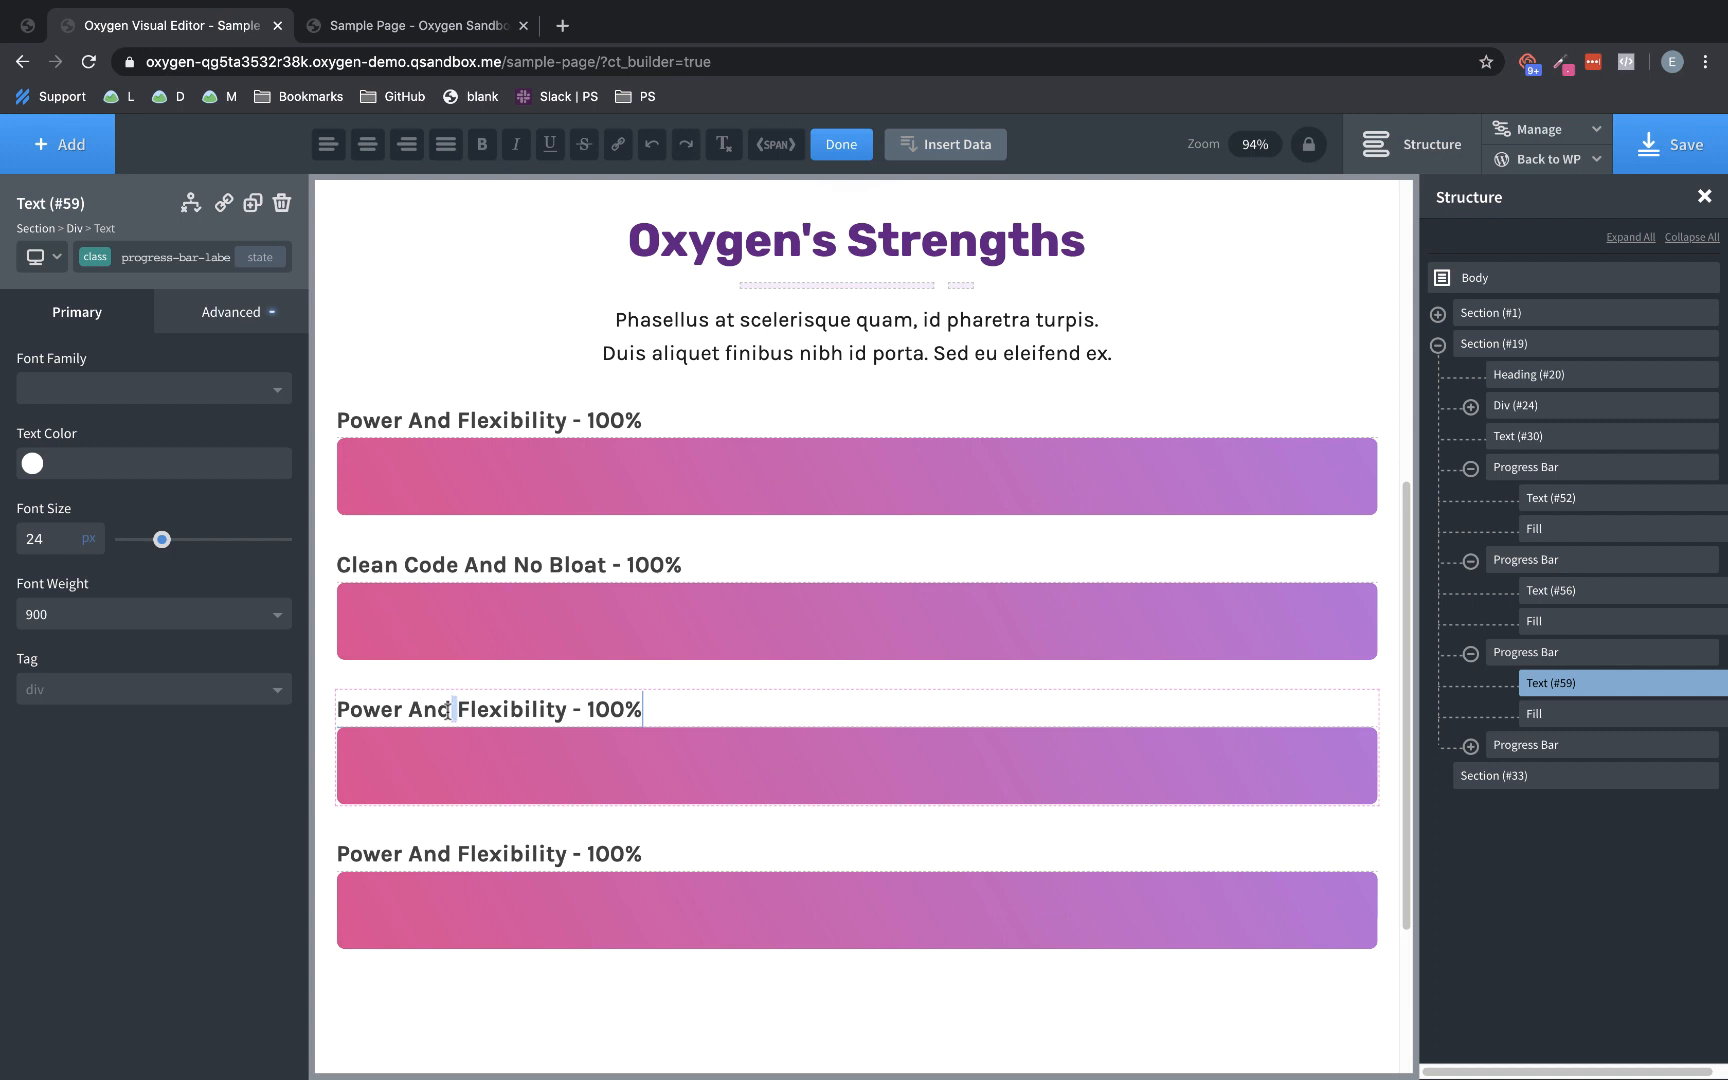
{"action": "double_click", "coordinate": [452, 708]}
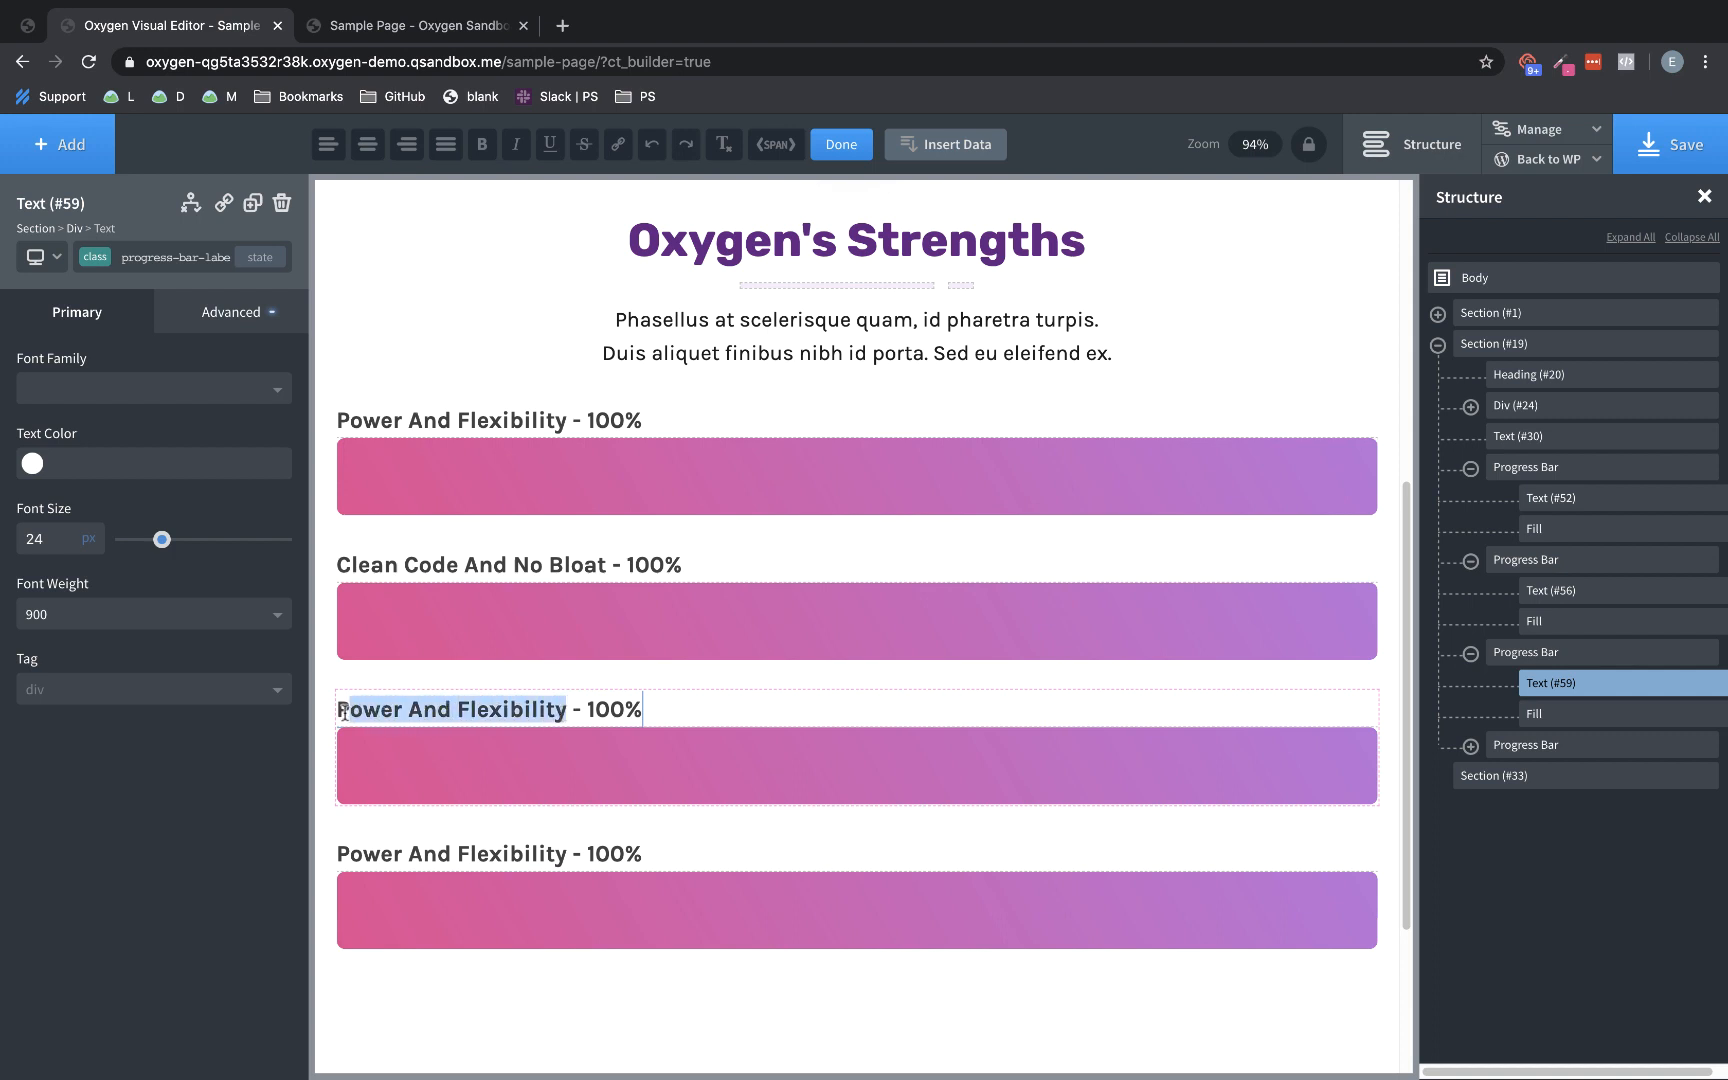
{"action": "type", "text": "Freedom F - 100%"}
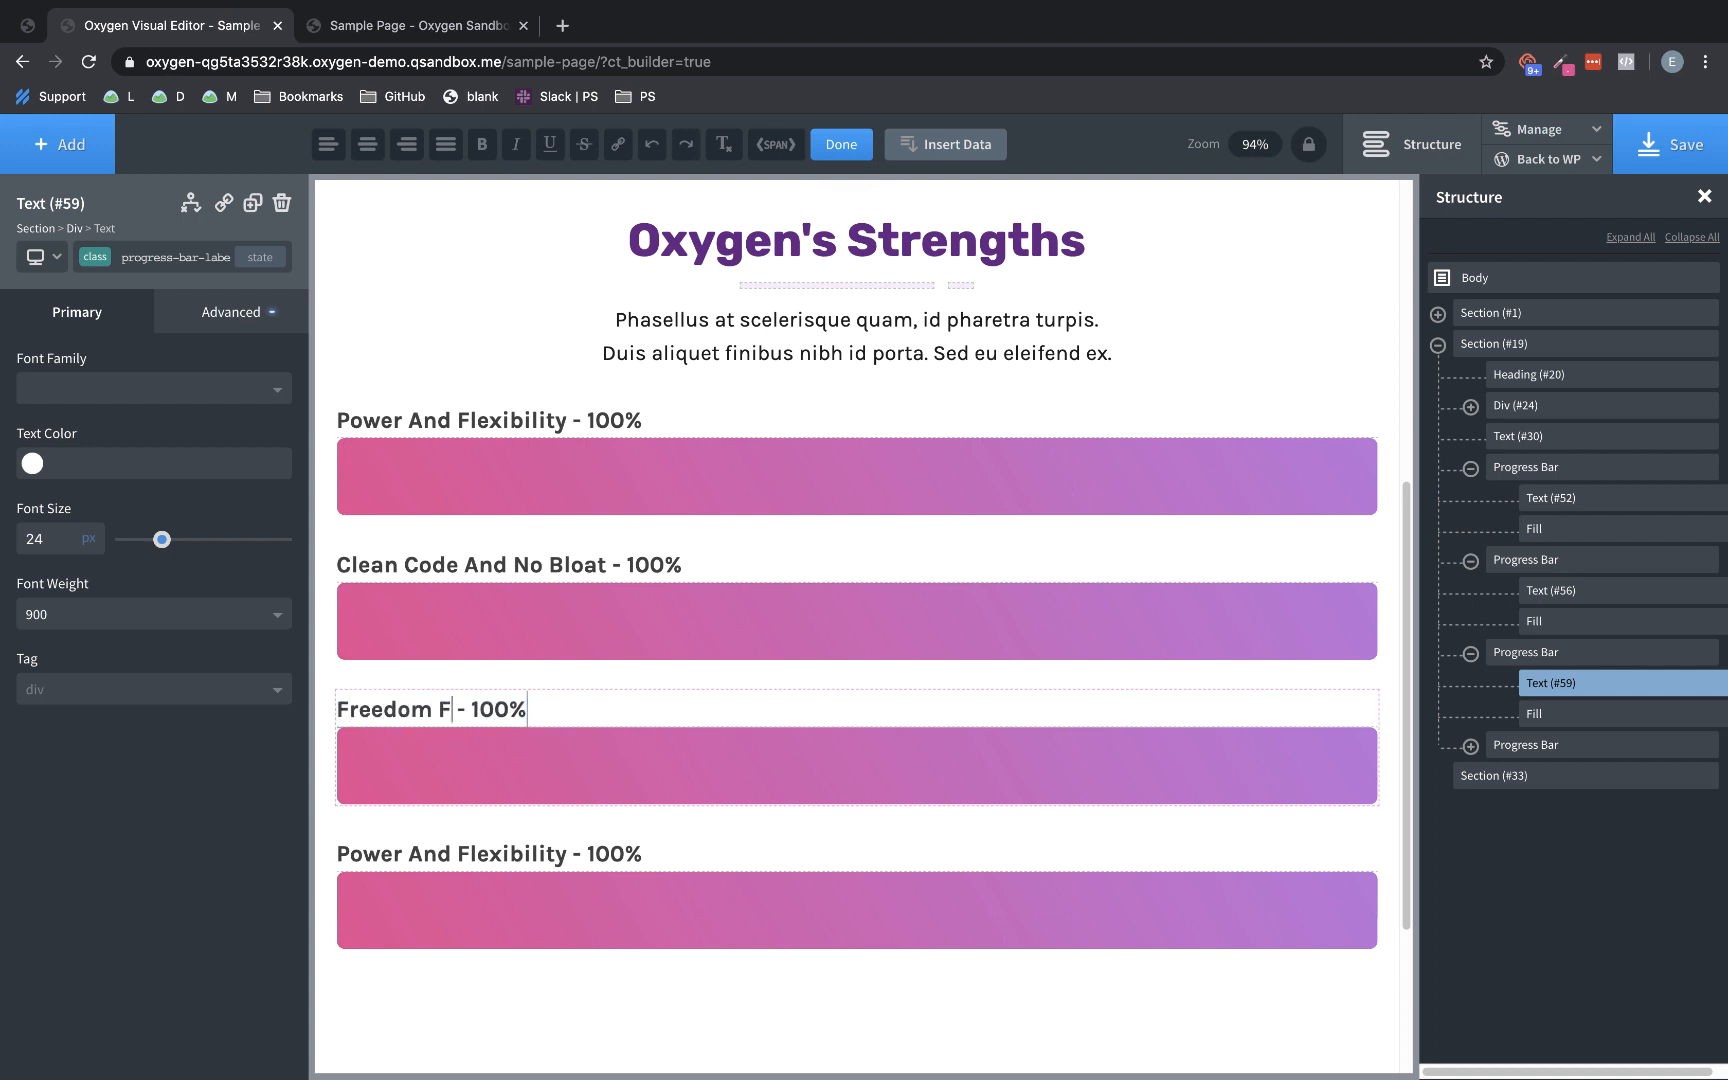
{"action": "type", "text": "rom Themes"}
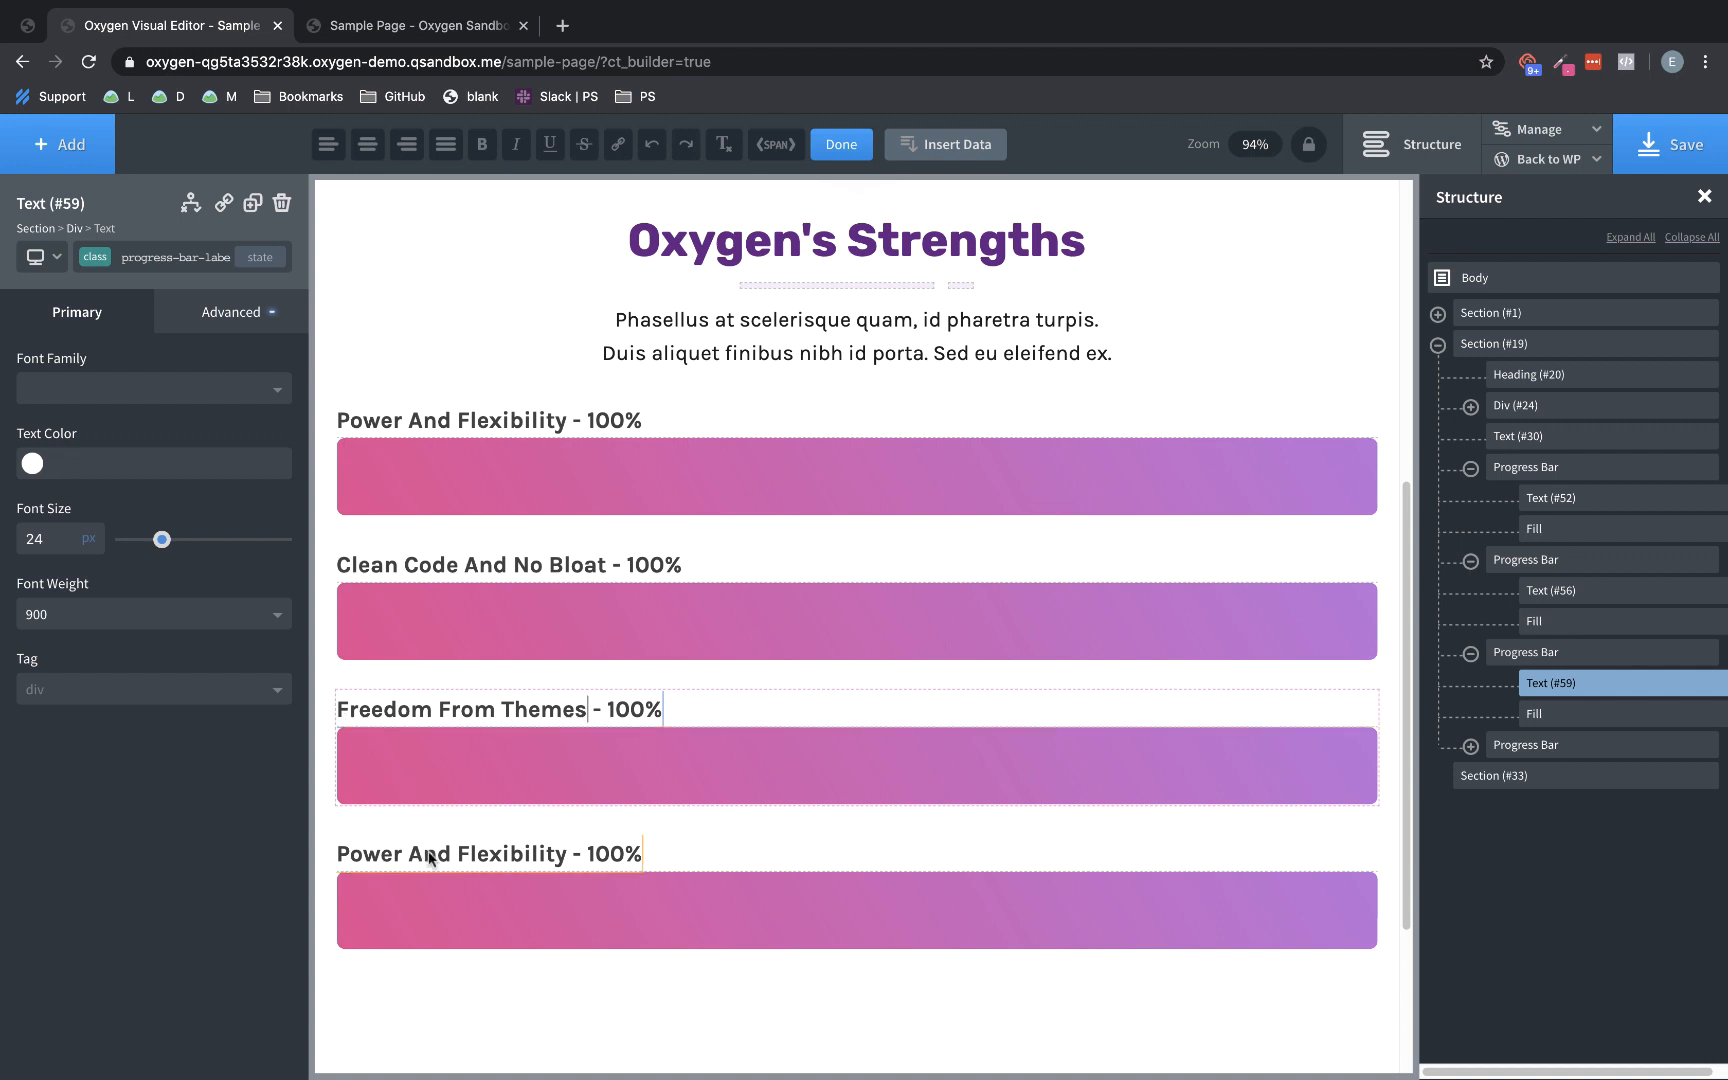
Retype the fourth bar's label as Great Support
{"action": "left_click", "coordinate": [488, 852]}
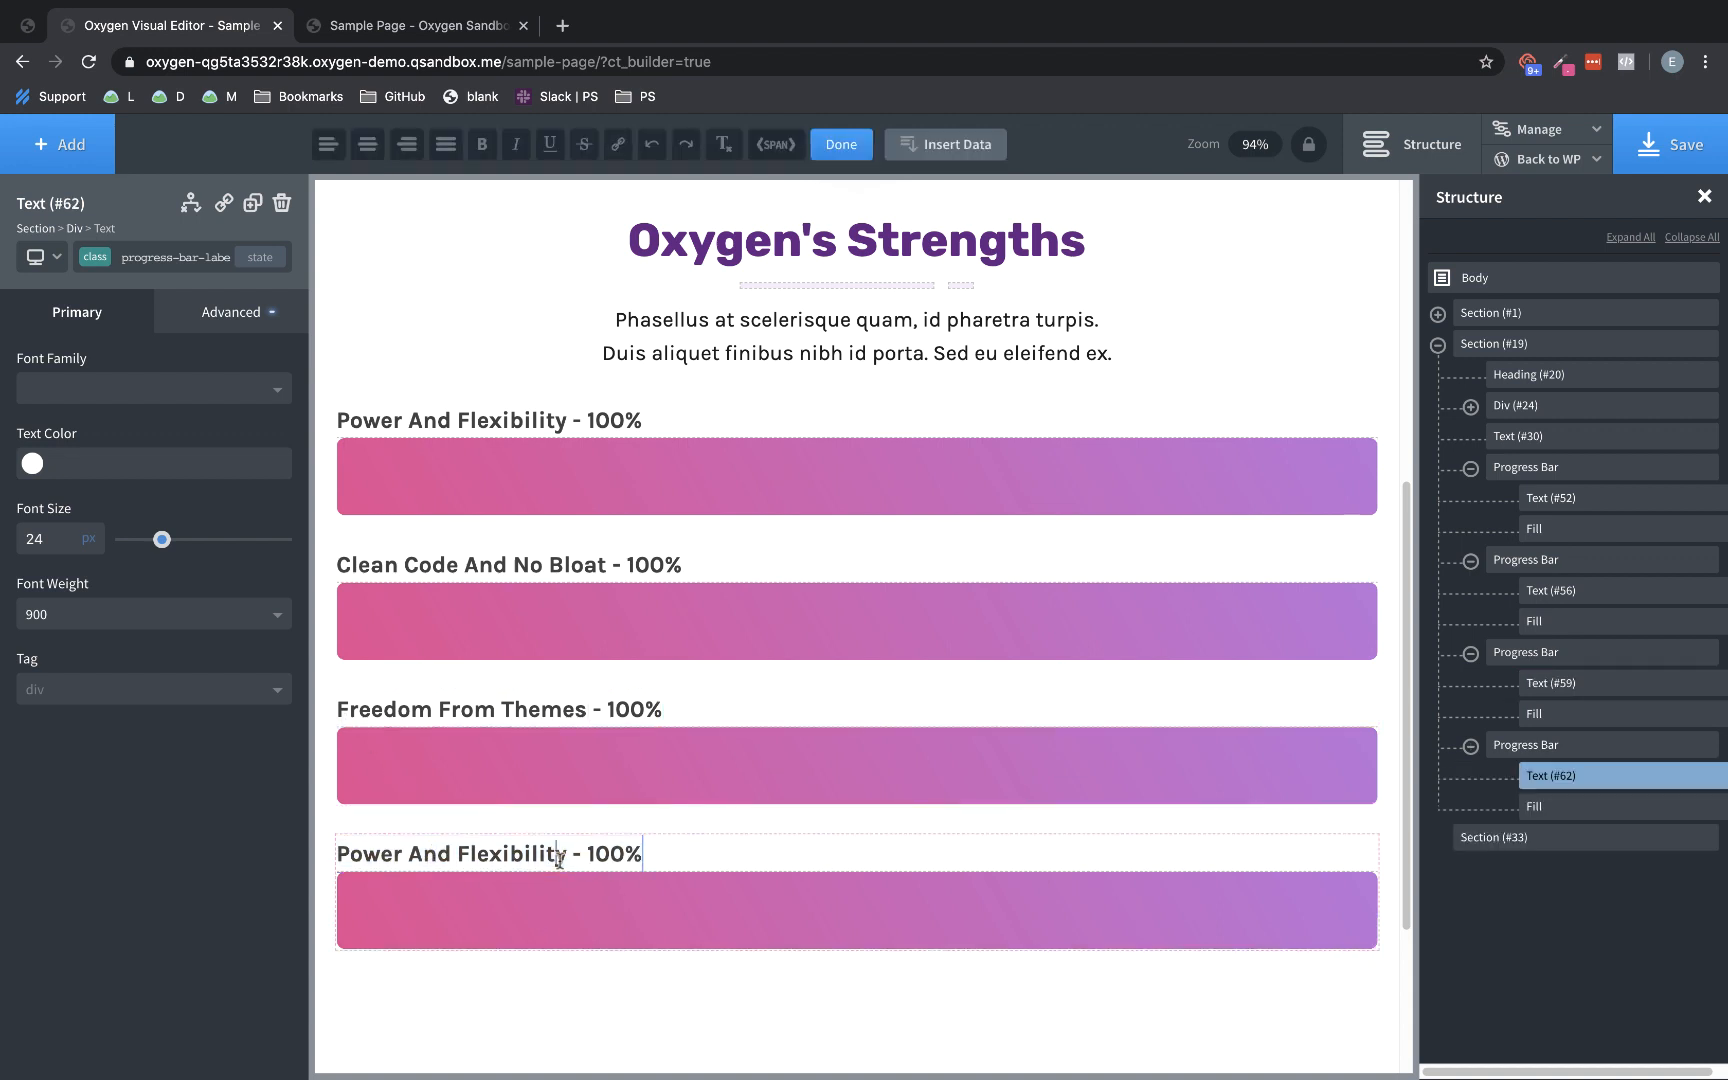
{"action": "double_click", "coordinate": [452, 852]}
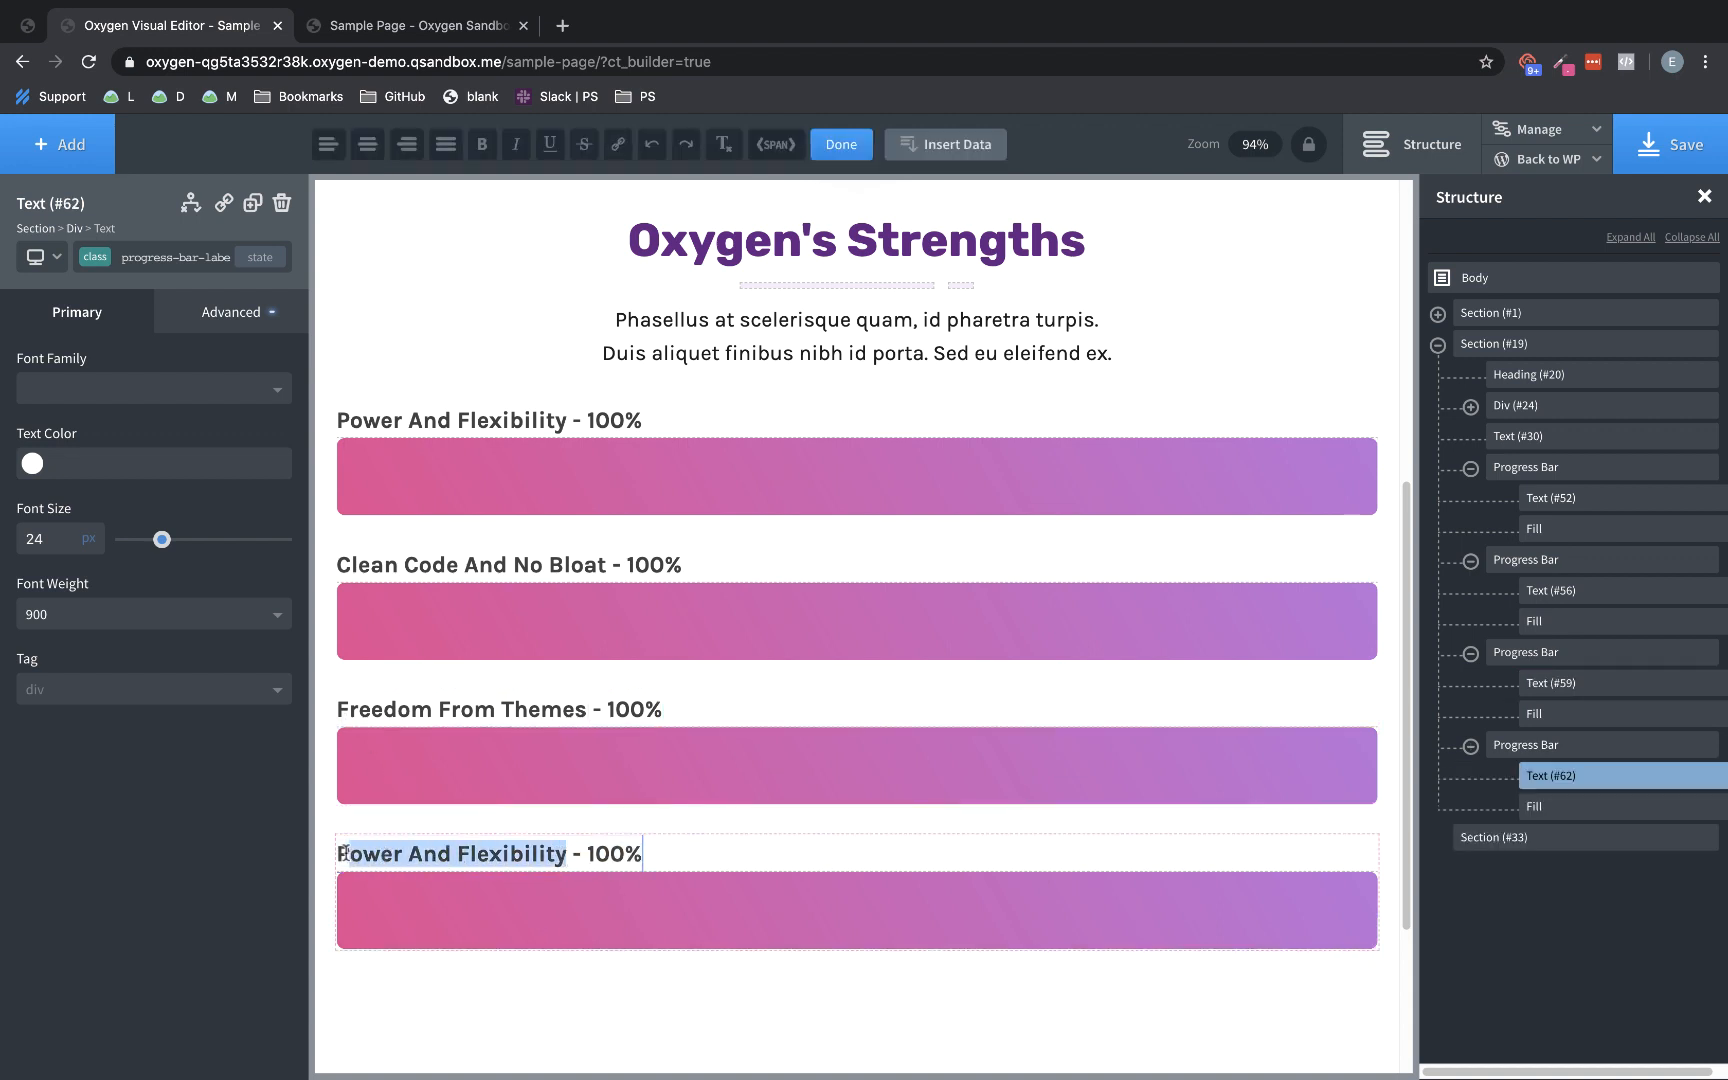
{"action": "type", "text": "Great - 100%"}
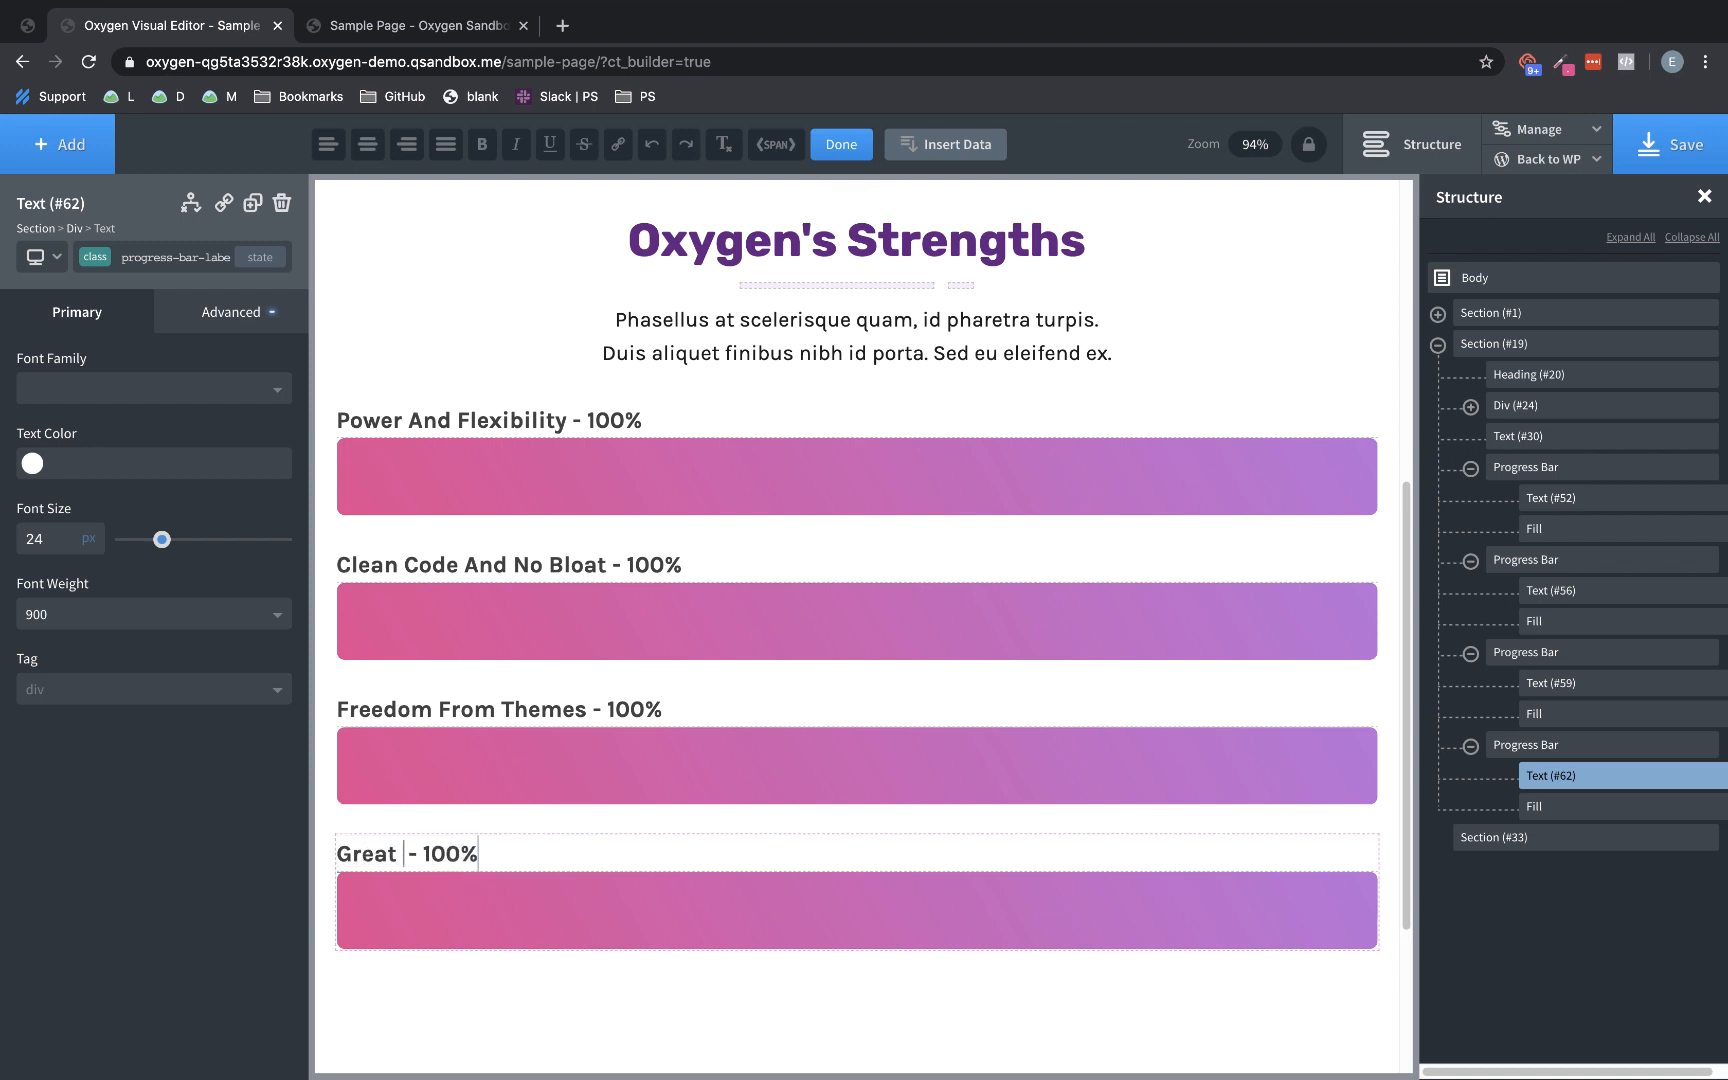
{"action": "type", "text": "Support"}
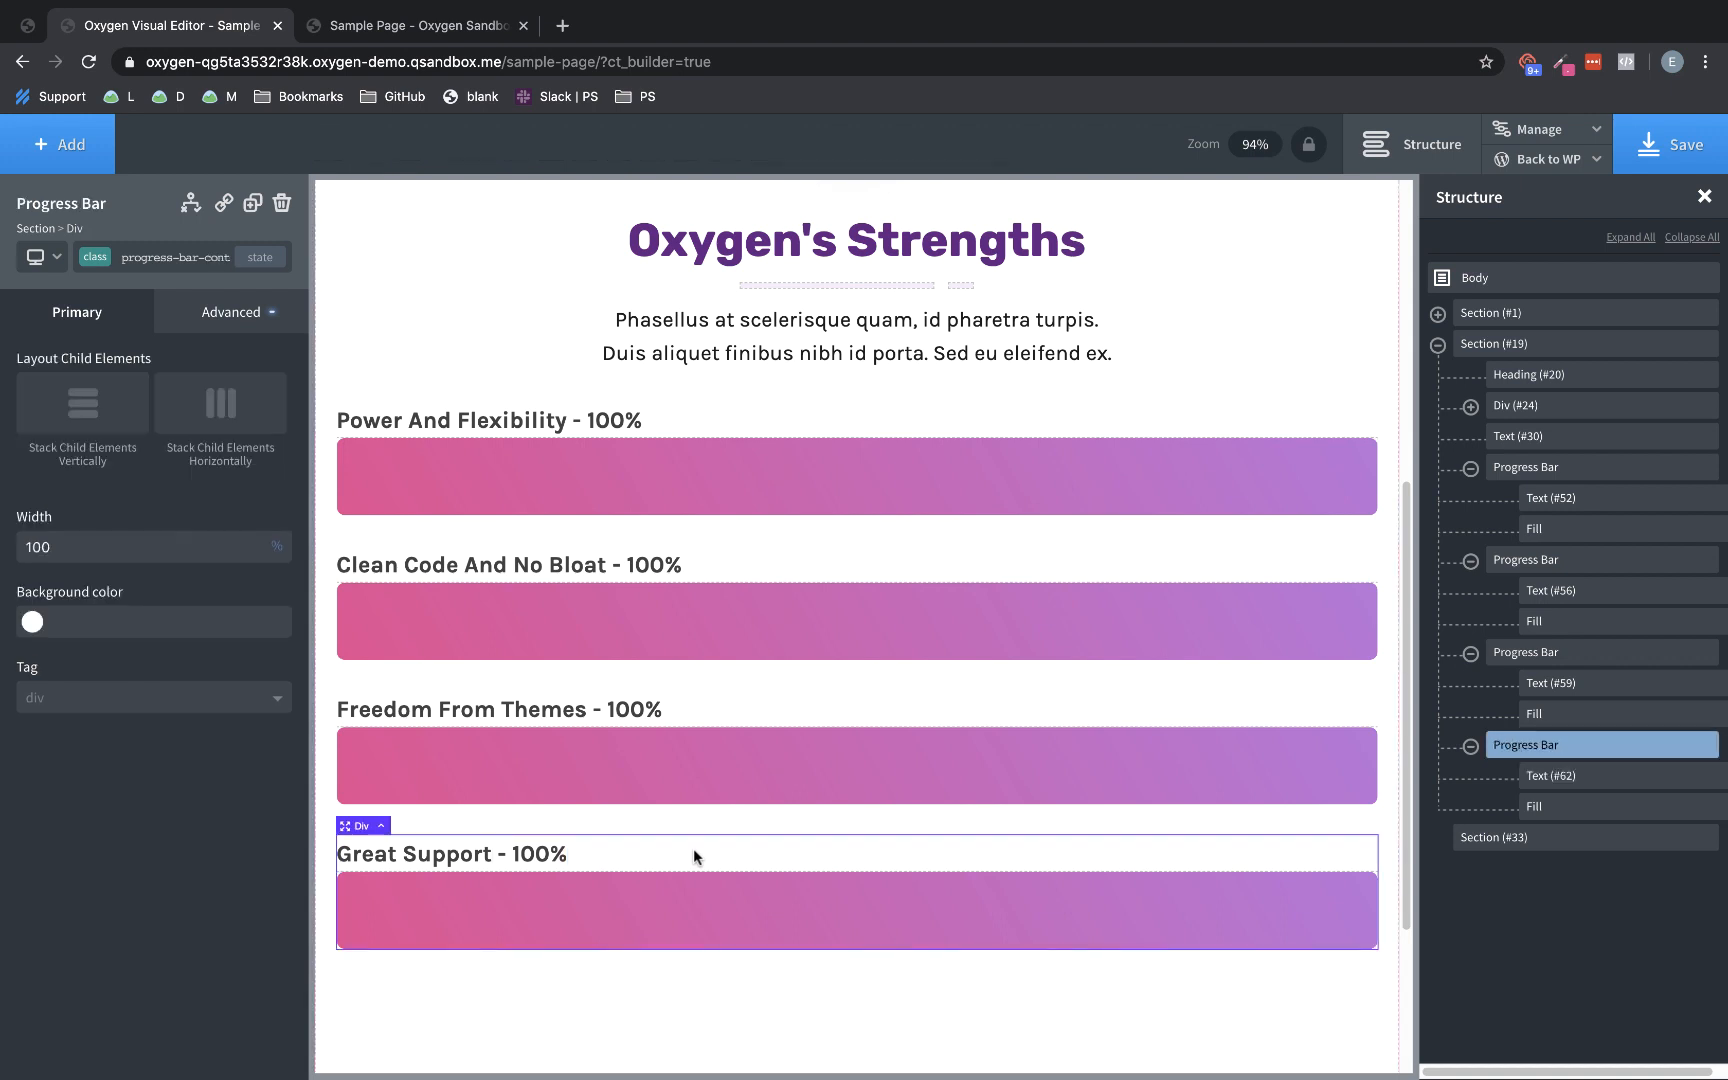
{"action": "mouse_move", "coordinate": [120, 450]}
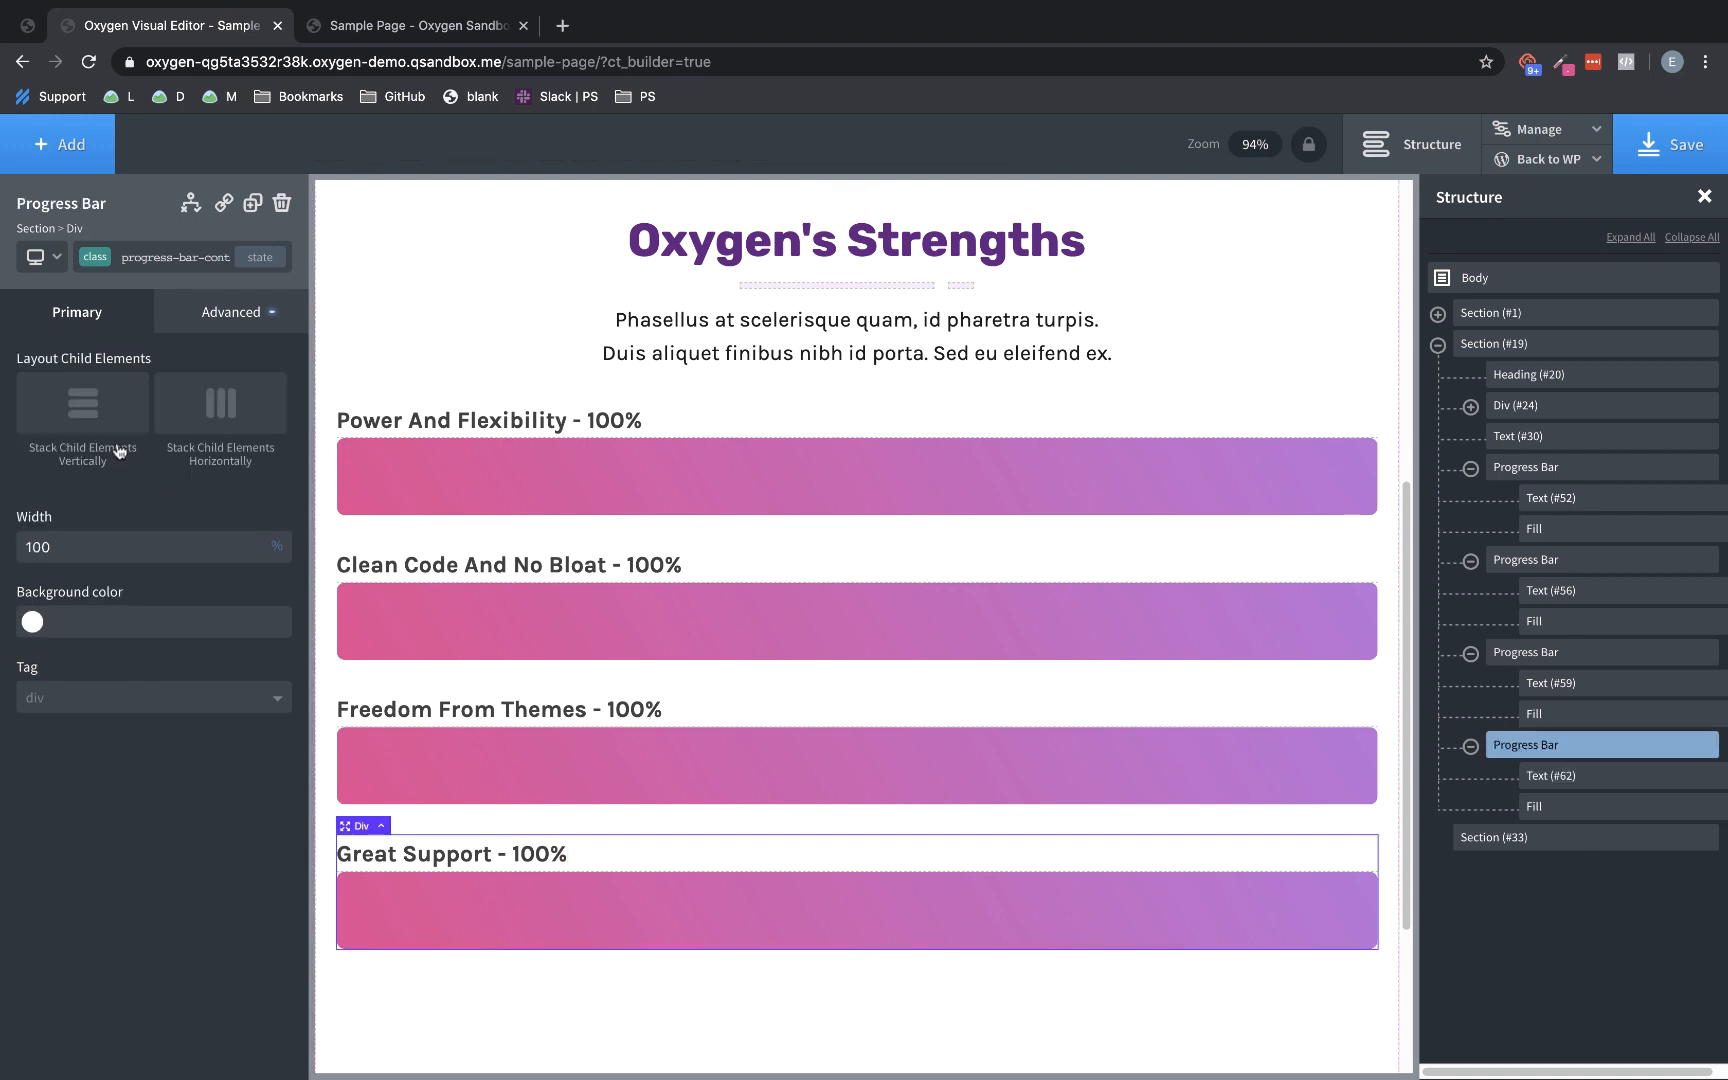
{"action": "mouse_move", "coordinate": [96, 408]}
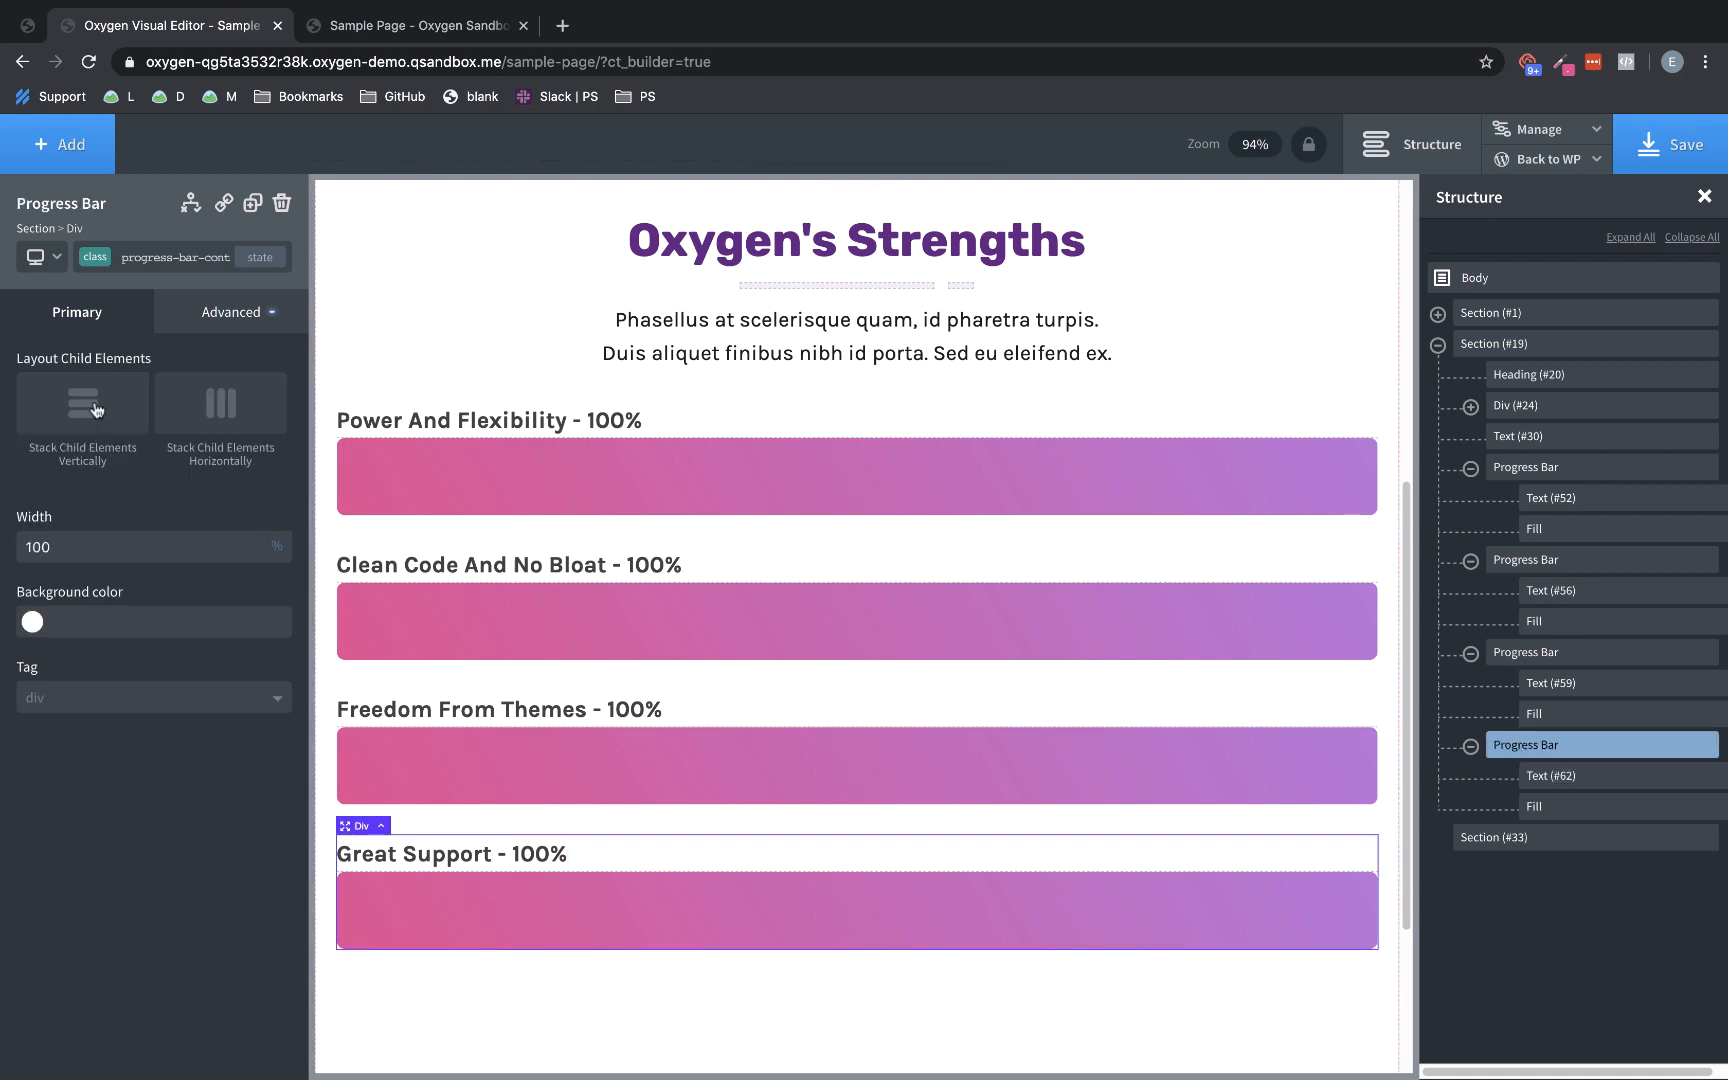
{"action": "mouse_move", "coordinate": [220, 414]}
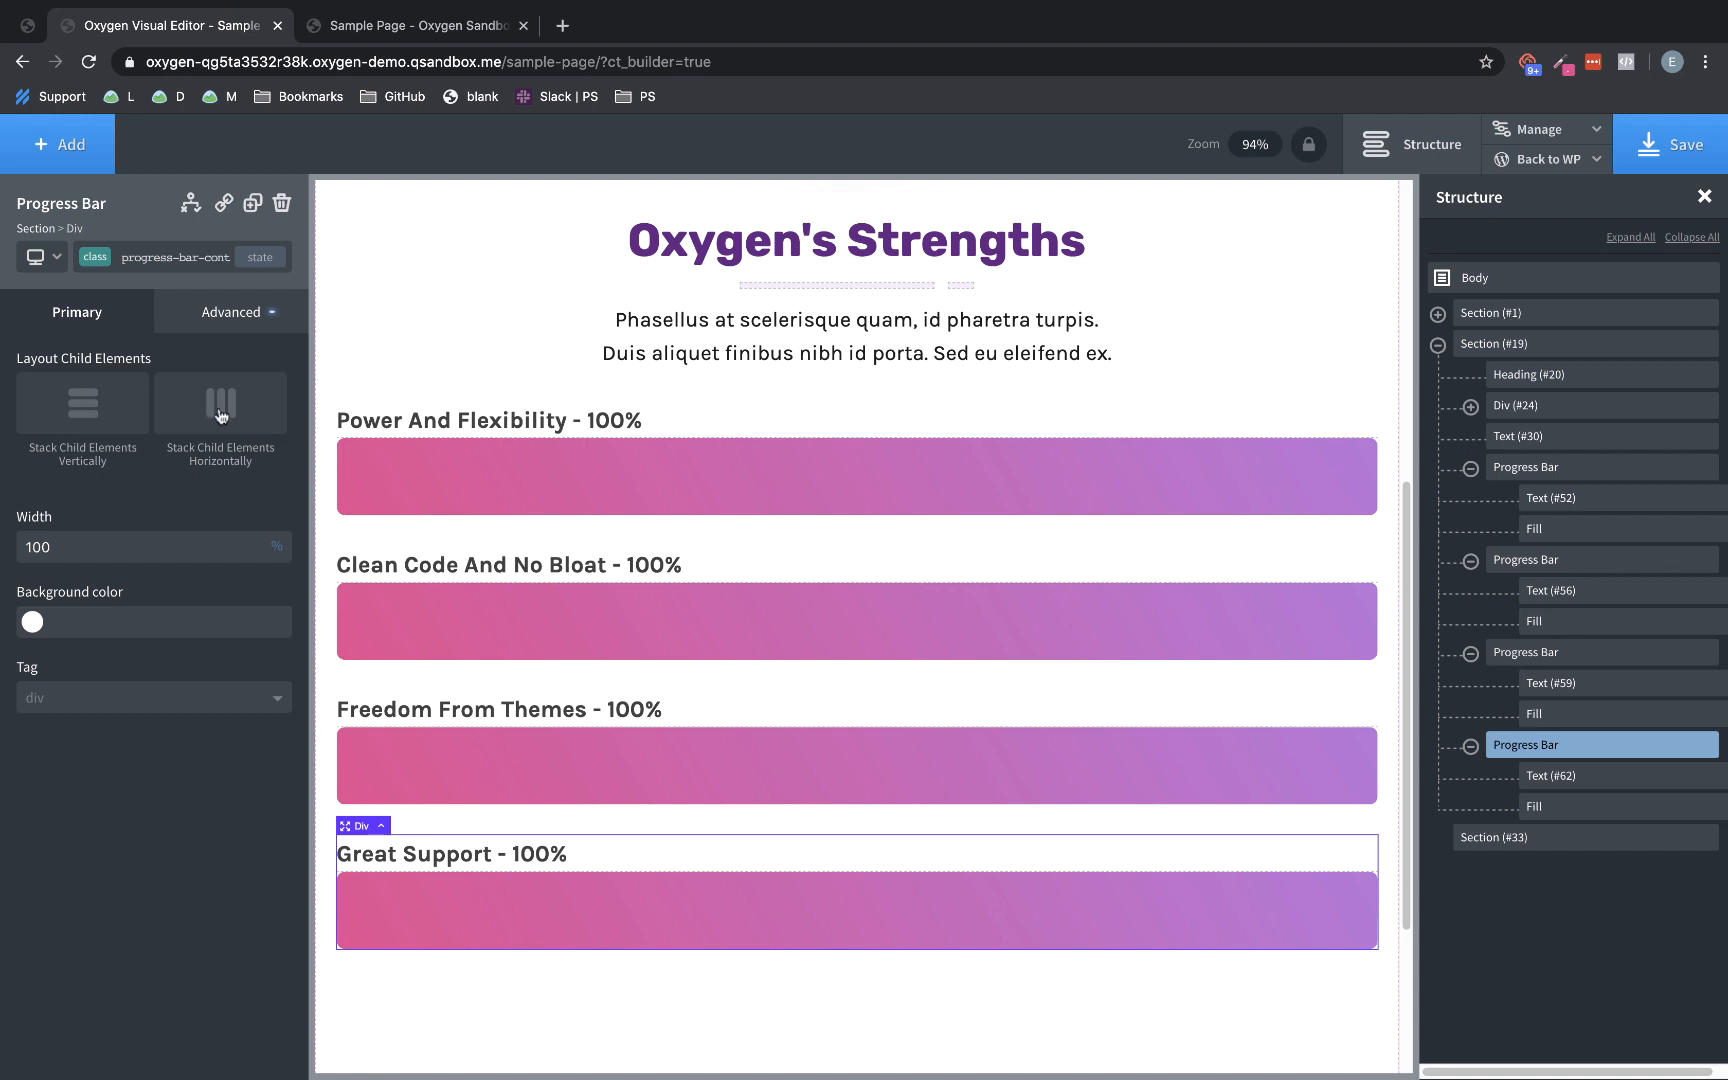
Stack the bar's children horizontally with vertical middle and horizontal center alignment
{"action": "left_click", "coordinate": [220, 404]}
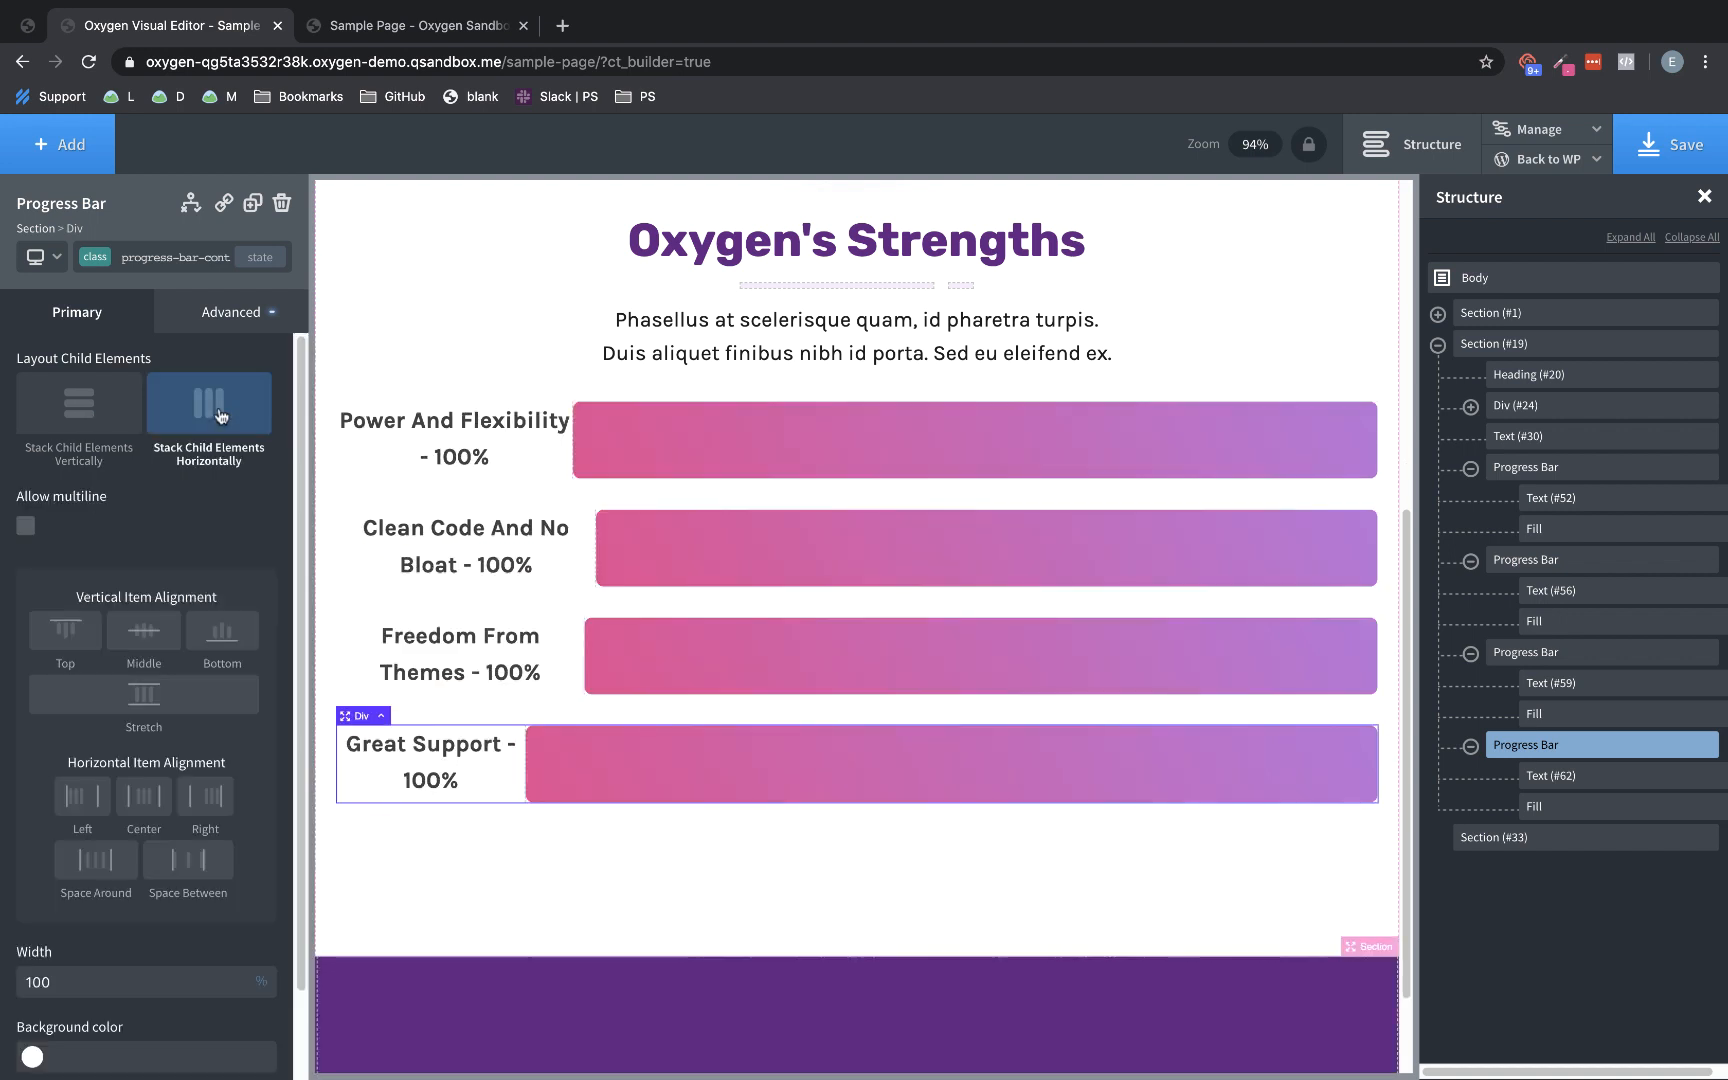
{"action": "left_click", "coordinate": [144, 632]}
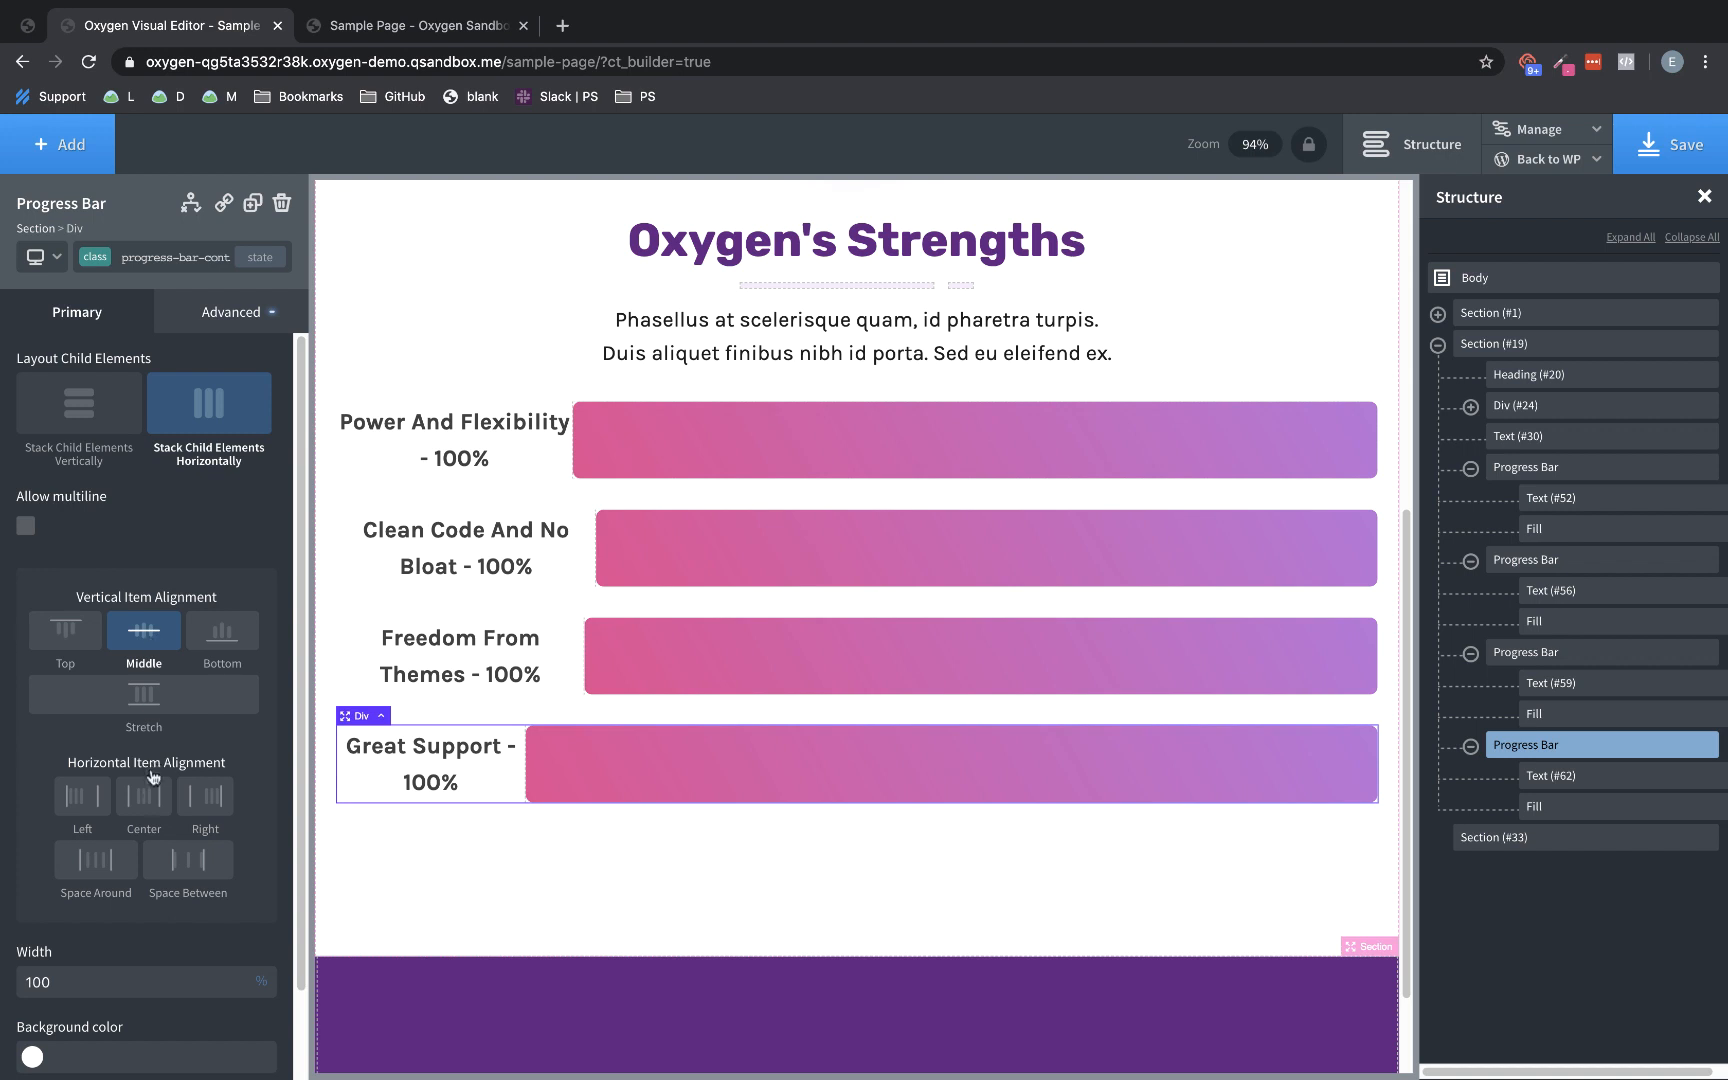
{"action": "left_click", "coordinate": [144, 796]}
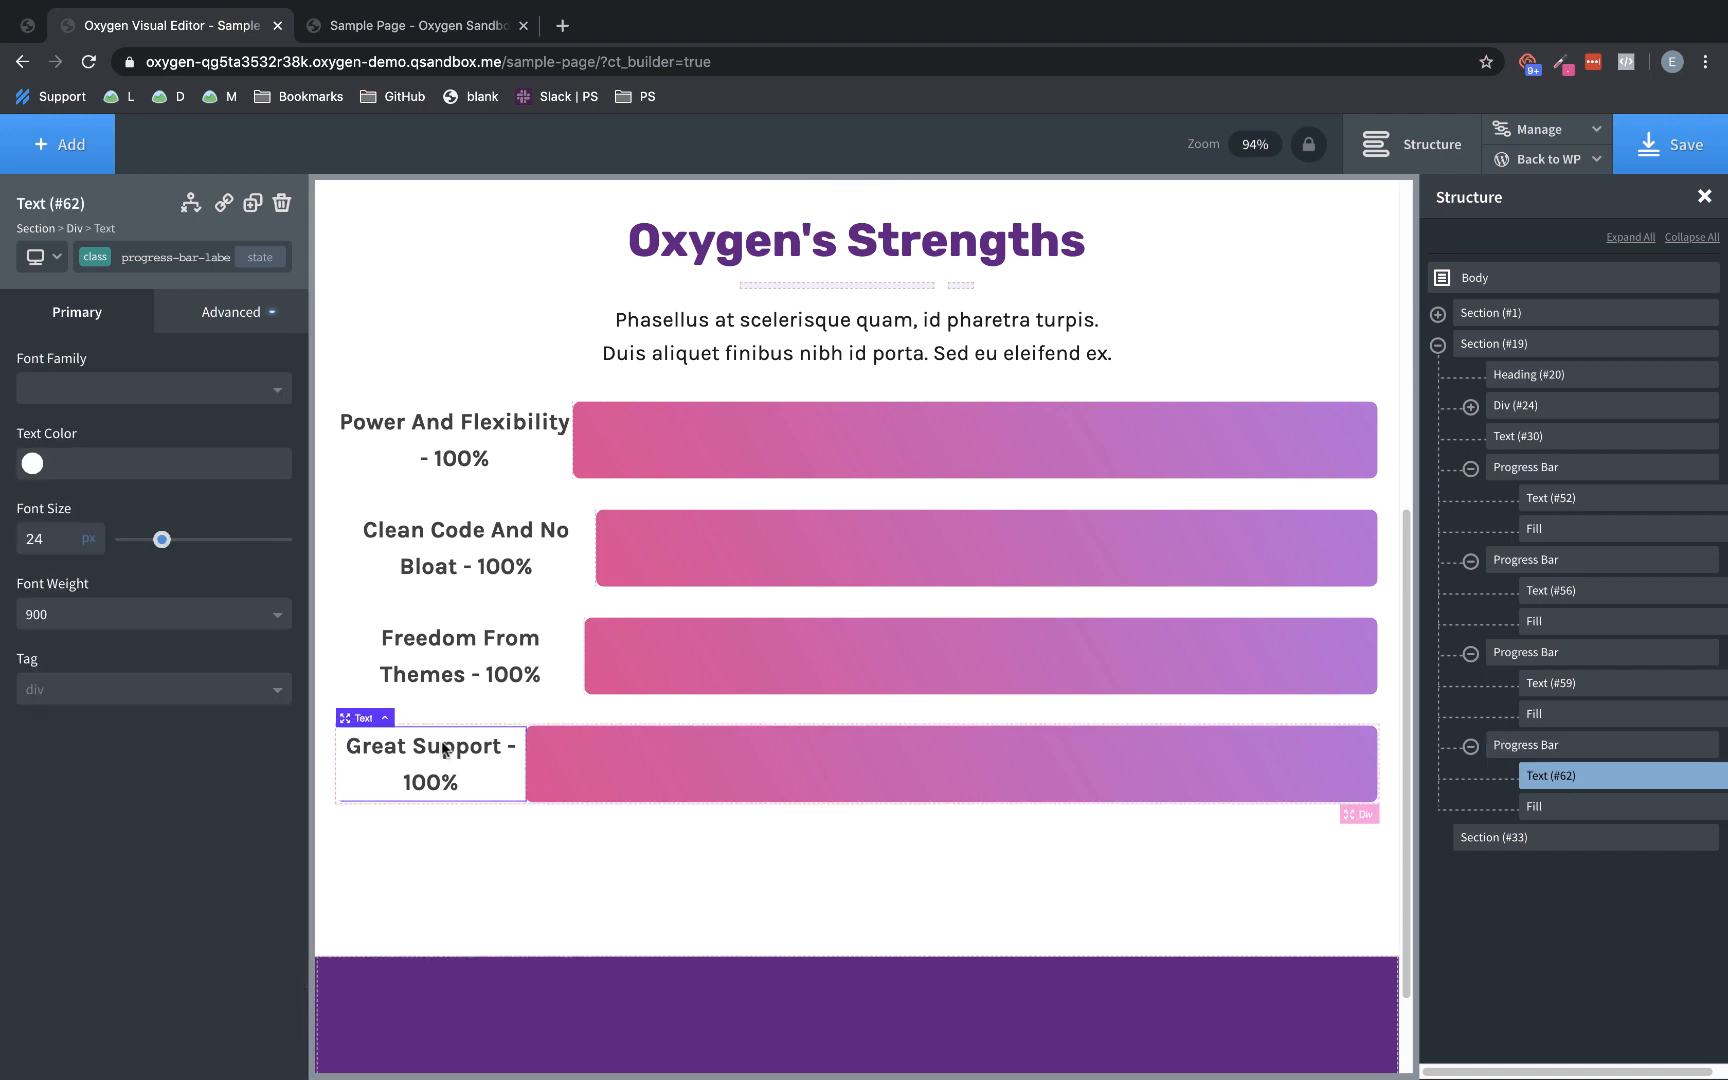
Make the label text #ffffff and absolutely positioned over the bar
{"action": "left_click", "coordinate": [30, 462]}
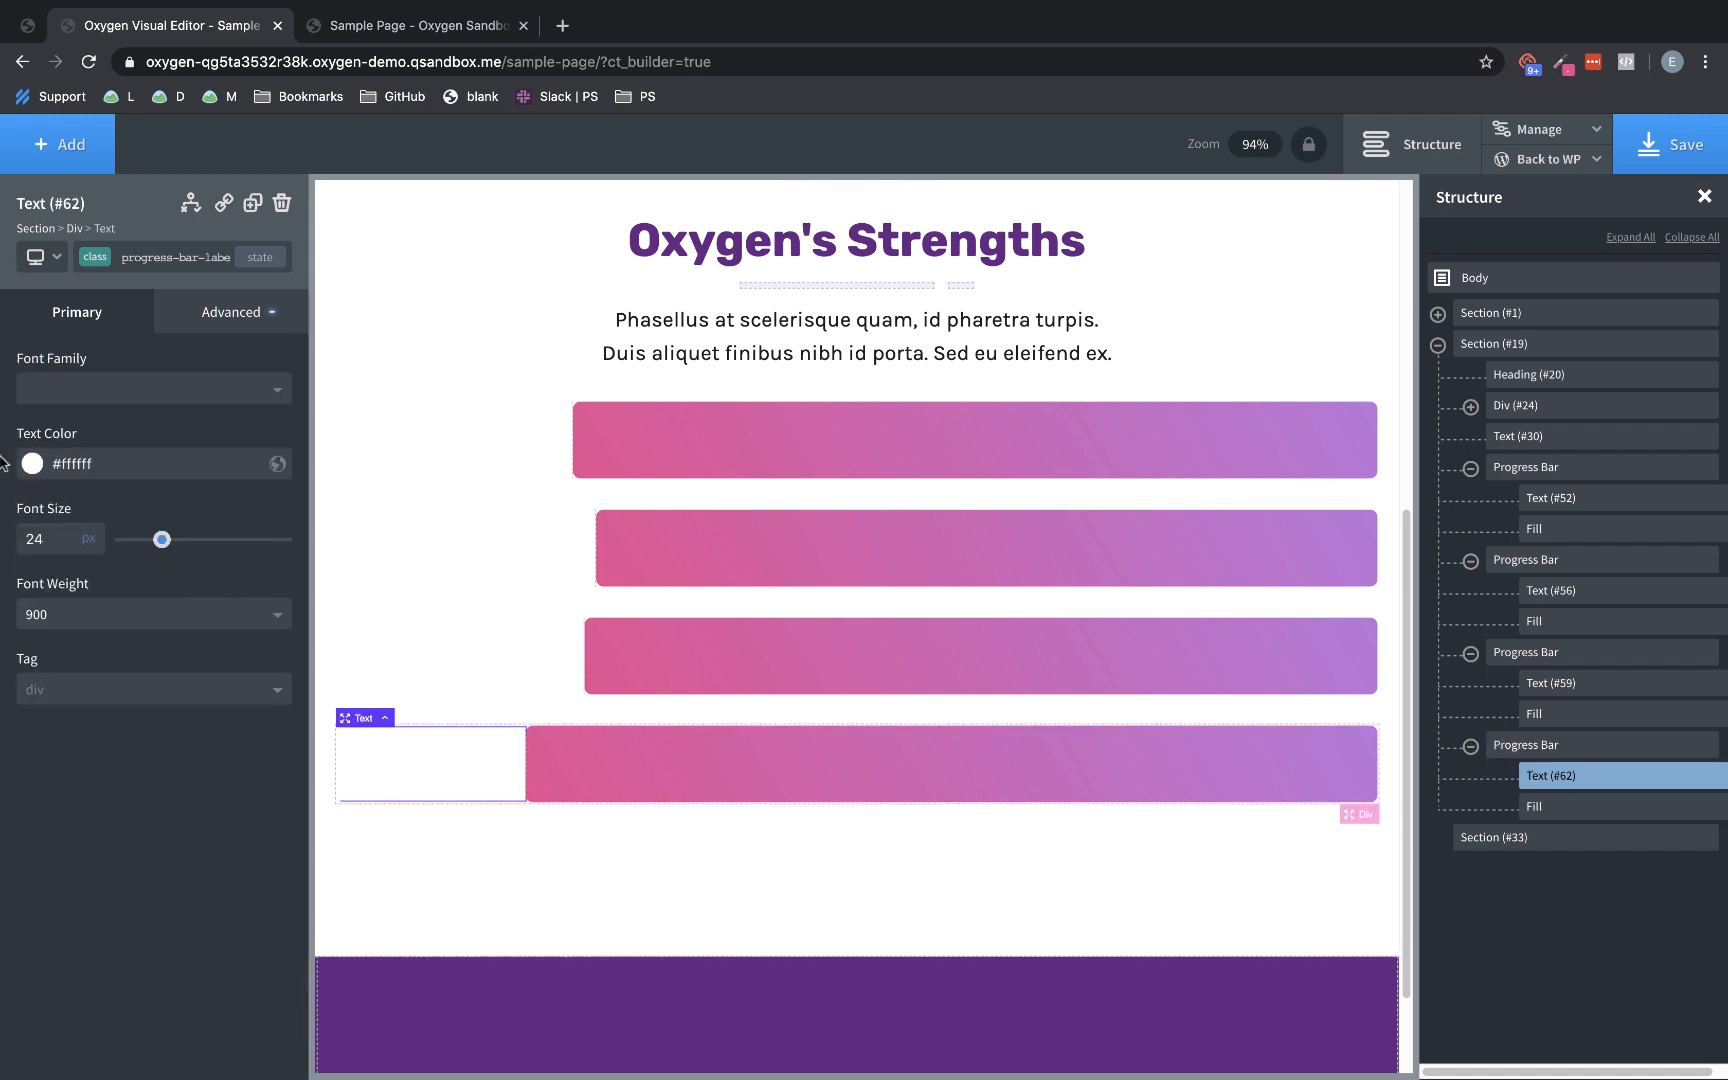
{"action": "left_click", "coordinate": [230, 312]}
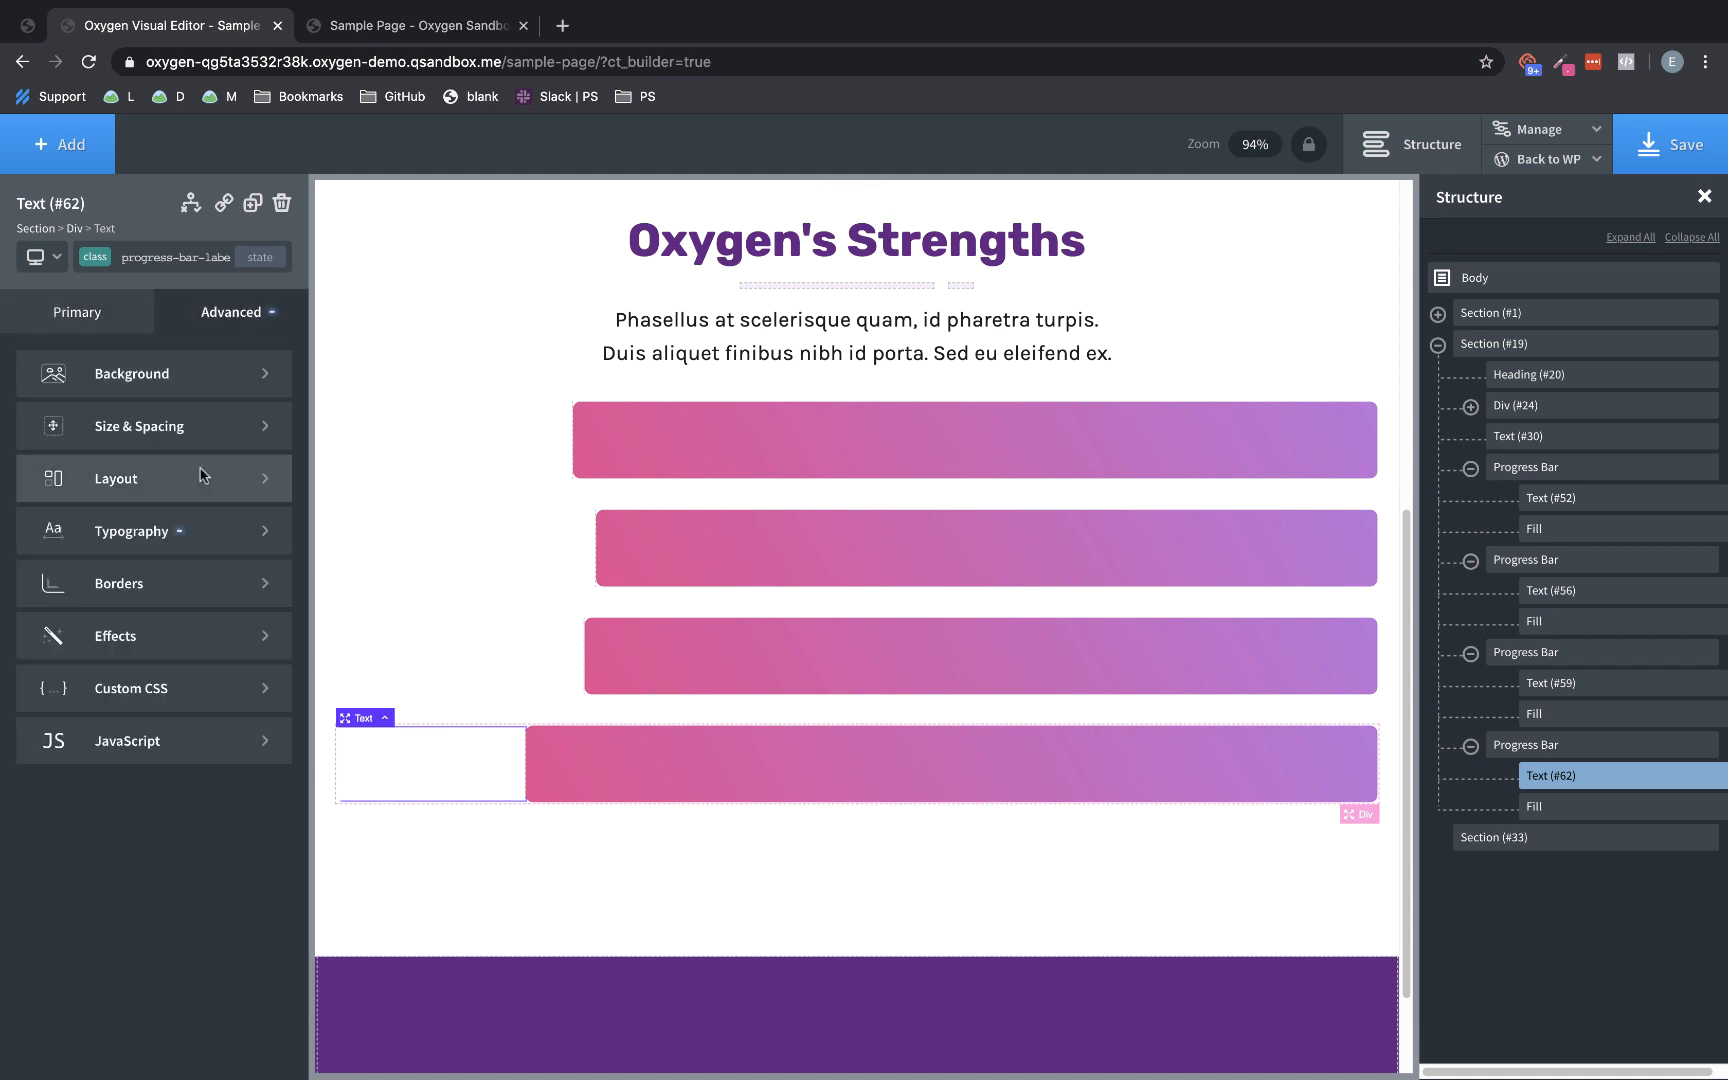
{"action": "left_click", "coordinate": [116, 478]}
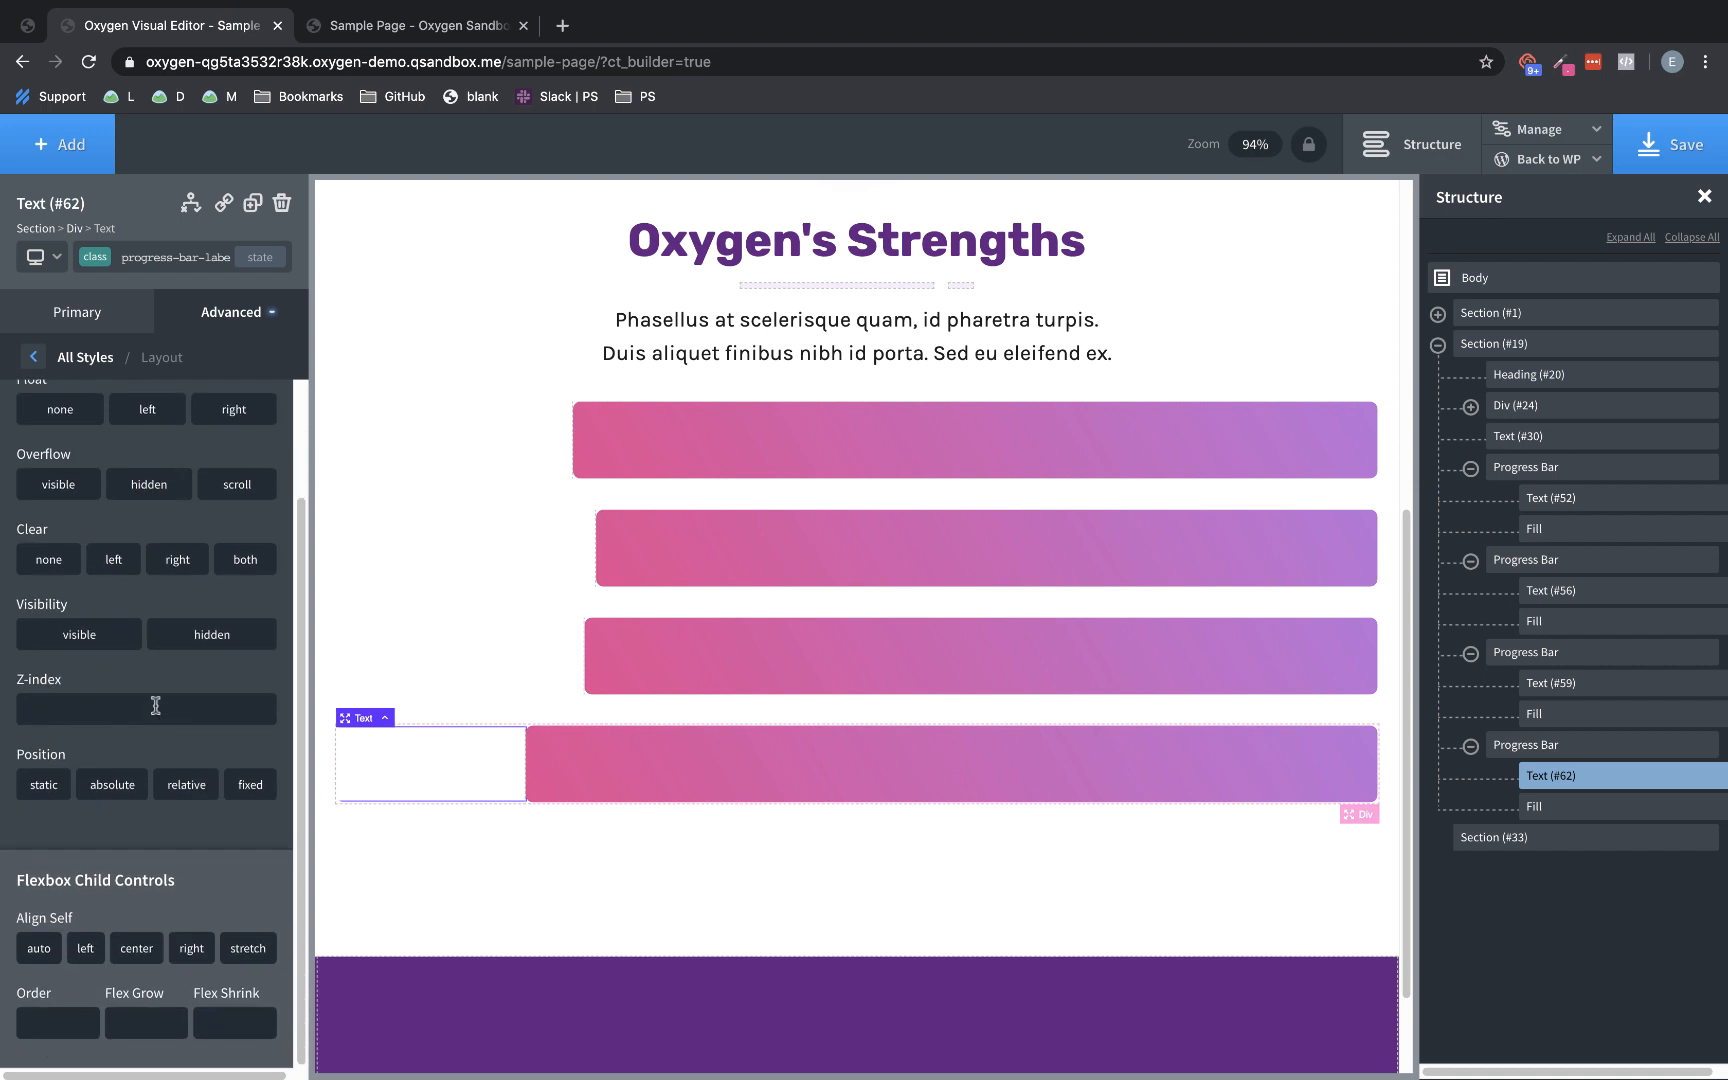
{"action": "left_click", "coordinate": [112, 784]}
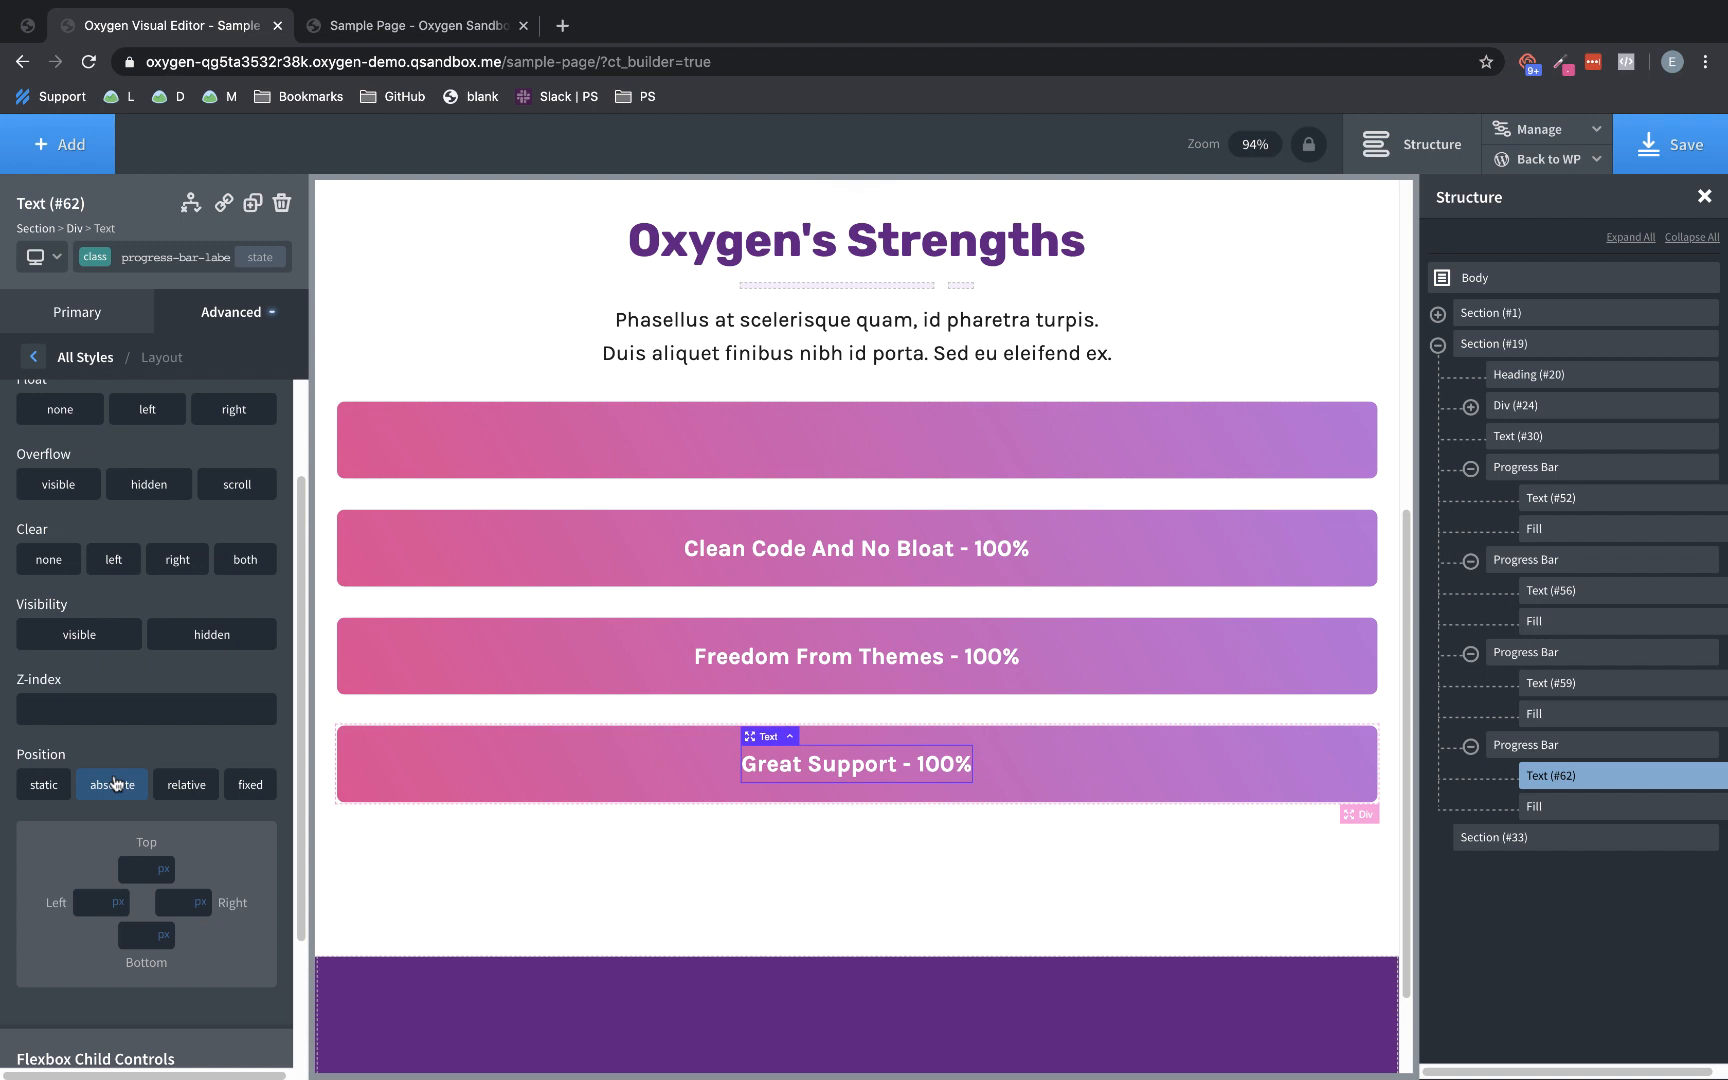
{"action": "type", "text": "100"}
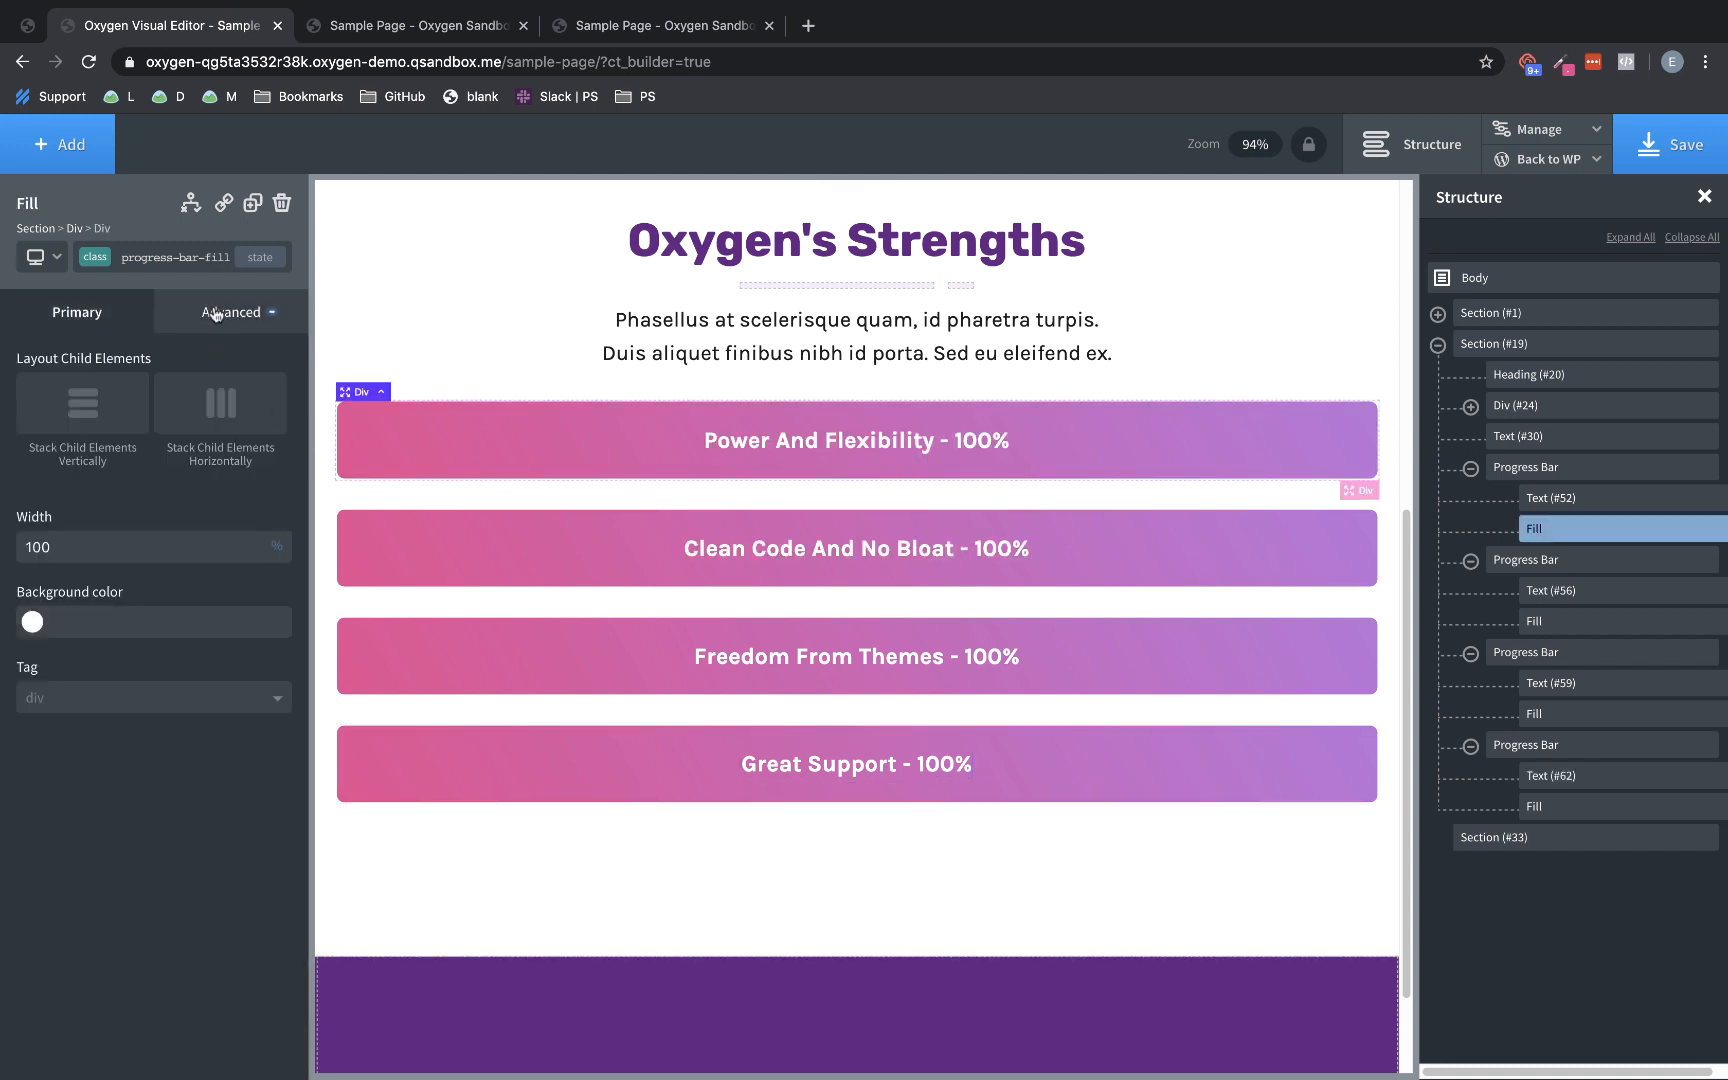
Give the Fill a height of 80 px and switch to the live sample page
{"action": "left_click", "coordinate": [232, 312]}
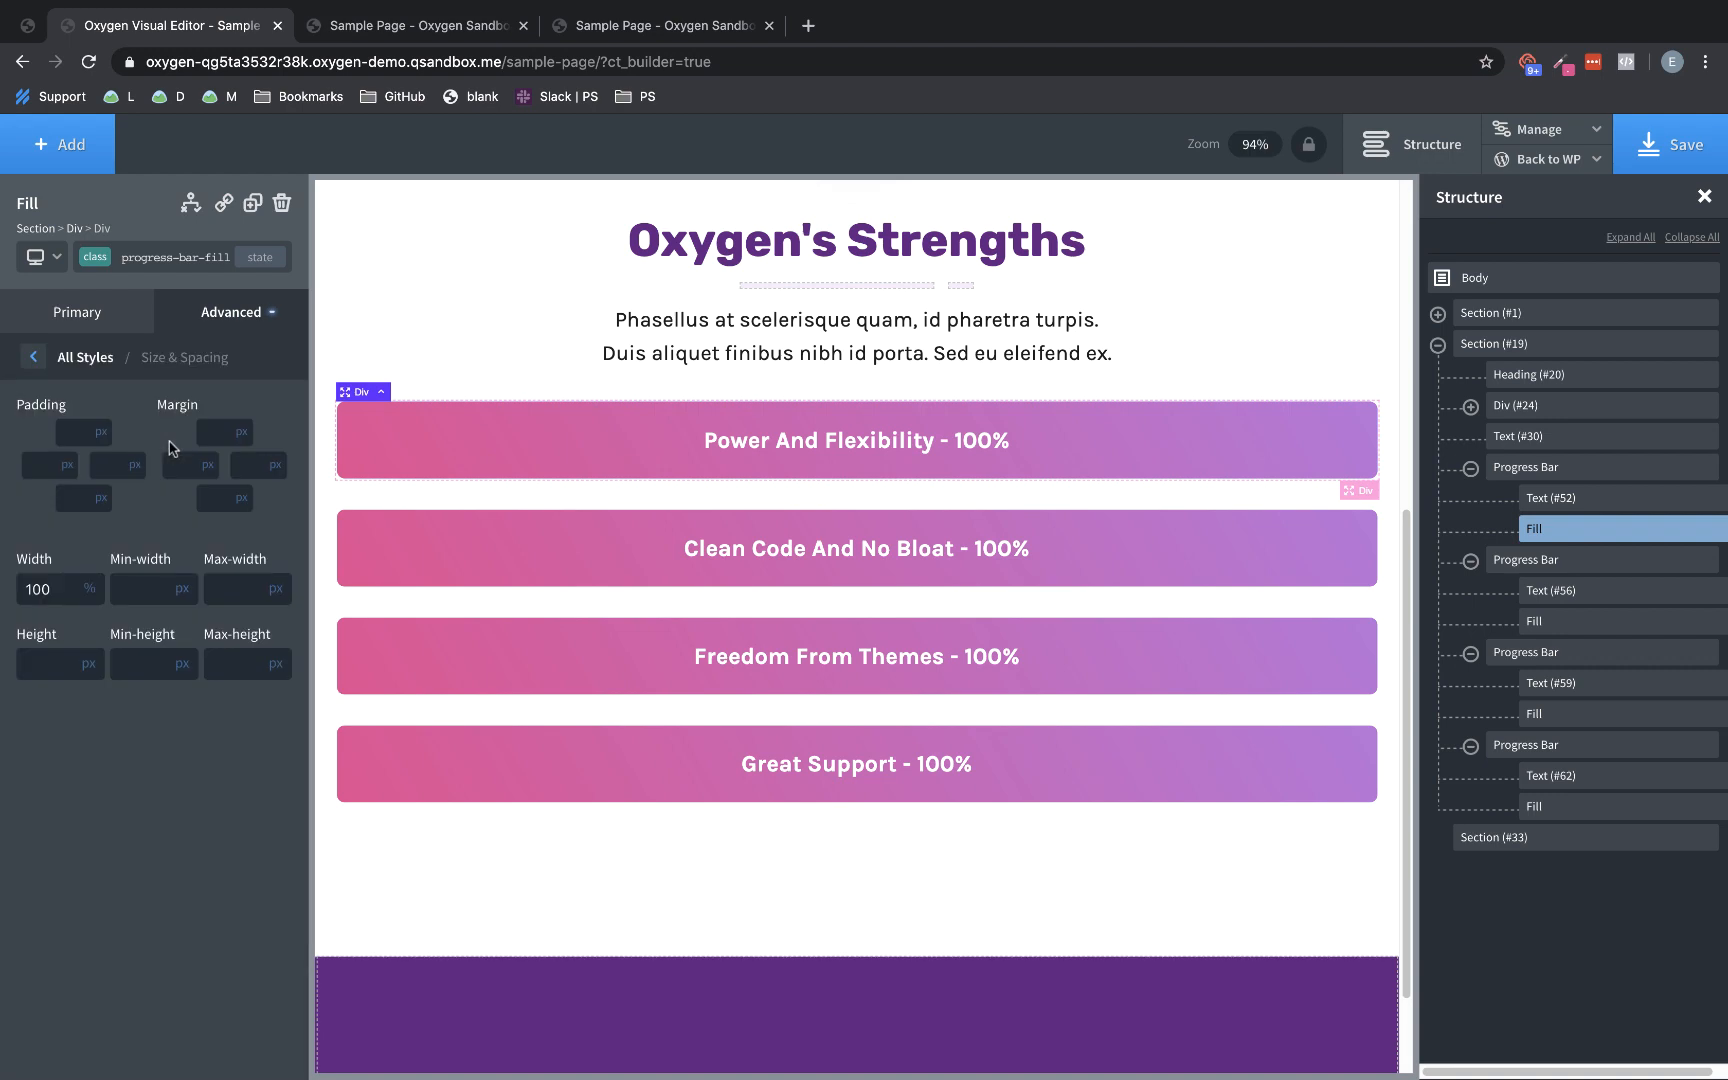
{"action": "type", "text": "80"}
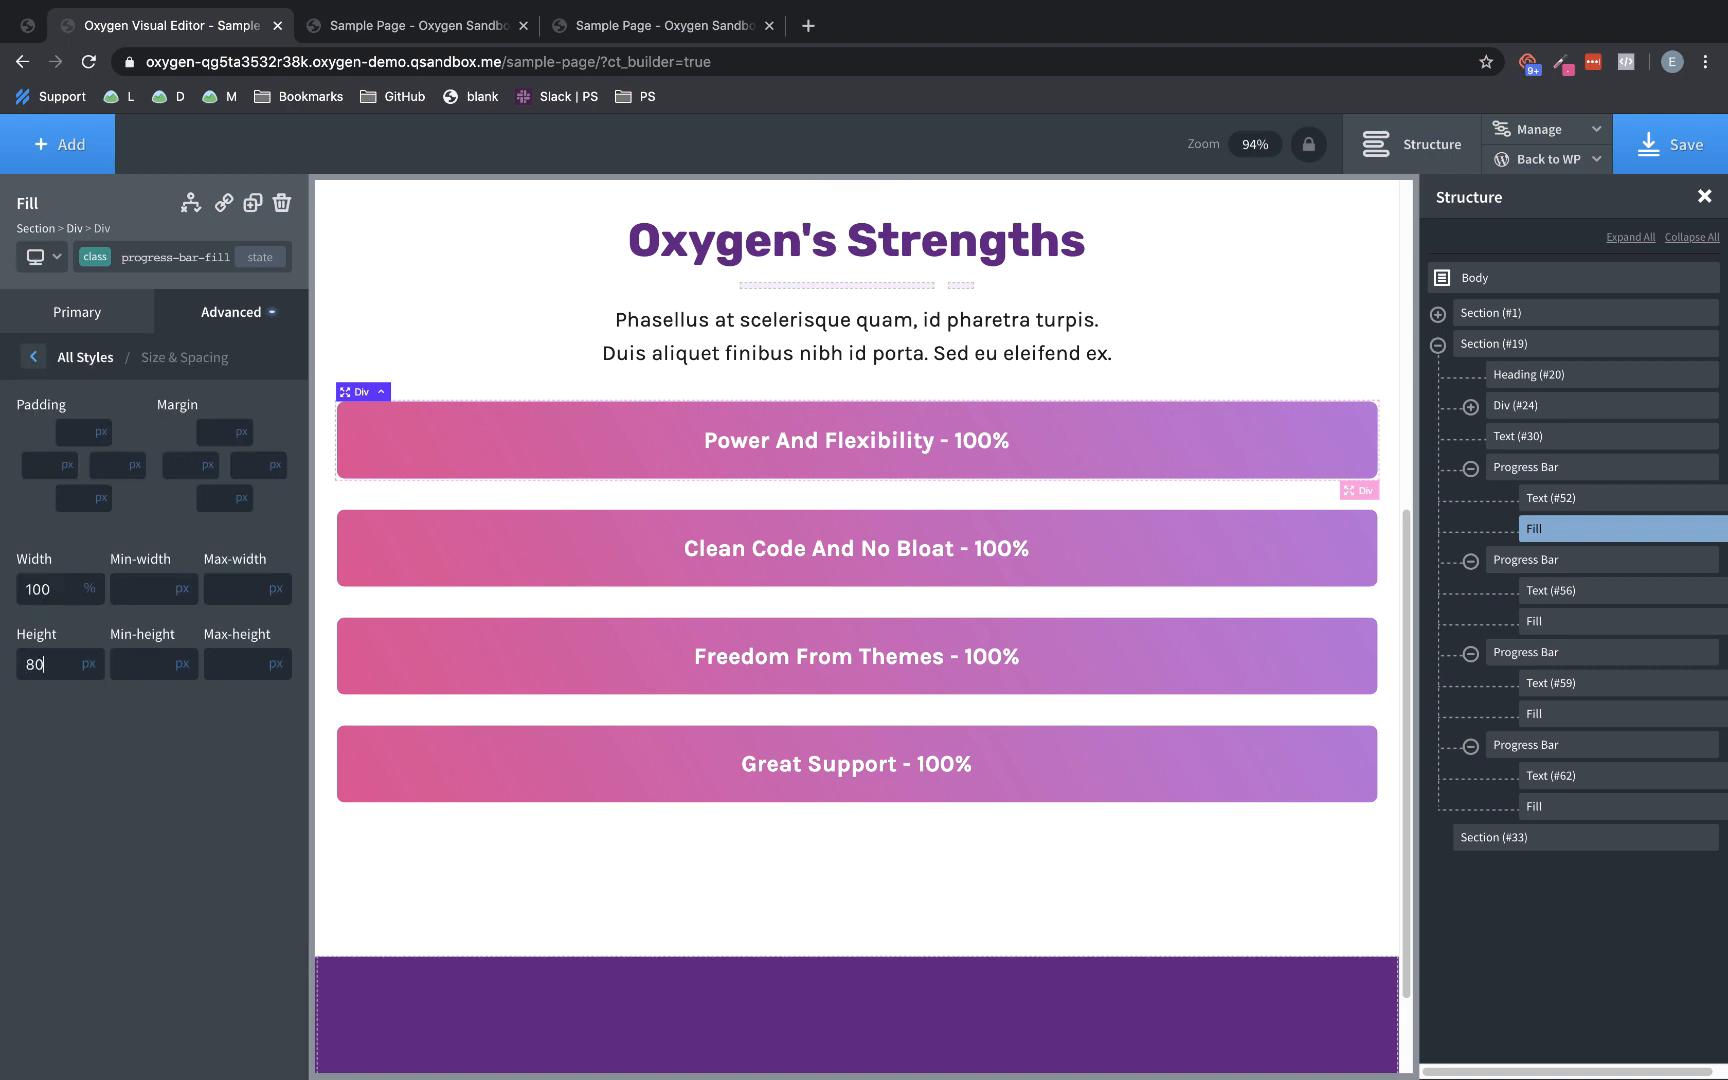
{"action": "left_click", "coordinate": [1668, 144]}
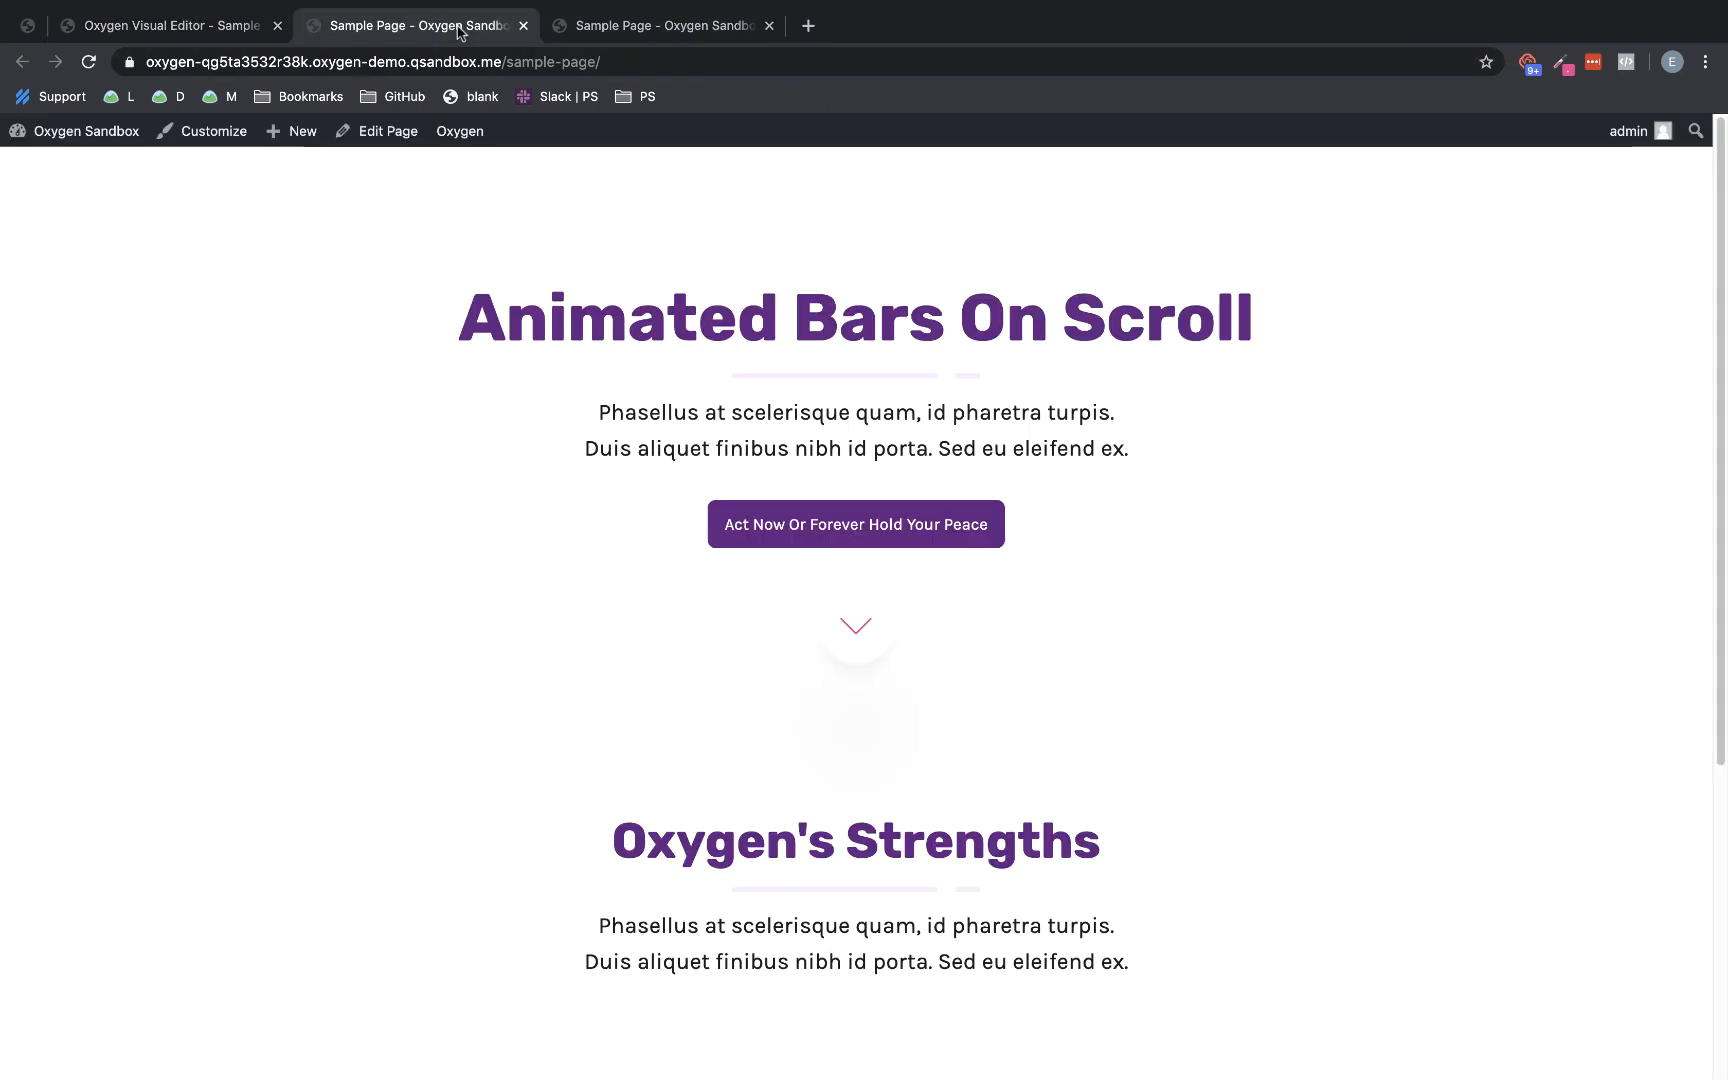
Reload the live page to watch the four bars slide in, then return to the editor
{"action": "left_click", "coordinate": [88, 62]}
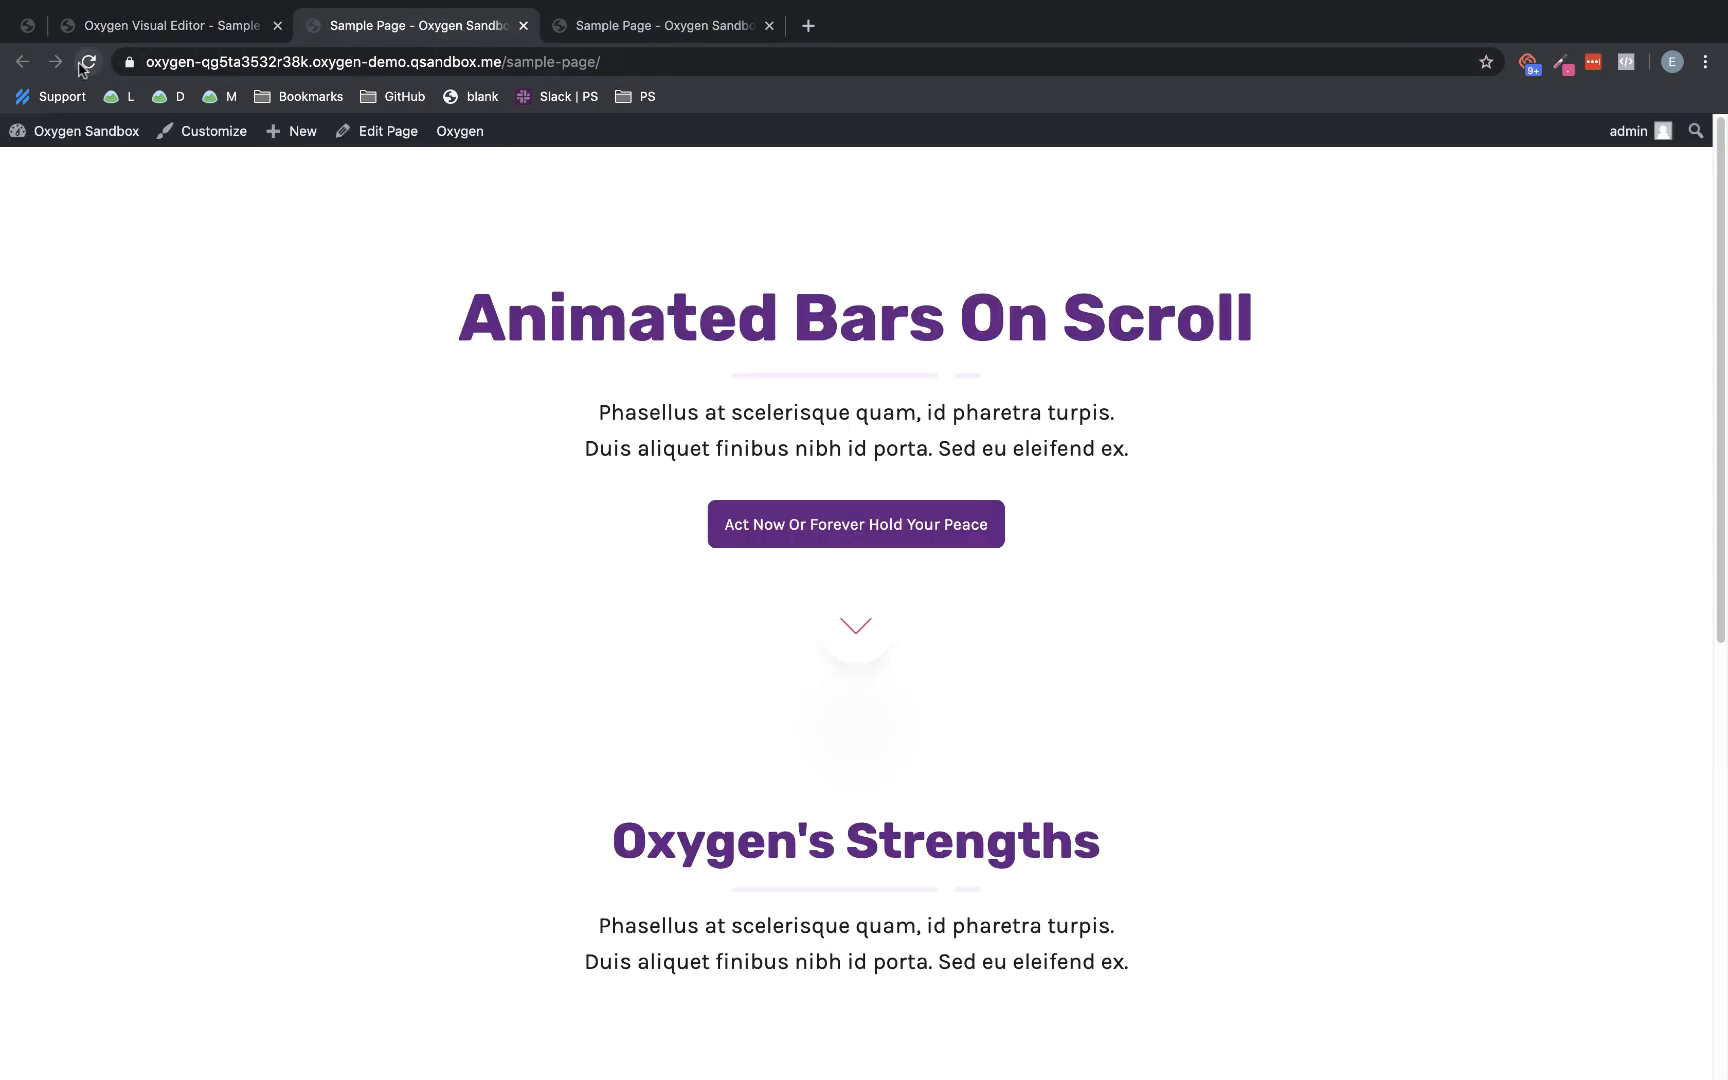
{"action": "scroll", "scroll_direction": "down", "scroll_amount": 3}
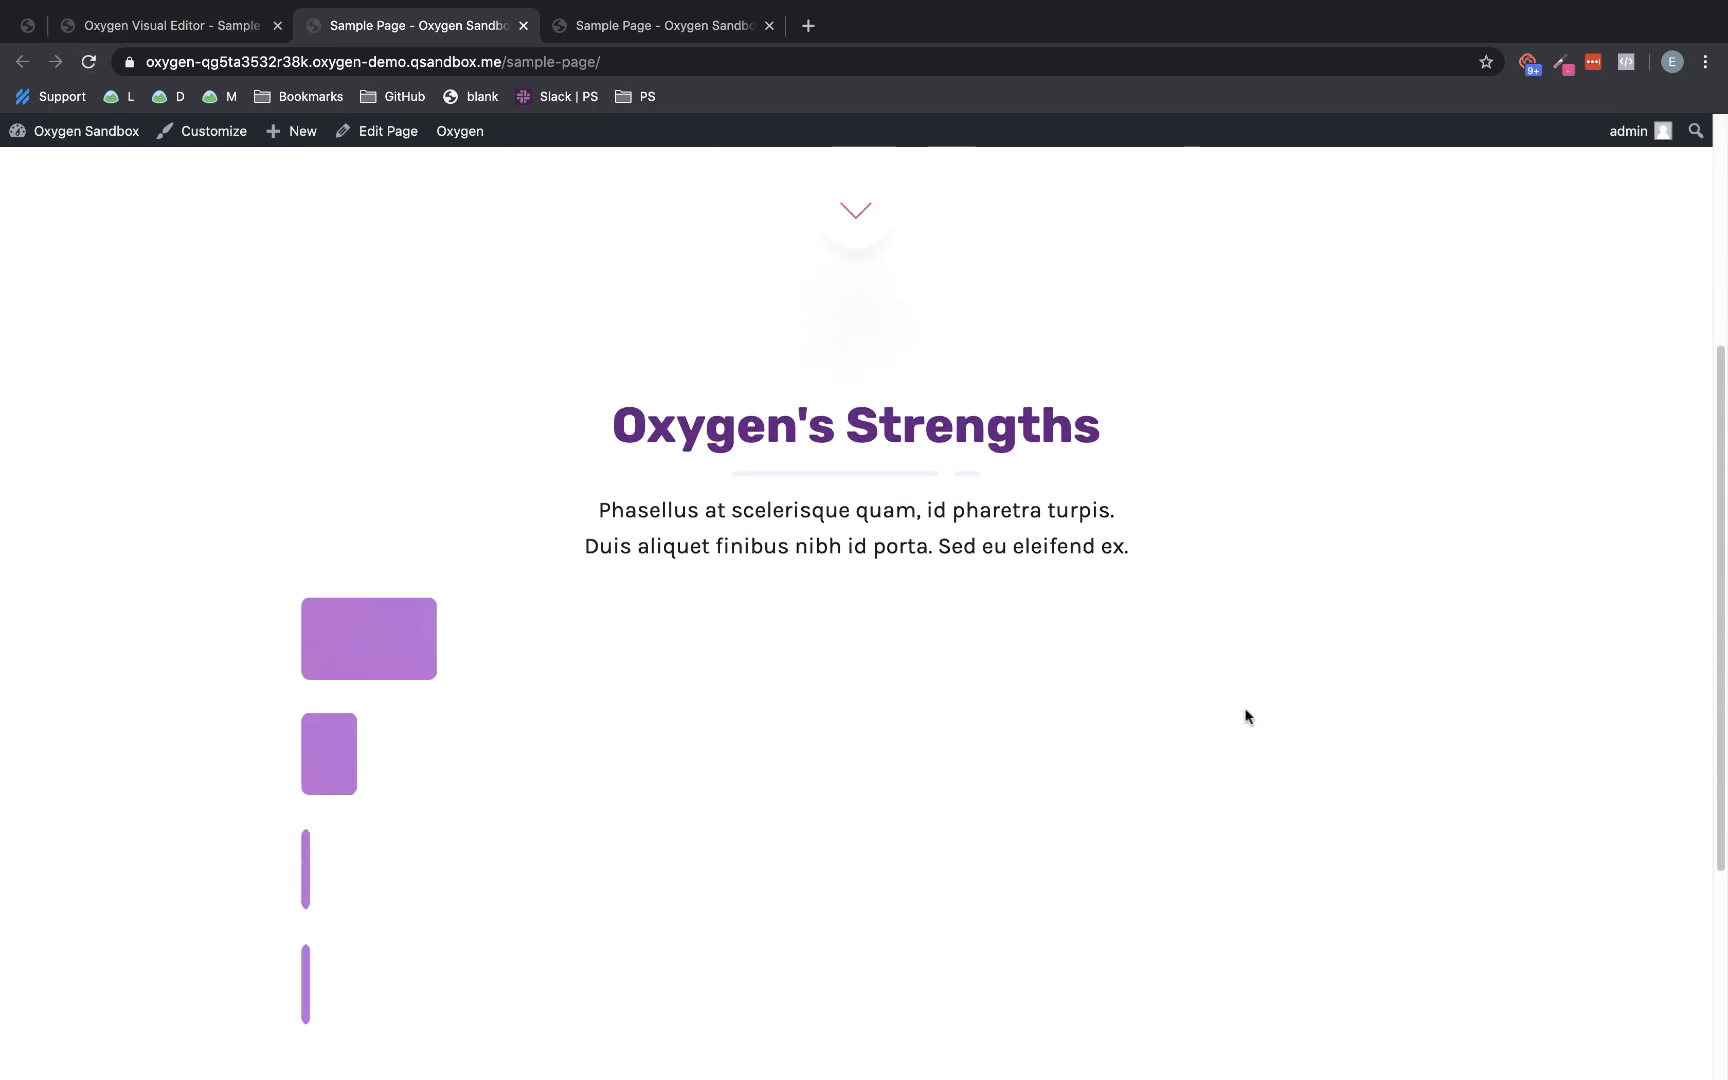
{"action": "scroll", "scroll_direction": "down", "scroll_amount": 3}
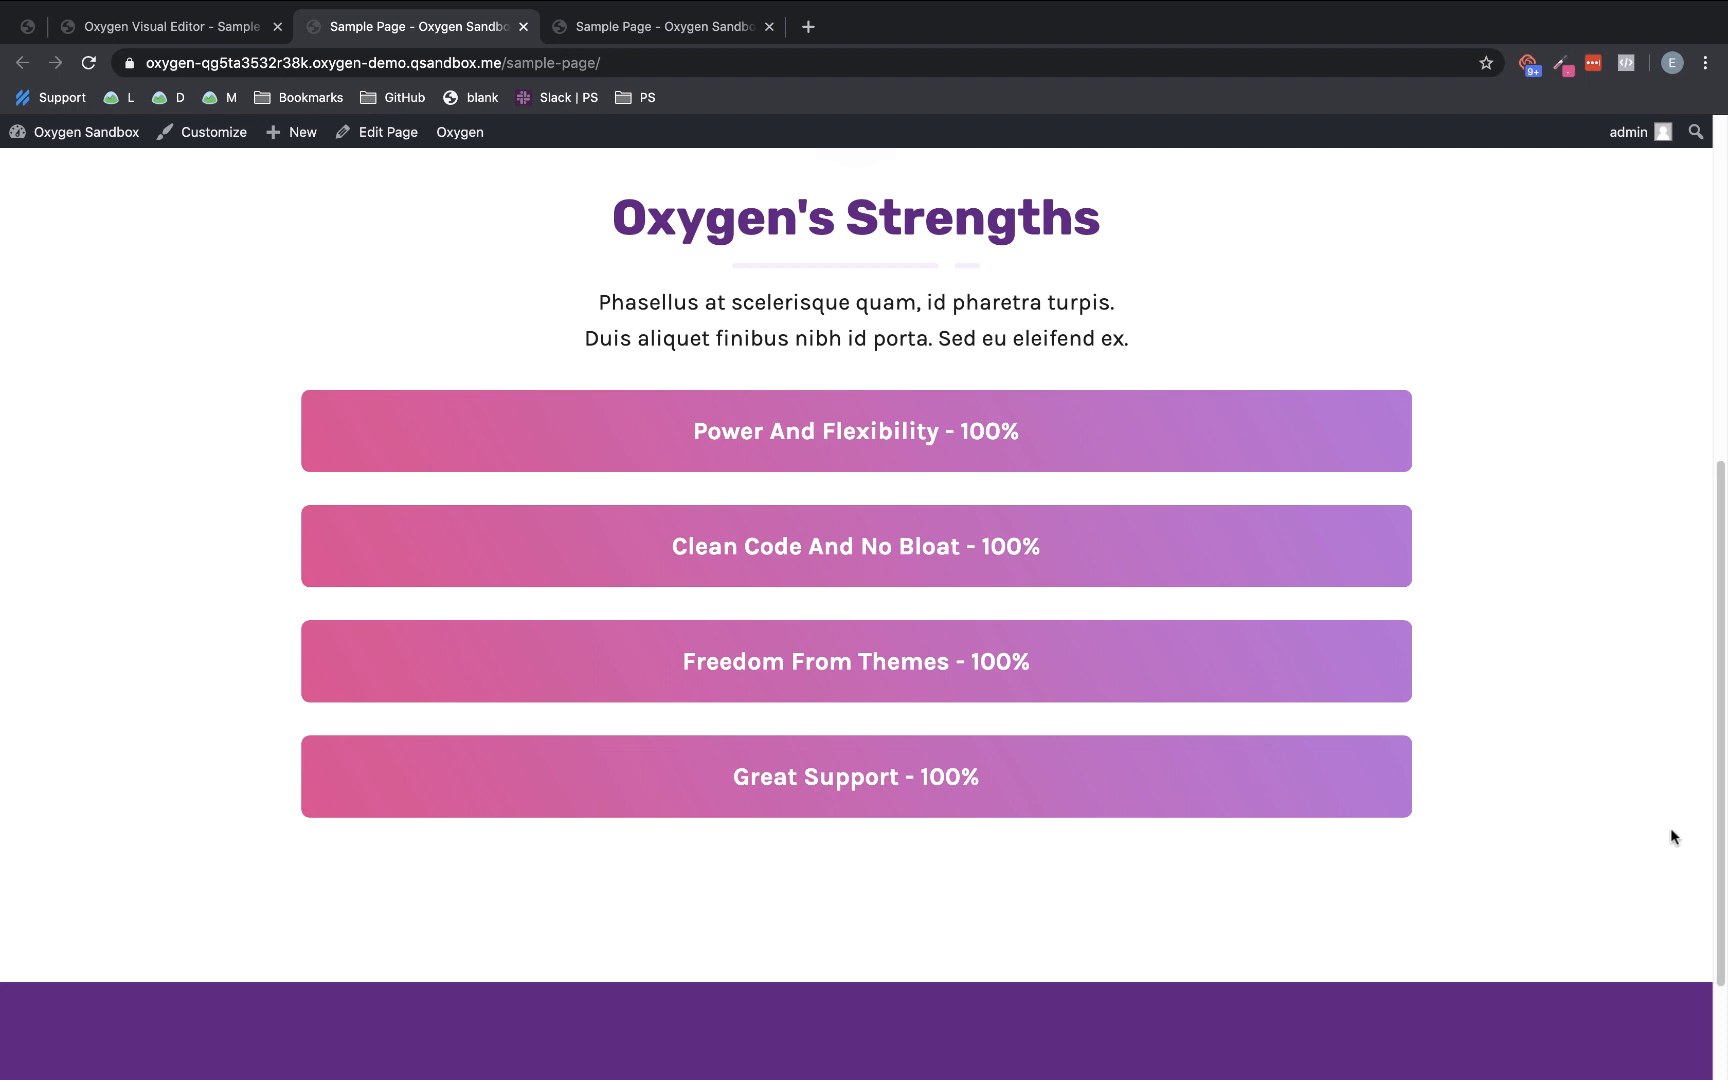
{"action": "mouse_move", "coordinate": [1682, 852]}
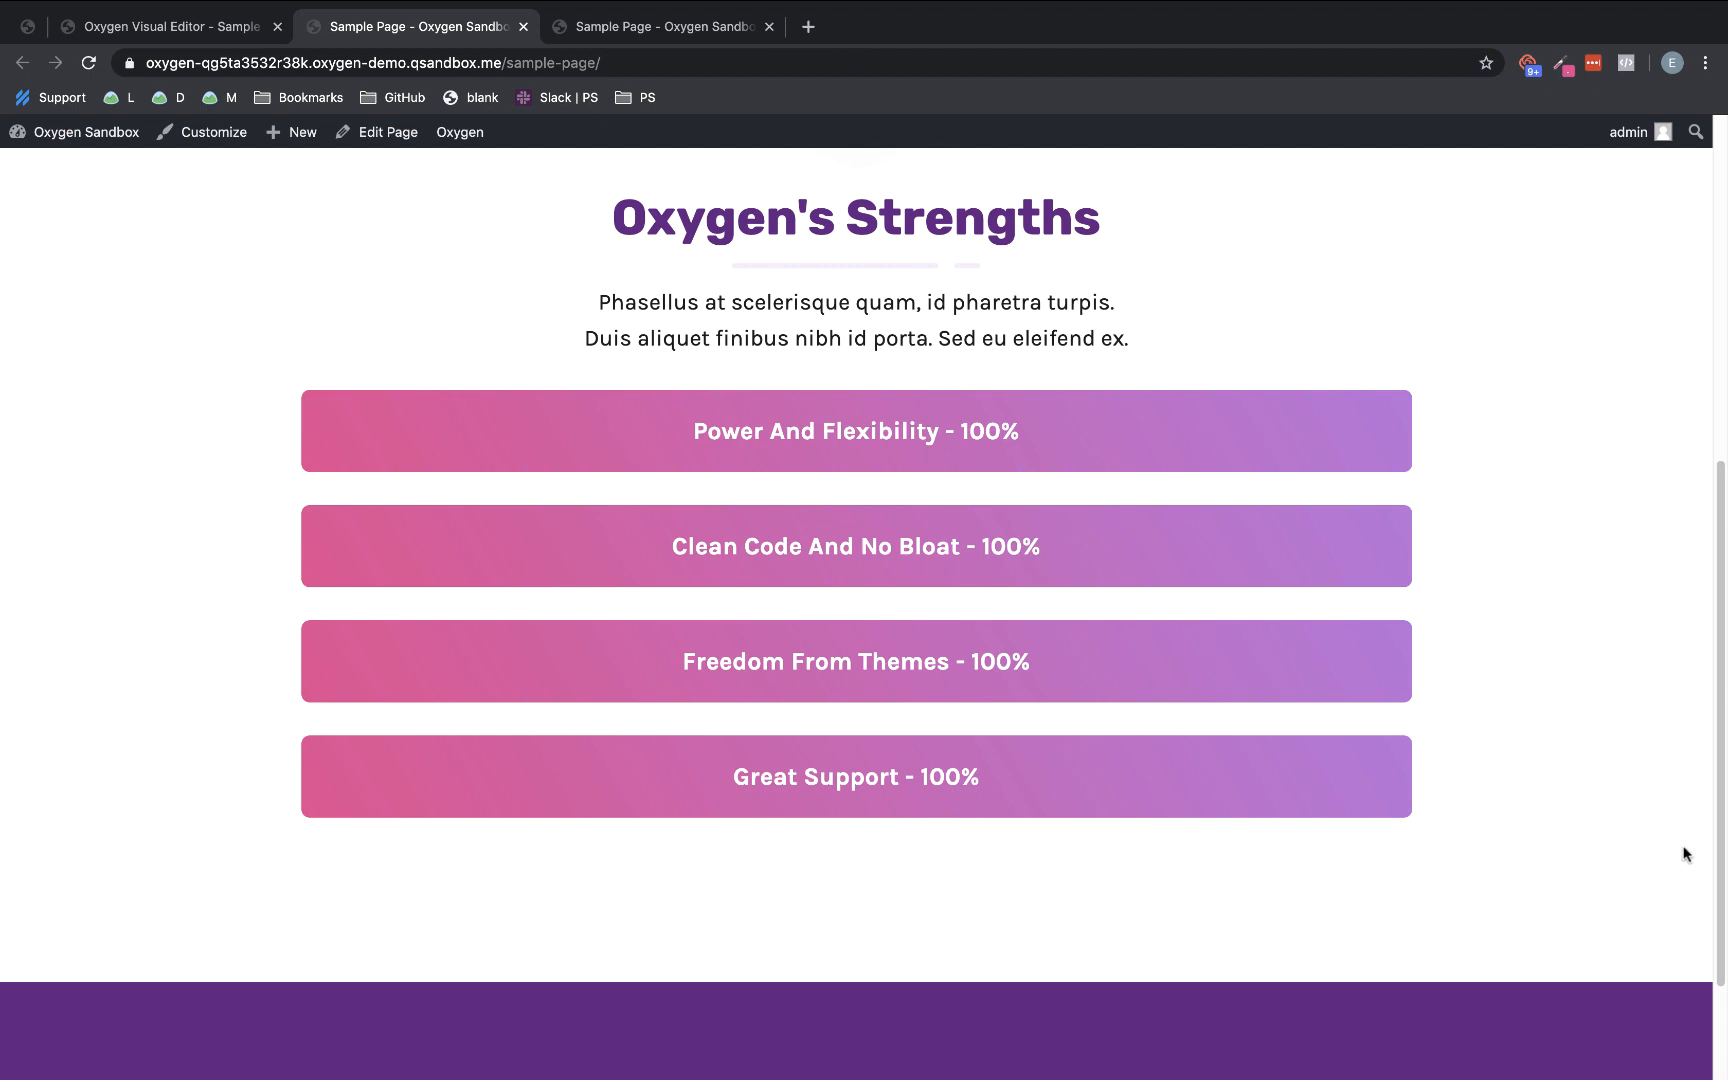
{"action": "mouse_move", "coordinate": [1646, 806]}
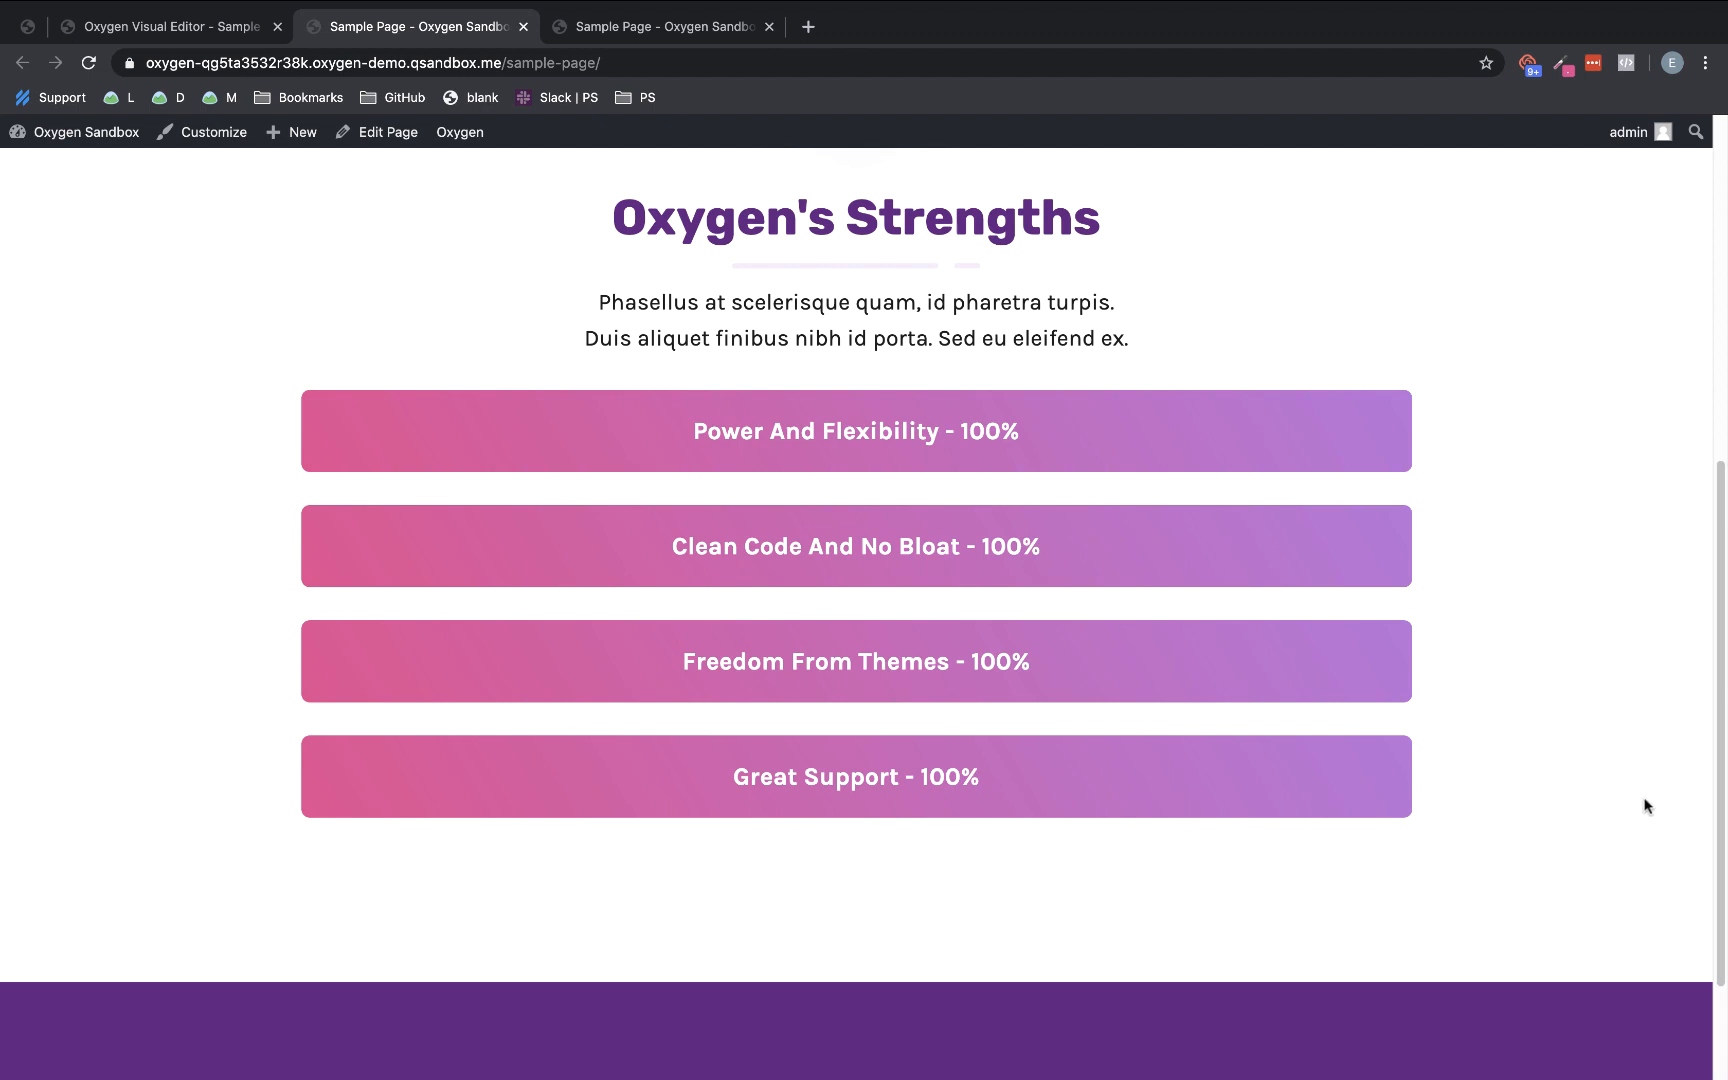
{"action": "left_click", "coordinate": [168, 26]}
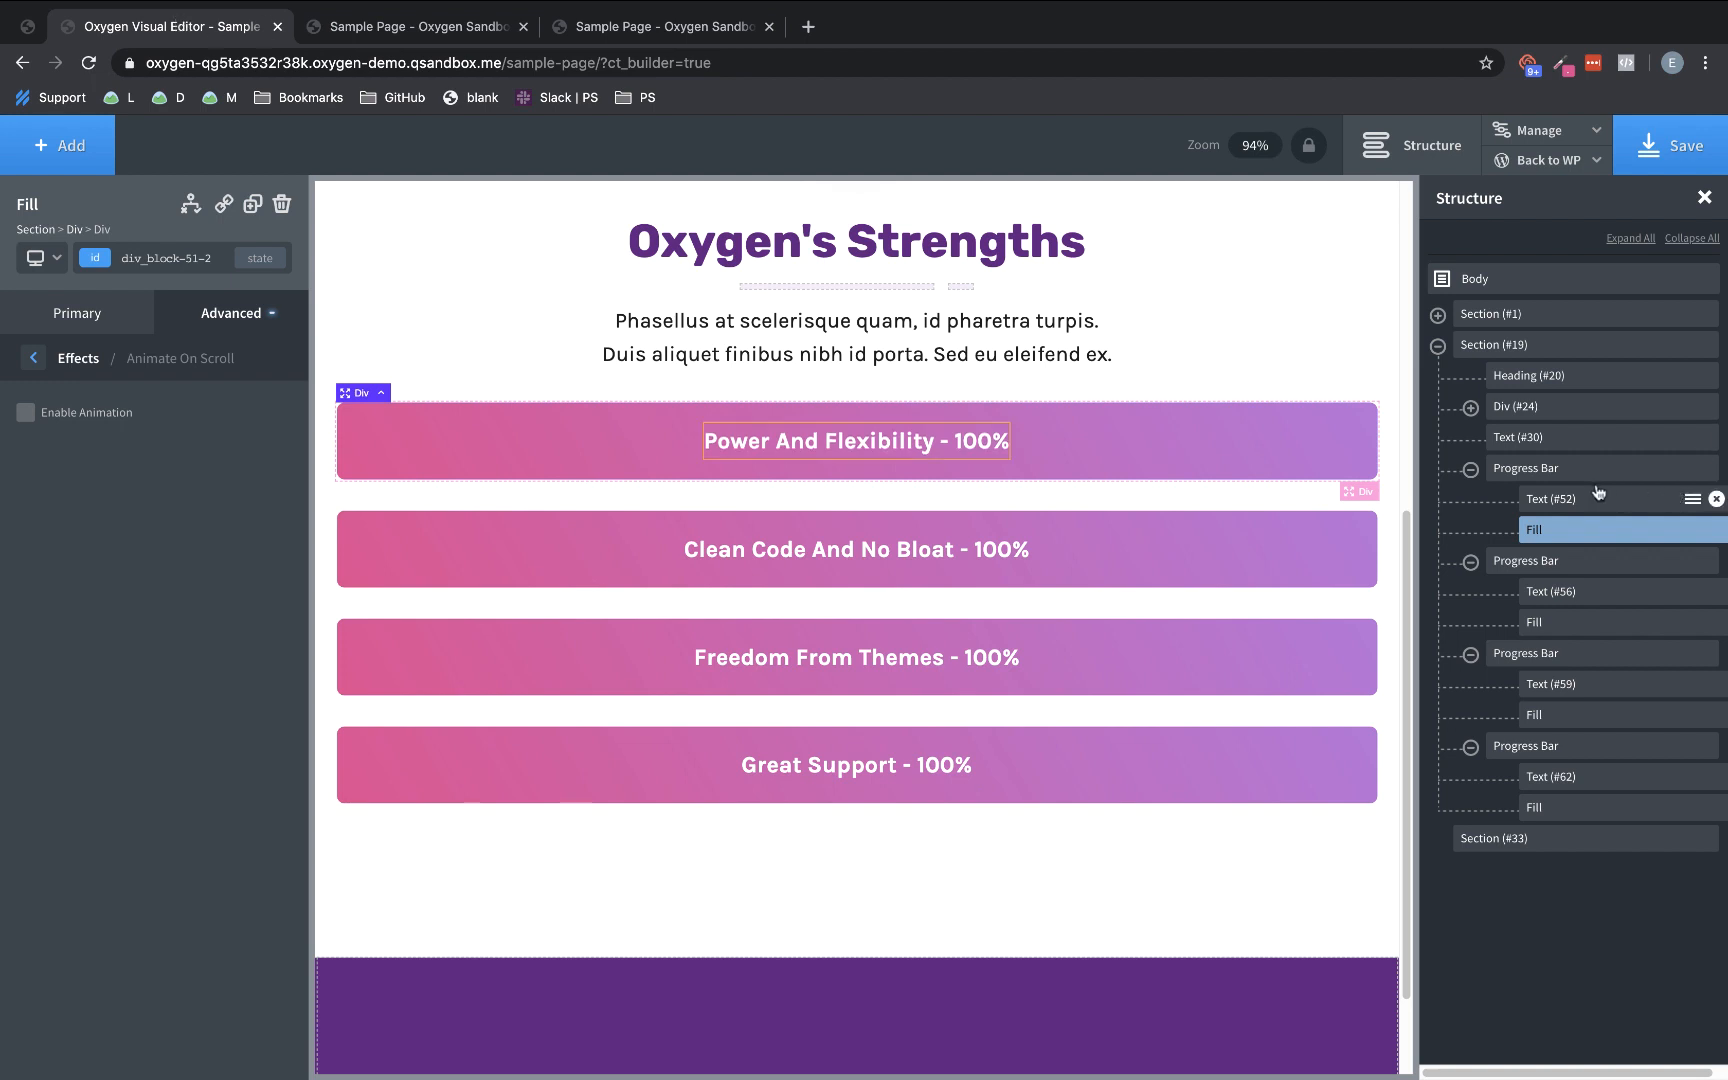
Set the Progress Bar width to 75% so all four bars narrow and center
{"action": "left_click", "coordinate": [1528, 468]}
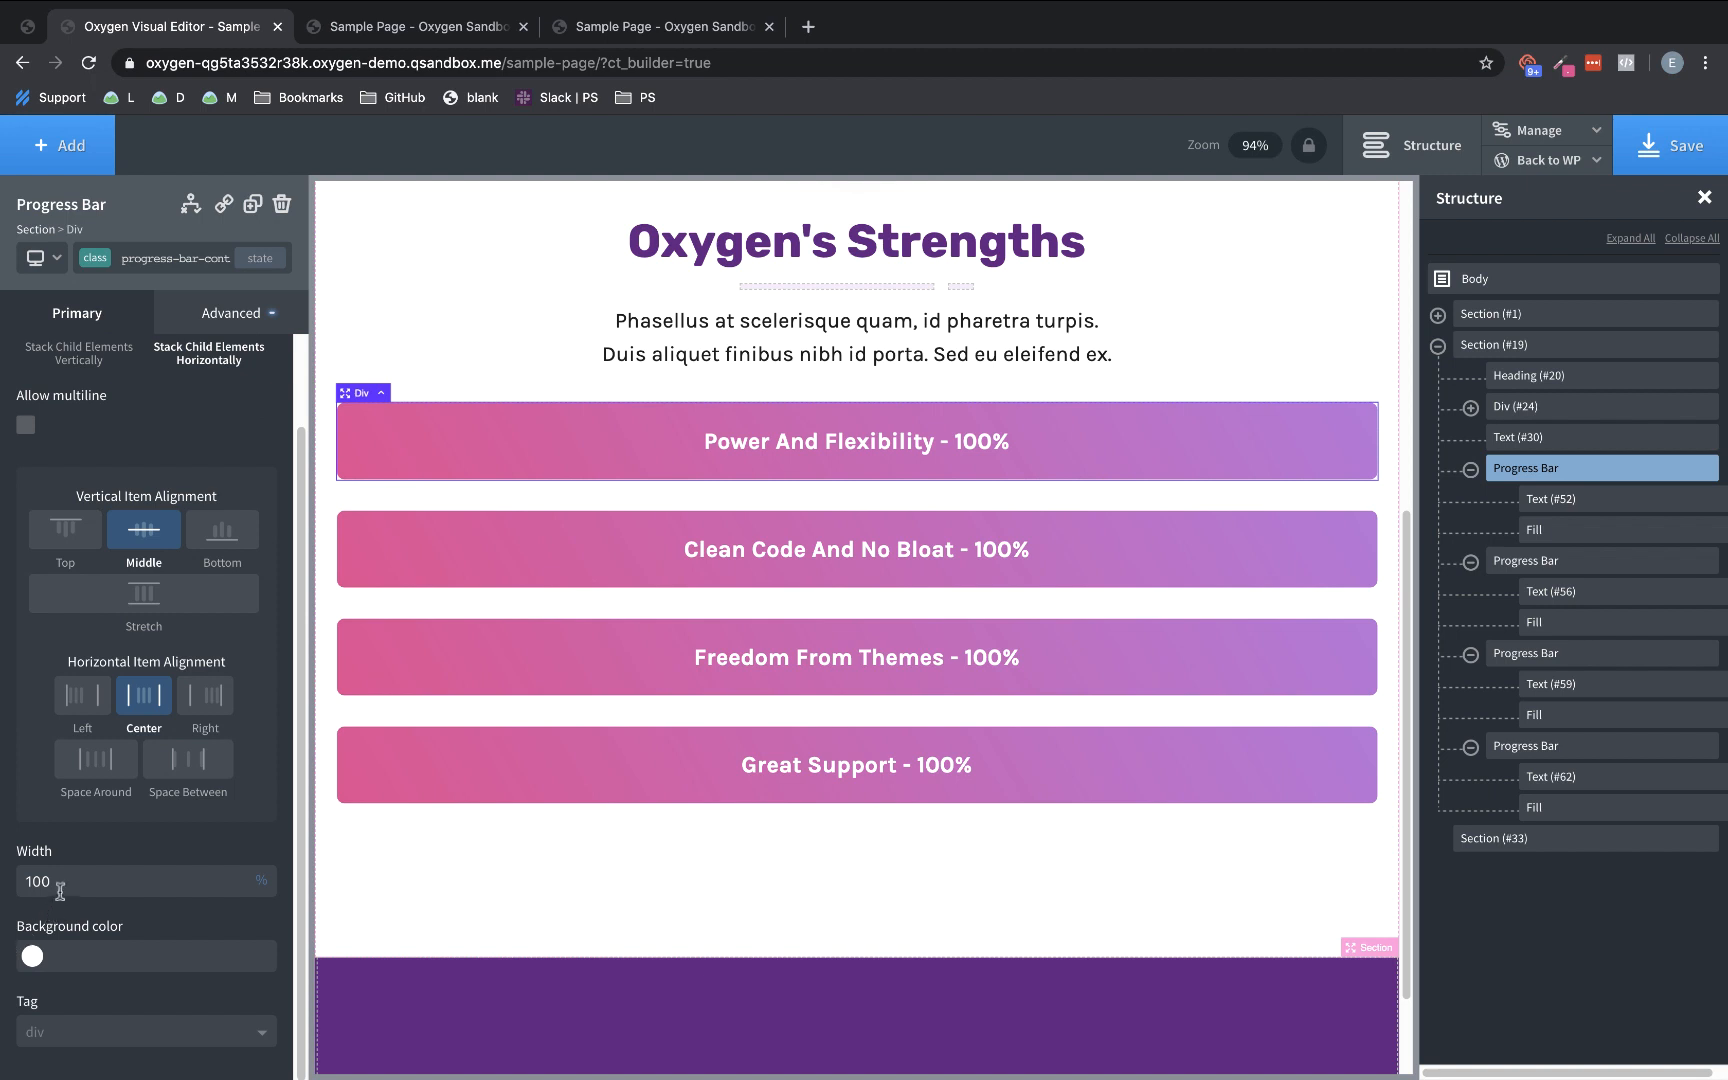
{"action": "type", "text": "7"}
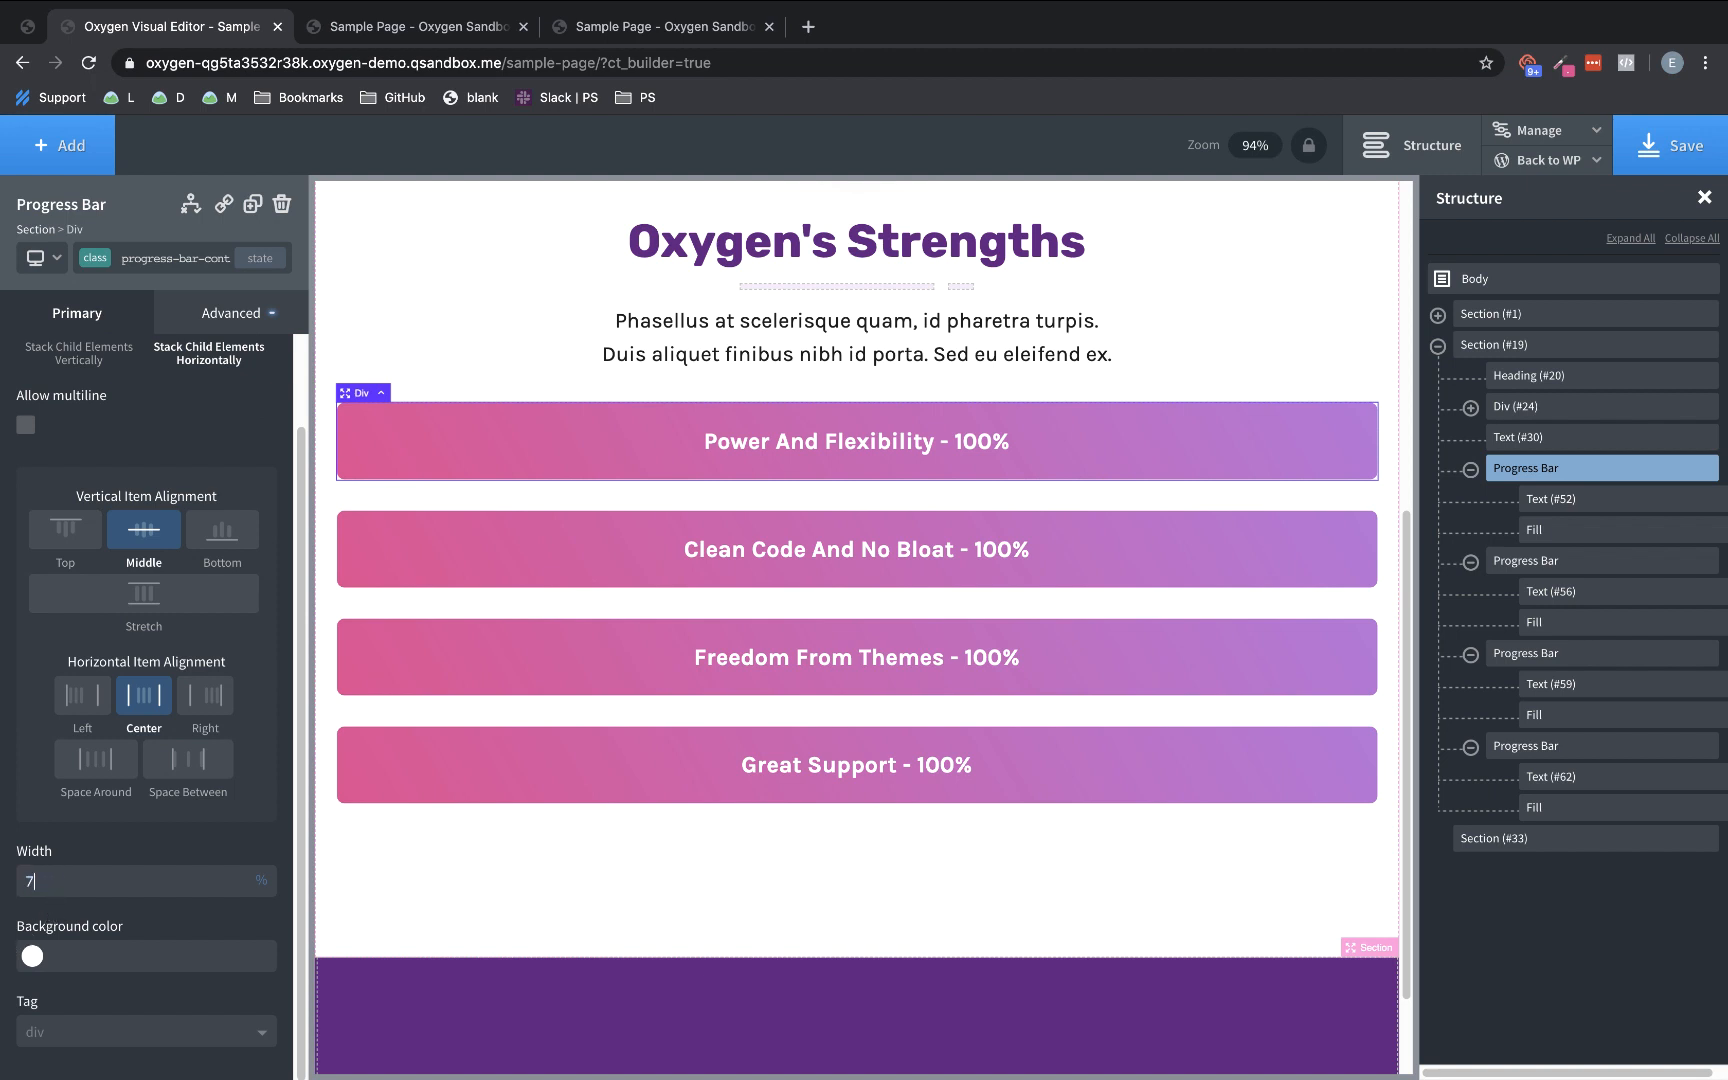
{"action": "type", "text": "5"}
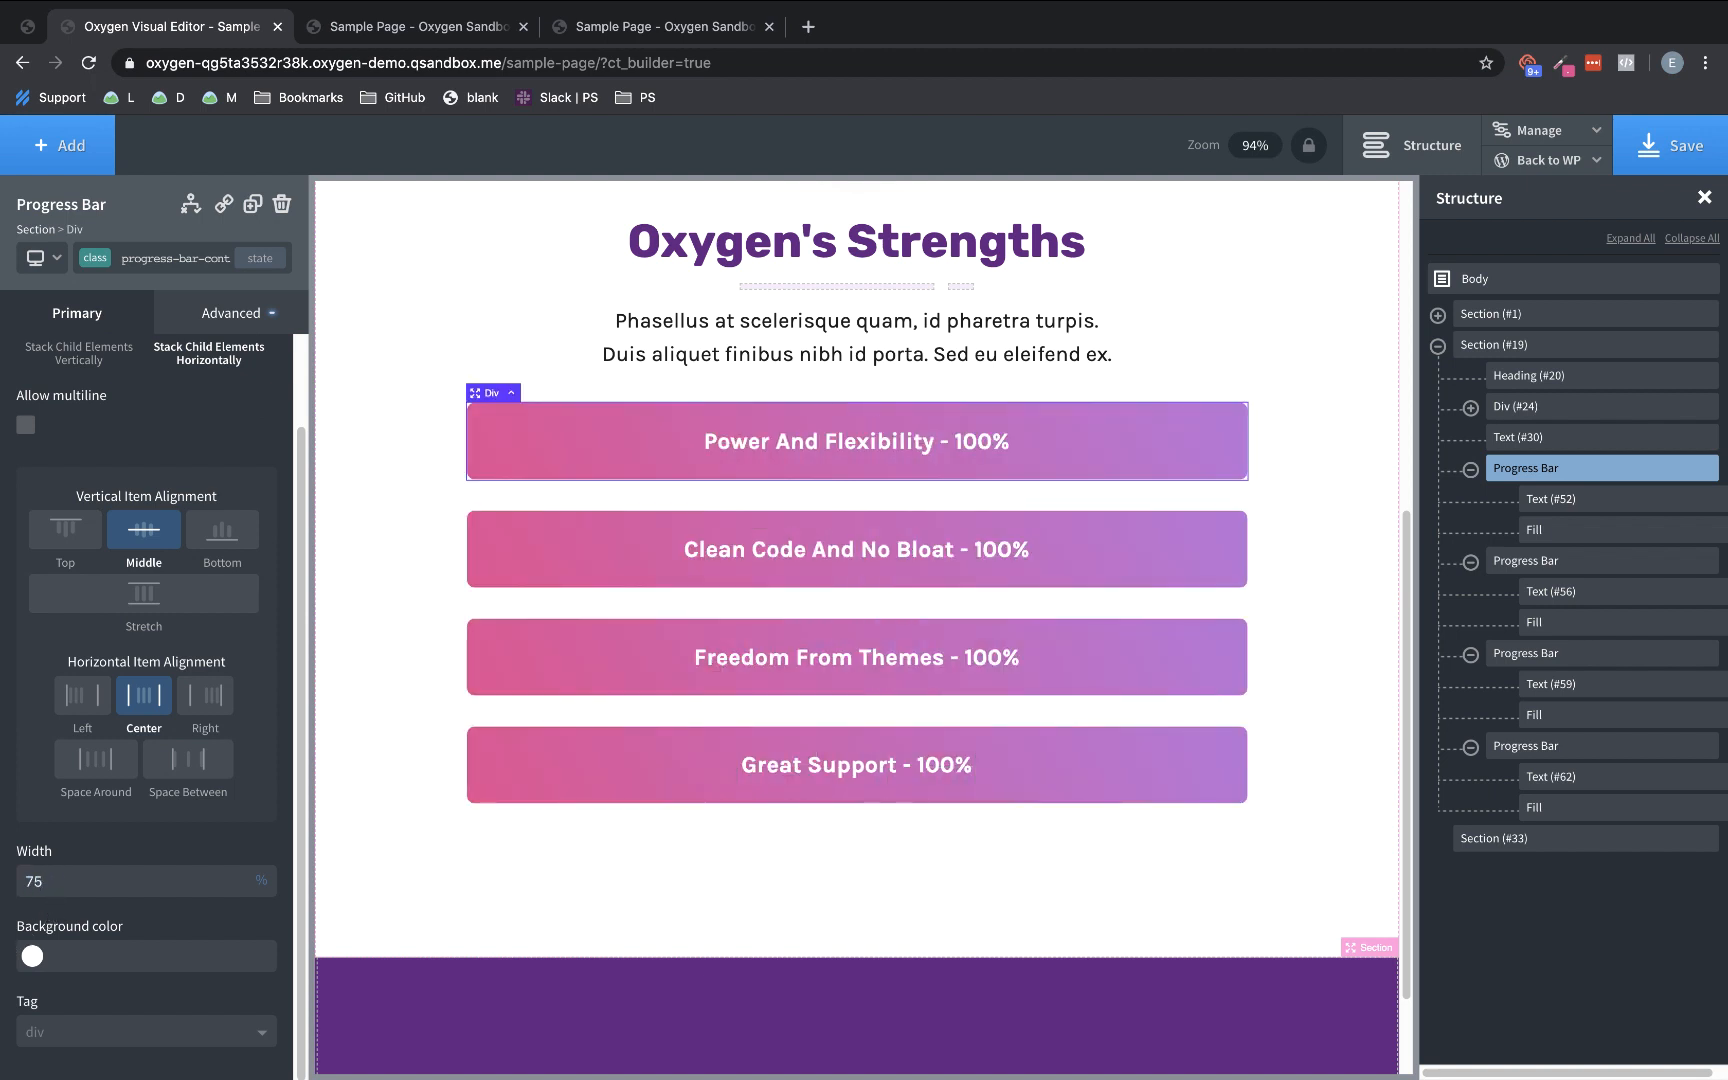
{"action": "mouse_move", "coordinate": [116, 740]}
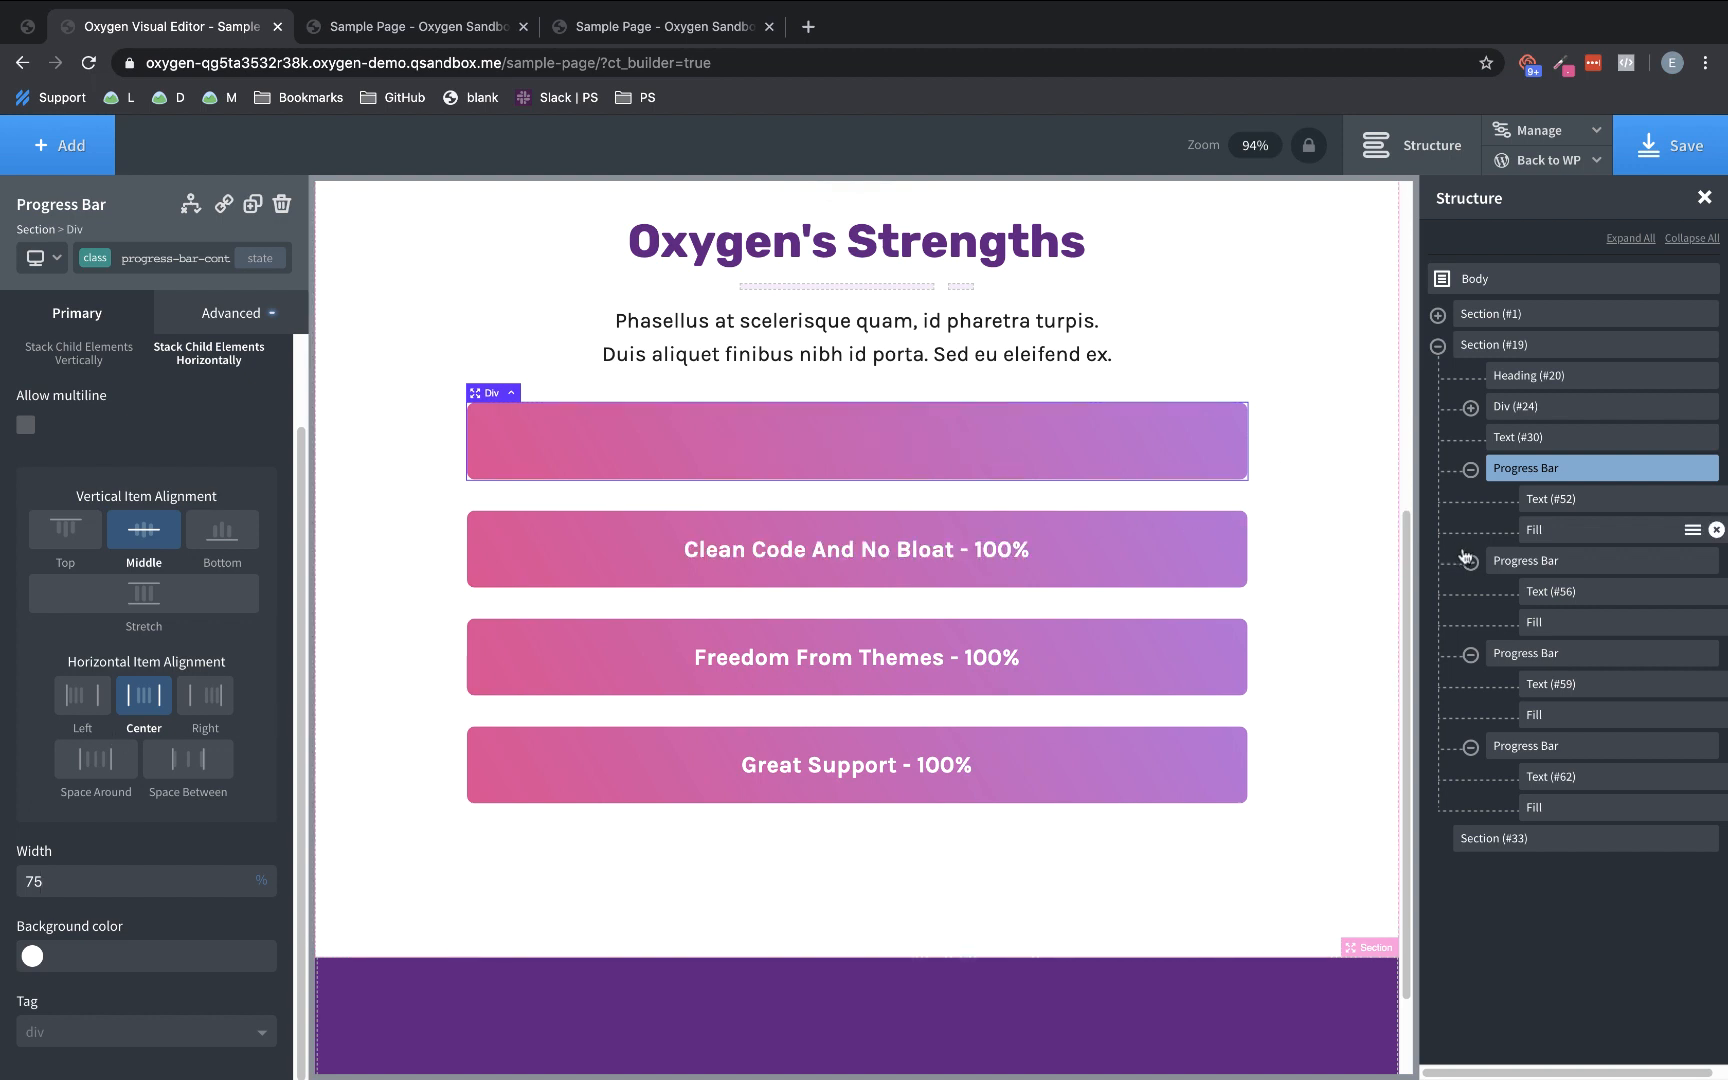
{"action": "mouse_move", "coordinate": [1578, 548]}
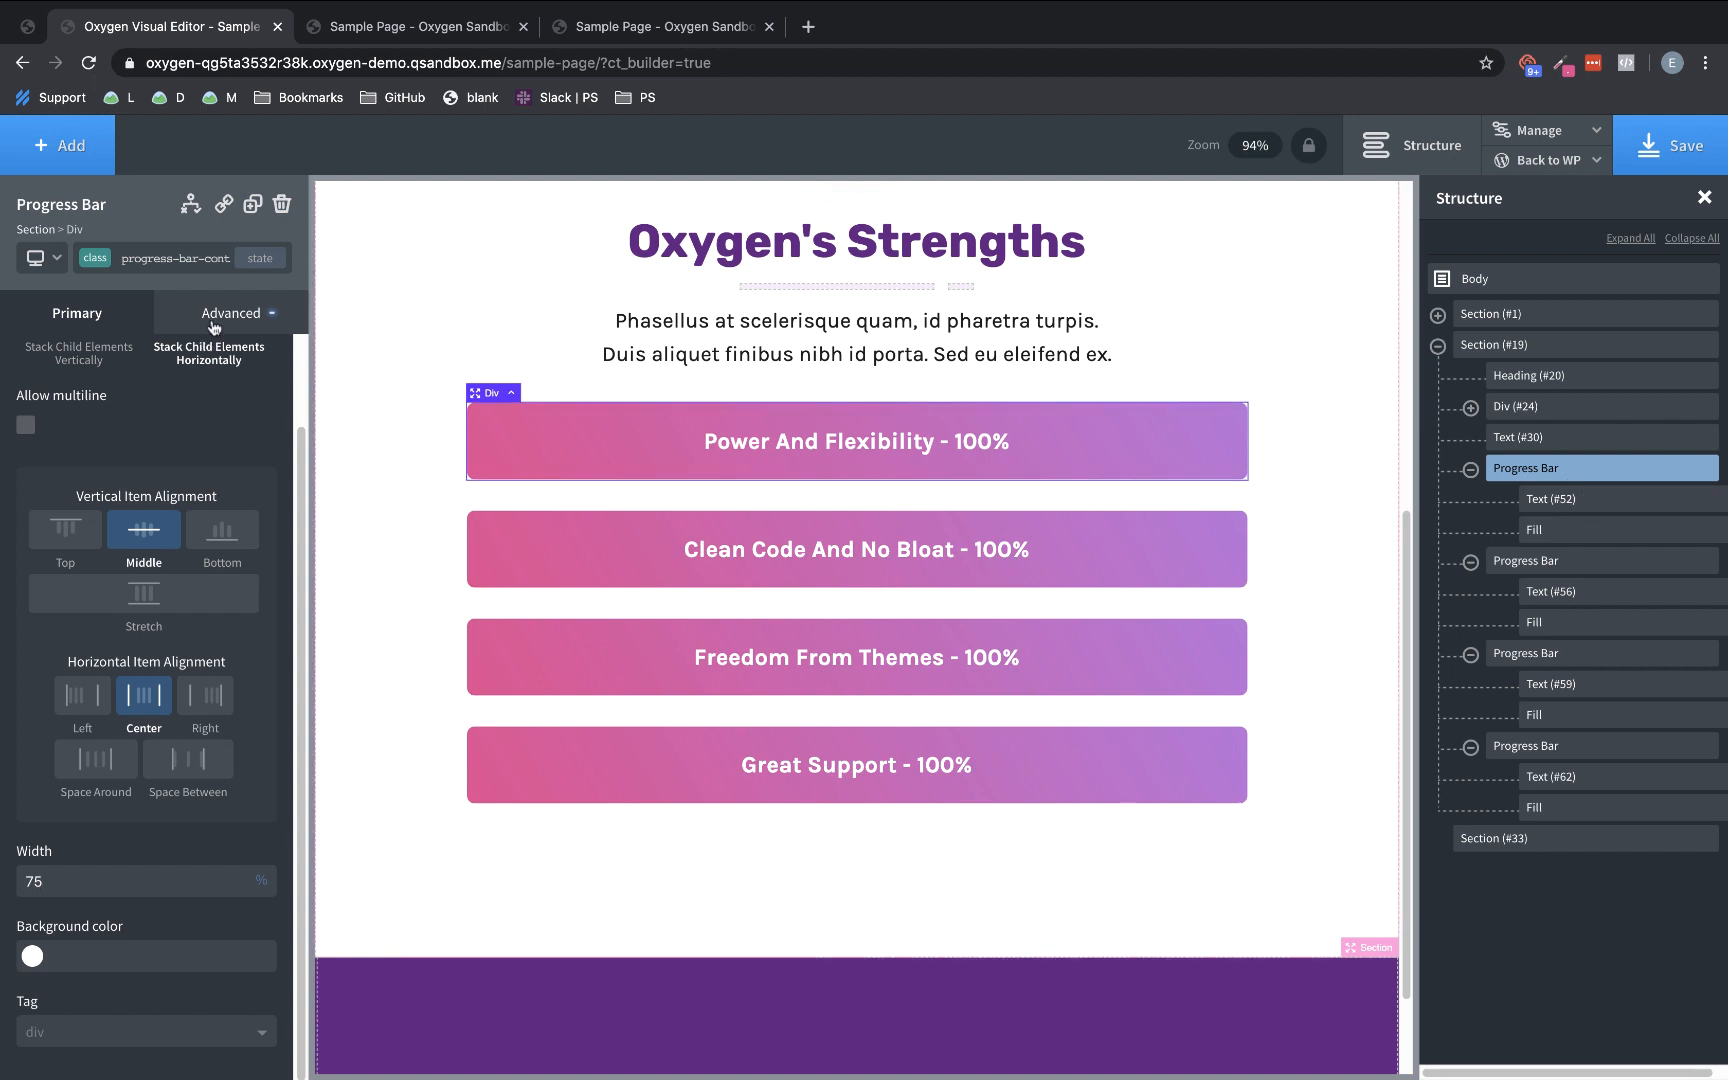
Try right padding values like 30 and 153 on the Progress Bar, then clear them
{"action": "left_click", "coordinate": [230, 312]}
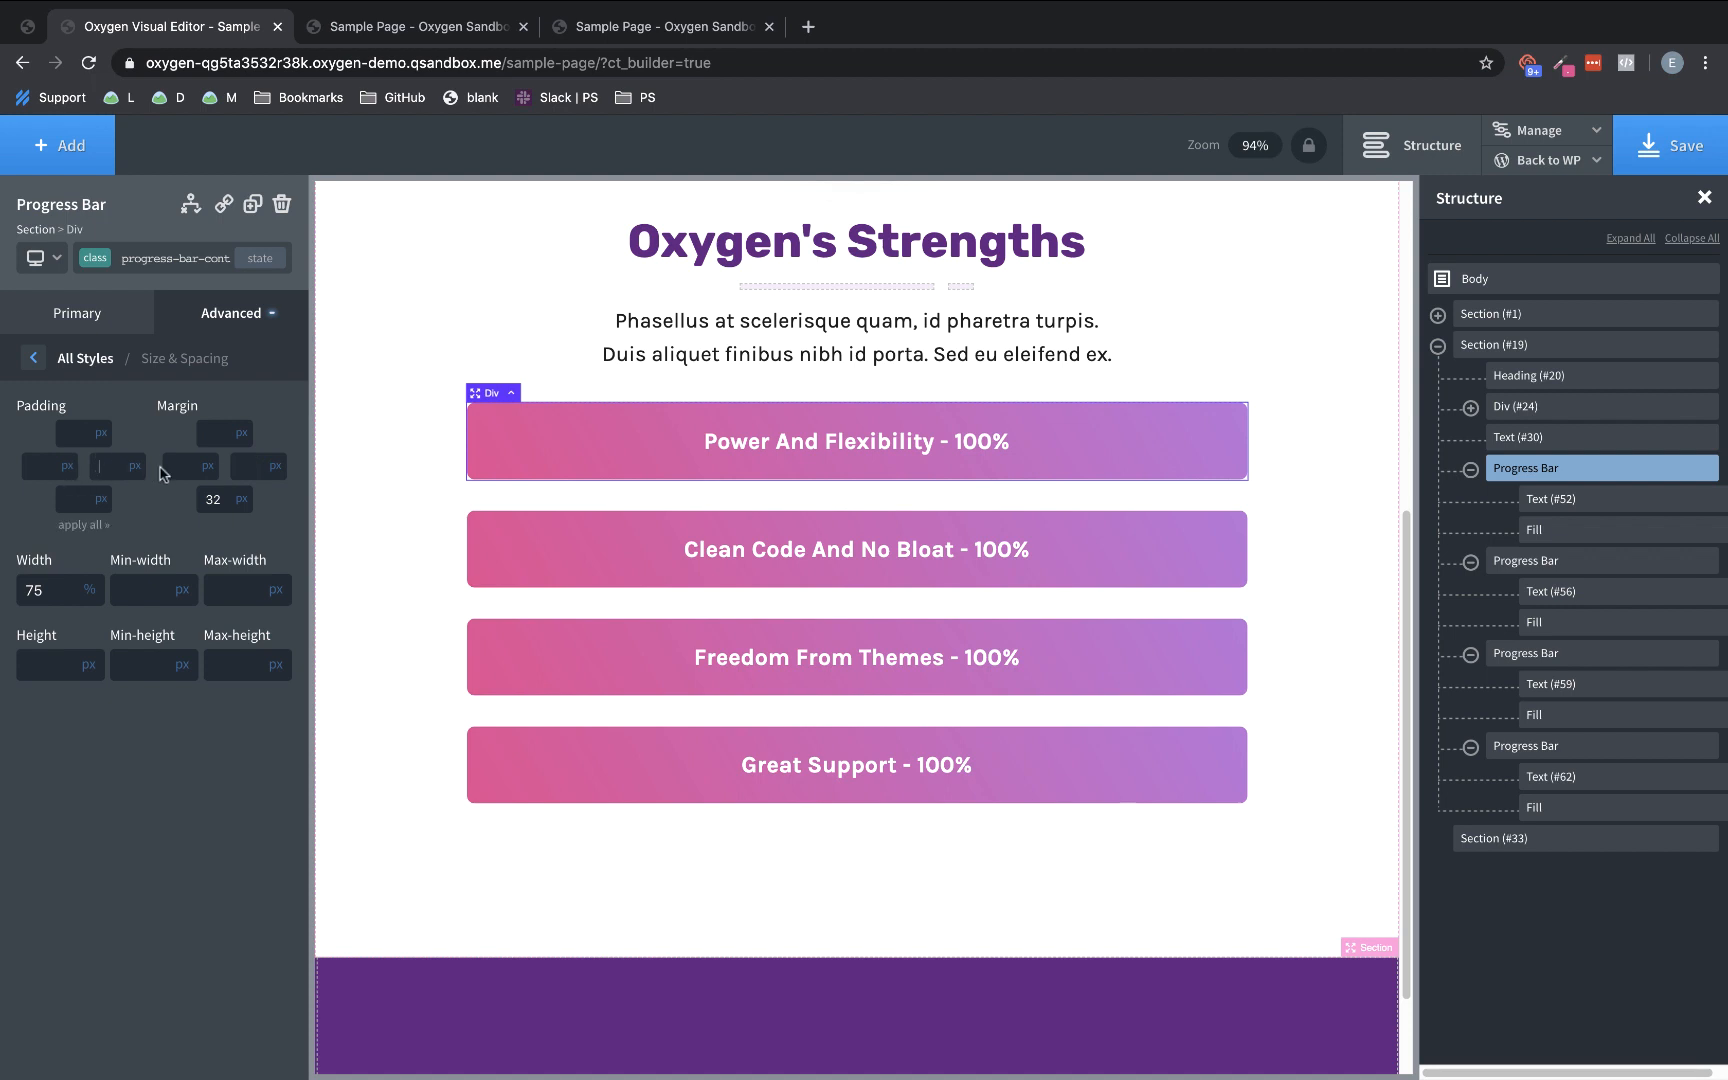
{"action": "type", "text": "30"}
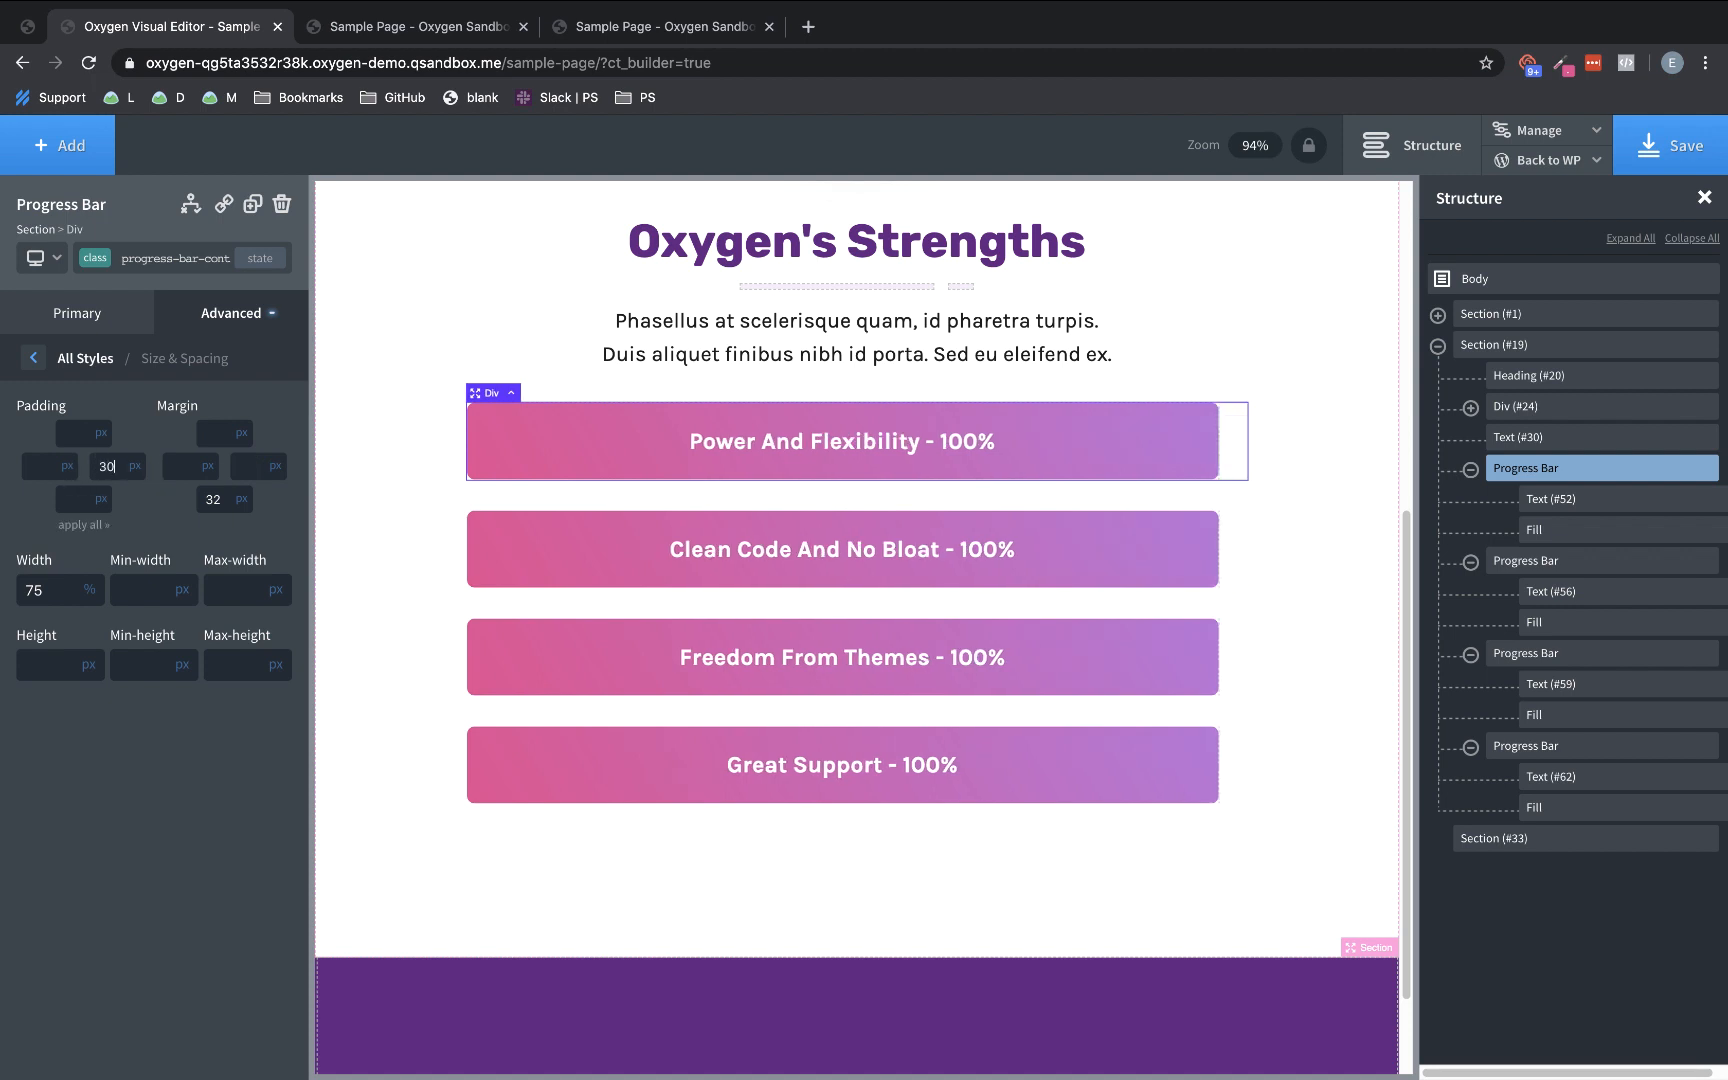
{"action": "type", "text": "34"}
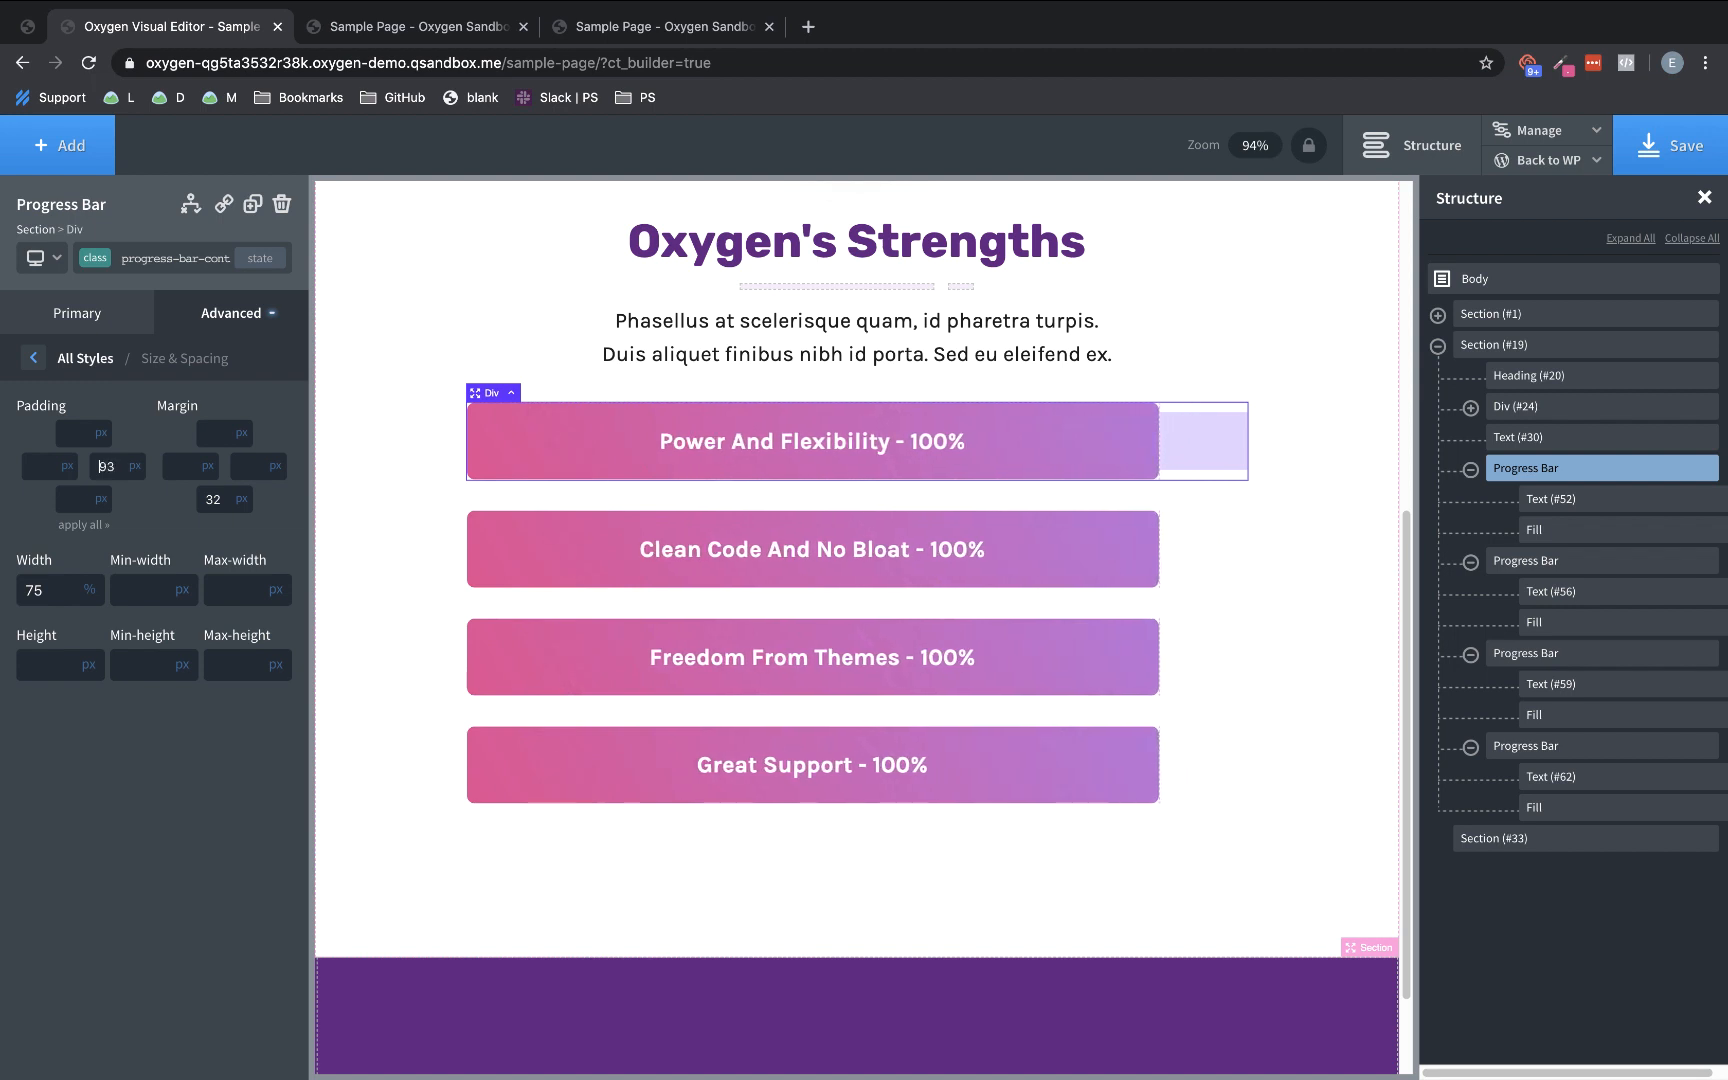
{"action": "type", "text": "153"}
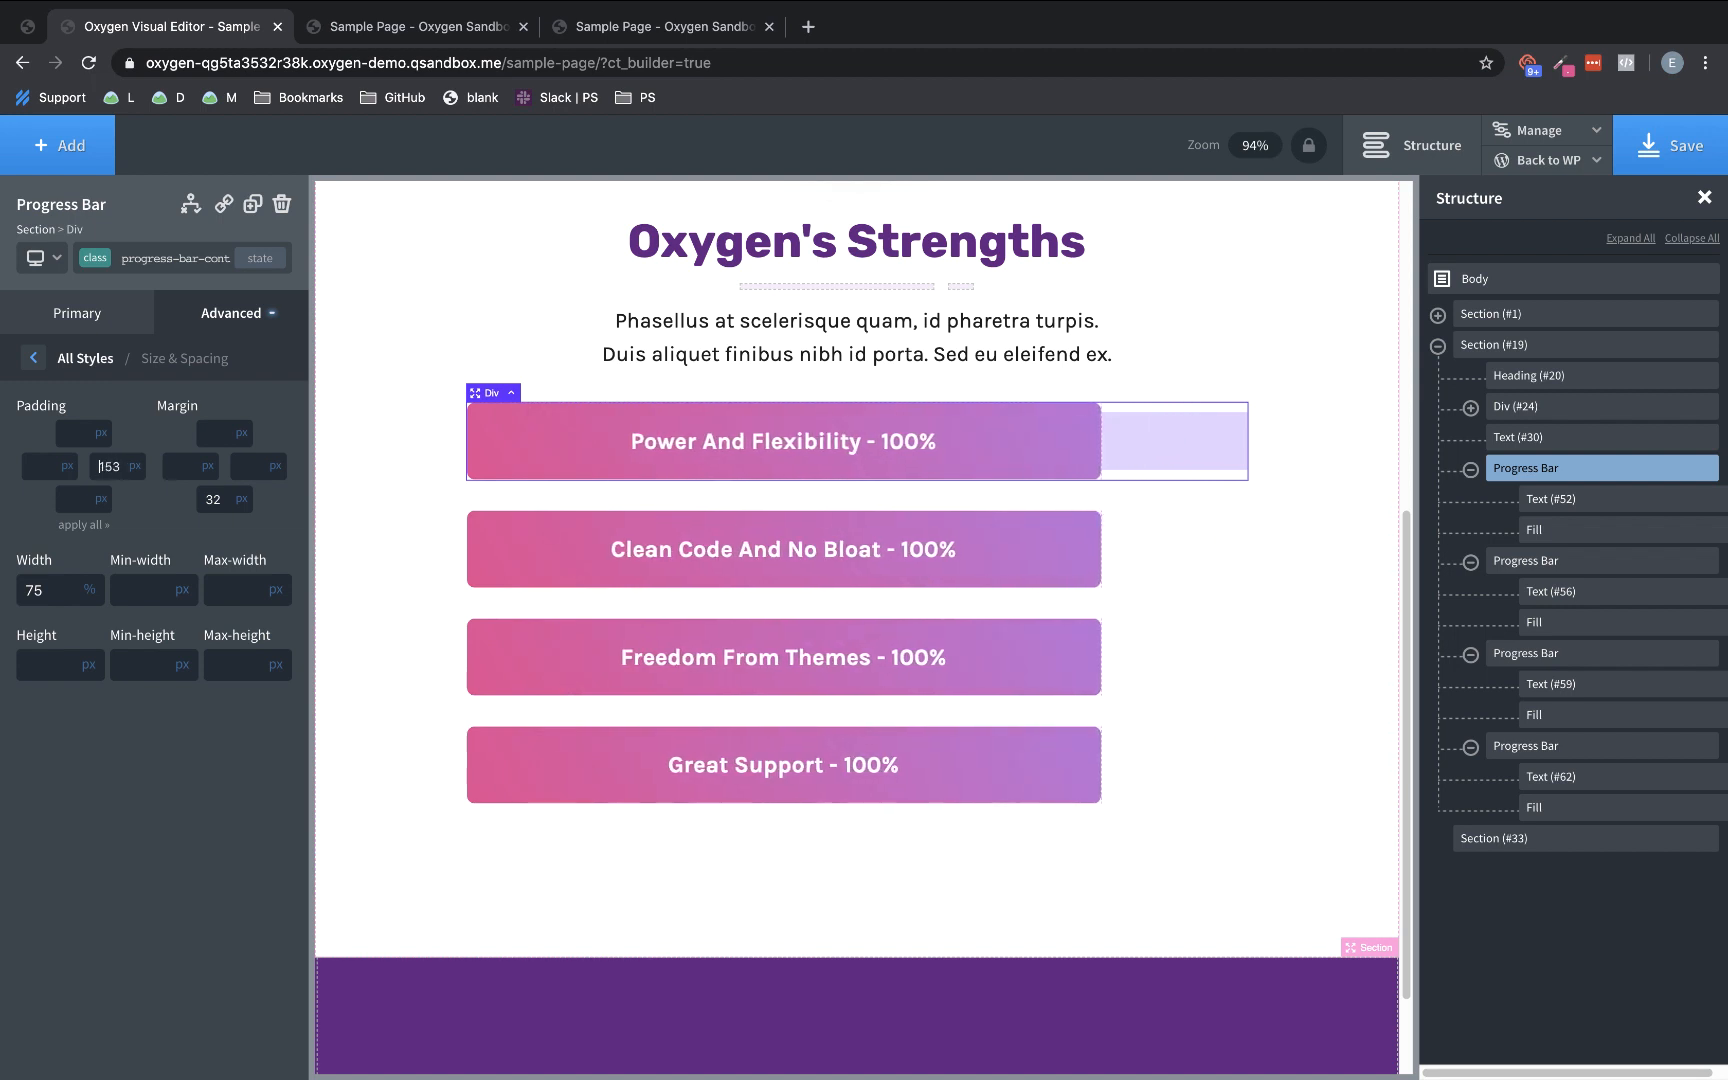
{"action": "type", "text": "159"}
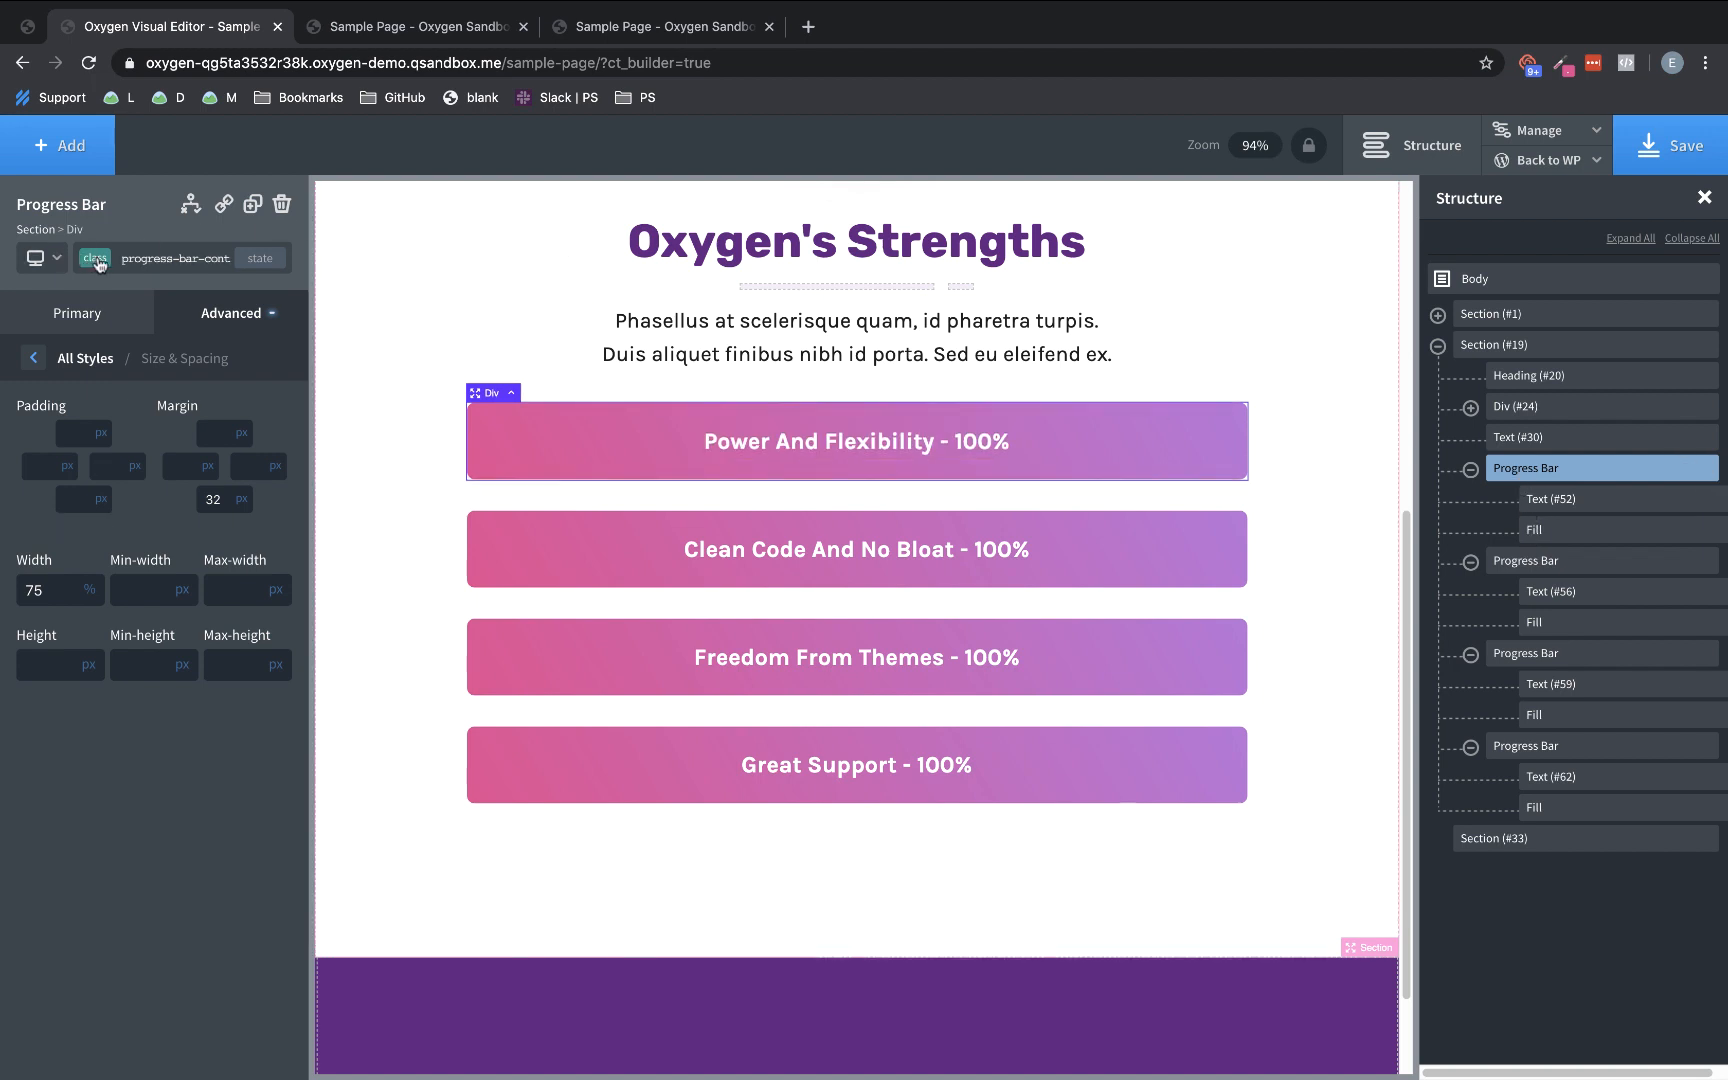
Give only the first bar a 150 right margin, save, and switch to the live page
{"action": "left_click", "coordinate": [94, 258]}
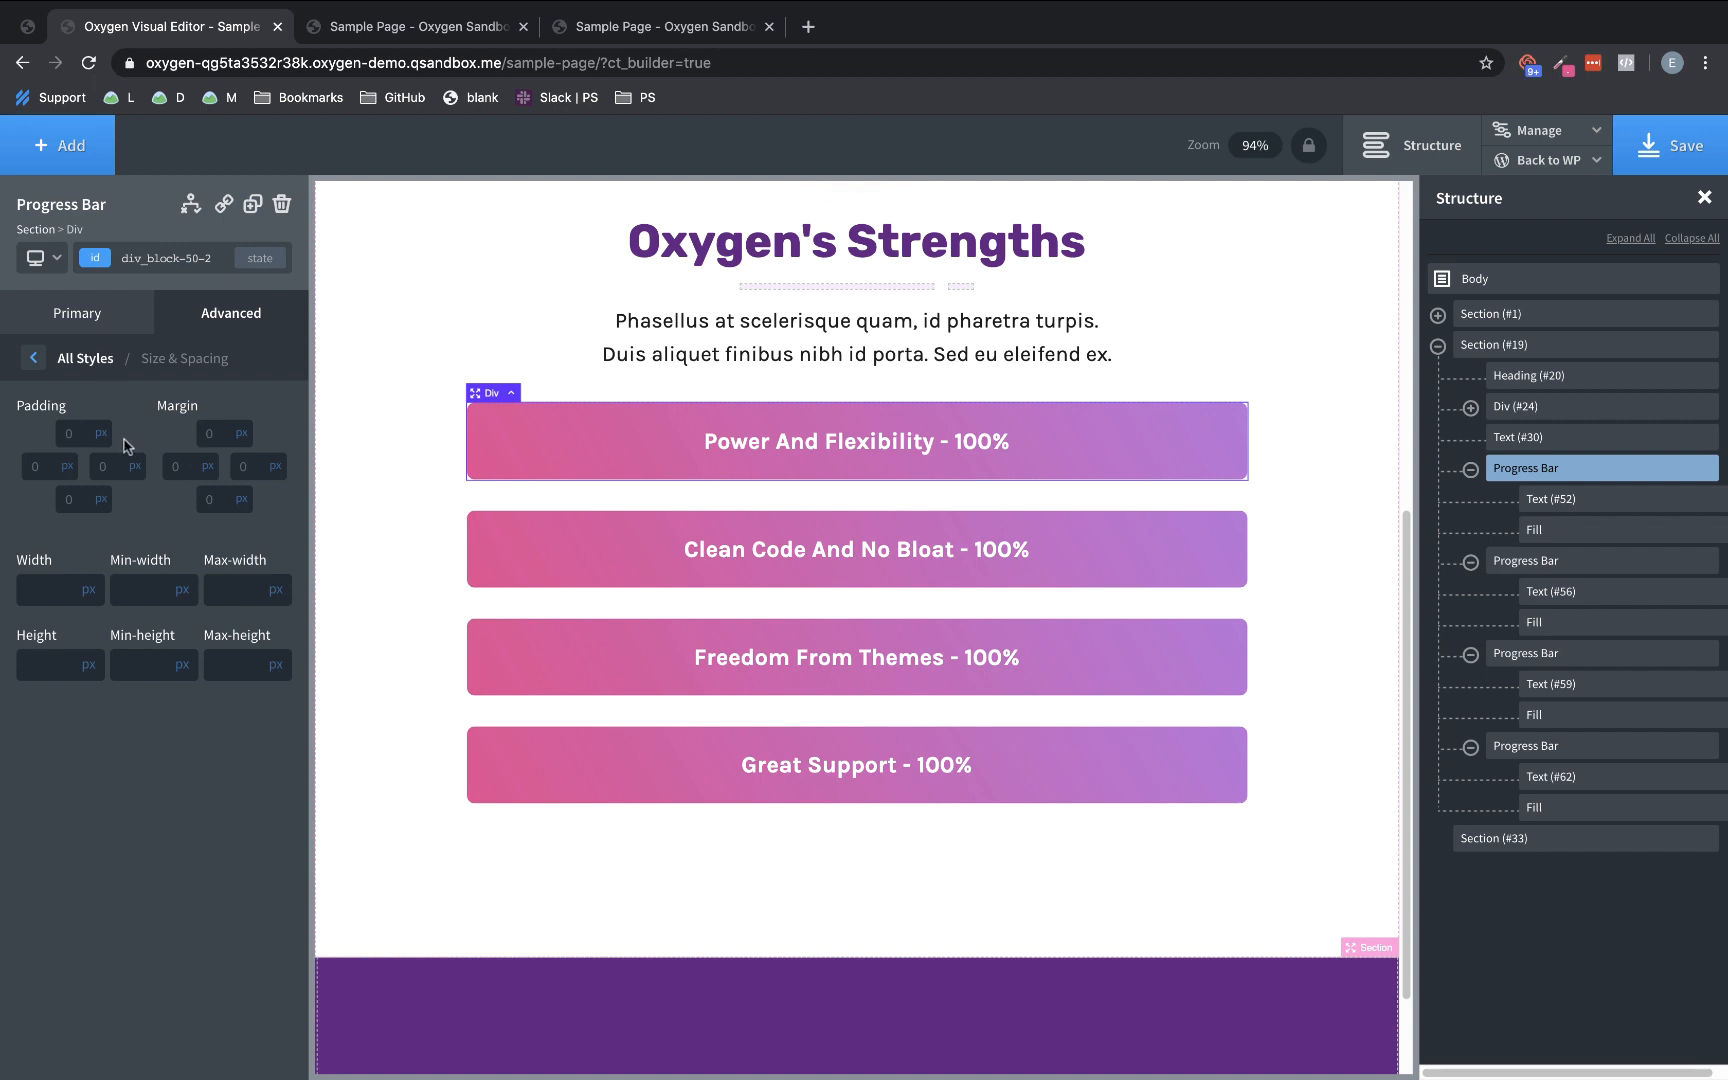
{"action": "type", "text": "1"}
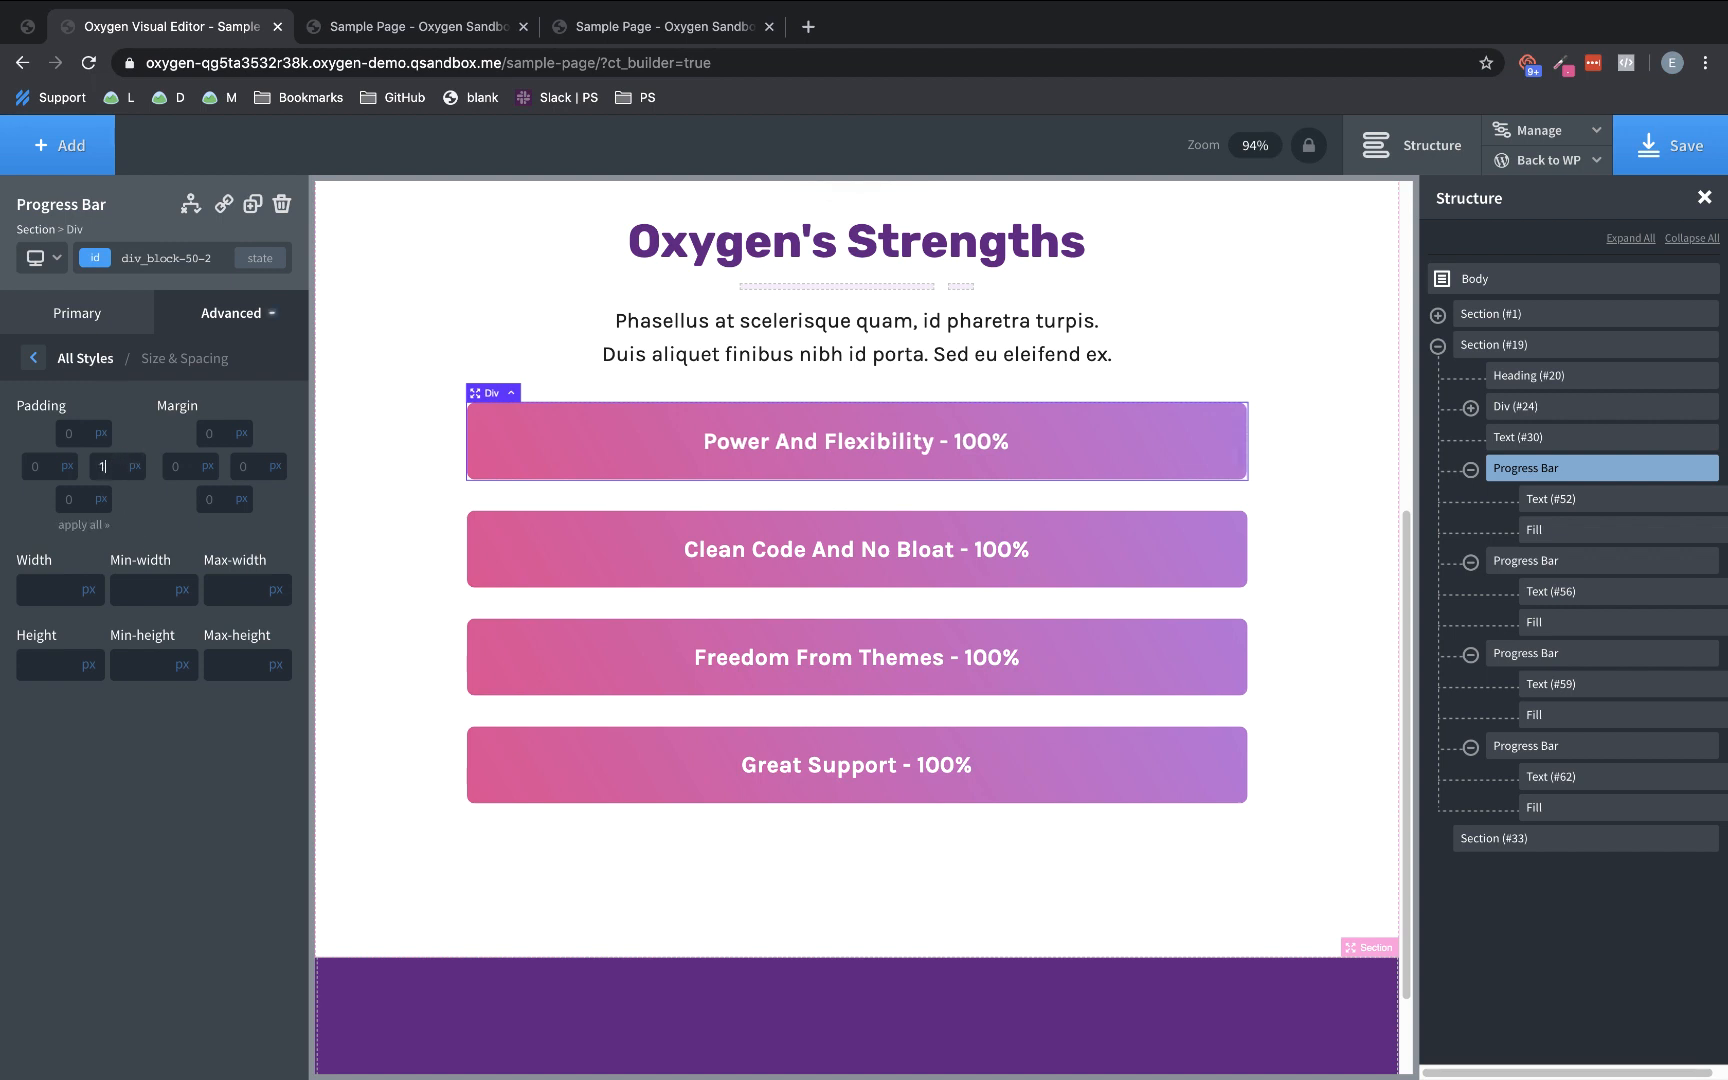
{"action": "type", "text": "150"}
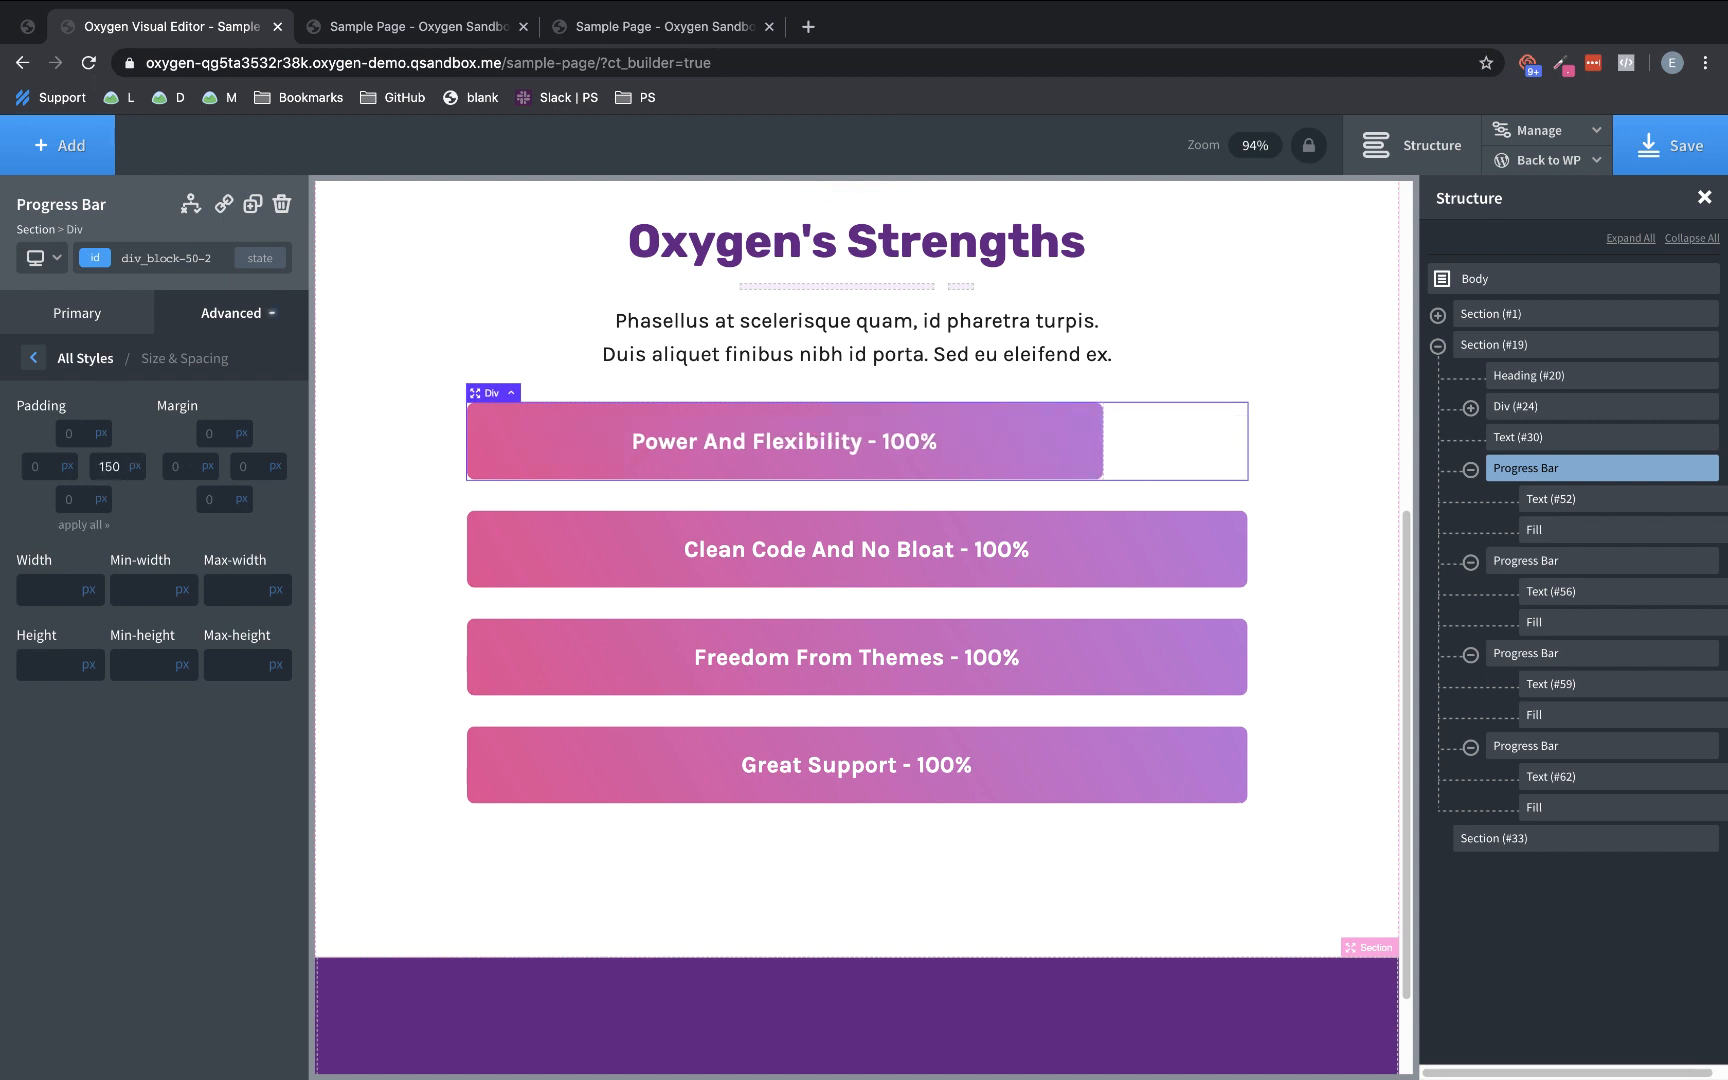
{"action": "left_click", "coordinate": [1668, 144]}
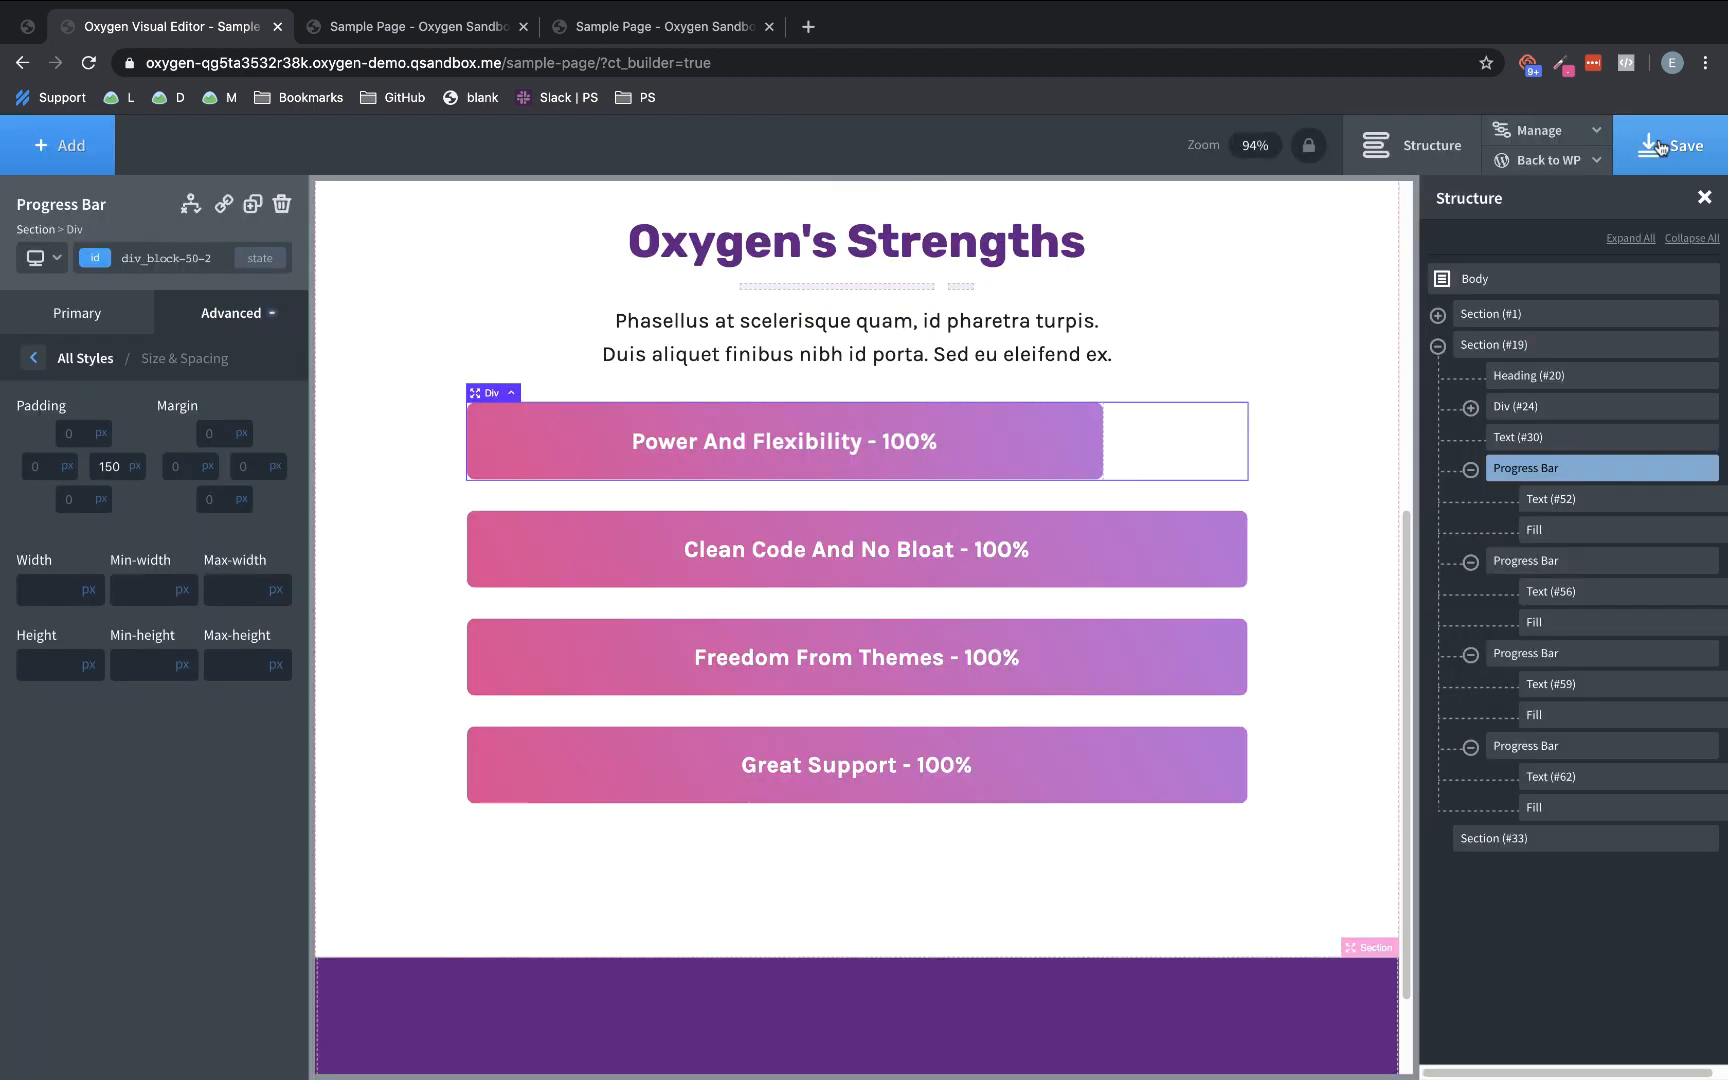
{"action": "left_click", "coordinate": [416, 26]}
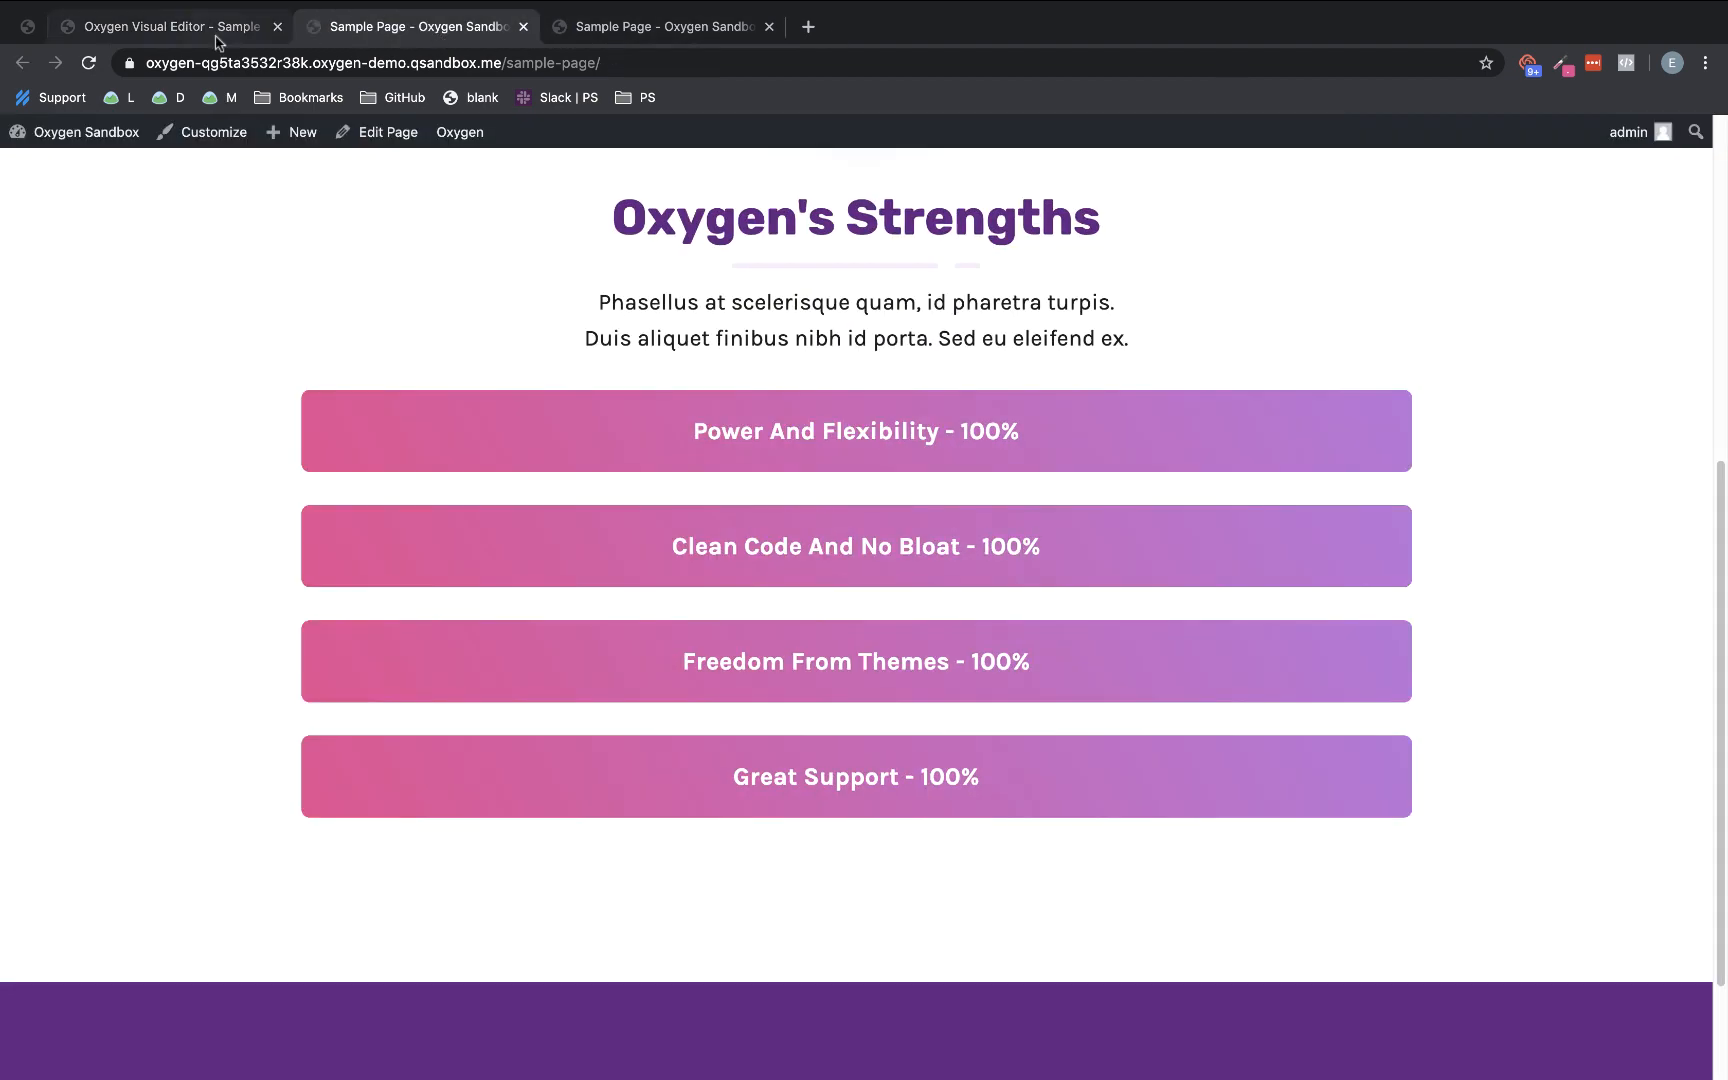
Reload the live page to see the first bar shorter than the others, then return to the editor
{"action": "left_click", "coordinate": [88, 62]}
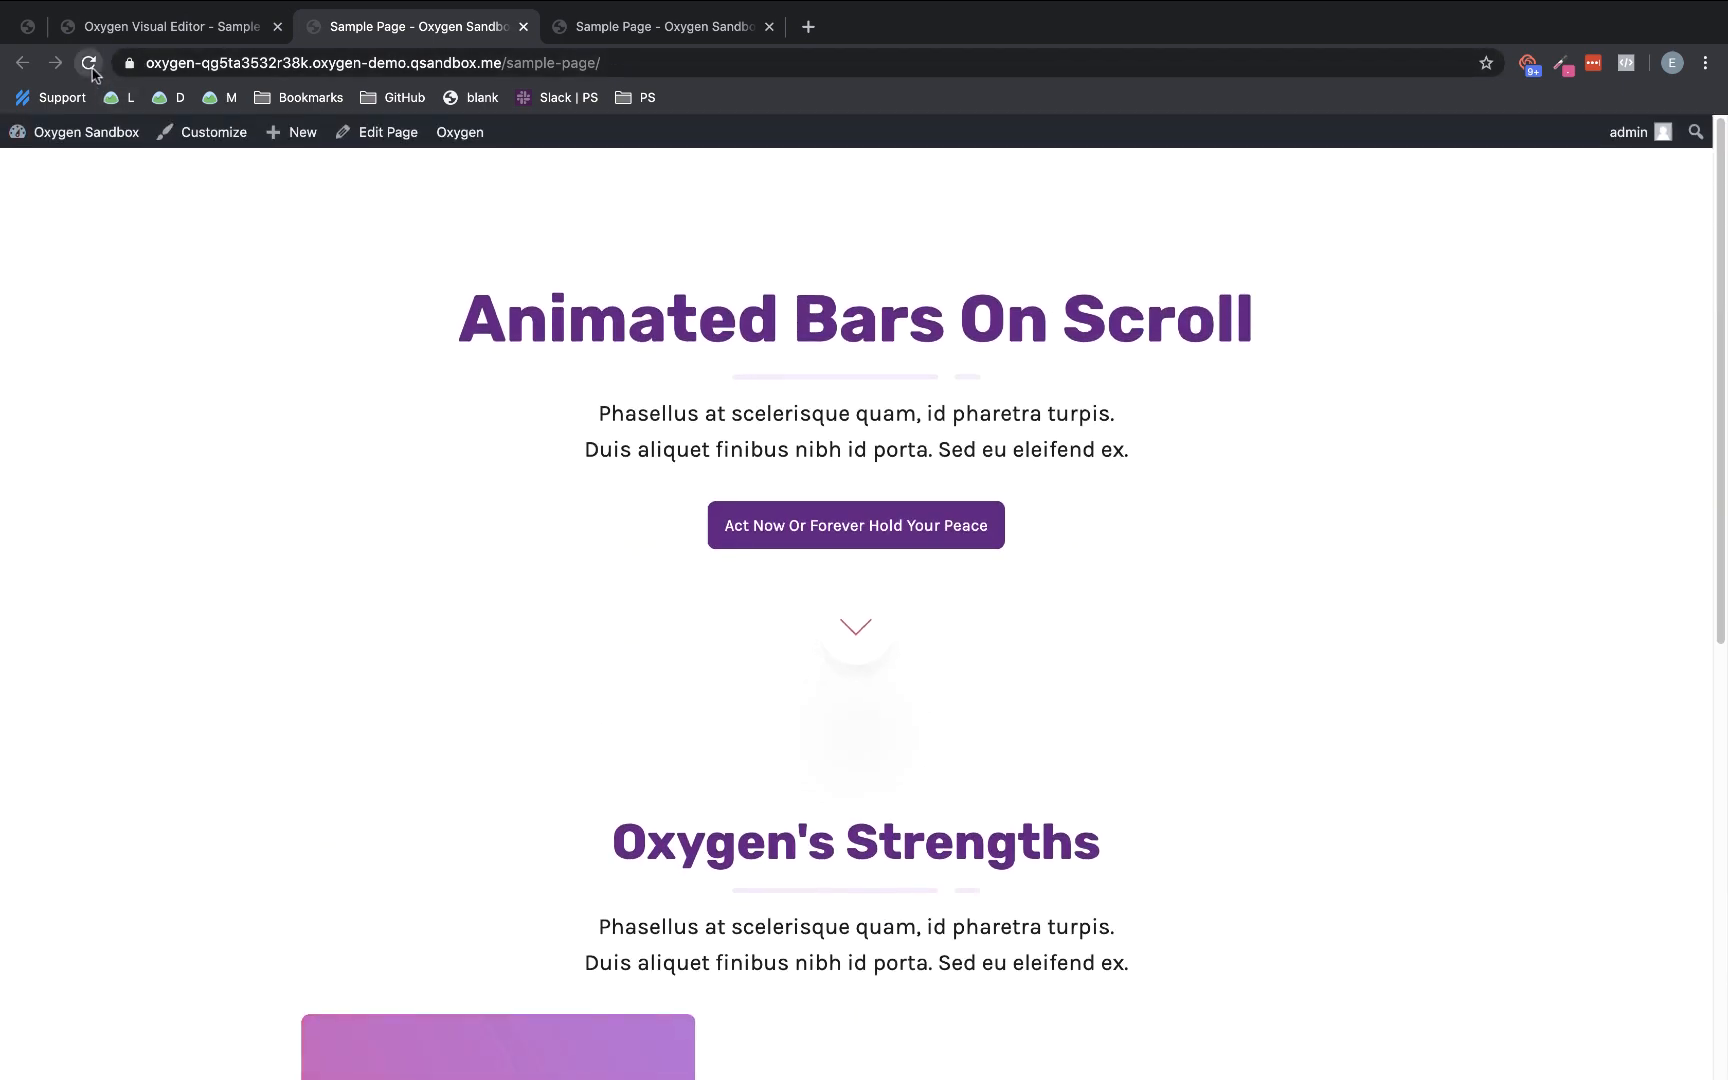
{"action": "left_click", "coordinate": [90, 62]}
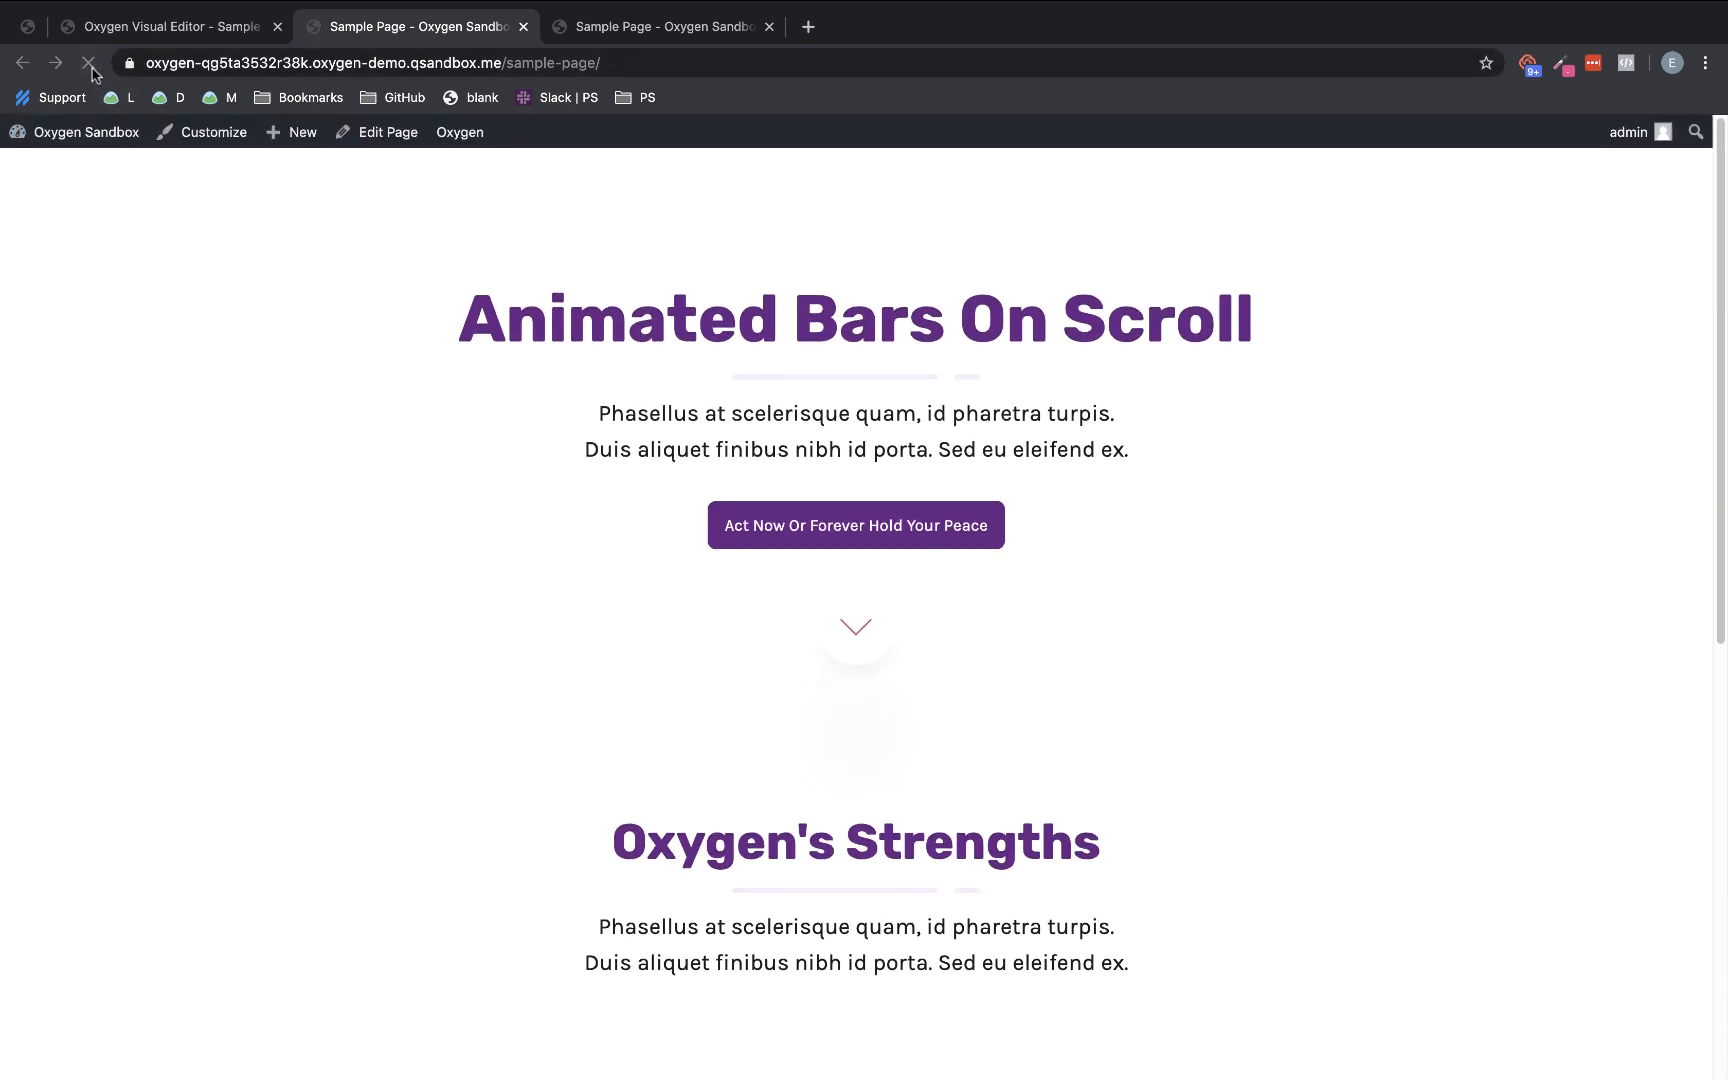
{"action": "scroll", "scroll_direction": "down", "scroll_amount": 3}
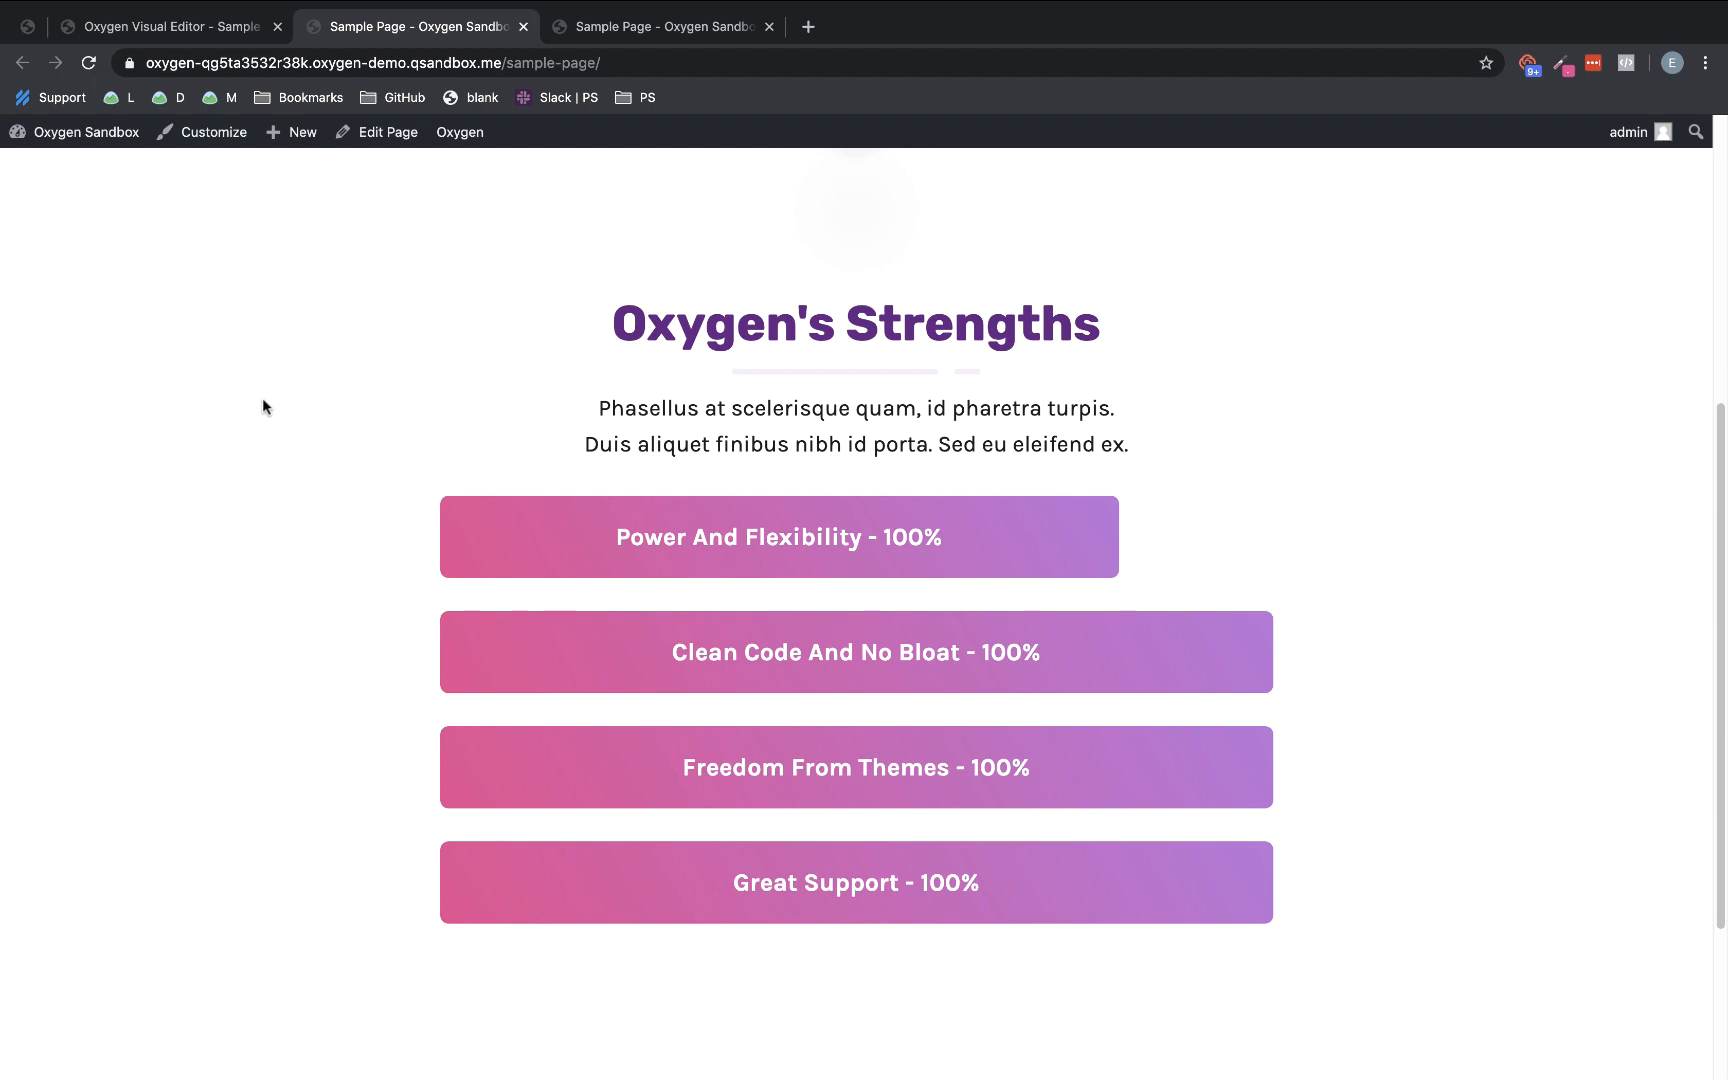
{"action": "scroll", "scroll_direction": "down", "scroll_amount": 3}
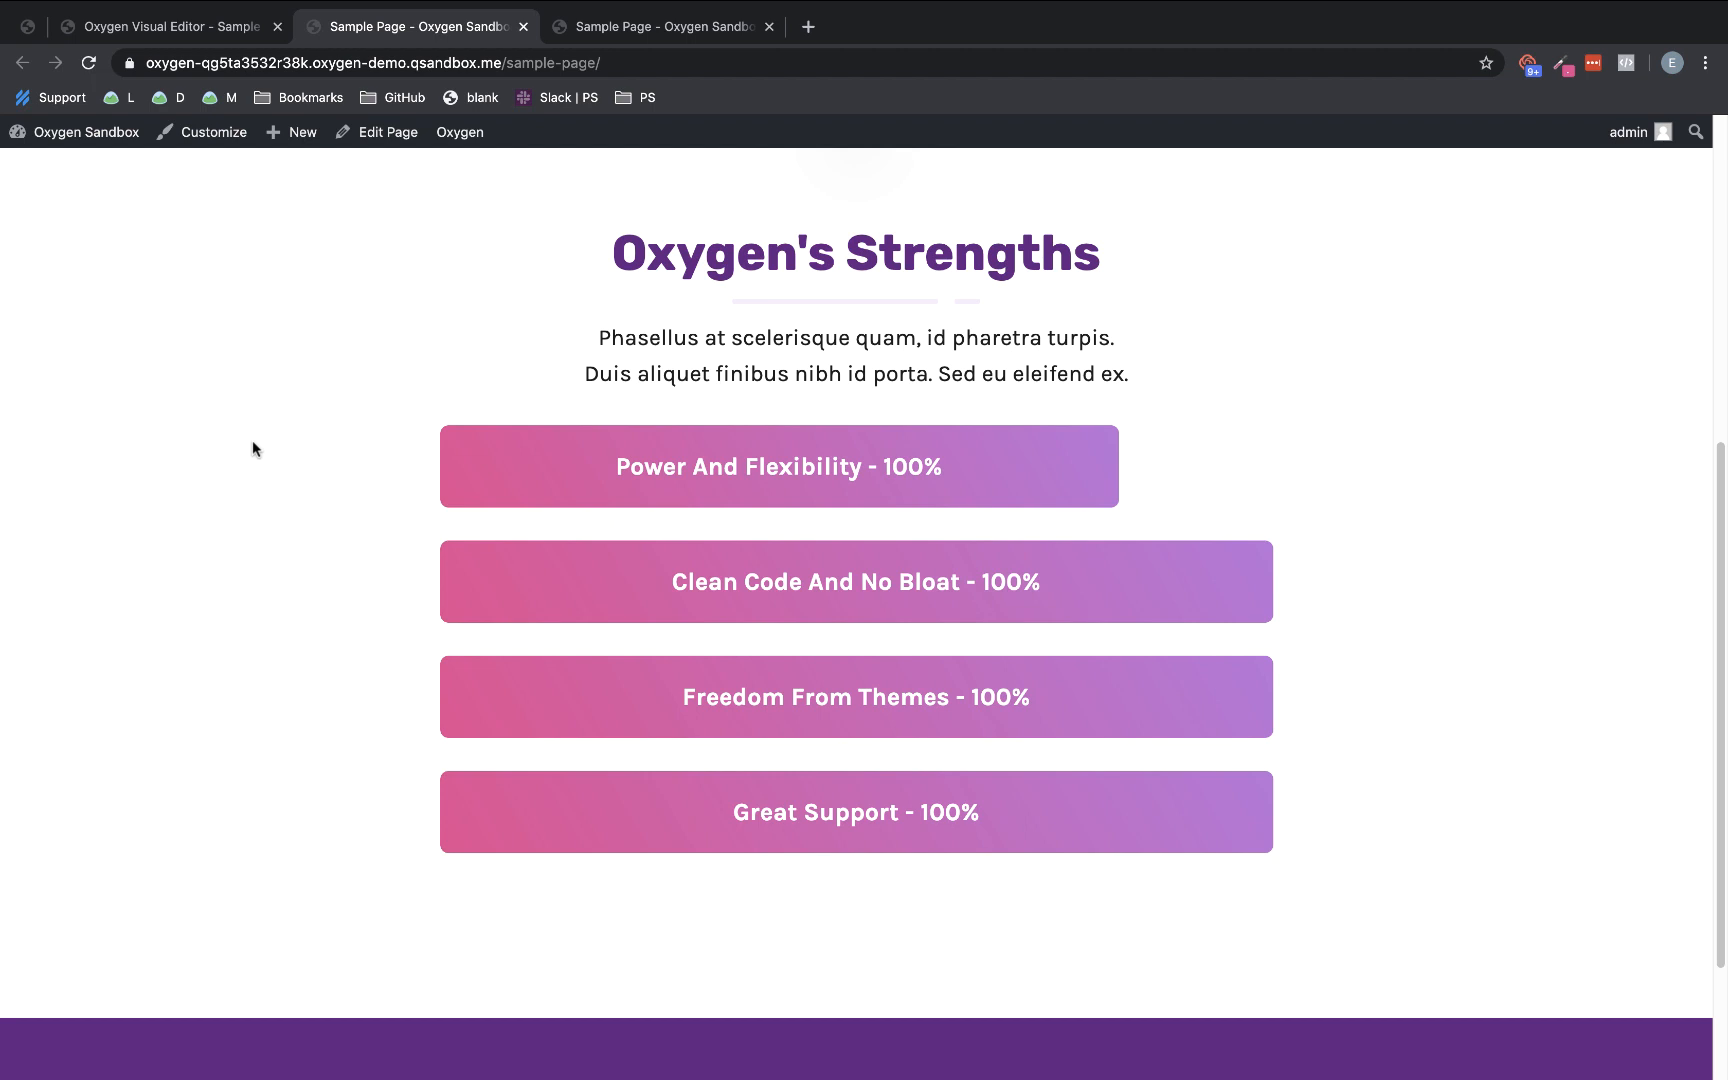
{"action": "mouse_move", "coordinate": [242, 458]}
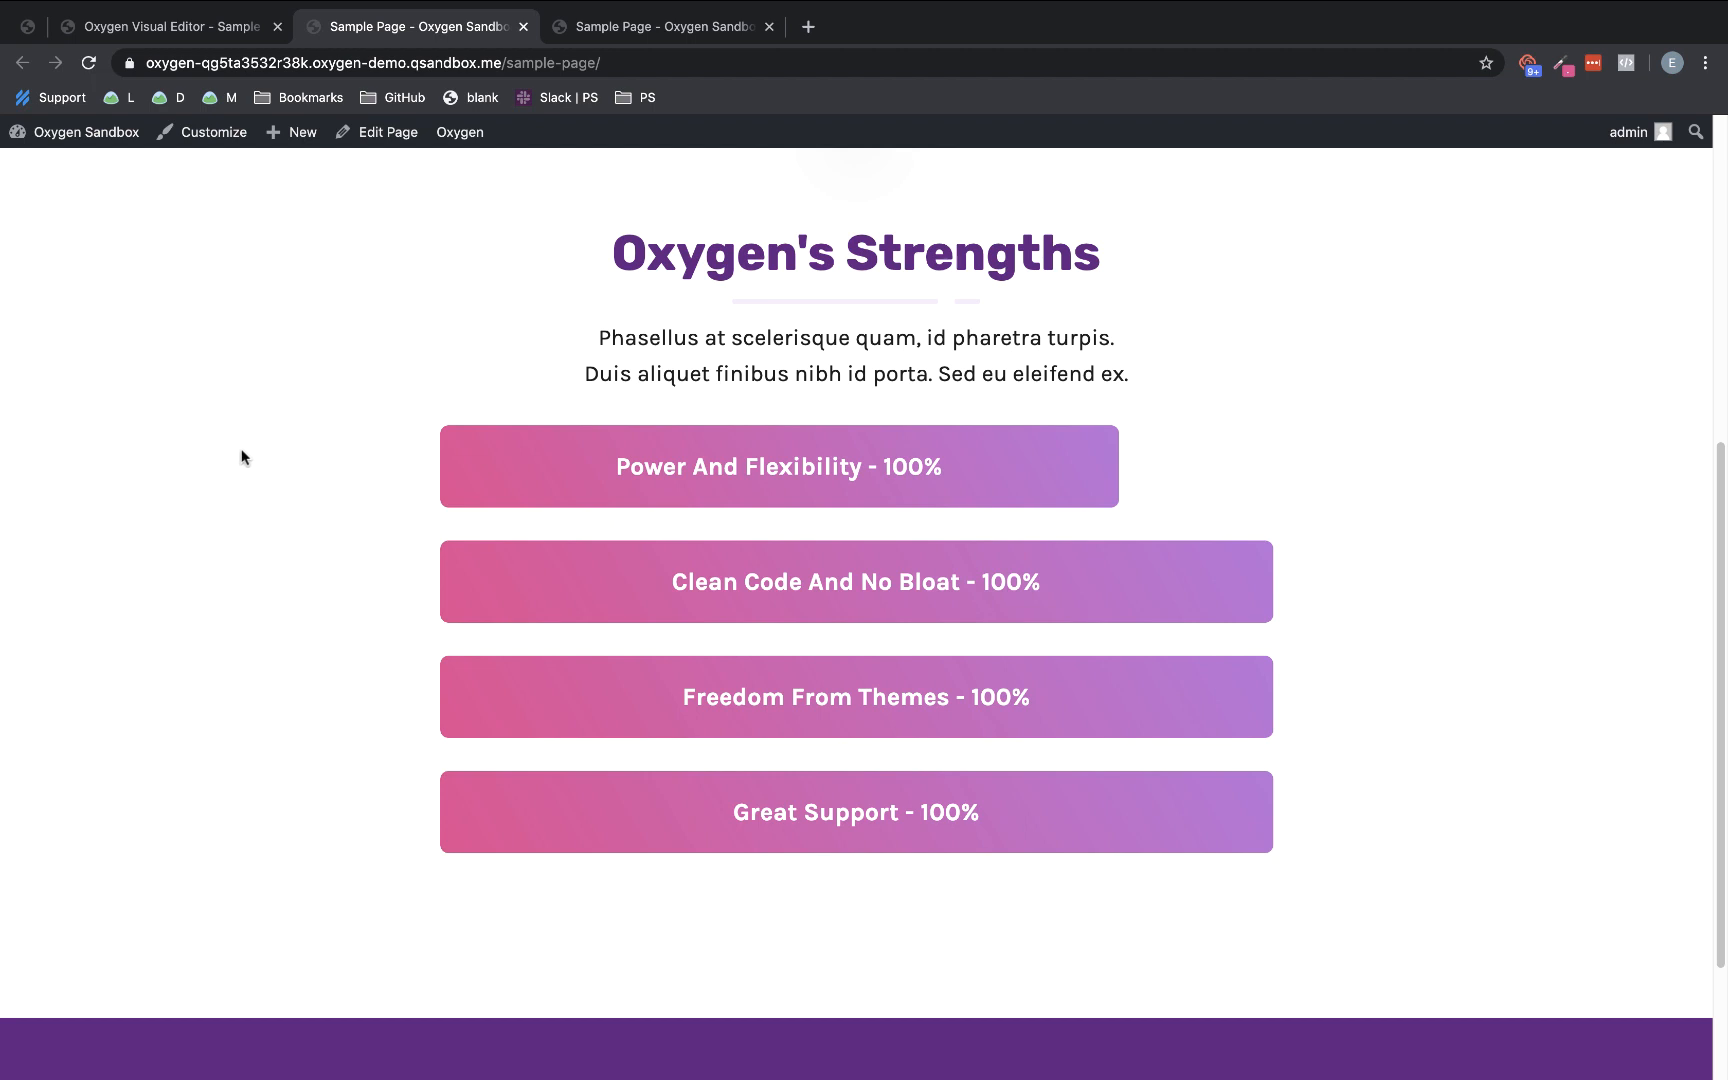
{"action": "left_click", "coordinate": [168, 26]}
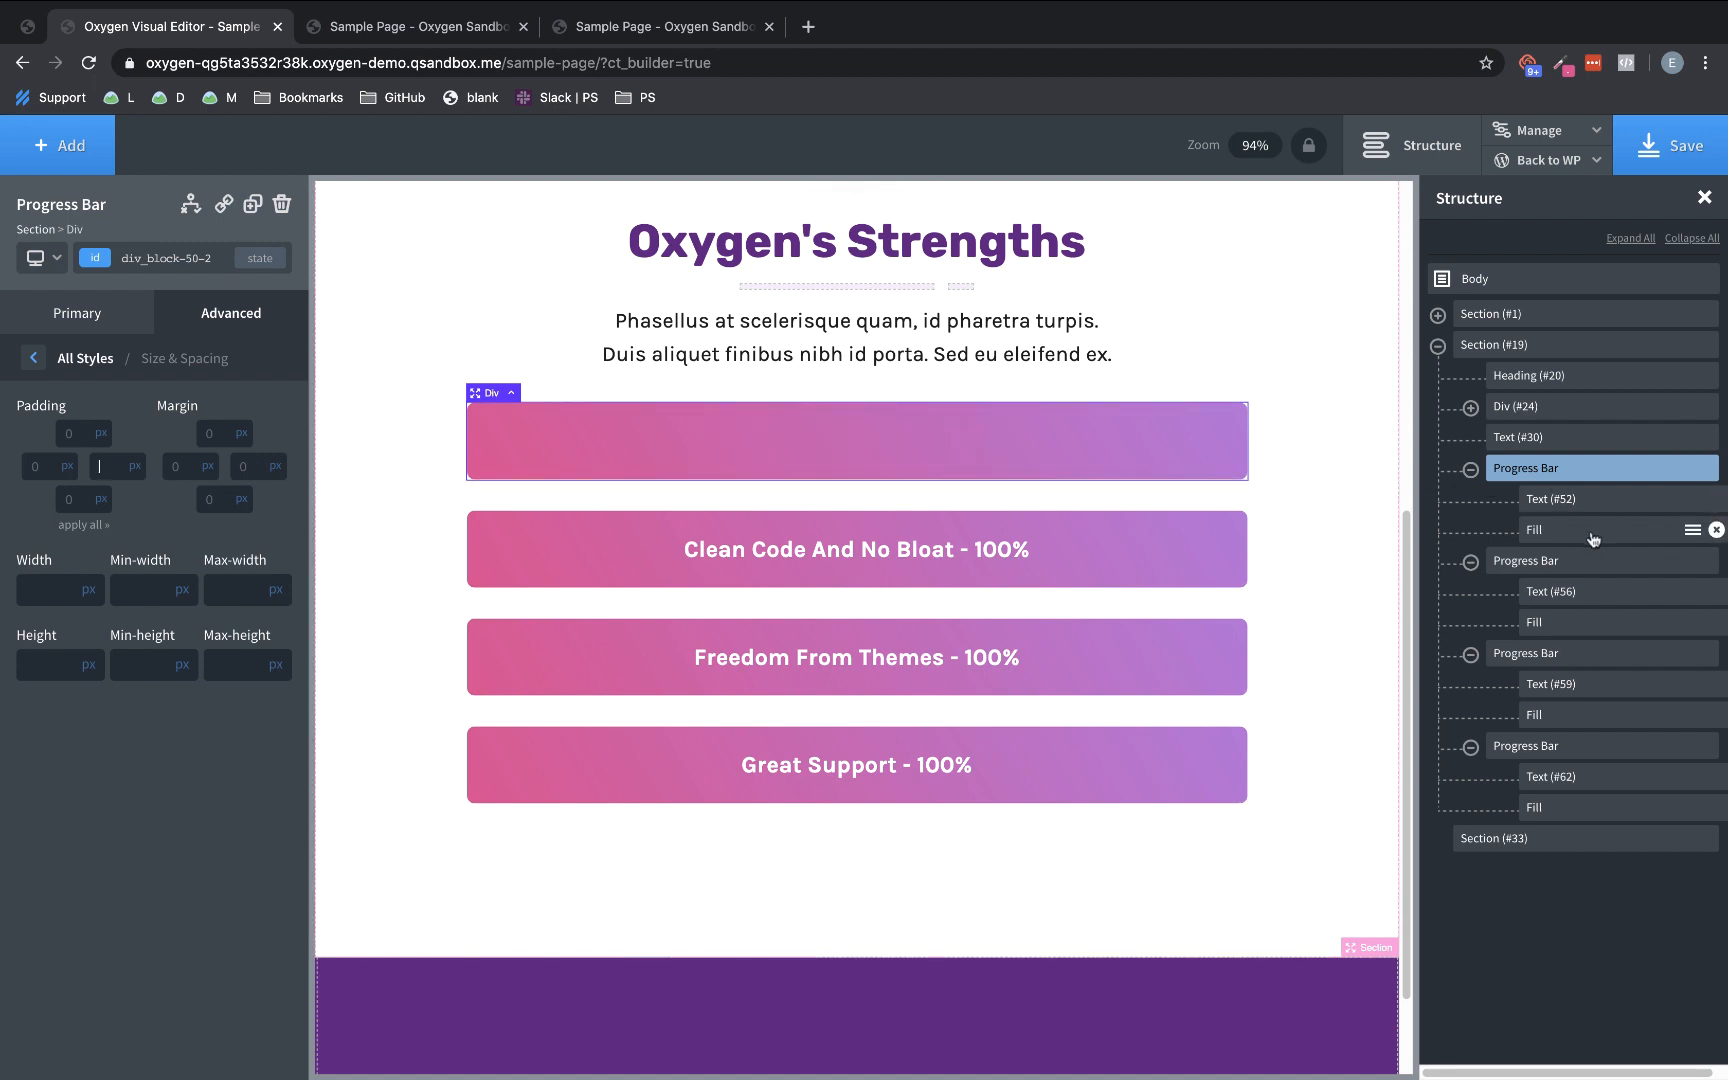
Move the 150 right margin onto the first bar's Fill so the fill ends short
{"action": "left_click", "coordinate": [1532, 530]}
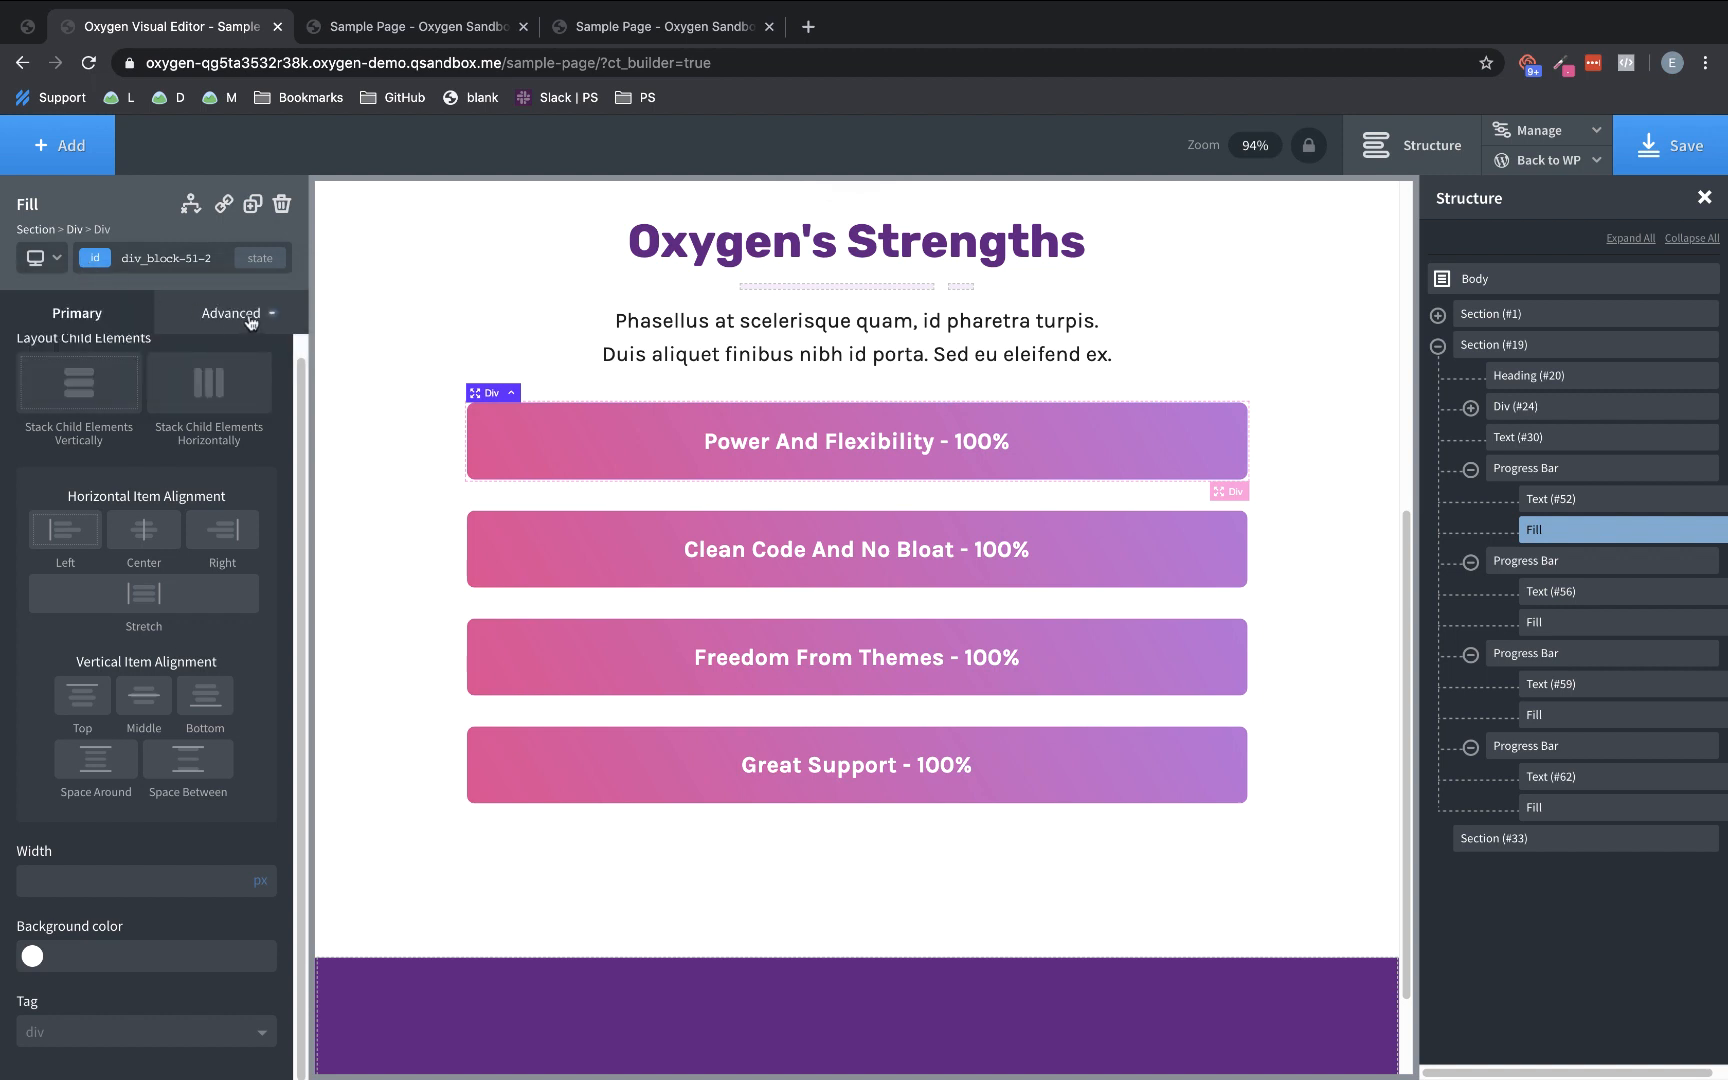
{"action": "left_click", "coordinate": [230, 312]}
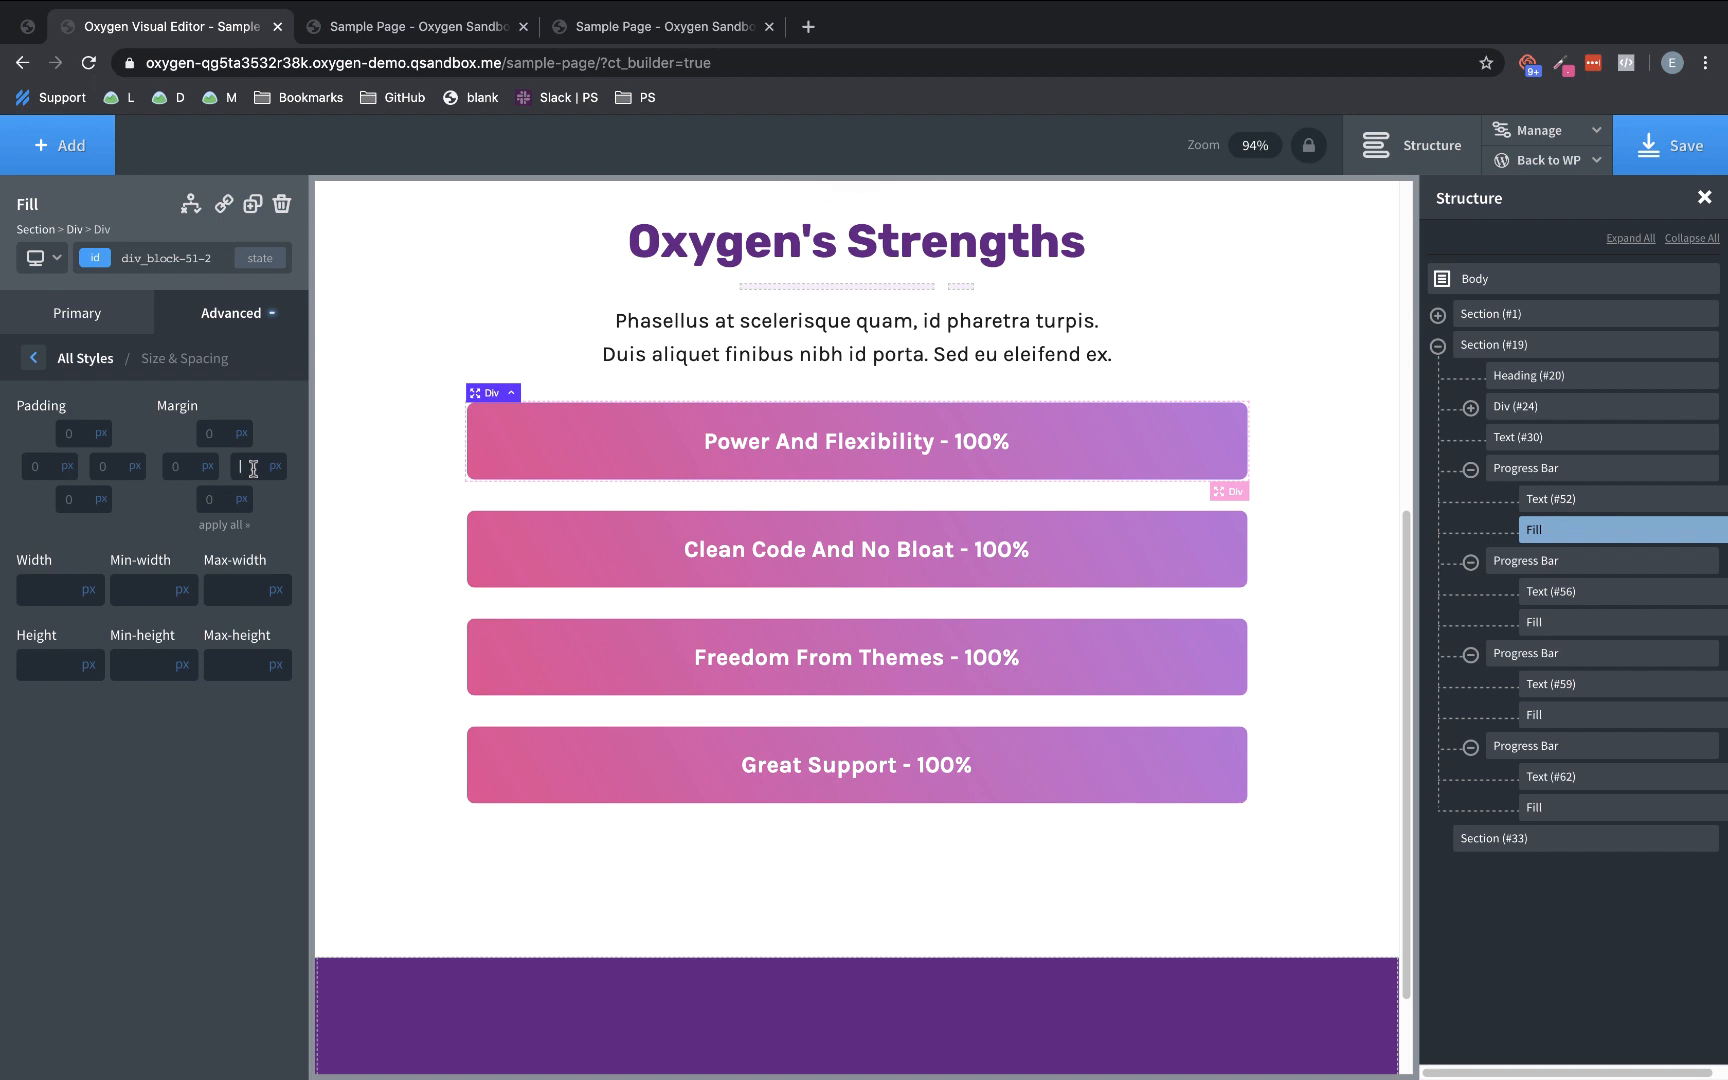
{"action": "type", "text": "150"}
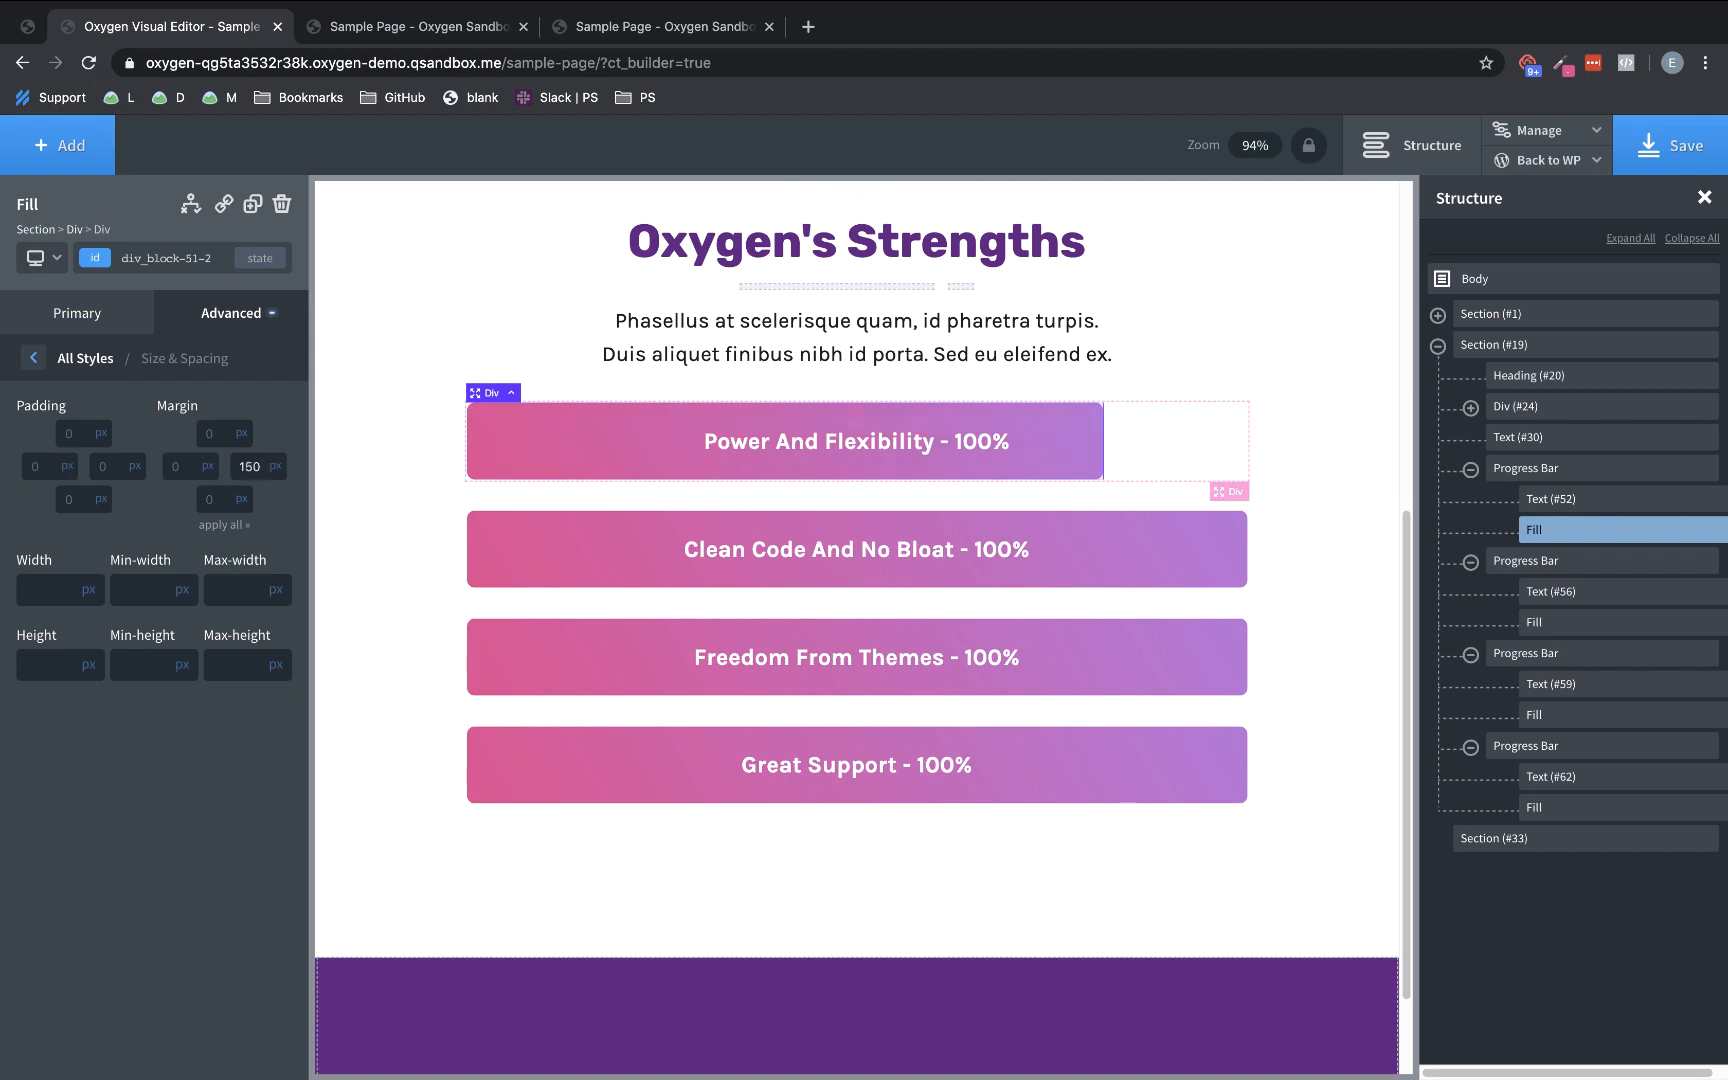
{"action": "mouse_move", "coordinate": [1384, 614]}
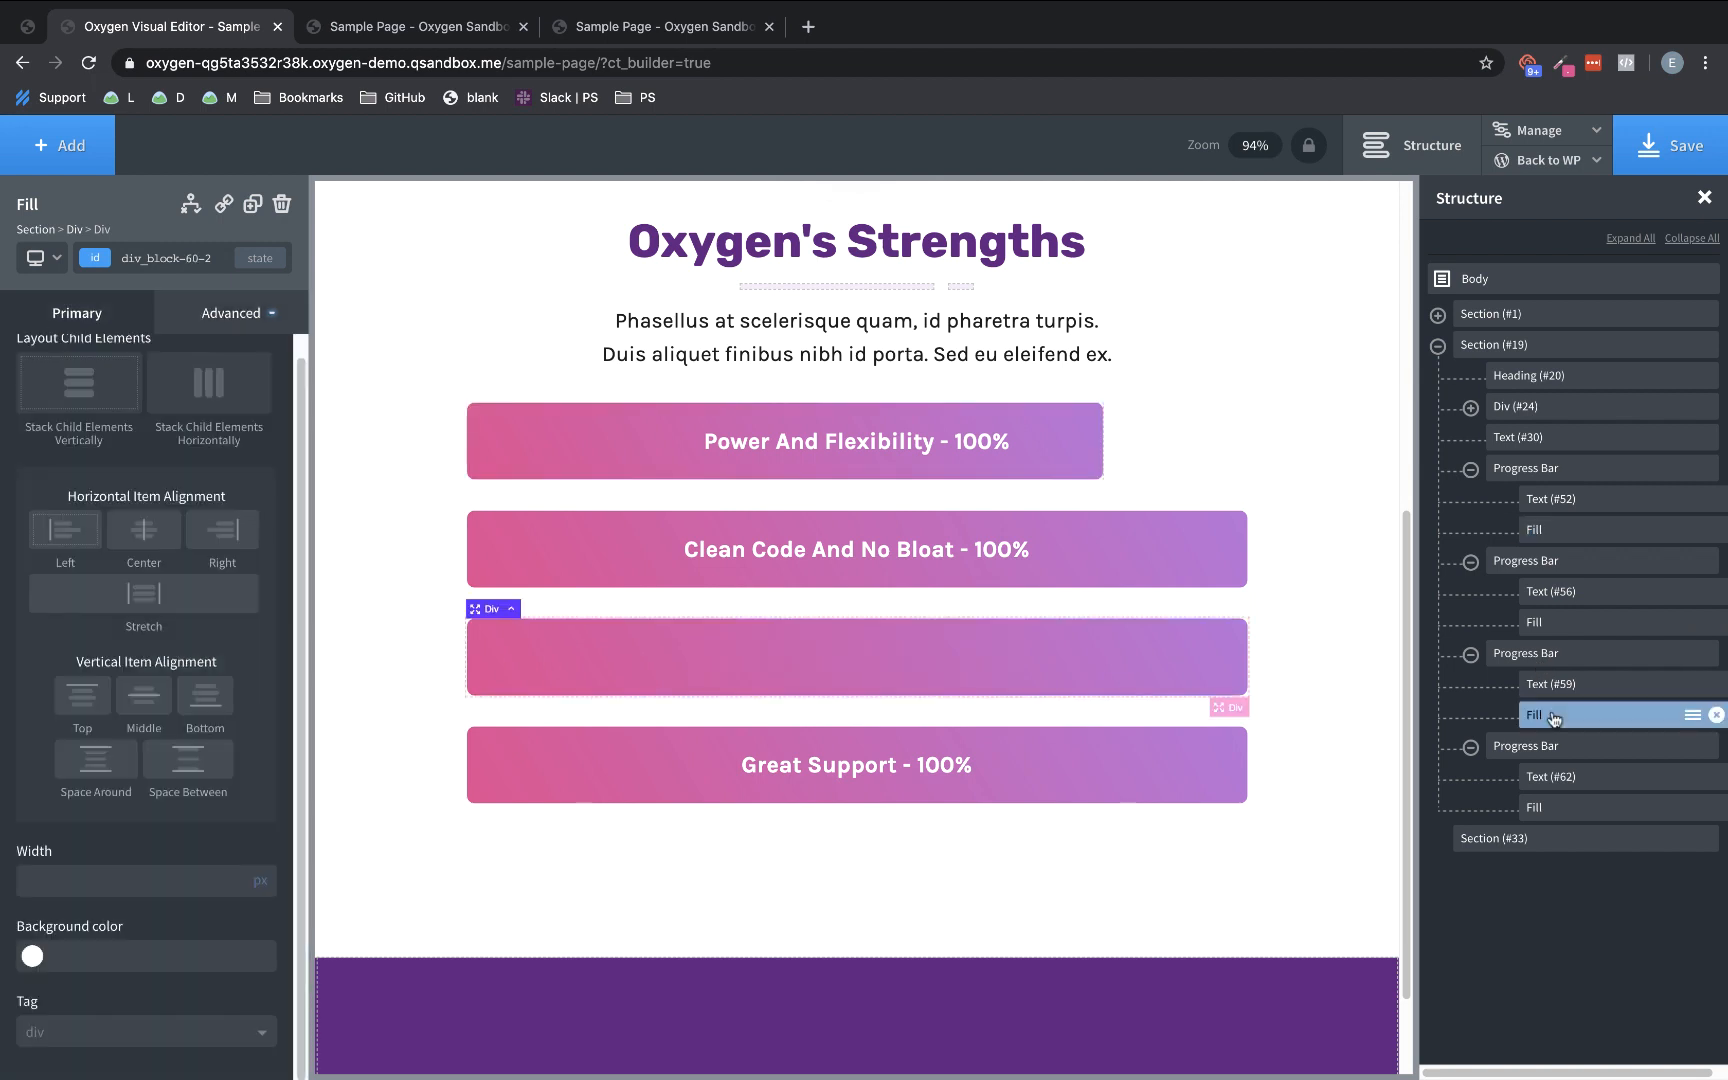
Give the Freedom From Themes fill a 200 right margin in Size & Spacing, then select the Great Support fill
{"action": "left_click", "coordinate": [230, 312]}
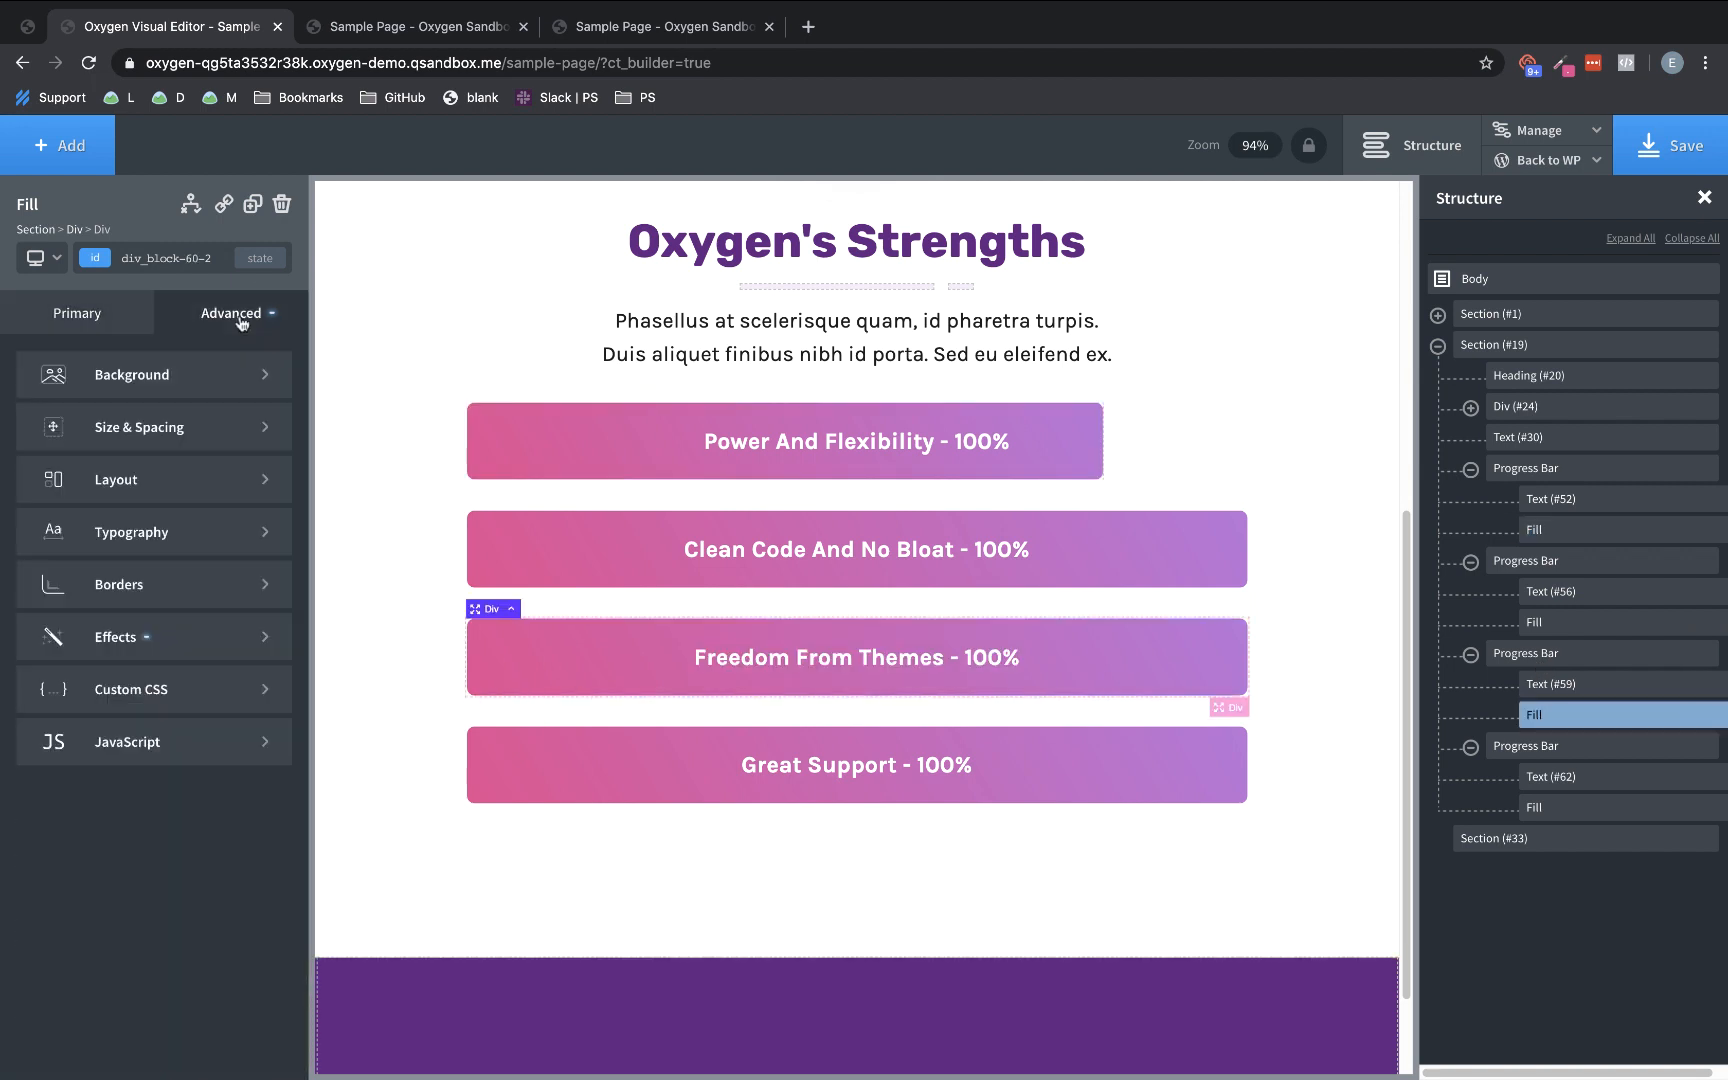
{"action": "mouse_move", "coordinate": [180, 430]}
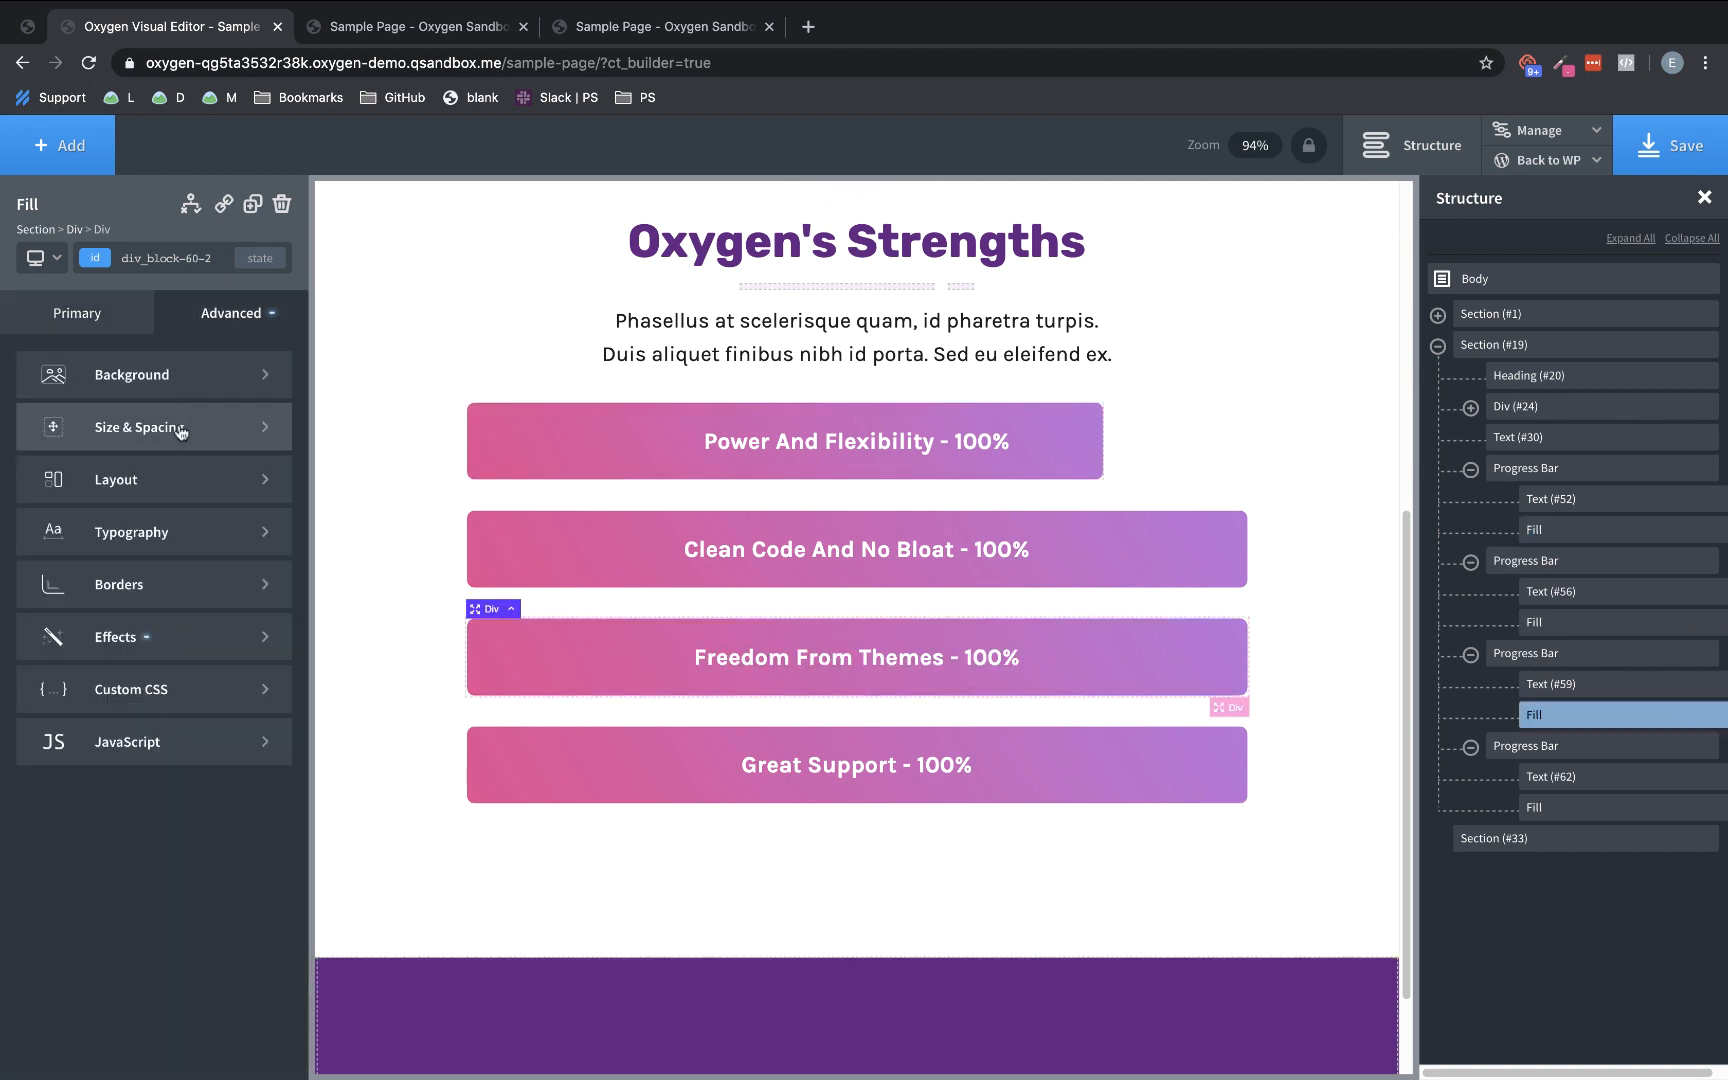
{"action": "left_click", "coordinate": [140, 428]}
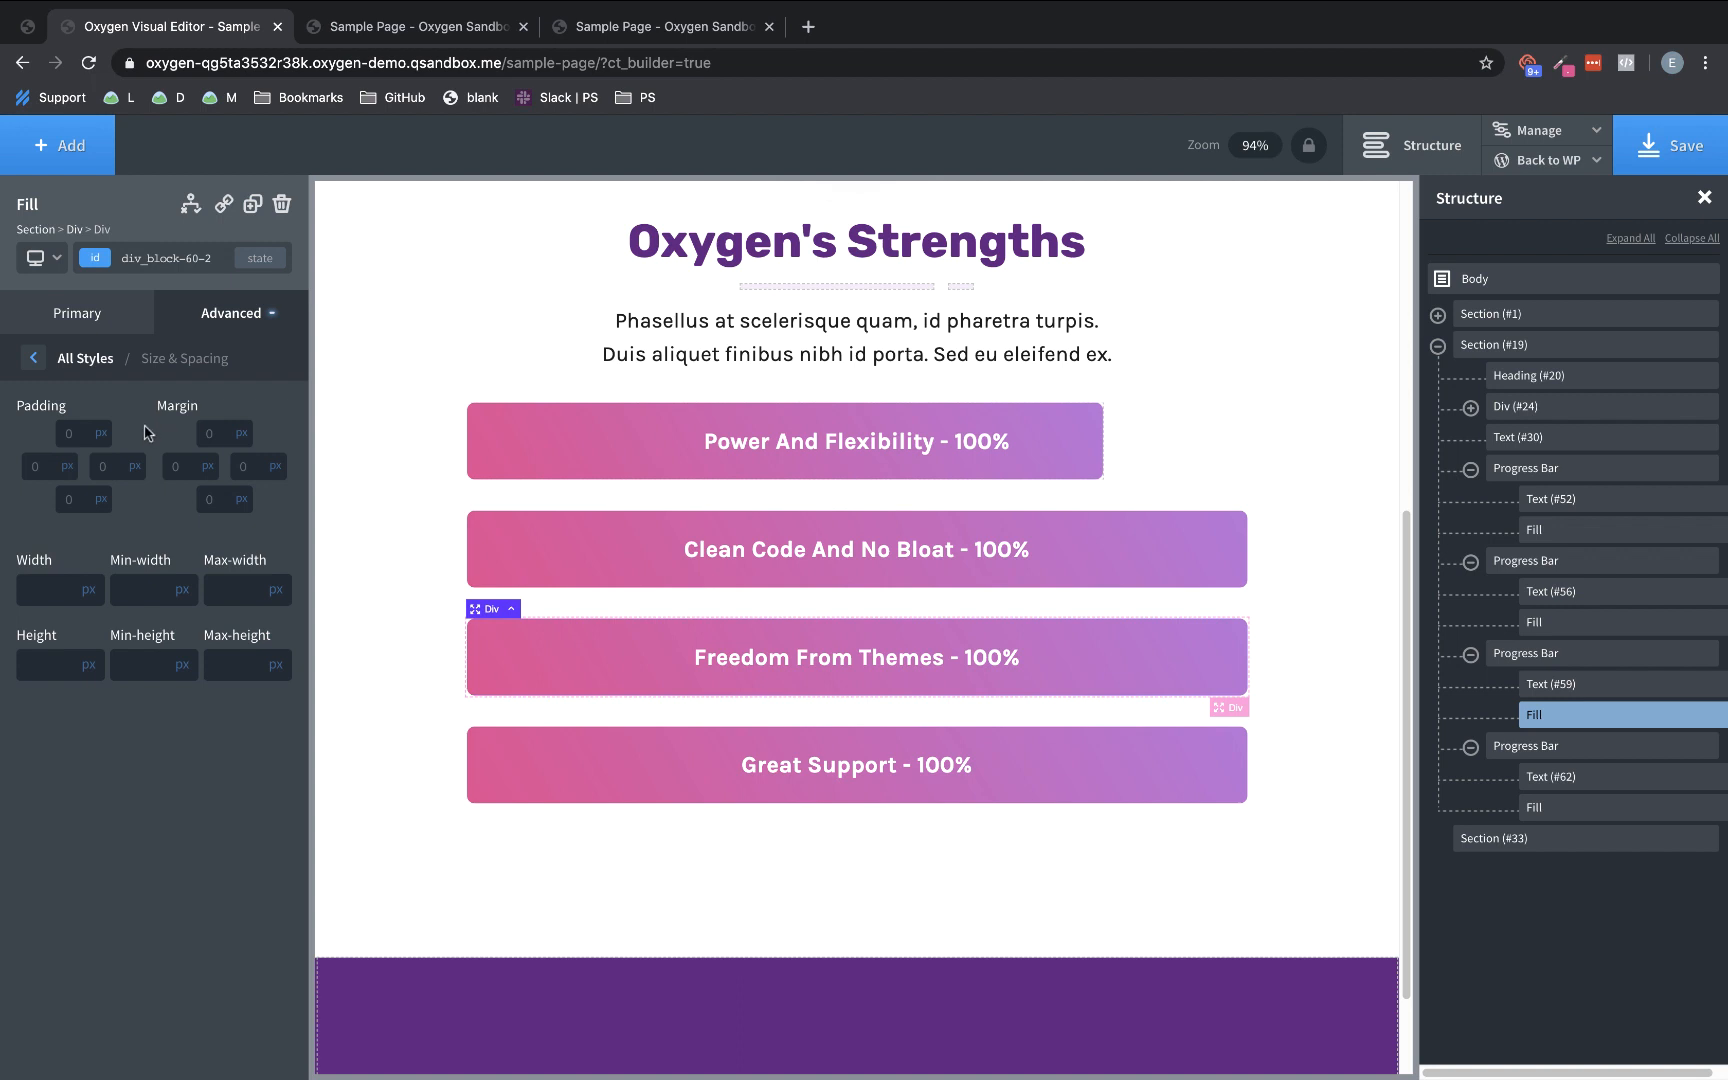
{"action": "type", "text": "150"}
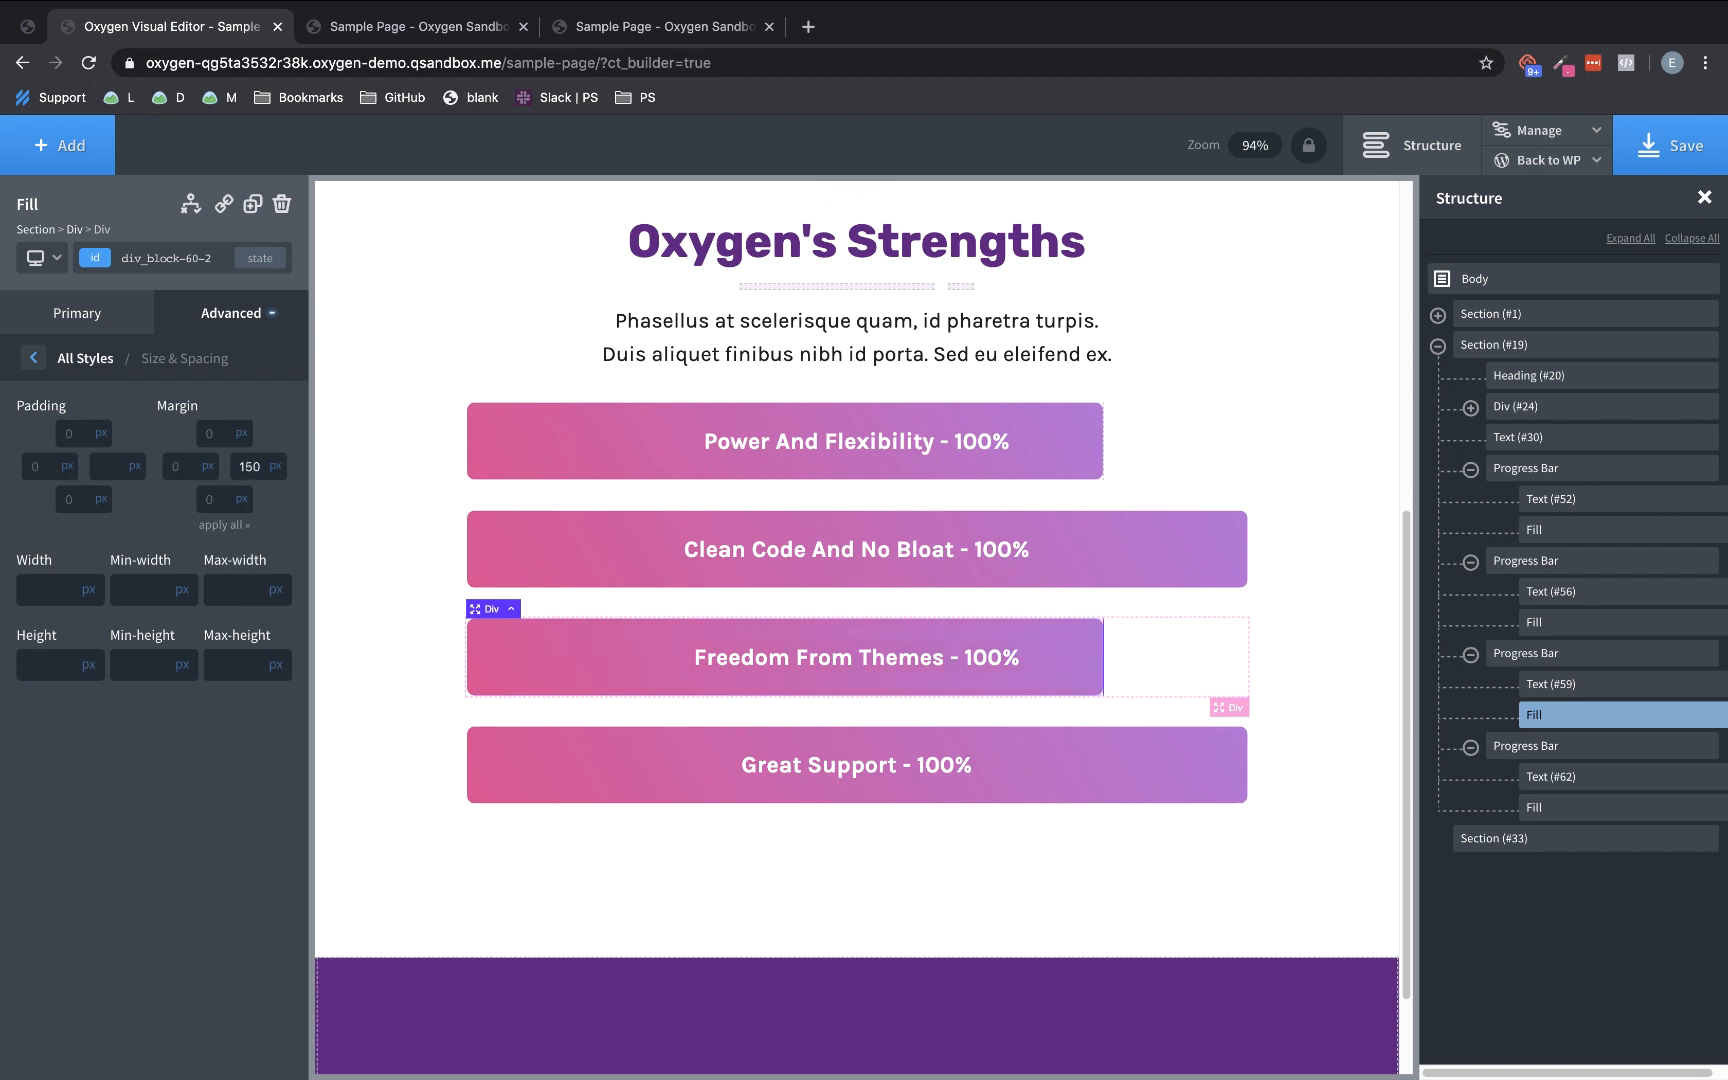
{"action": "type", "text": "200"}
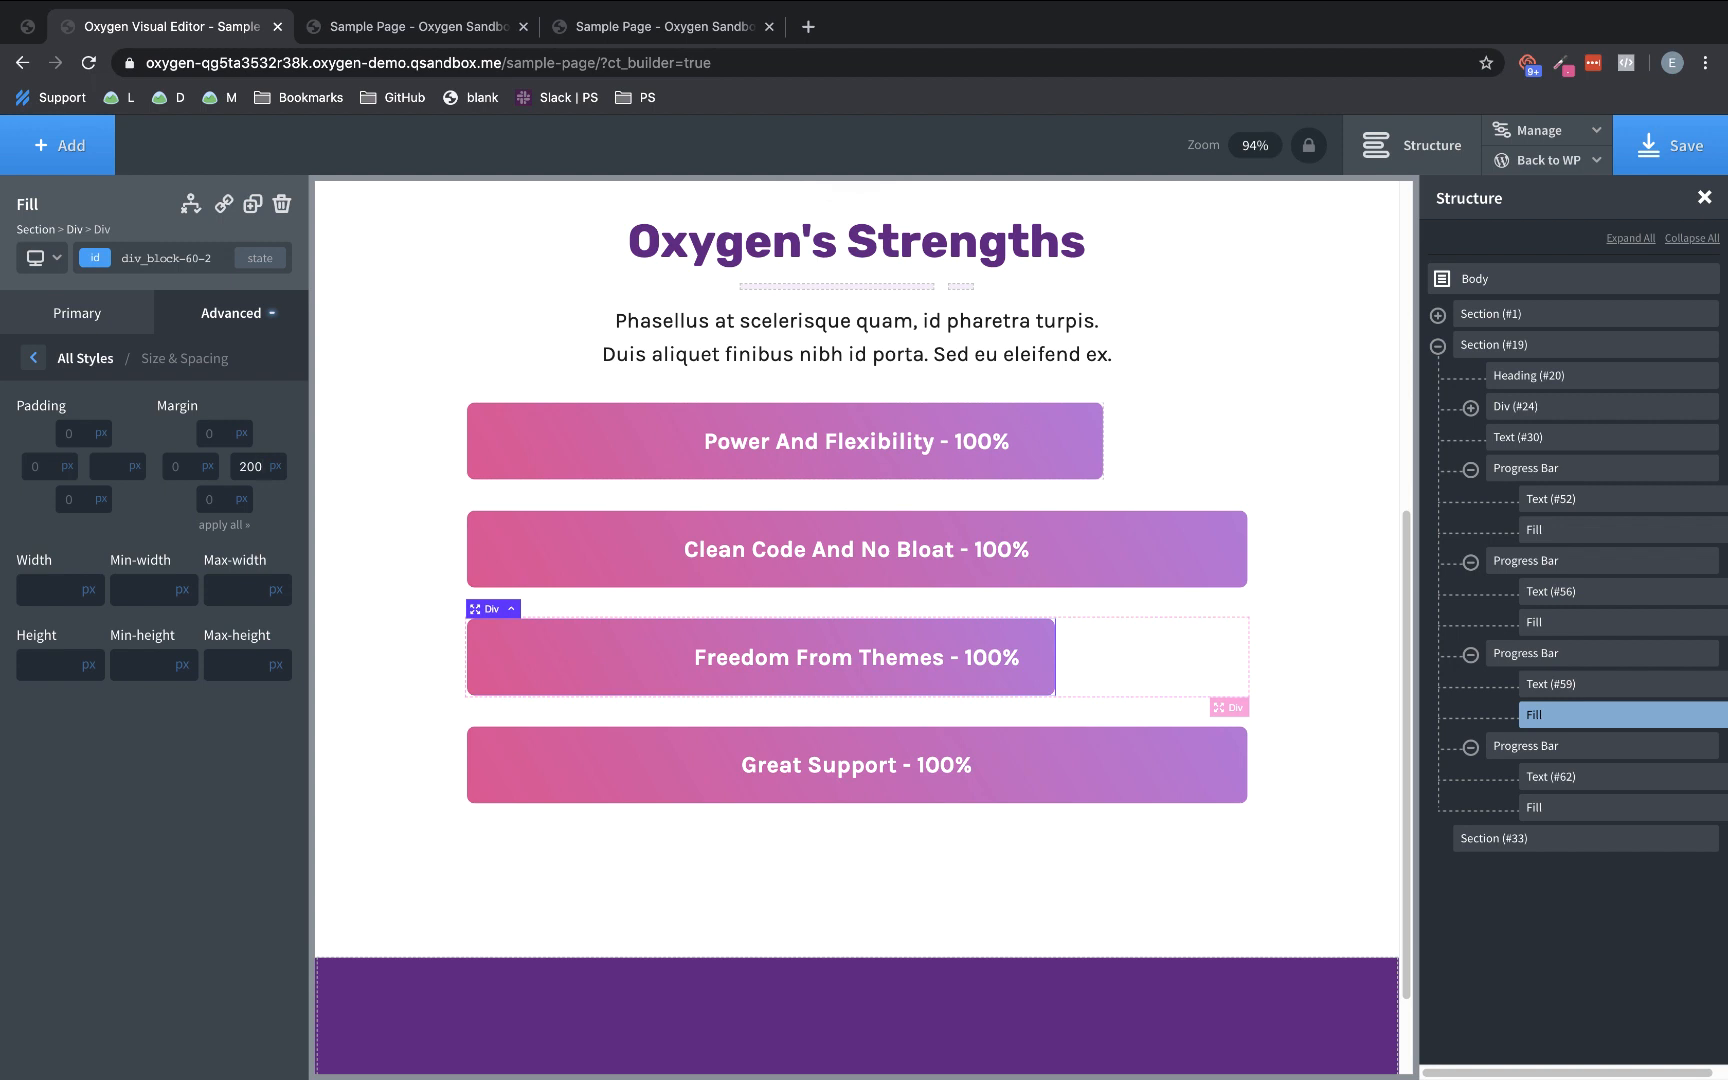
{"action": "left_click", "coordinate": [1534, 806]}
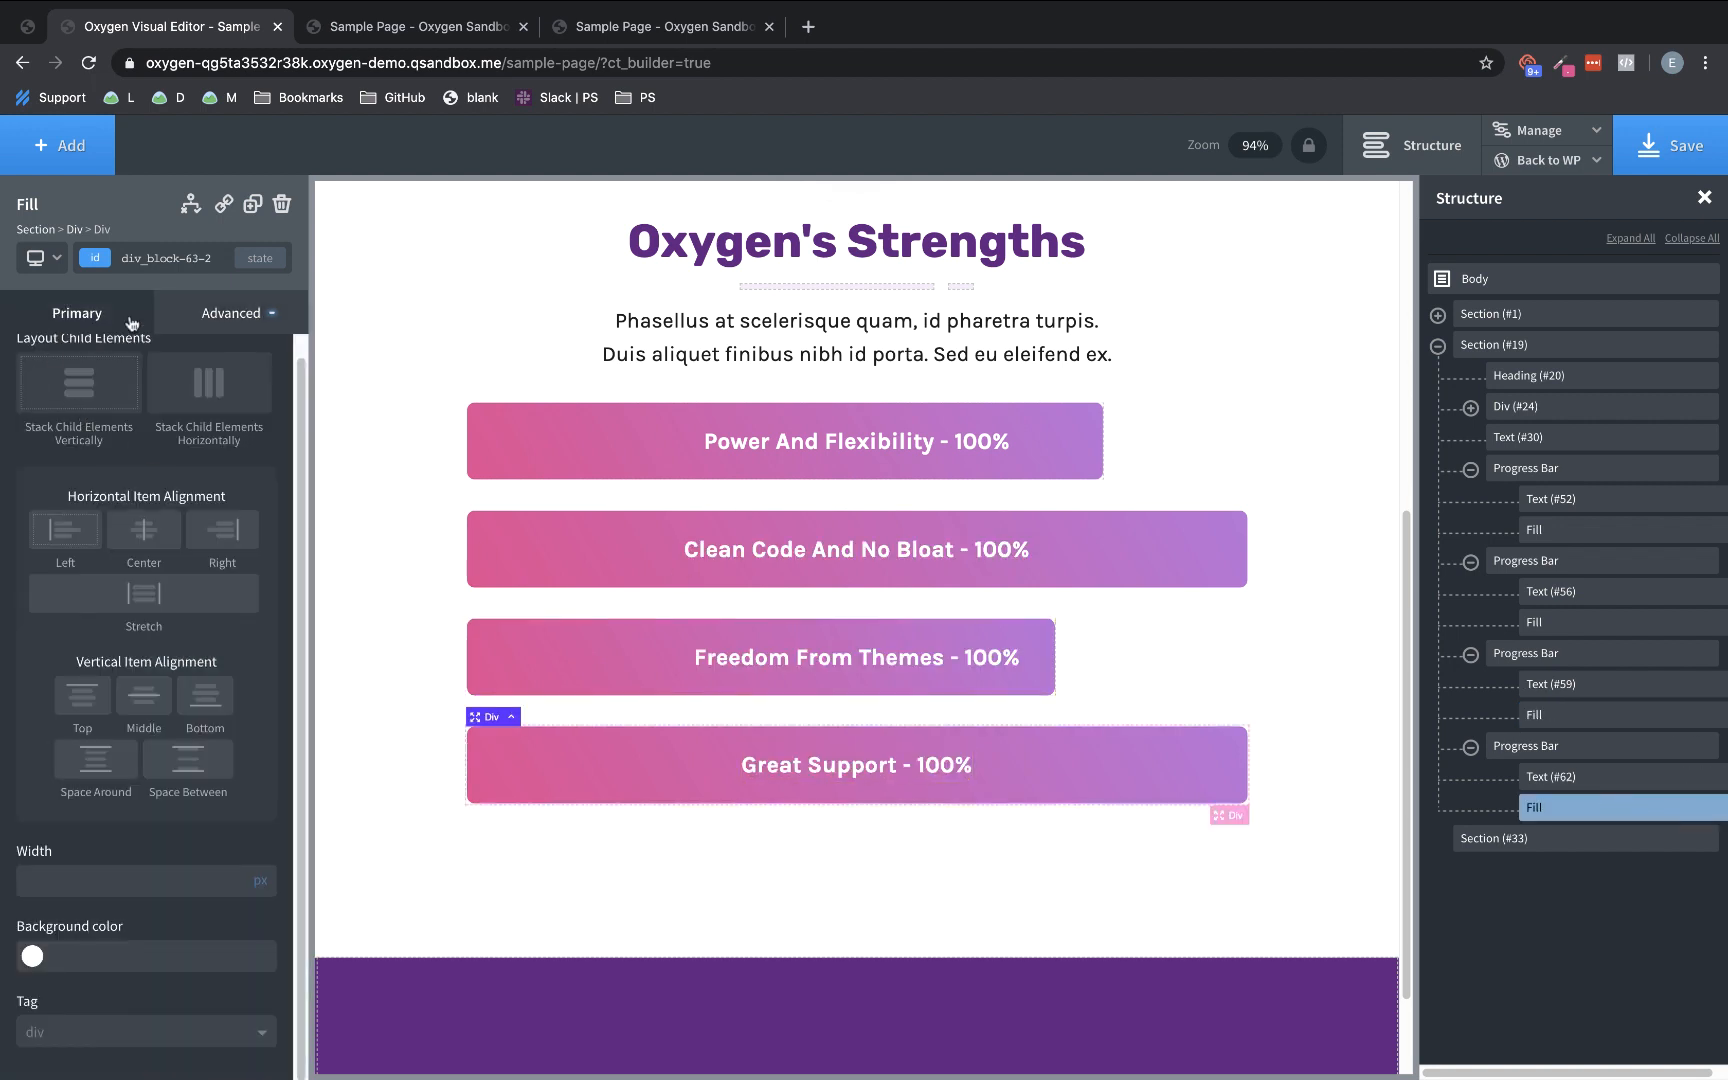
Give the Great Support fill a 75 right margin, save the page and go to the live tab
{"action": "left_click", "coordinate": [230, 312]}
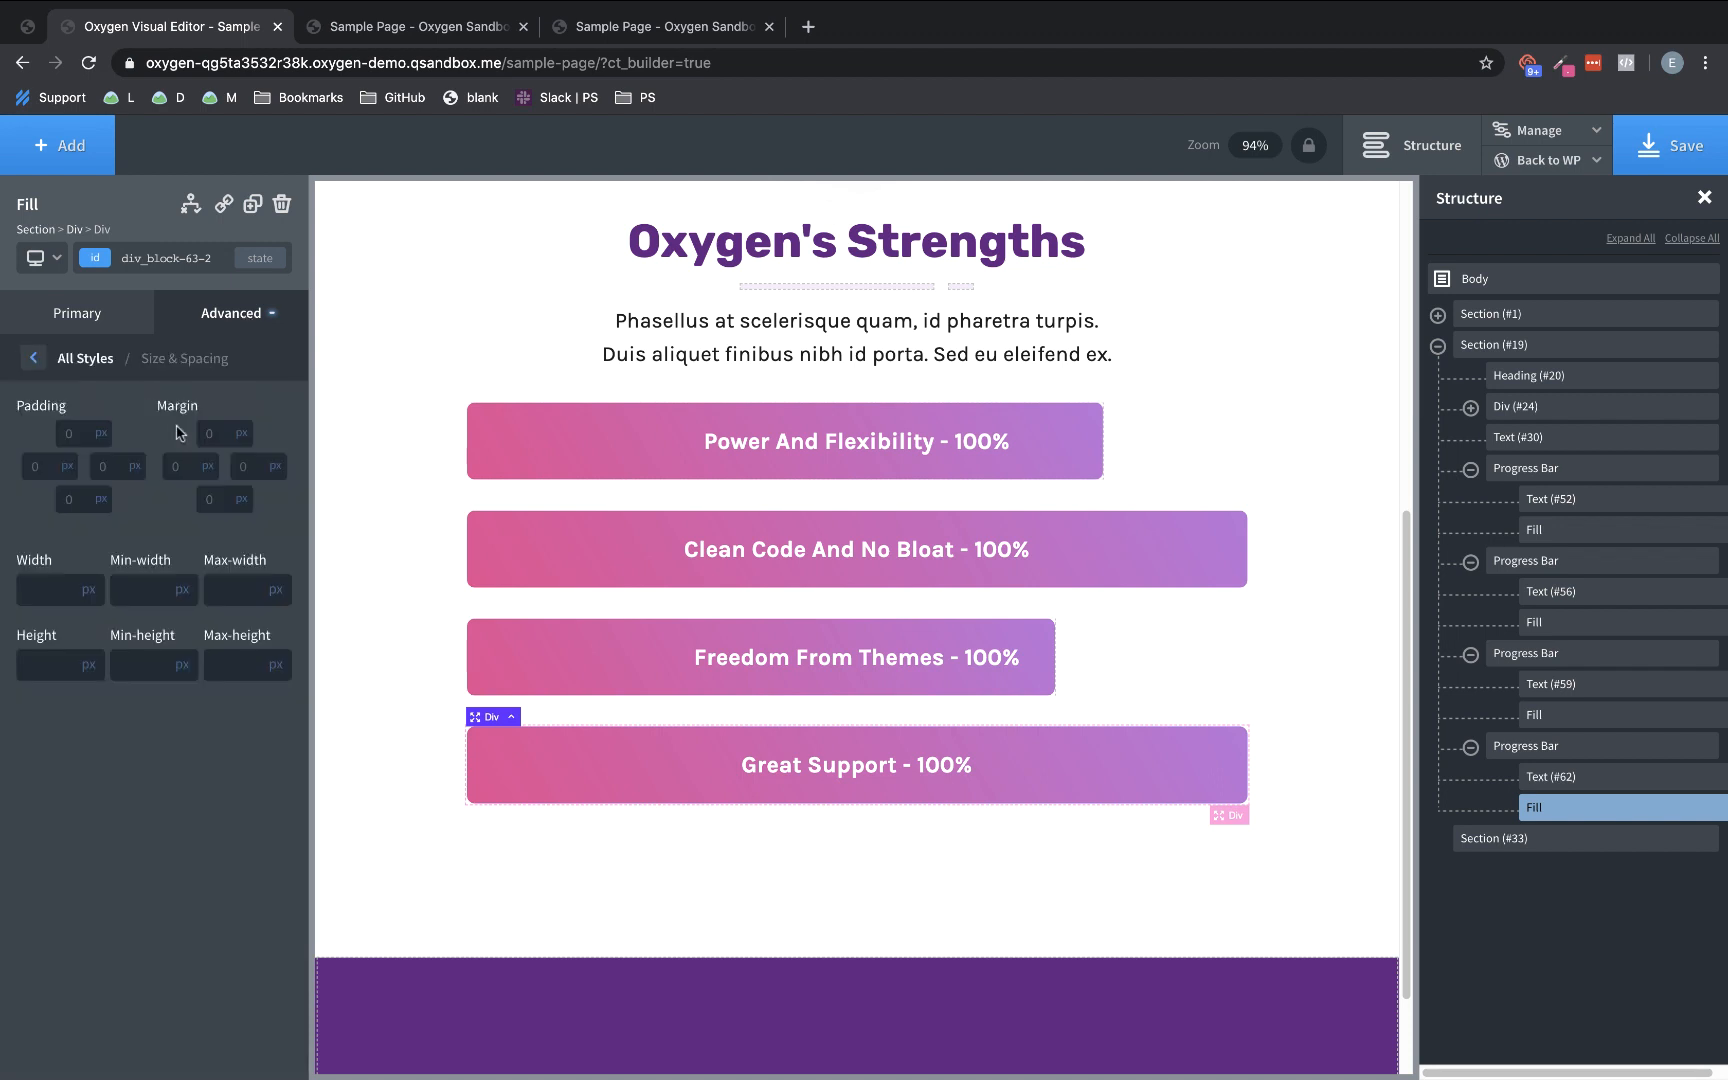
{"action": "left_click", "coordinate": [224, 466]}
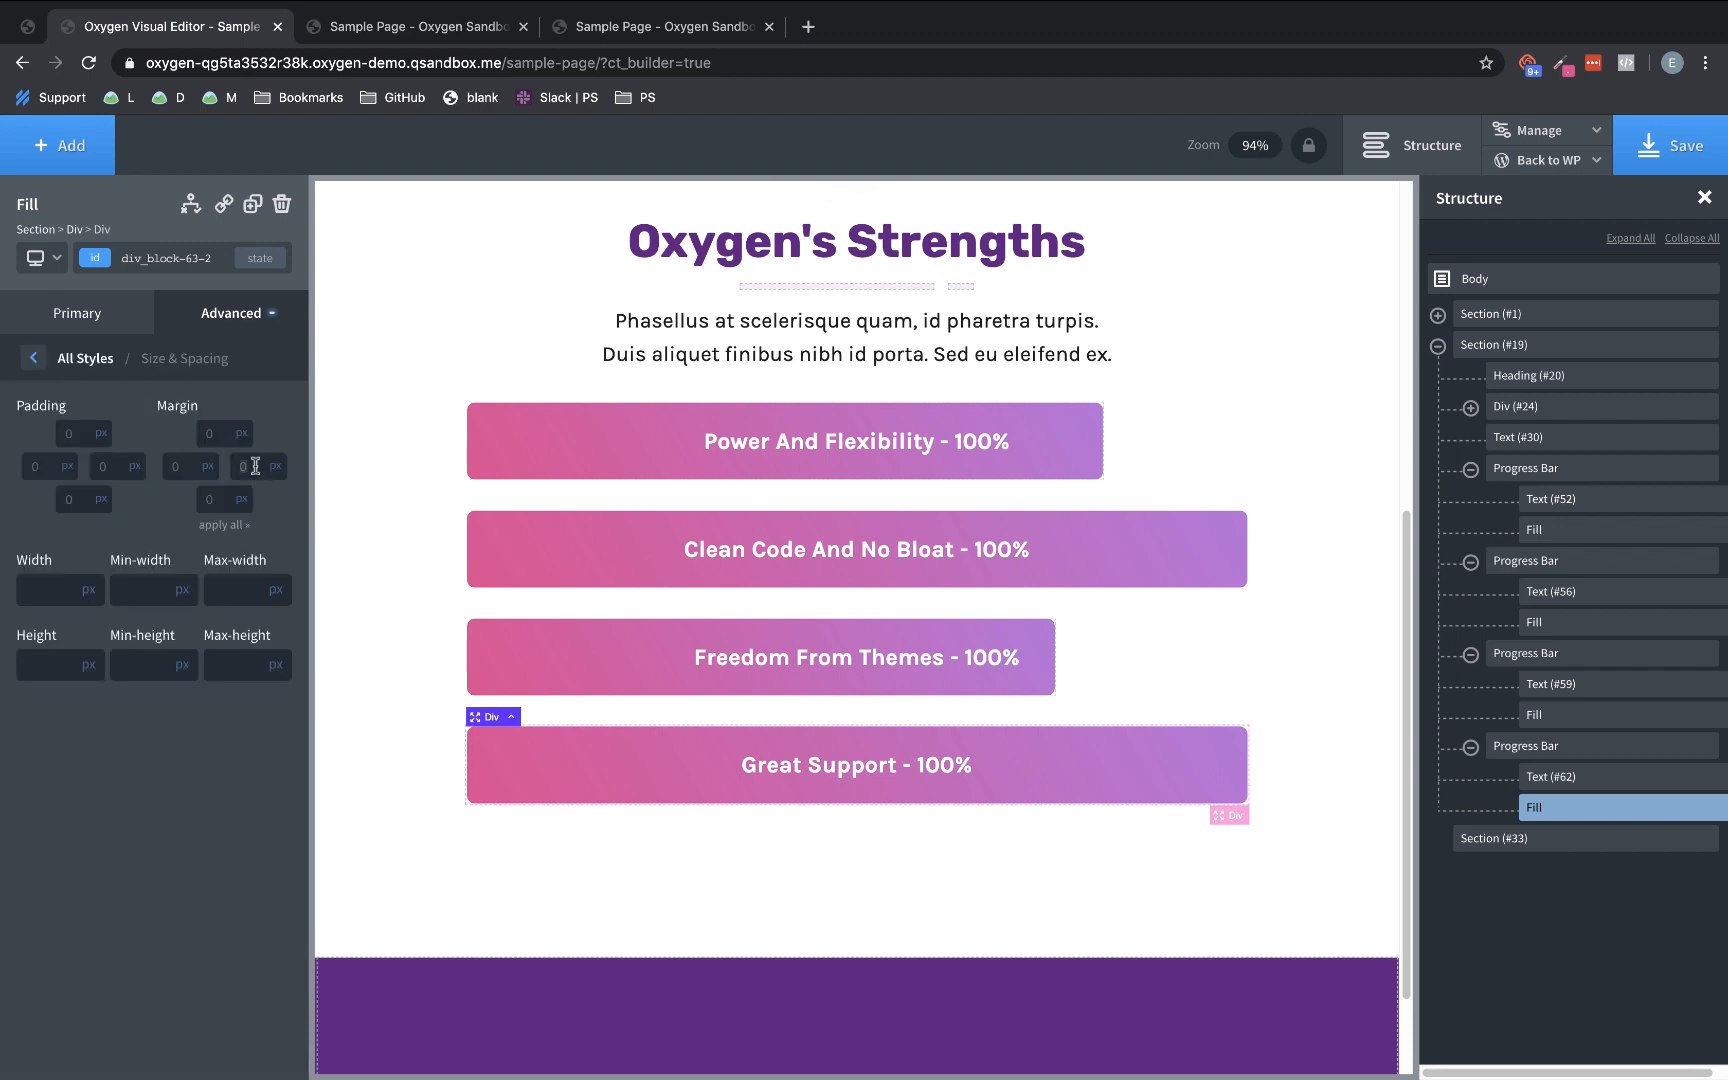
{"action": "type", "text": "75"}
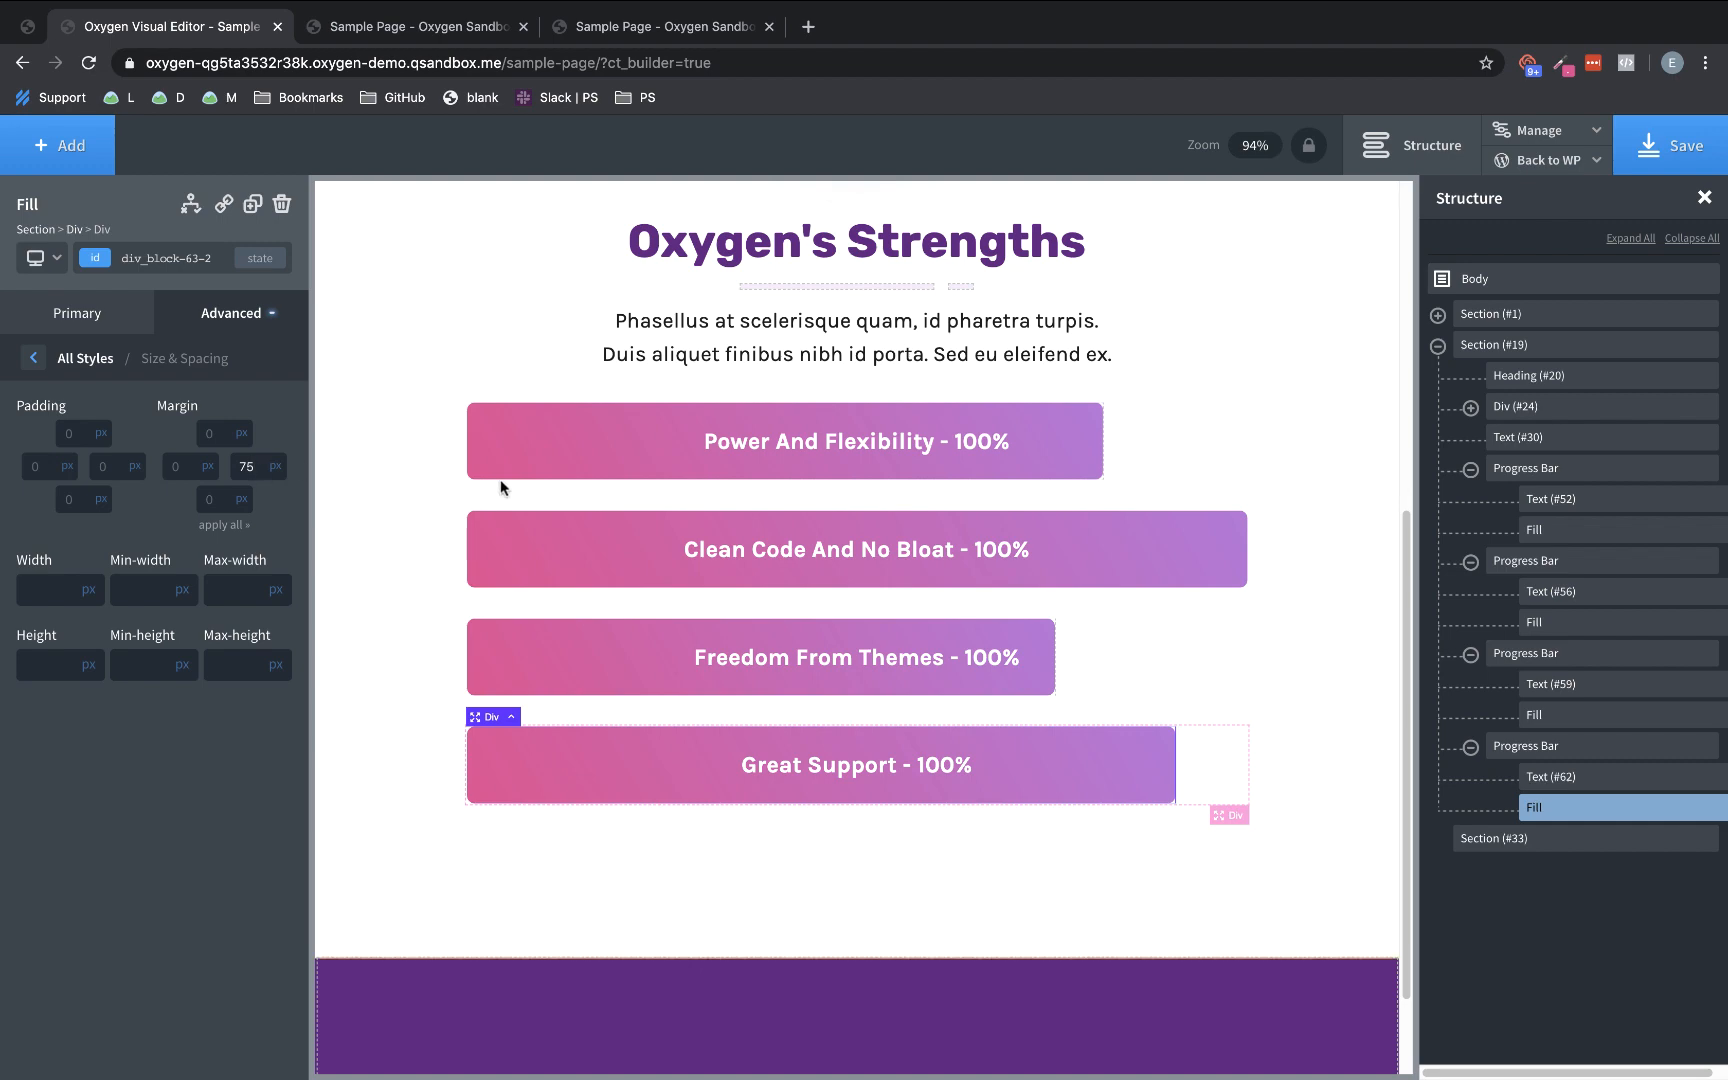
{"action": "left_click", "coordinate": [1668, 144]}
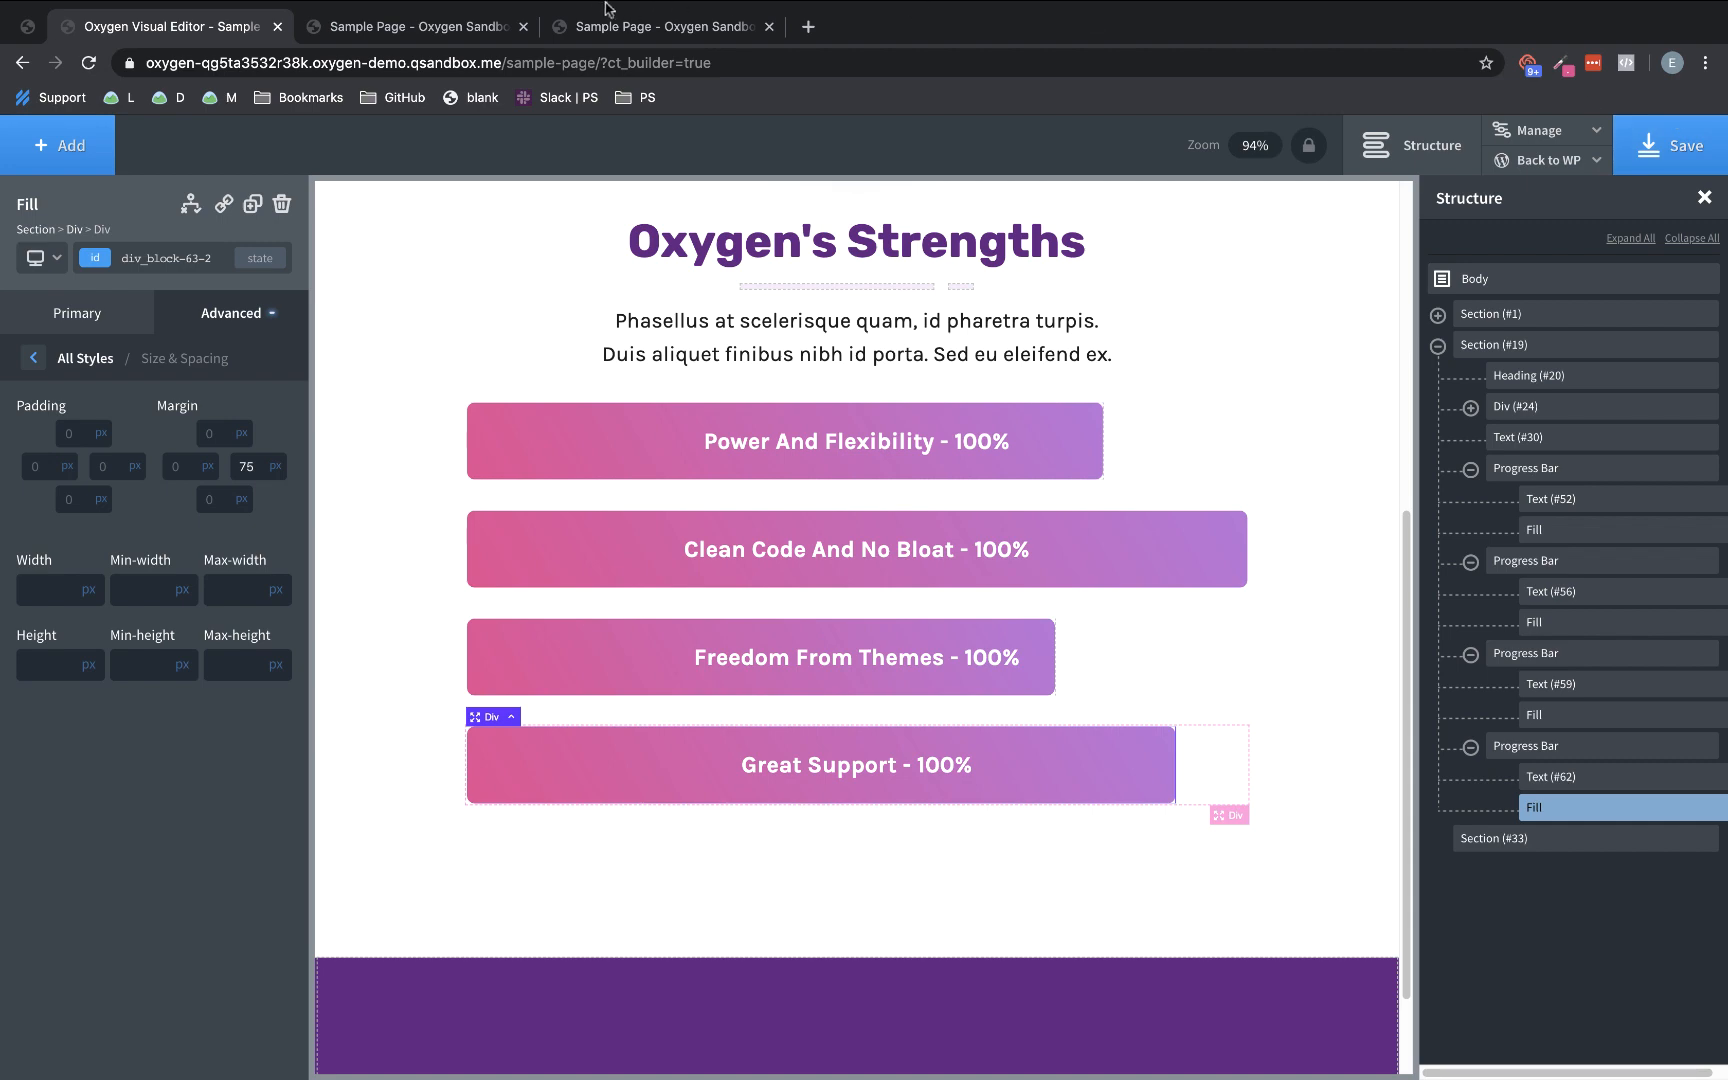
{"action": "left_click", "coordinate": [416, 26]}
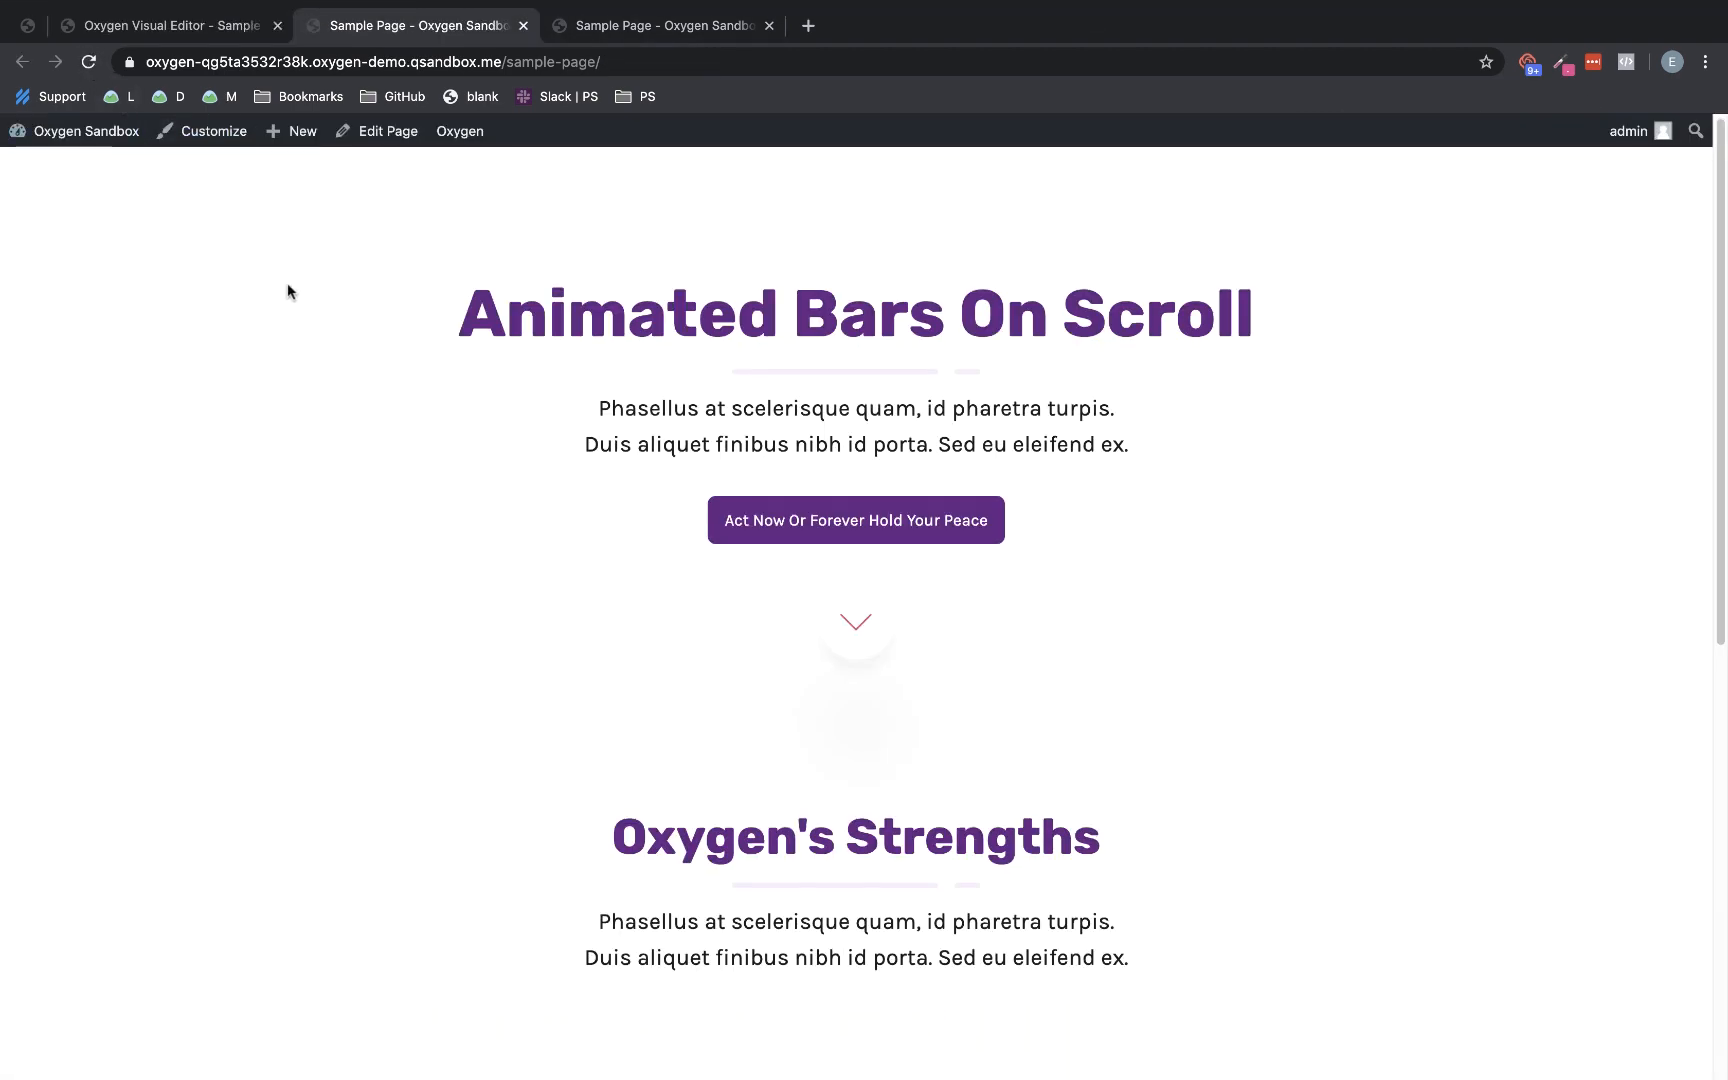
Scroll down the reloaded live page to the Oxygen's Strengths progress bars
{"action": "scroll", "scroll_direction": "down", "scroll_amount": 3}
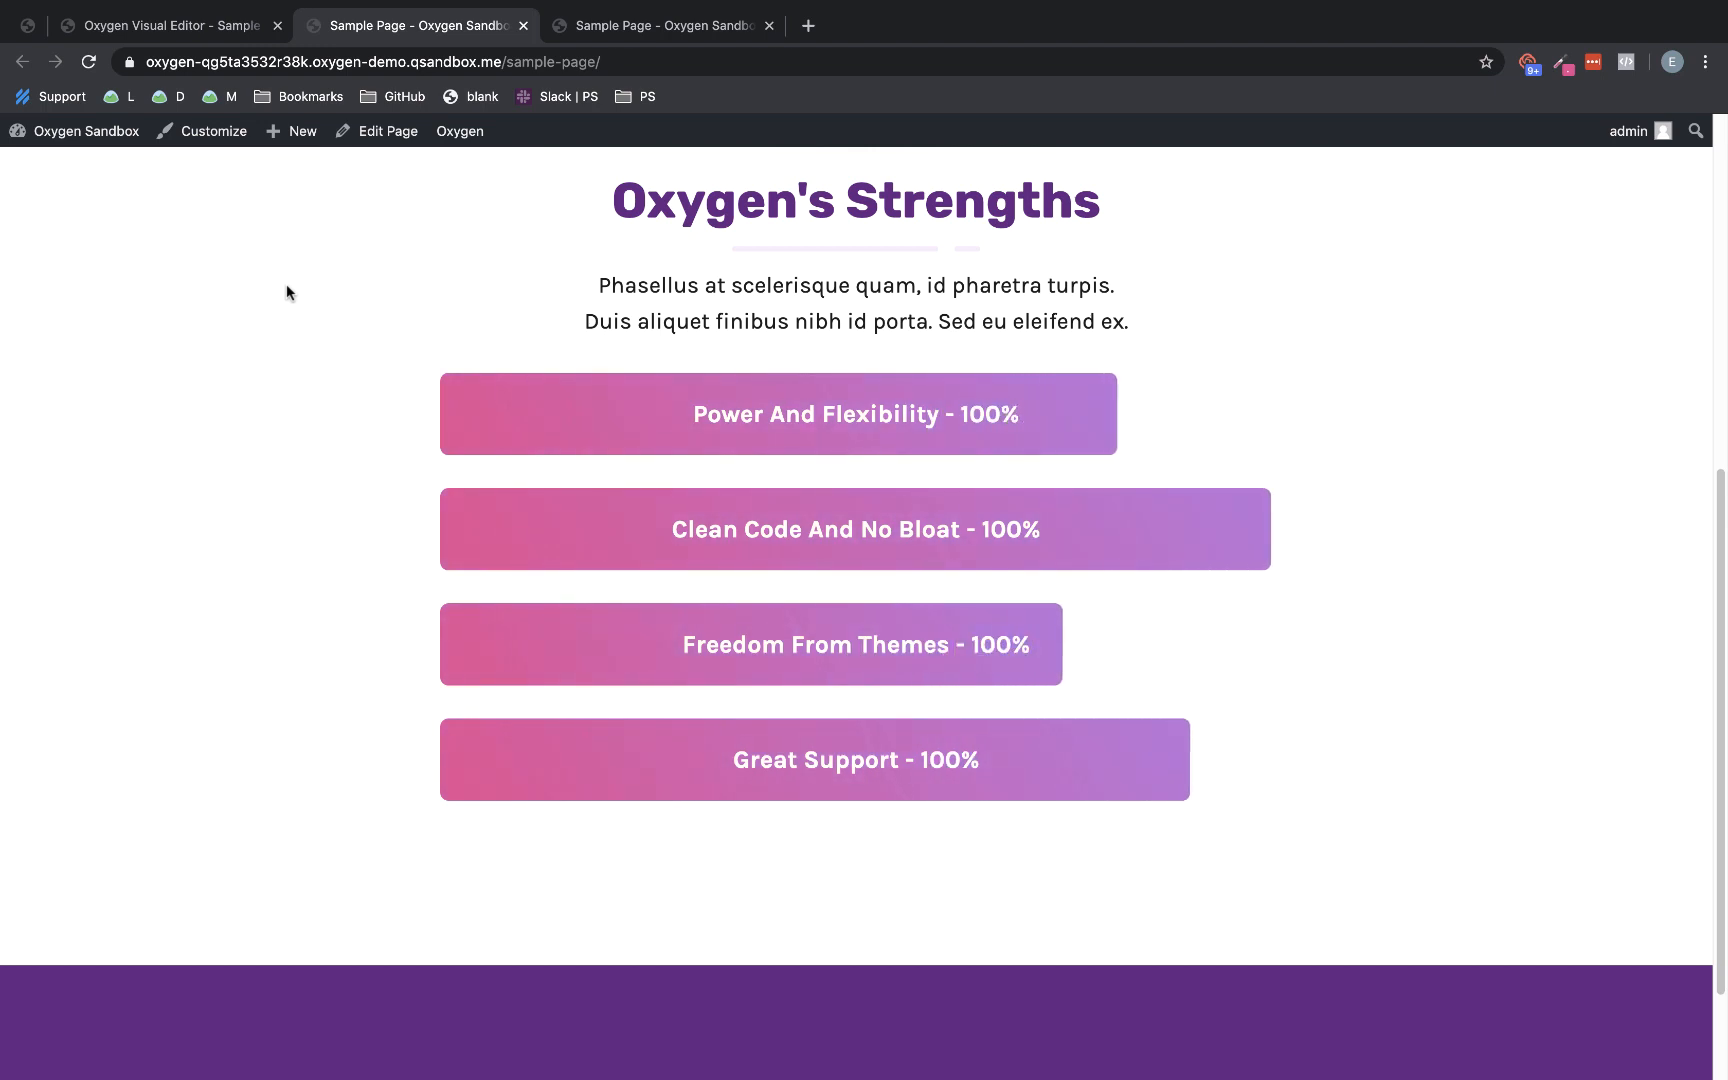